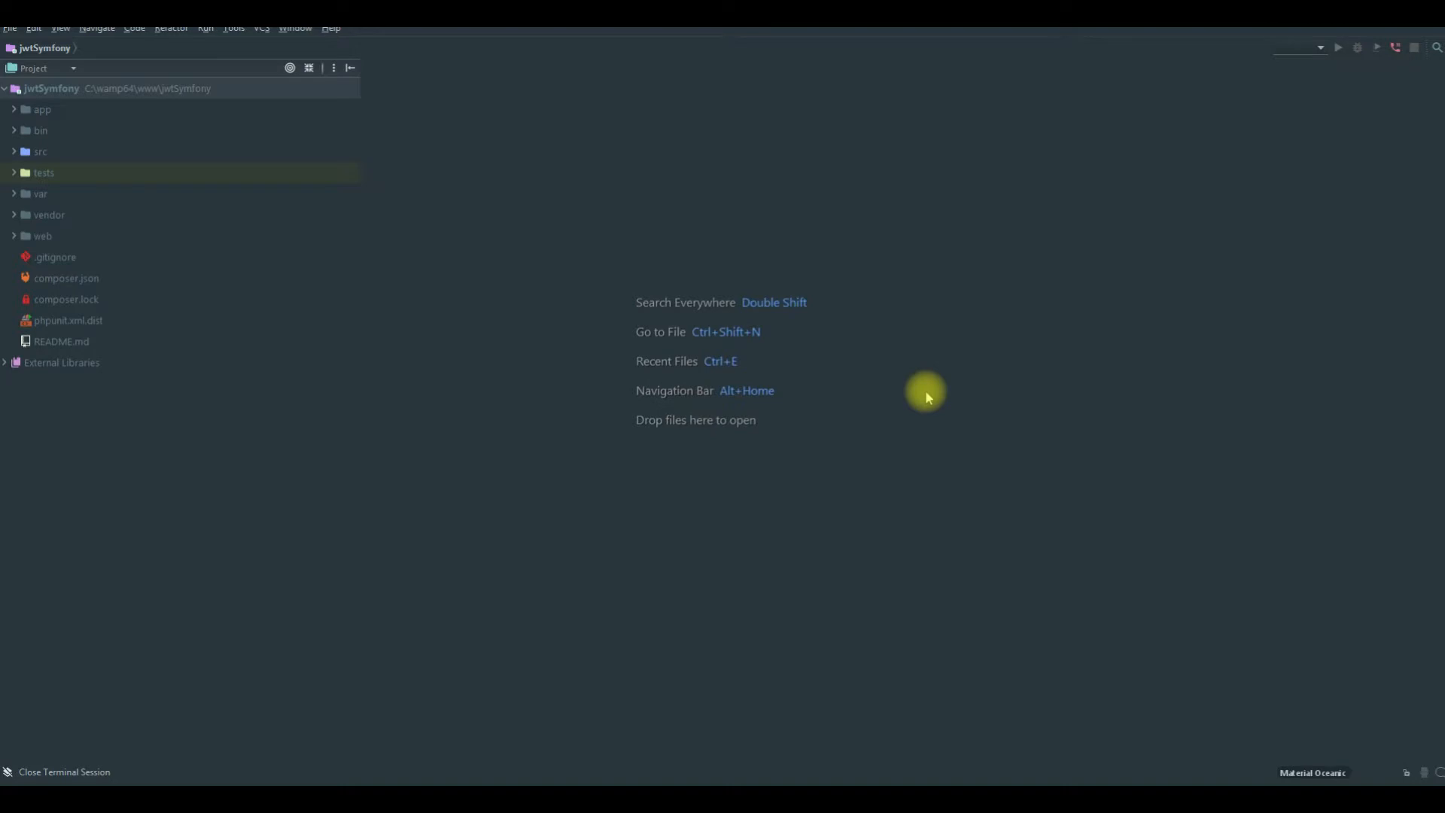
mouse_move(437, 393)
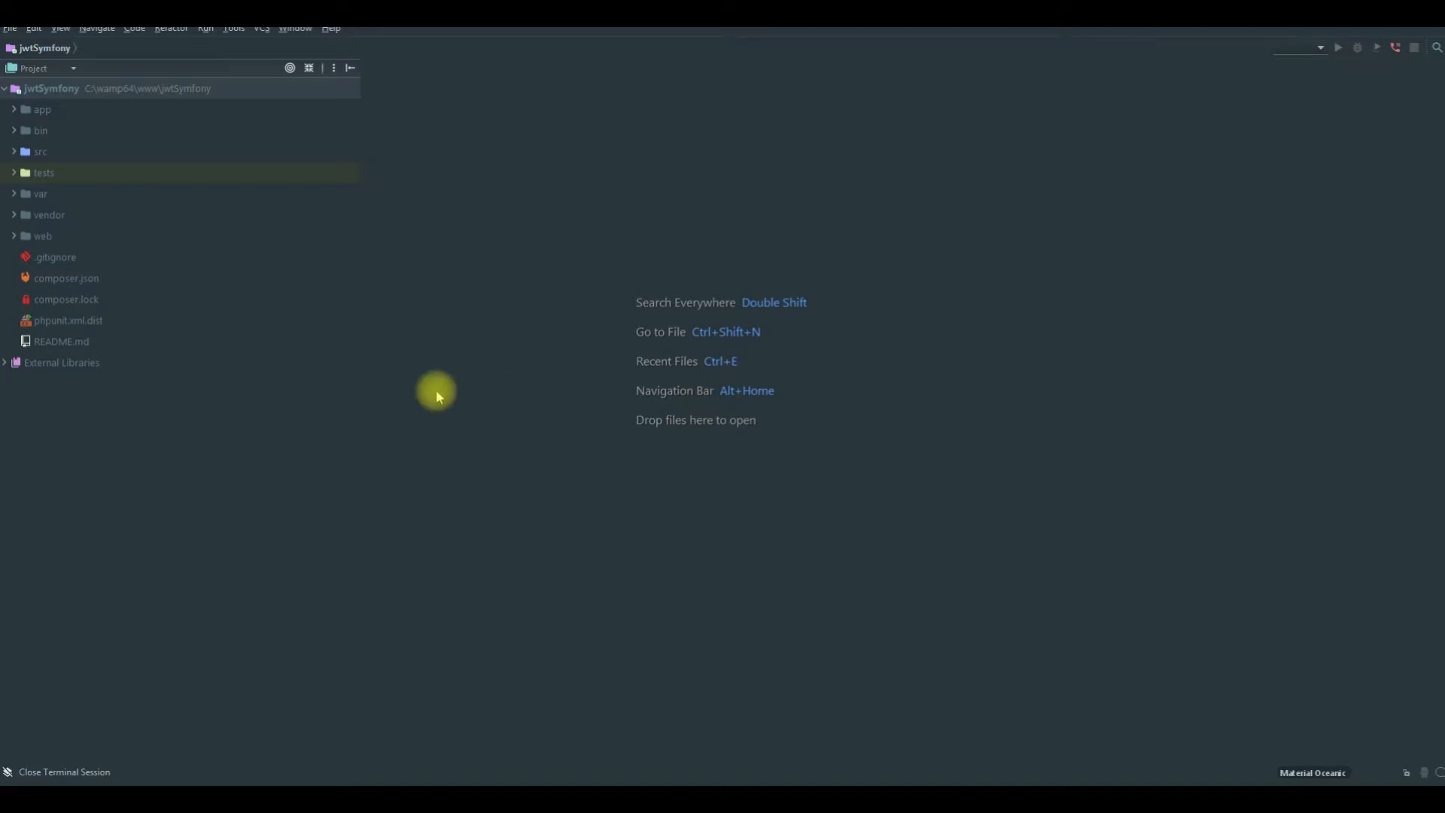
Delete DefaultController.php from src/AppBundle/Controller, confirming in the Delete dialog
click(39, 151)
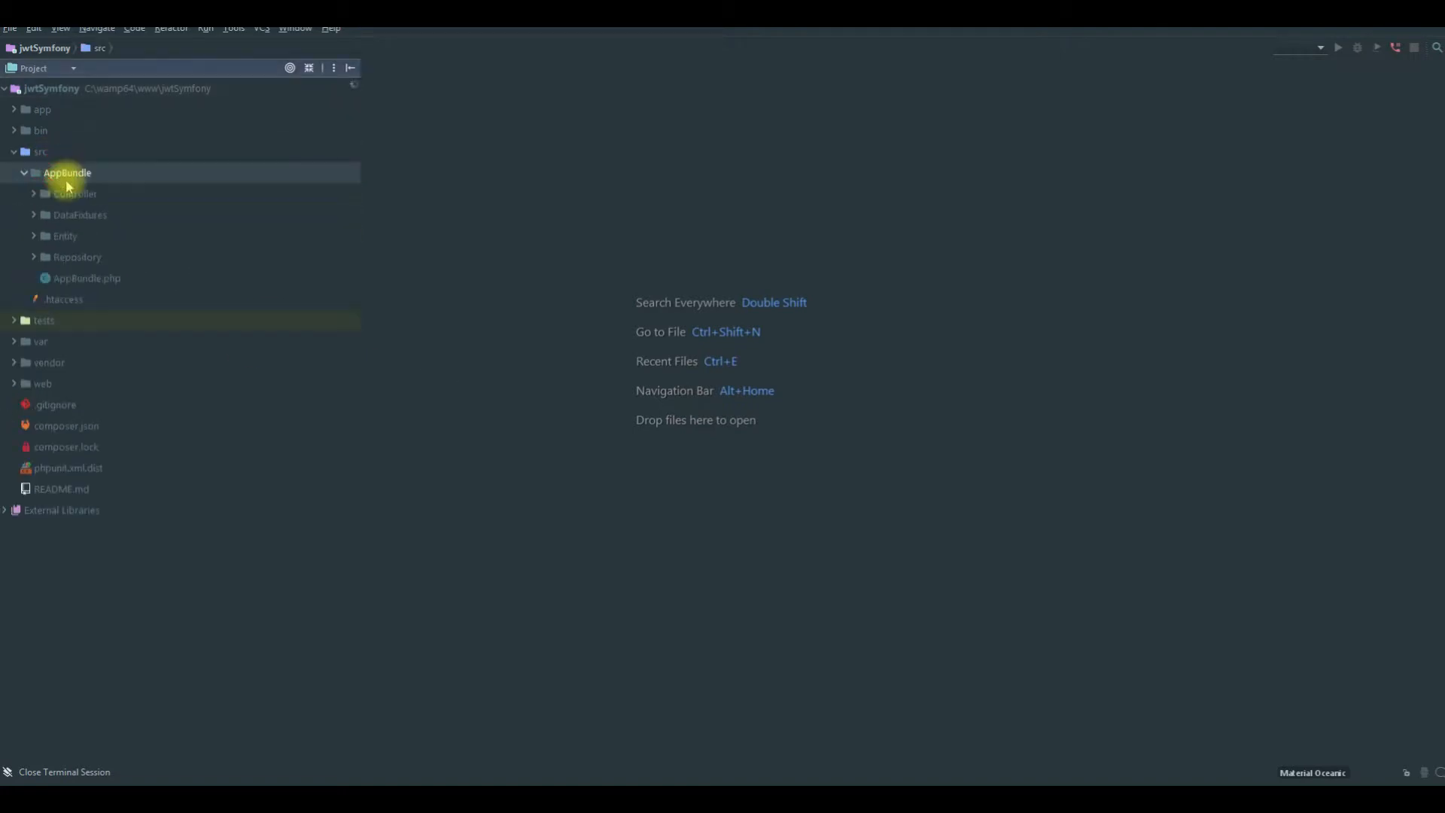
click(75, 194)
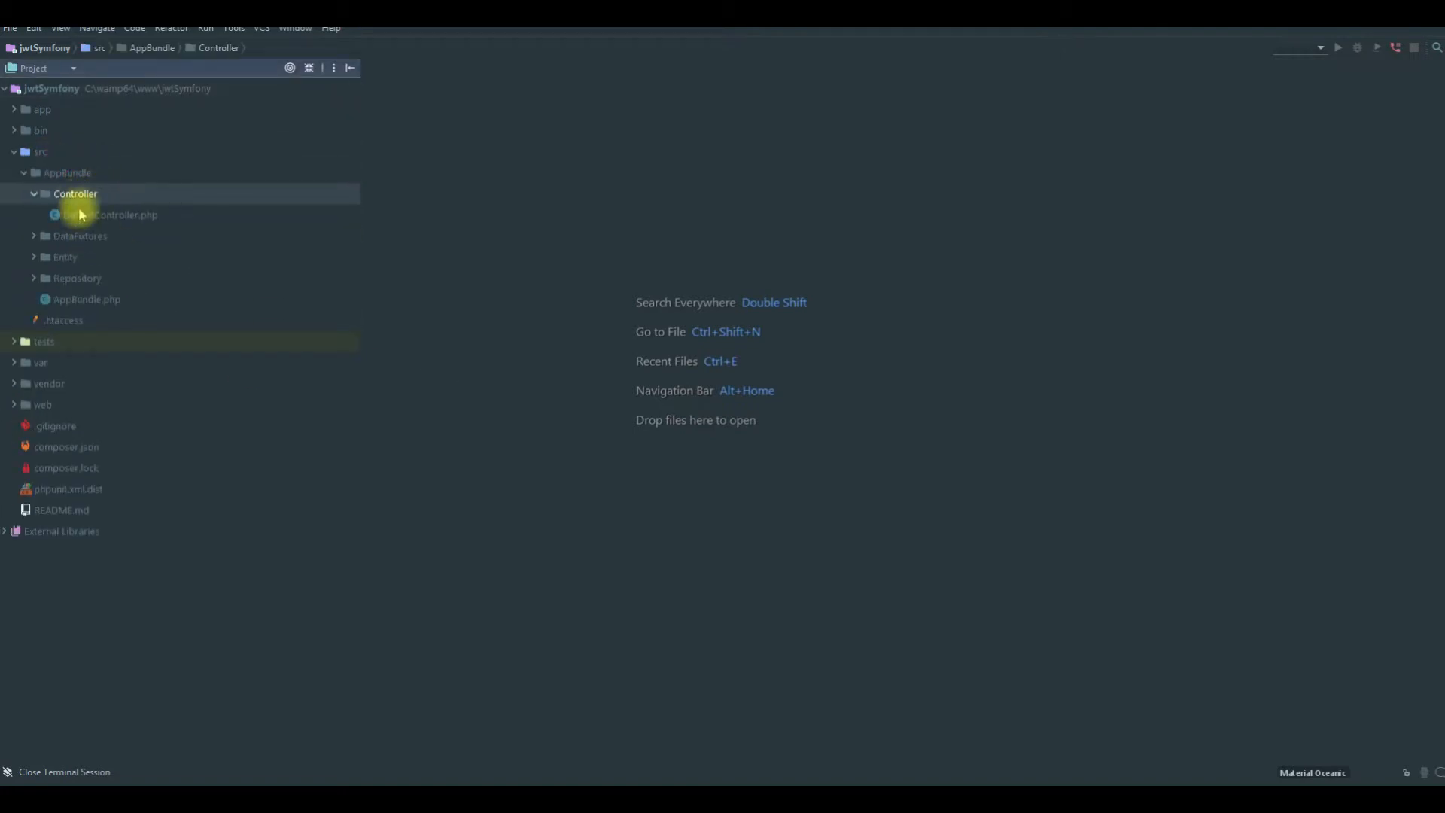
click(110, 215)
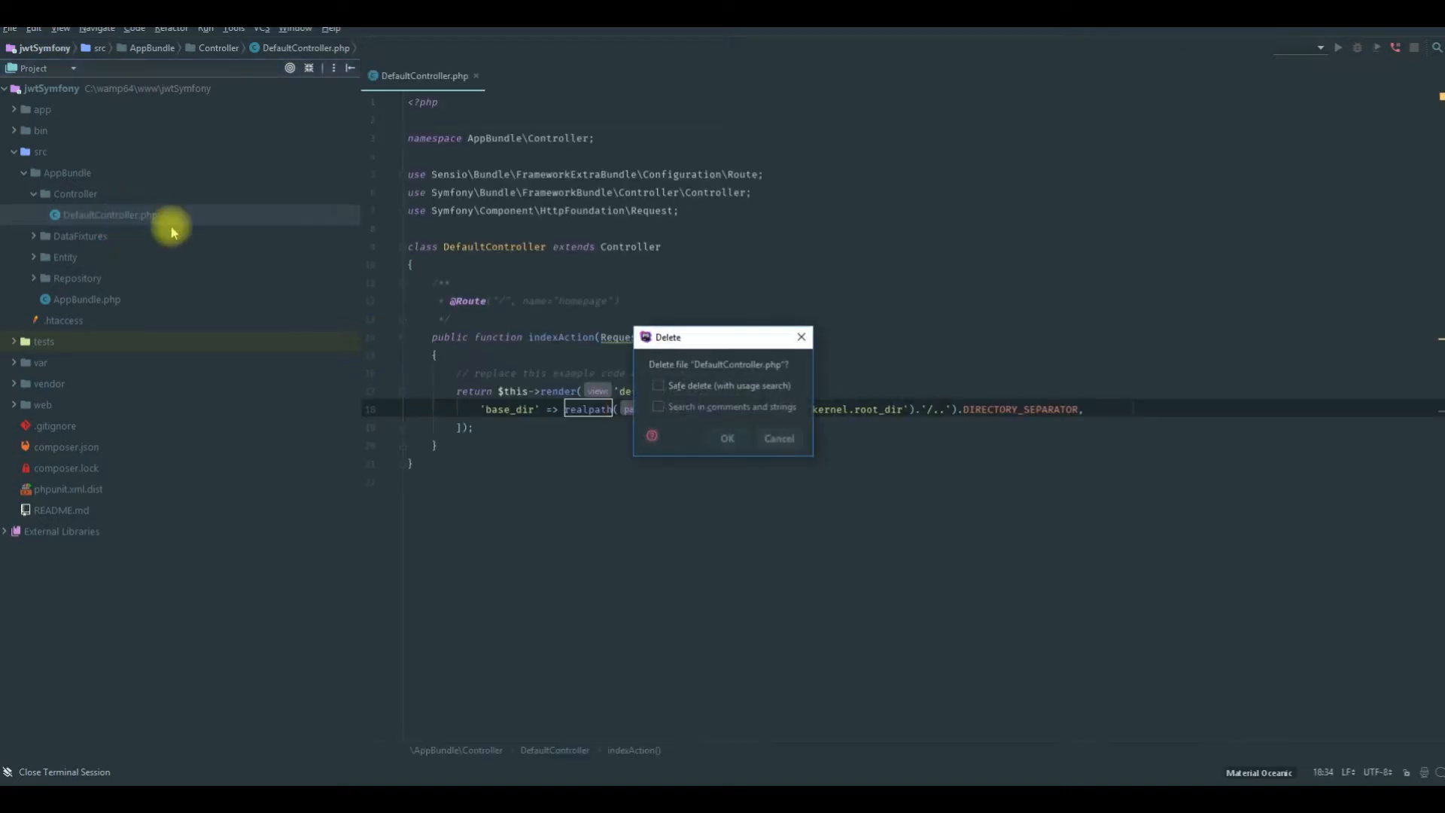
click(726, 438)
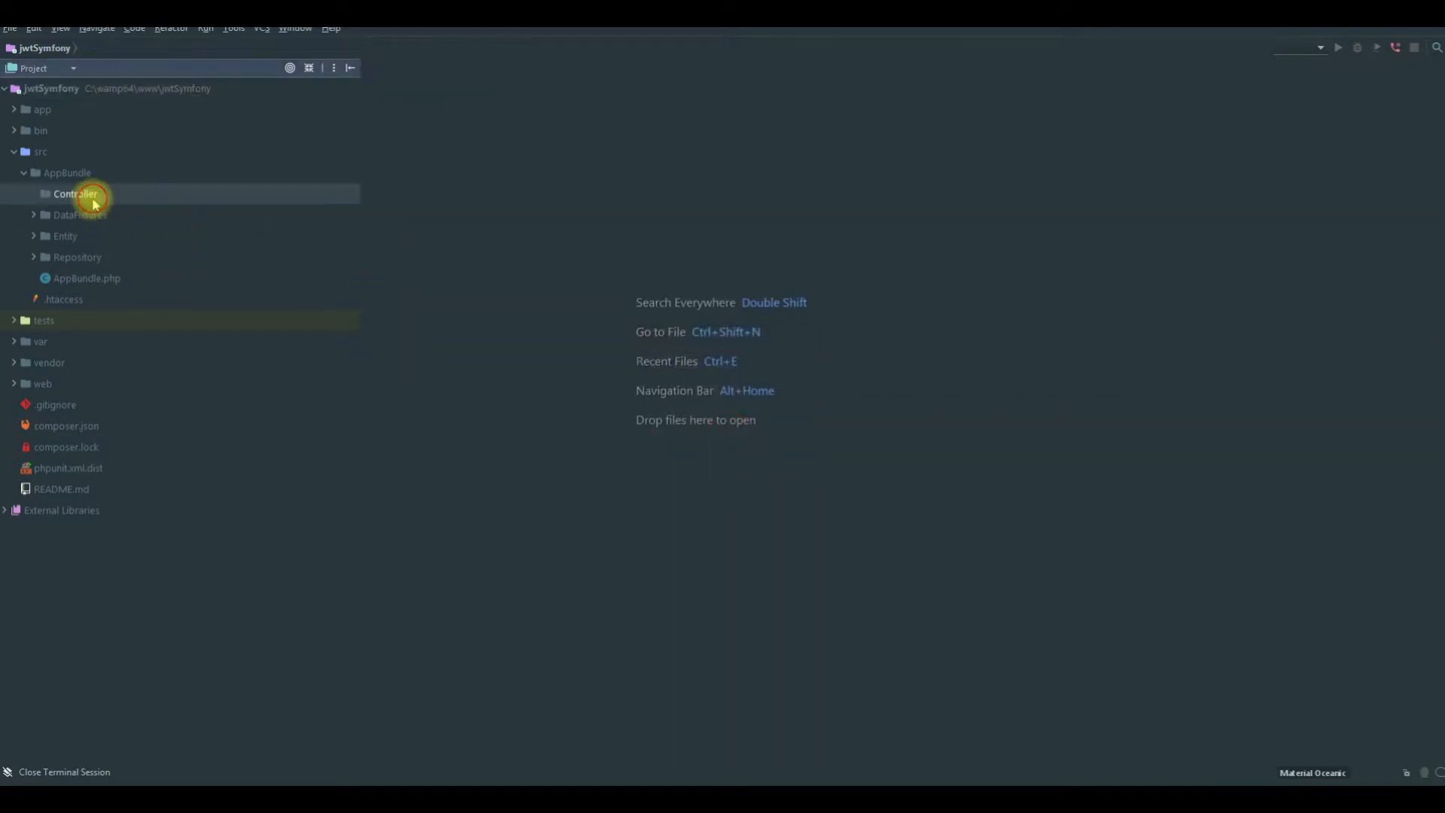
Check the AppBundle folder's context actions and back out without creating anything
right_click(64, 172)
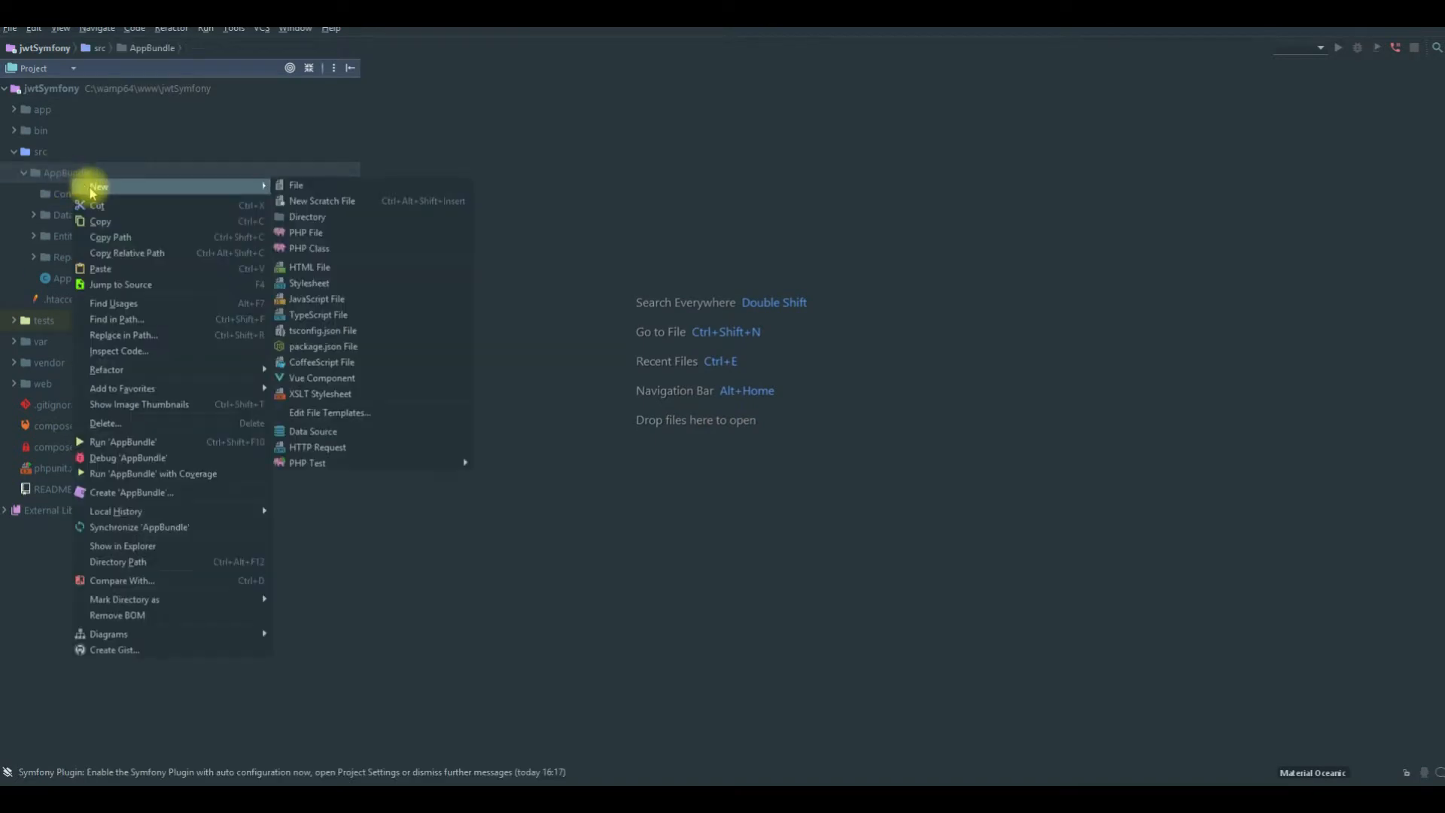
click(307, 216)
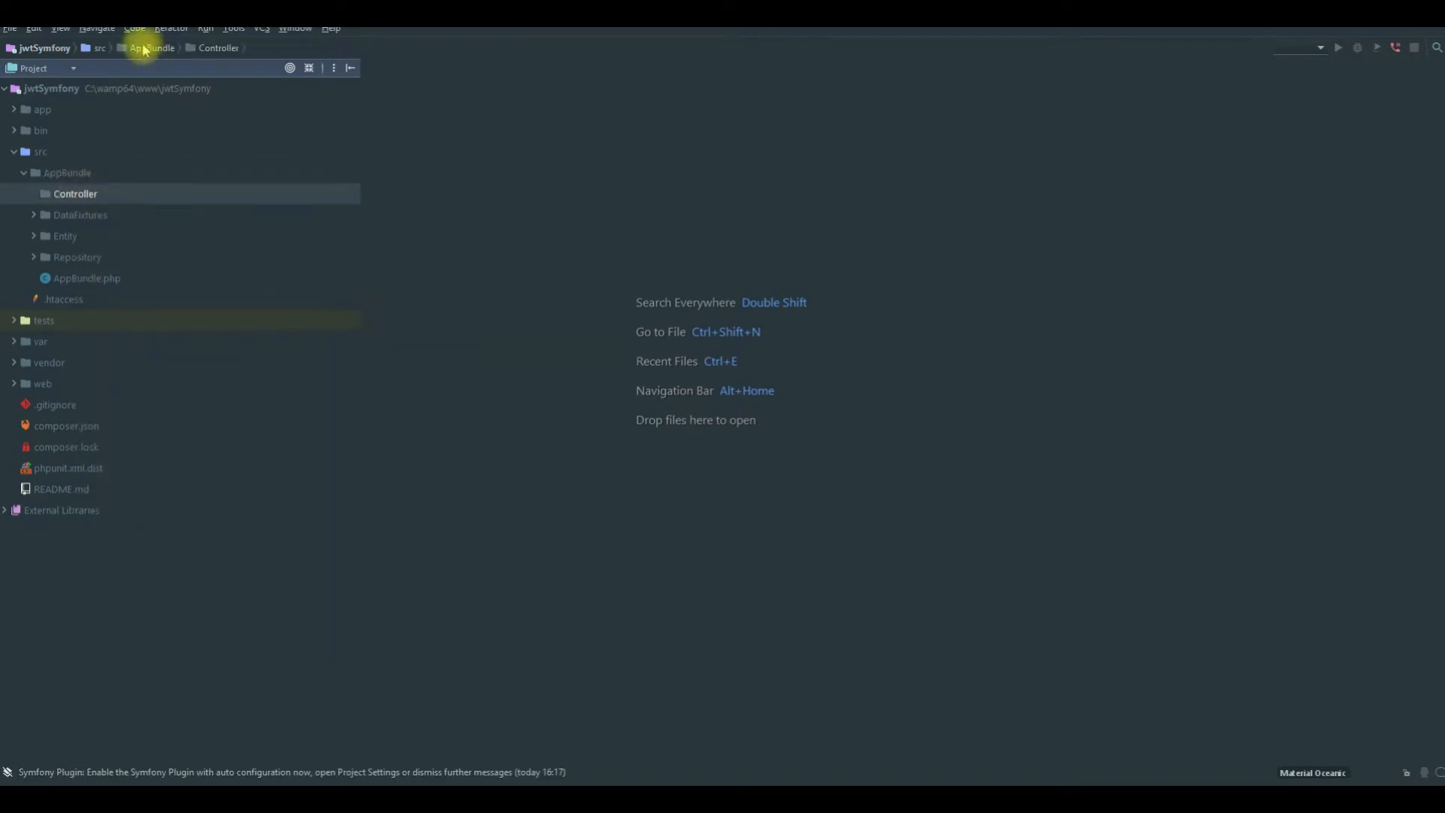
Run php bin/console generate:controller in the project terminal
click(59, 27)
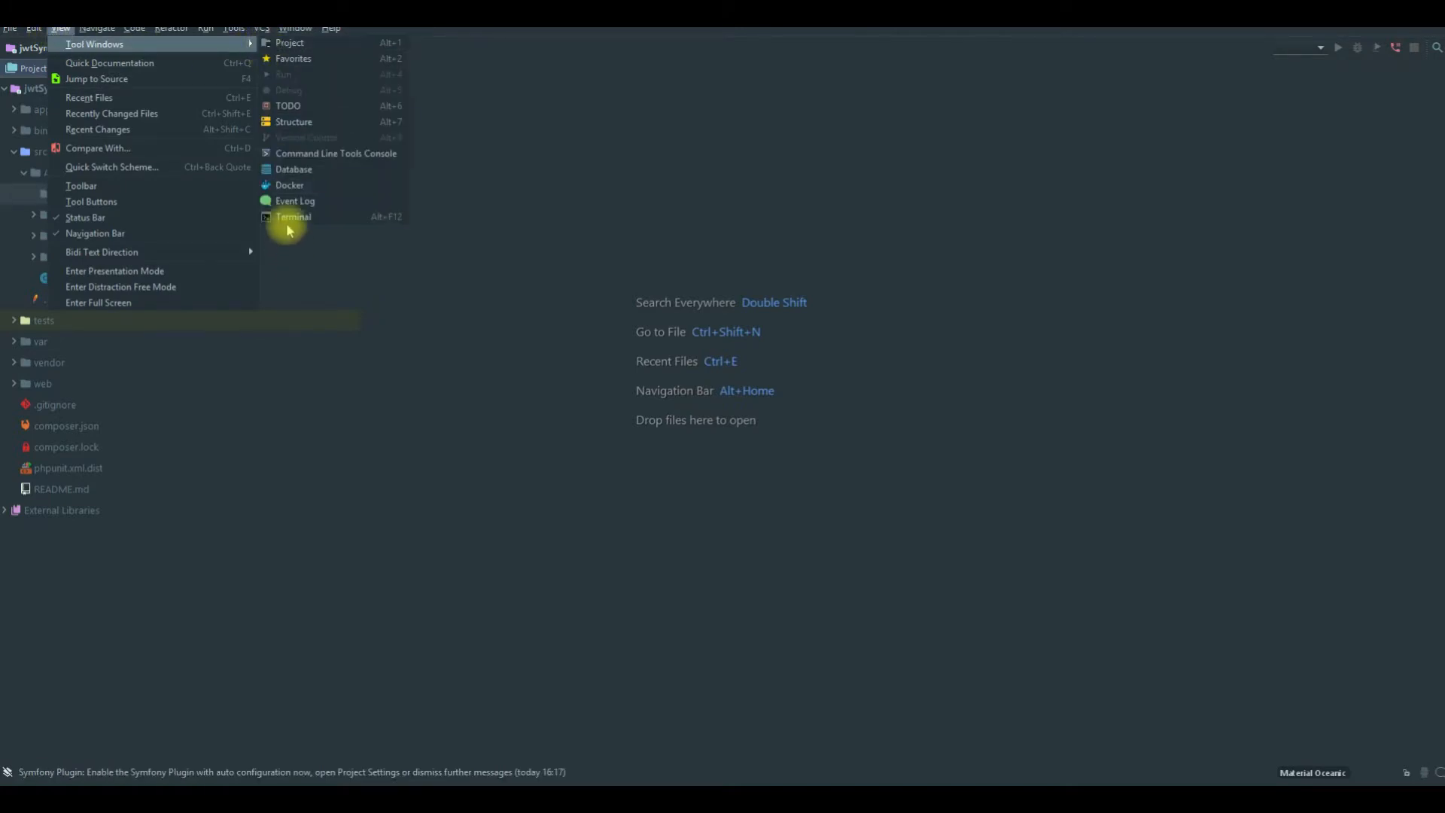
click(294, 217)
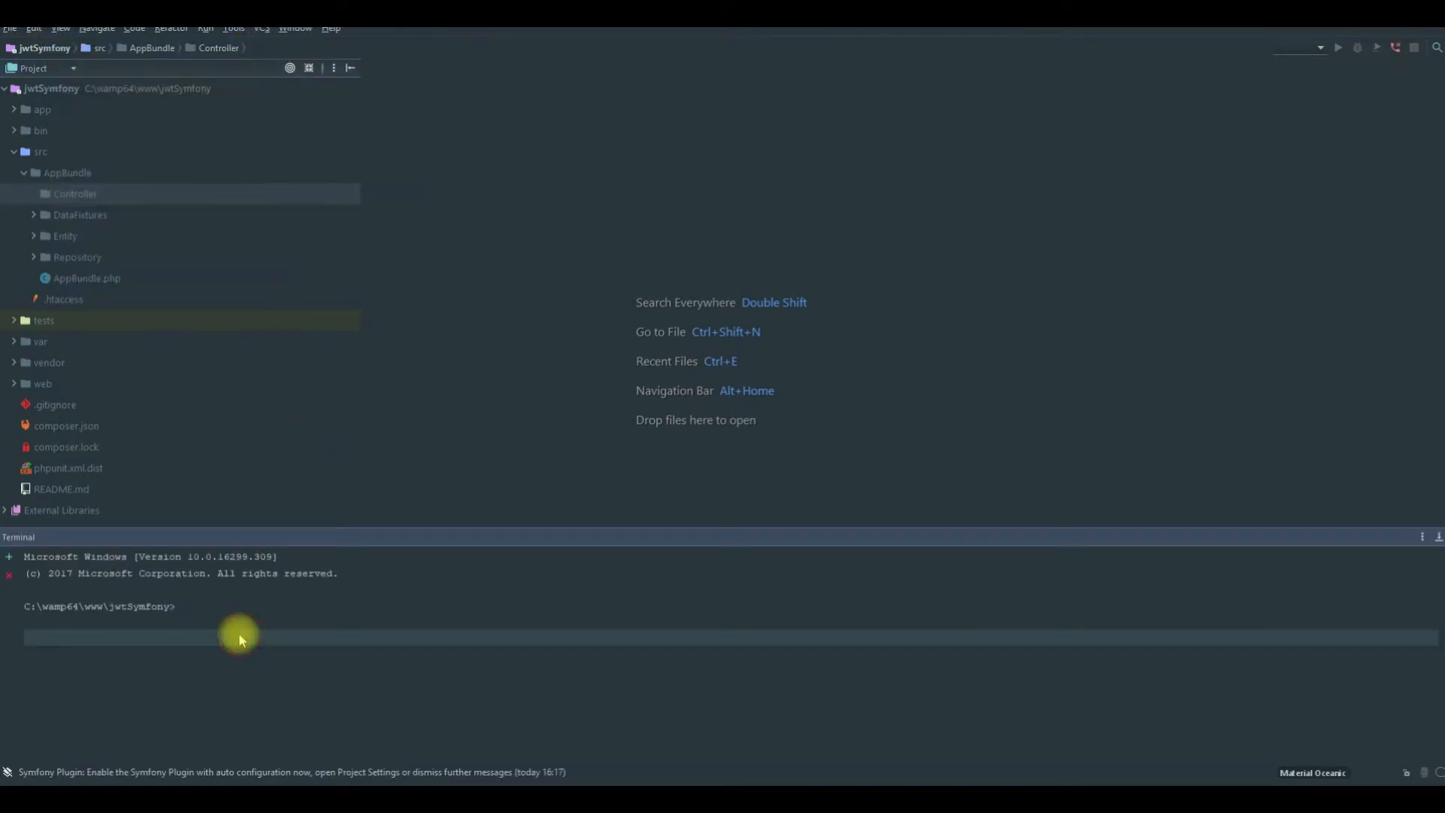
text(php)
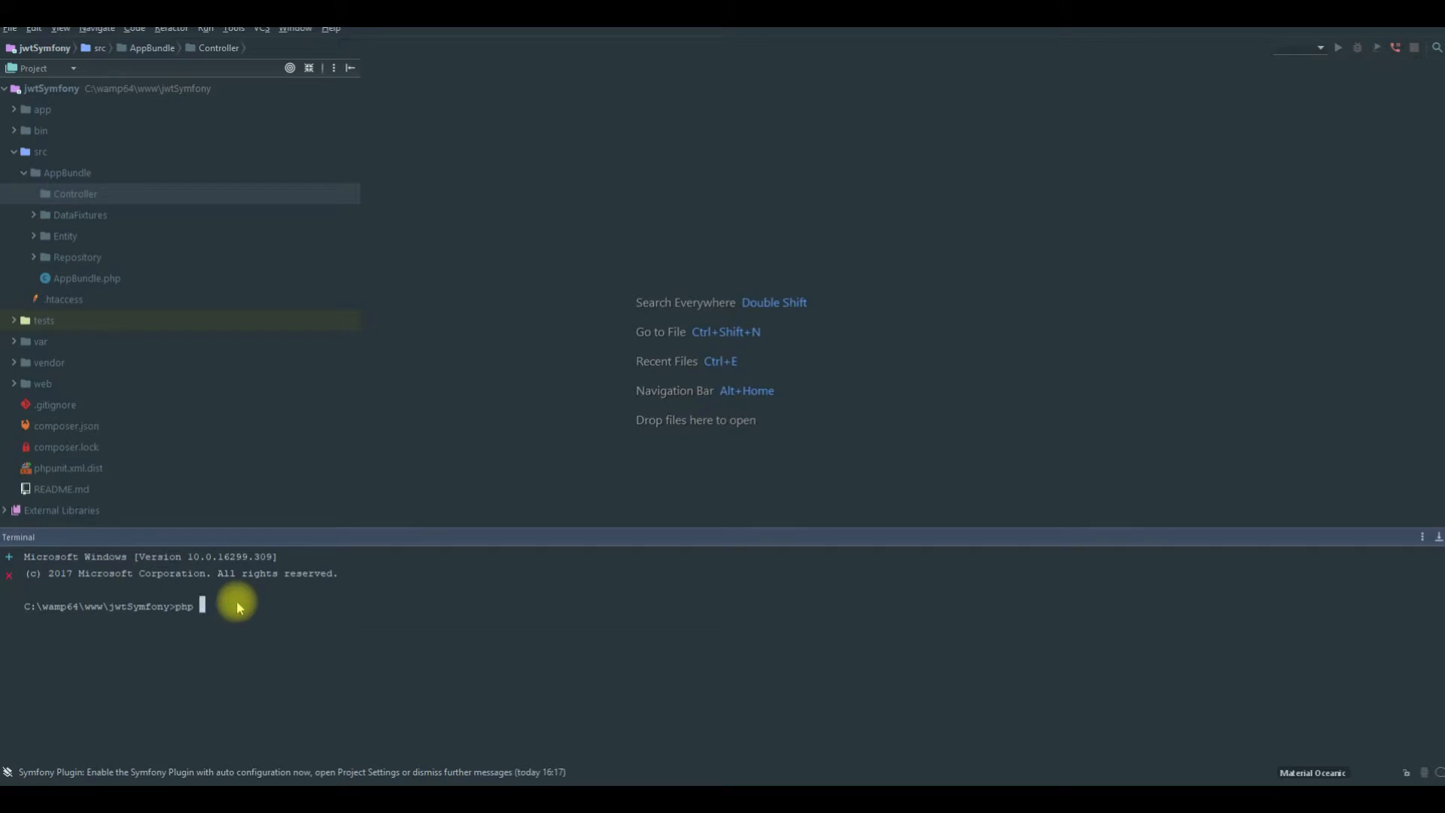
text(bin/console)
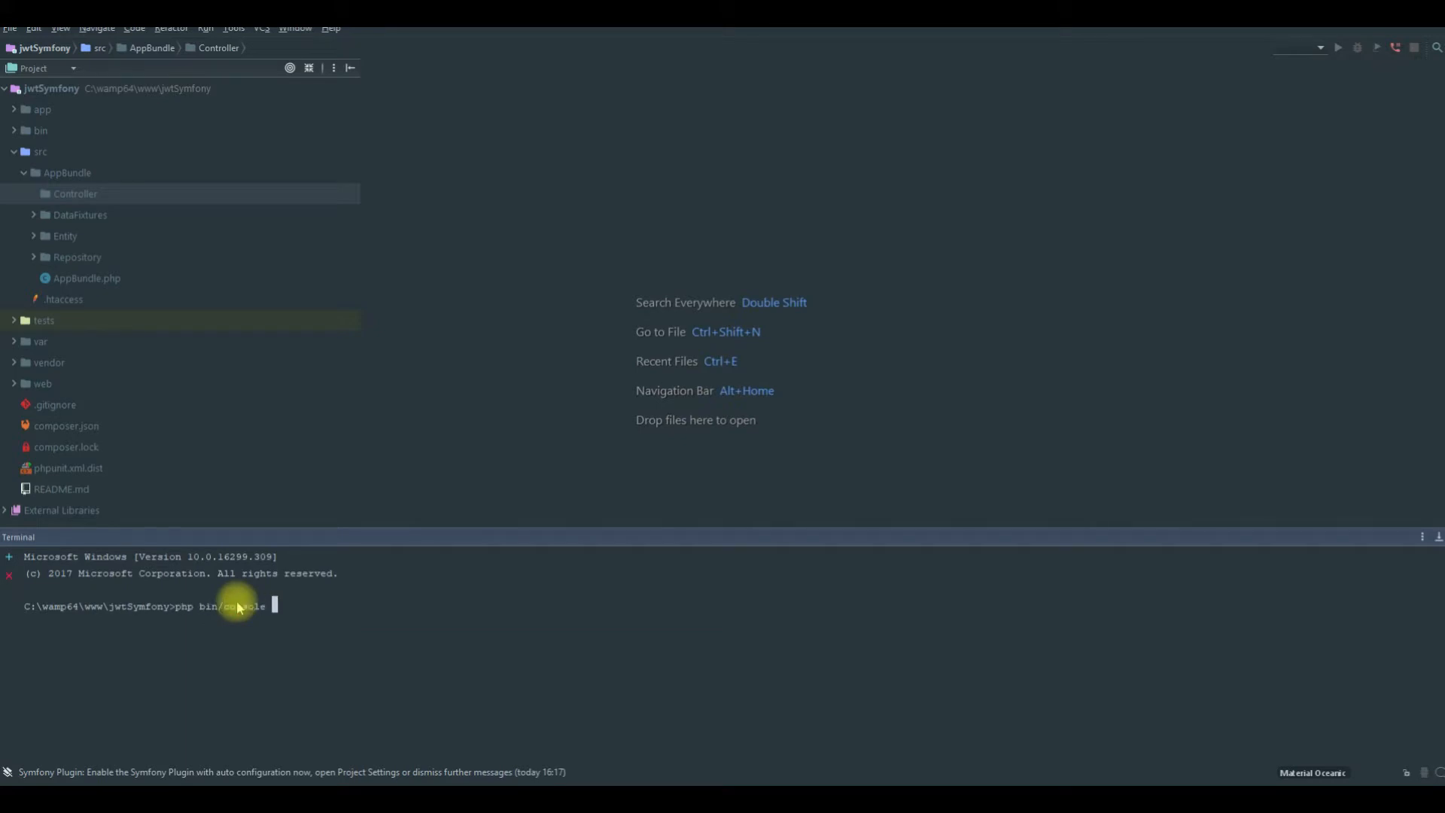
text(generate:co)
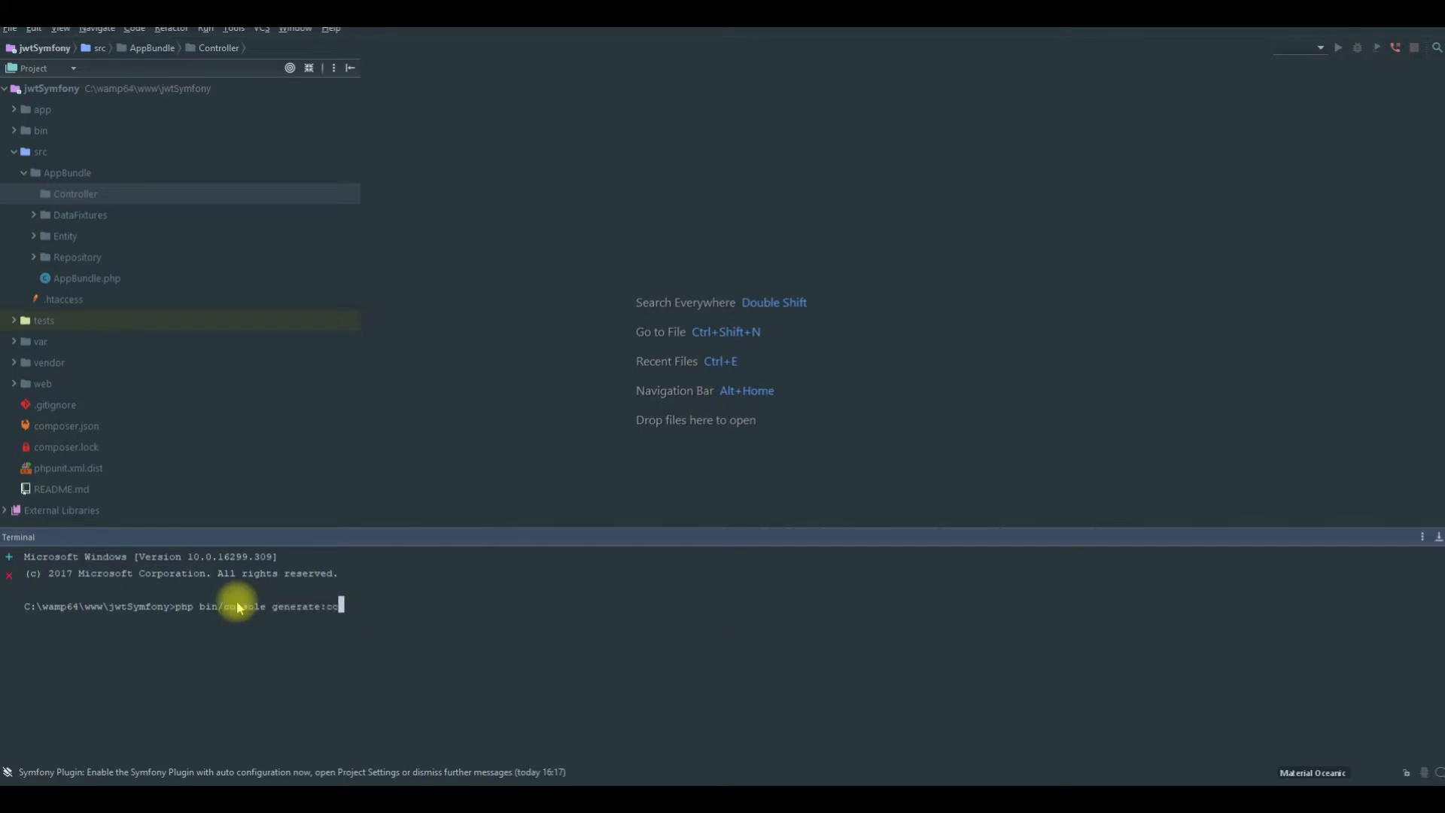
key(Return)
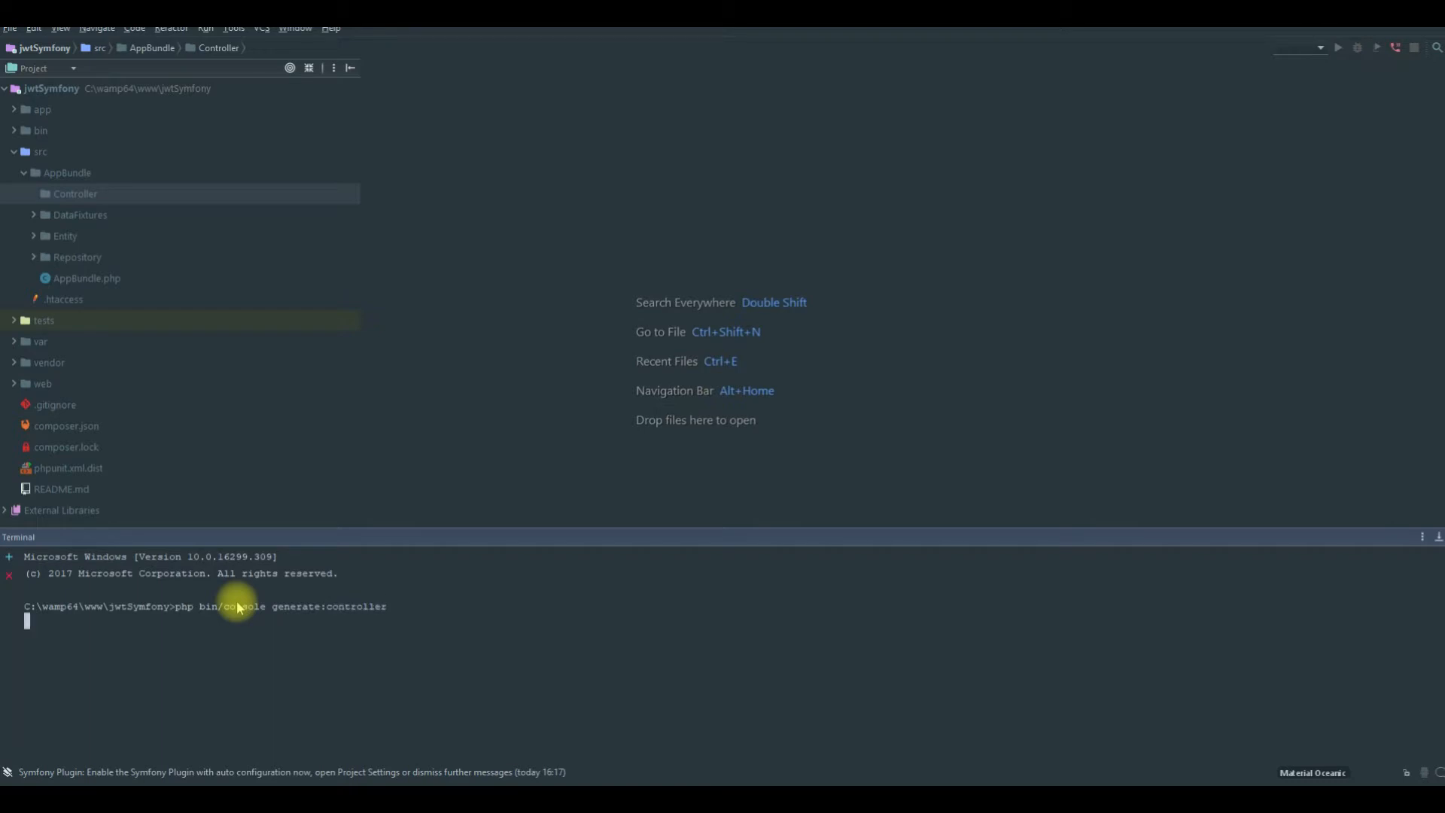
Name the controller AppBundle:Product and accept the prompts to generate it and its test
key(Return)
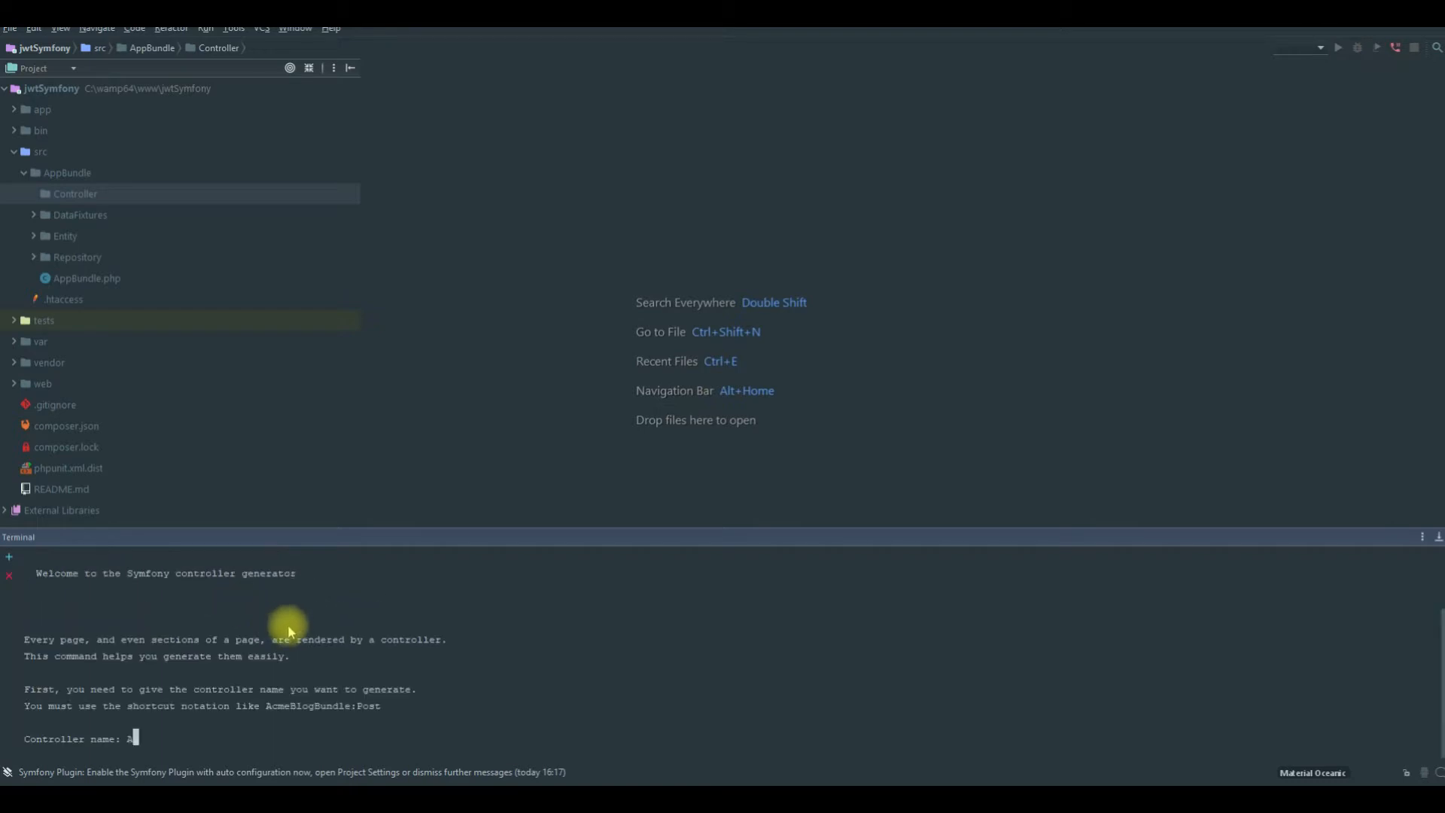
text(ppBundle:)
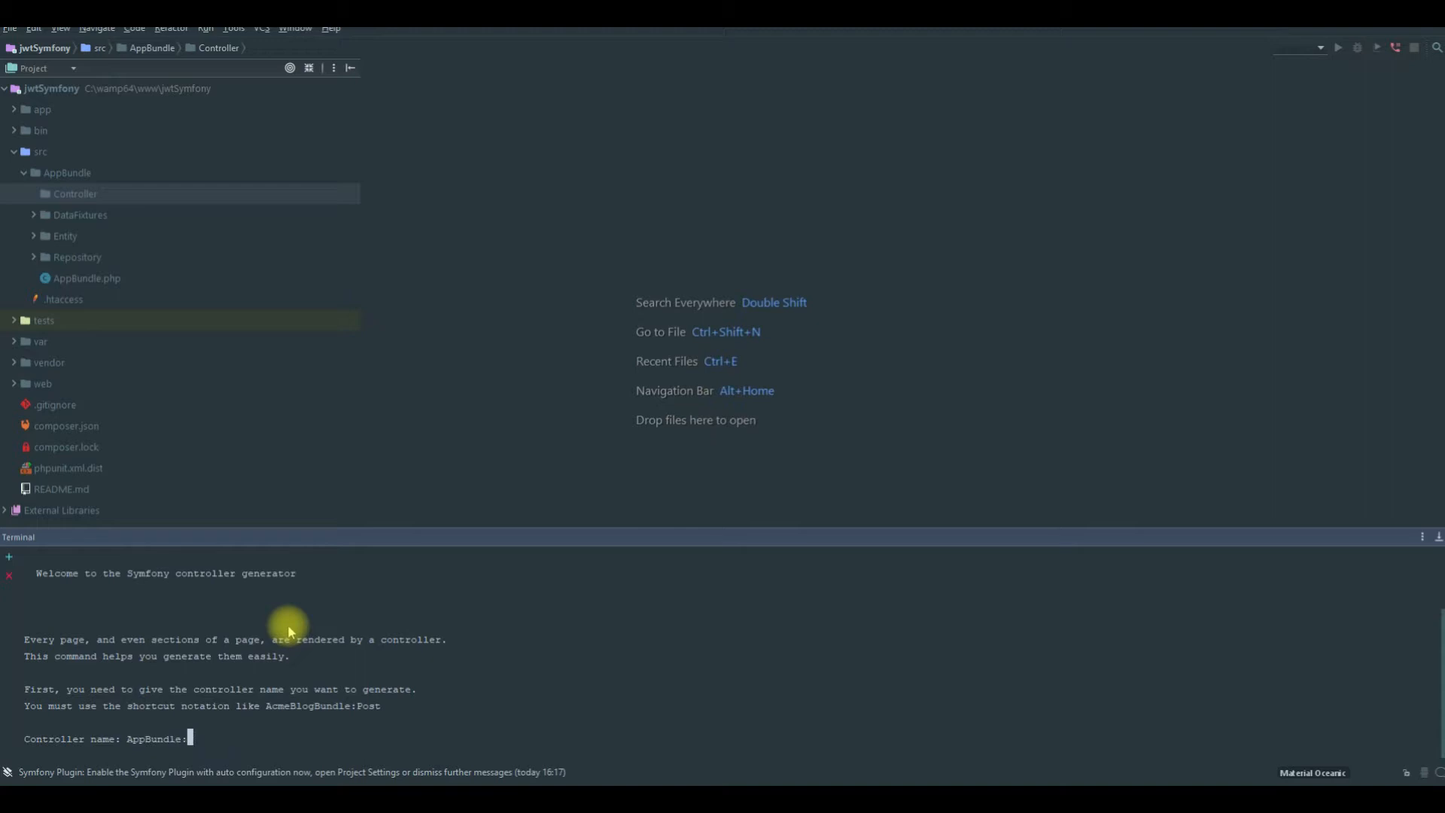
text(Product)
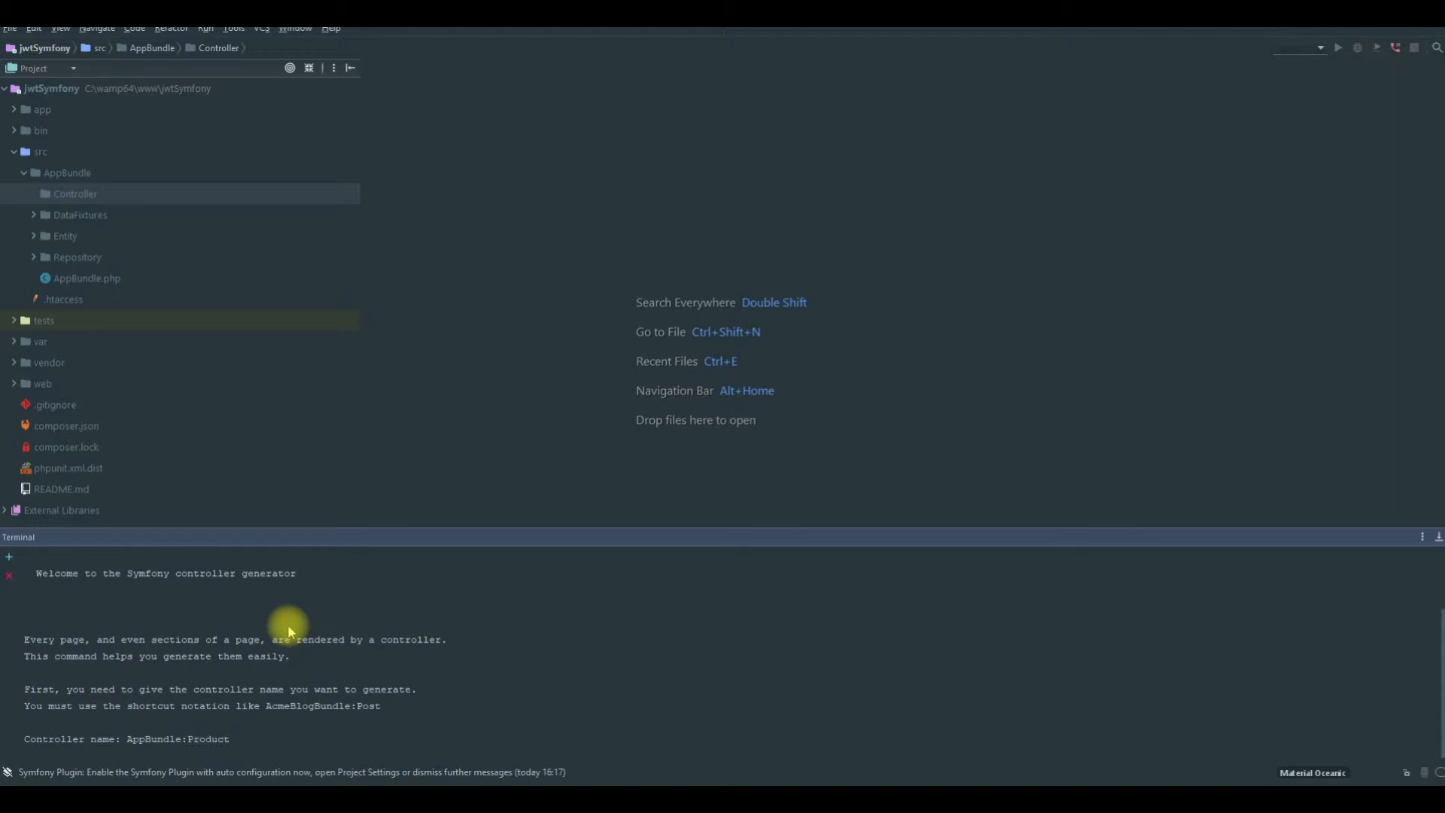
key(Return)
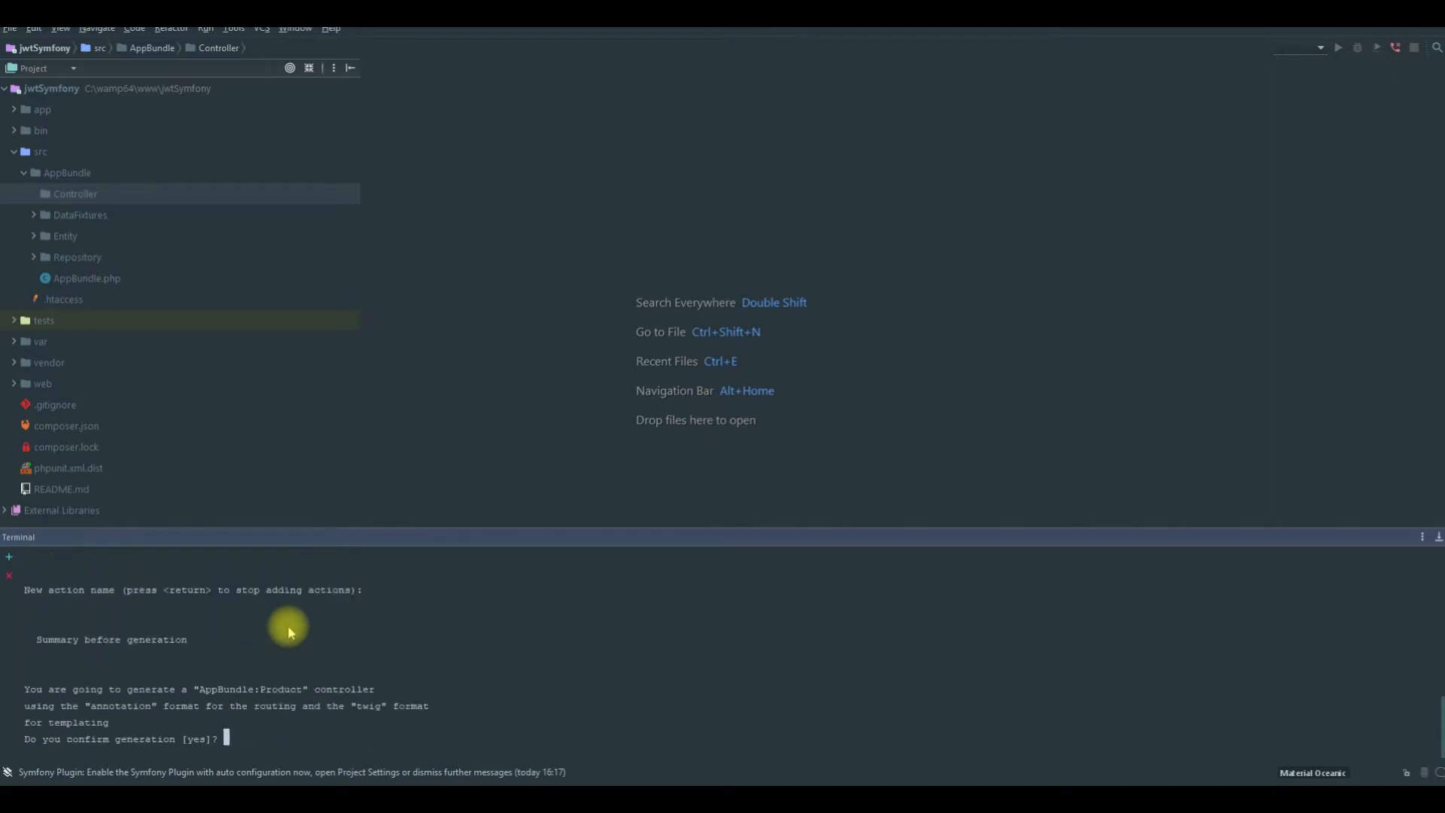
key(Return)
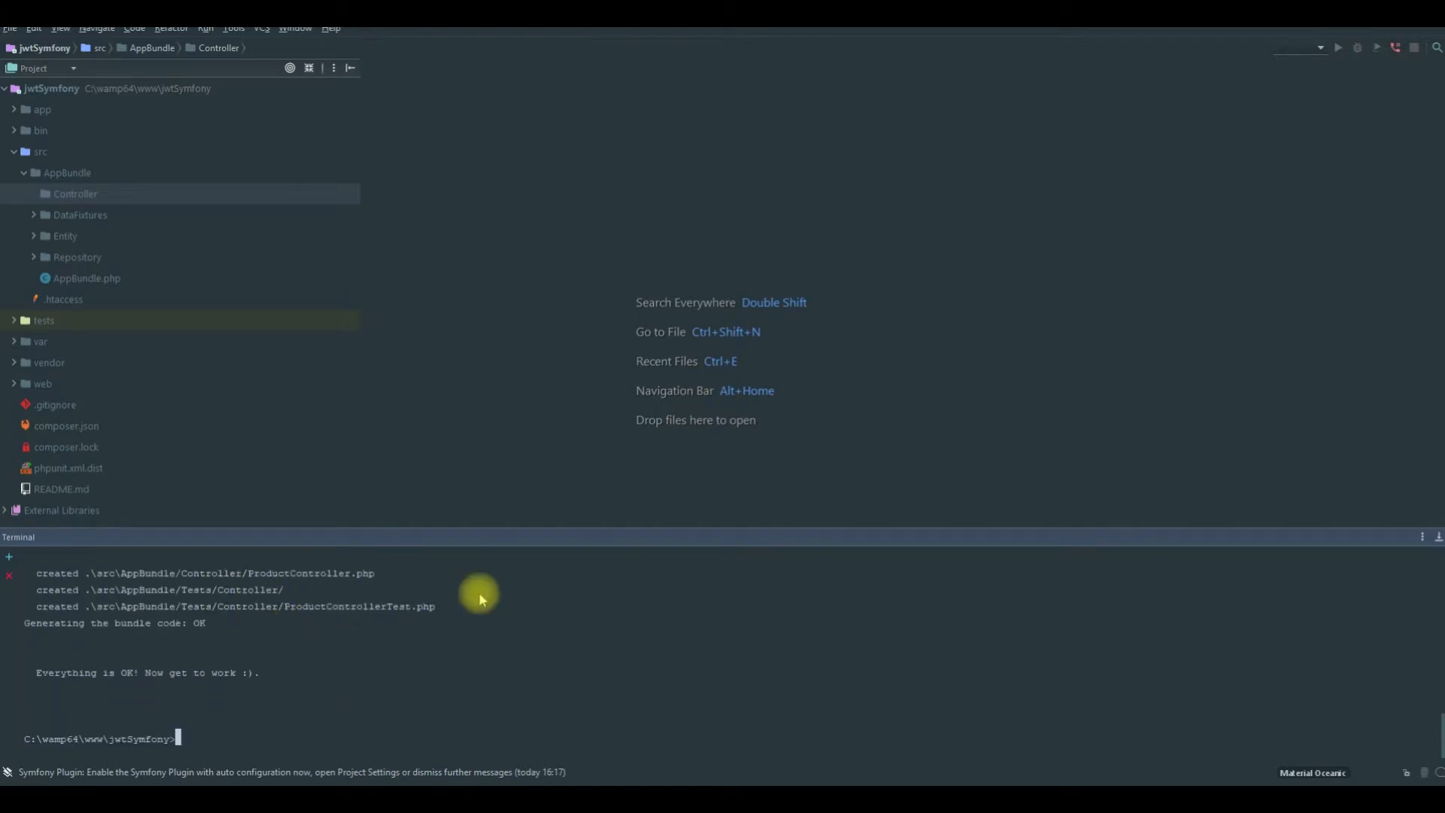
Make the generated ProductController extend FOSRestController with its use statement imported
click(76, 194)
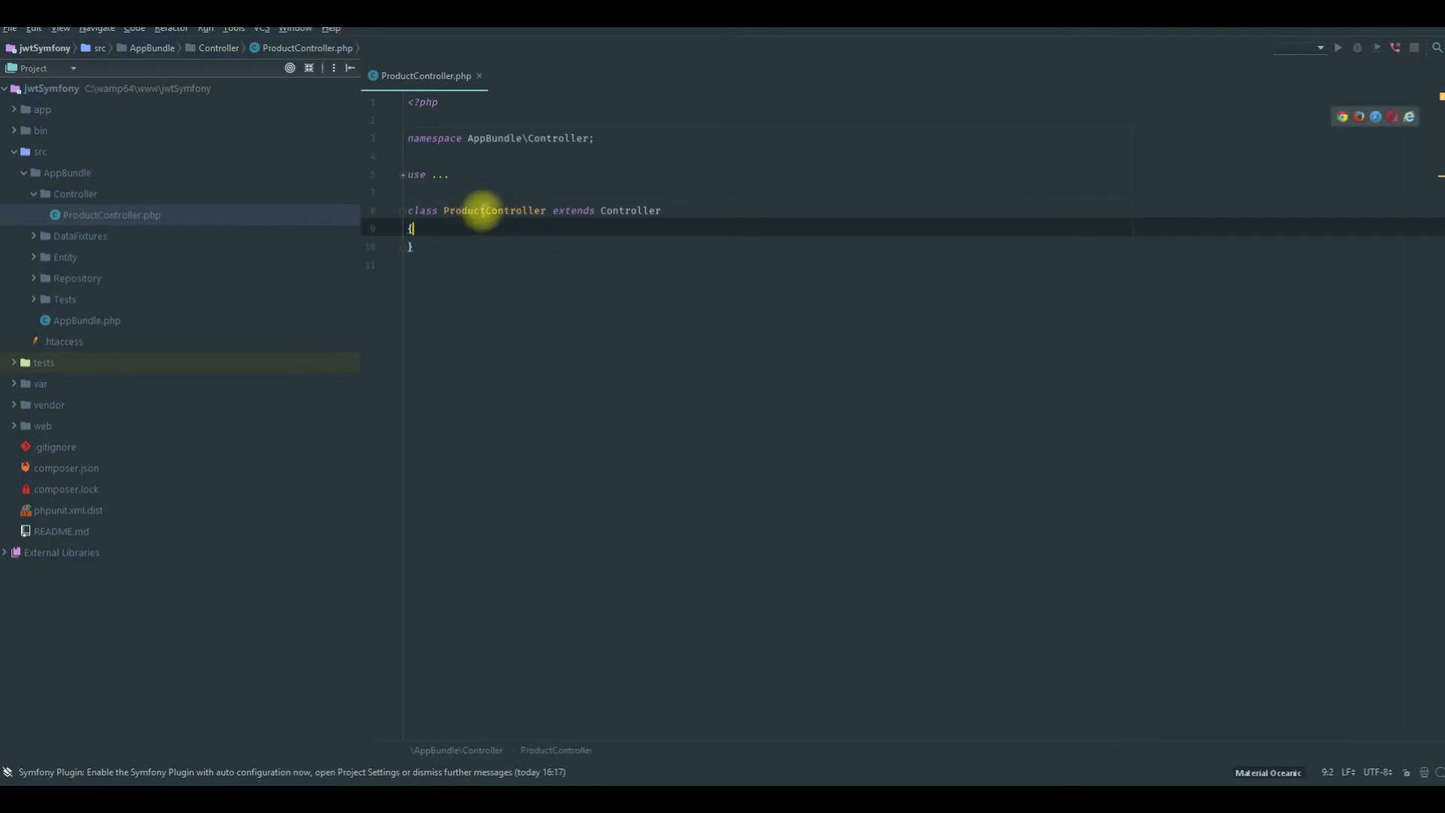
click(402, 174)
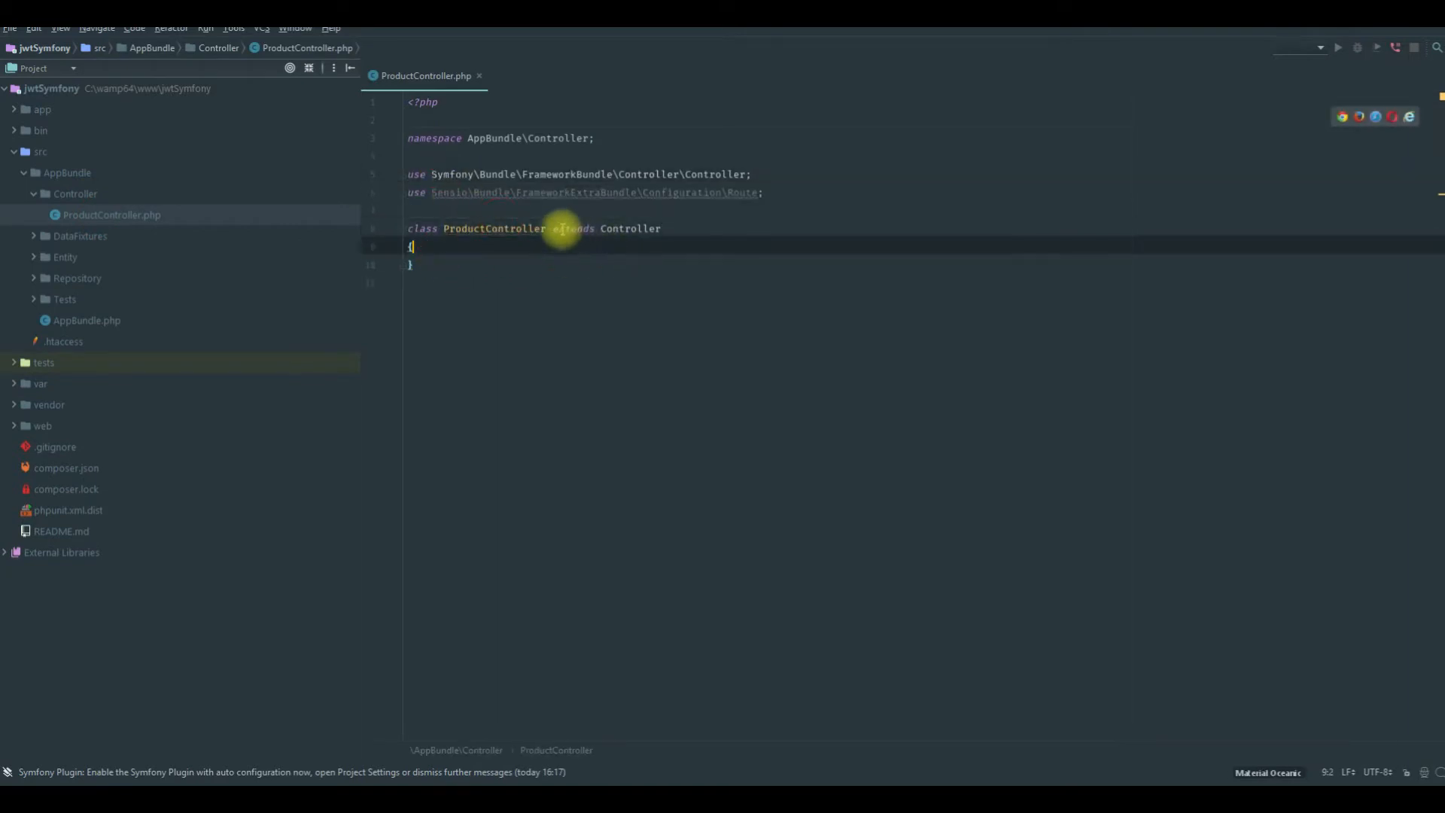
mouse_move(498, 206)
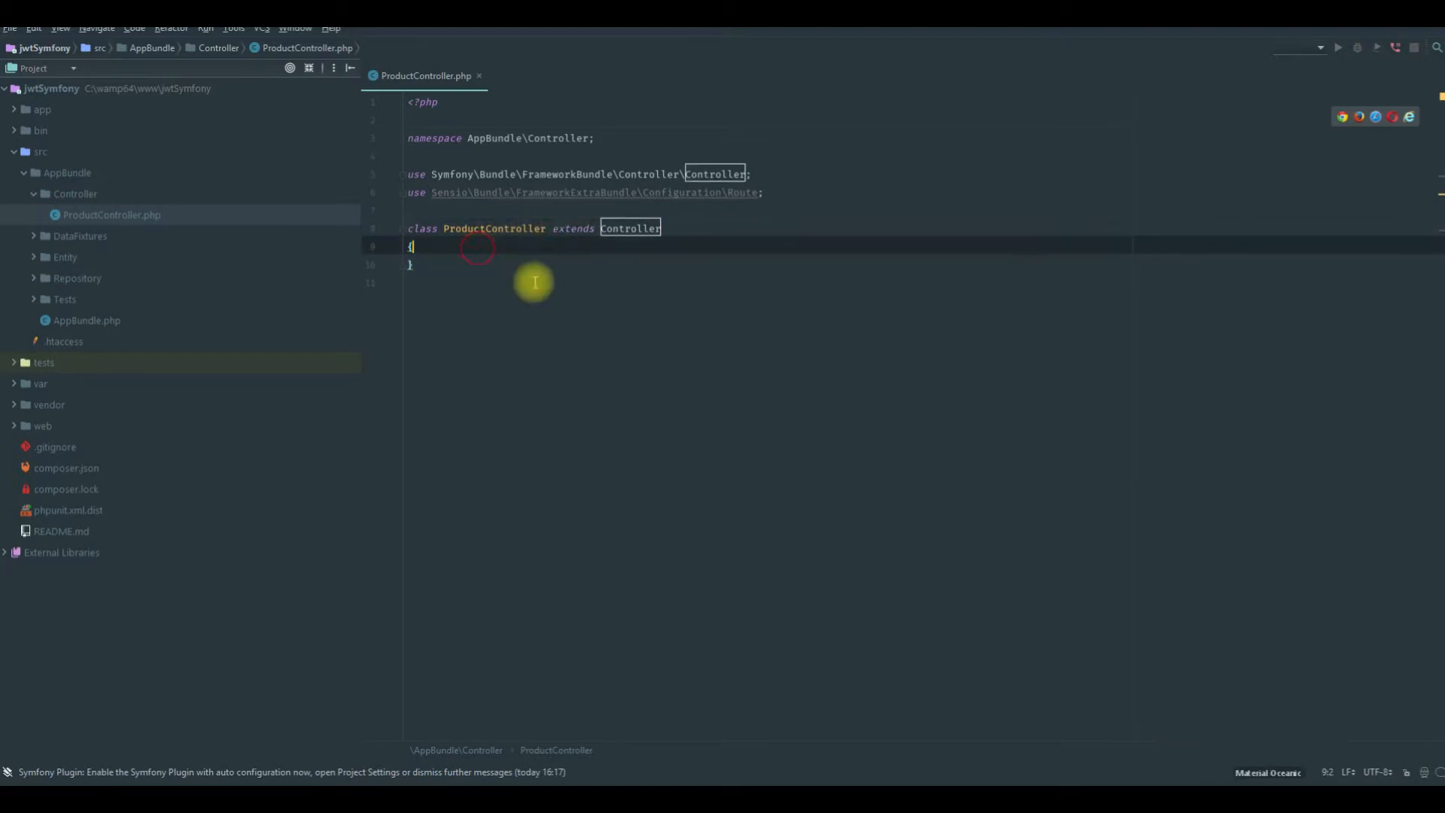
key(enter)
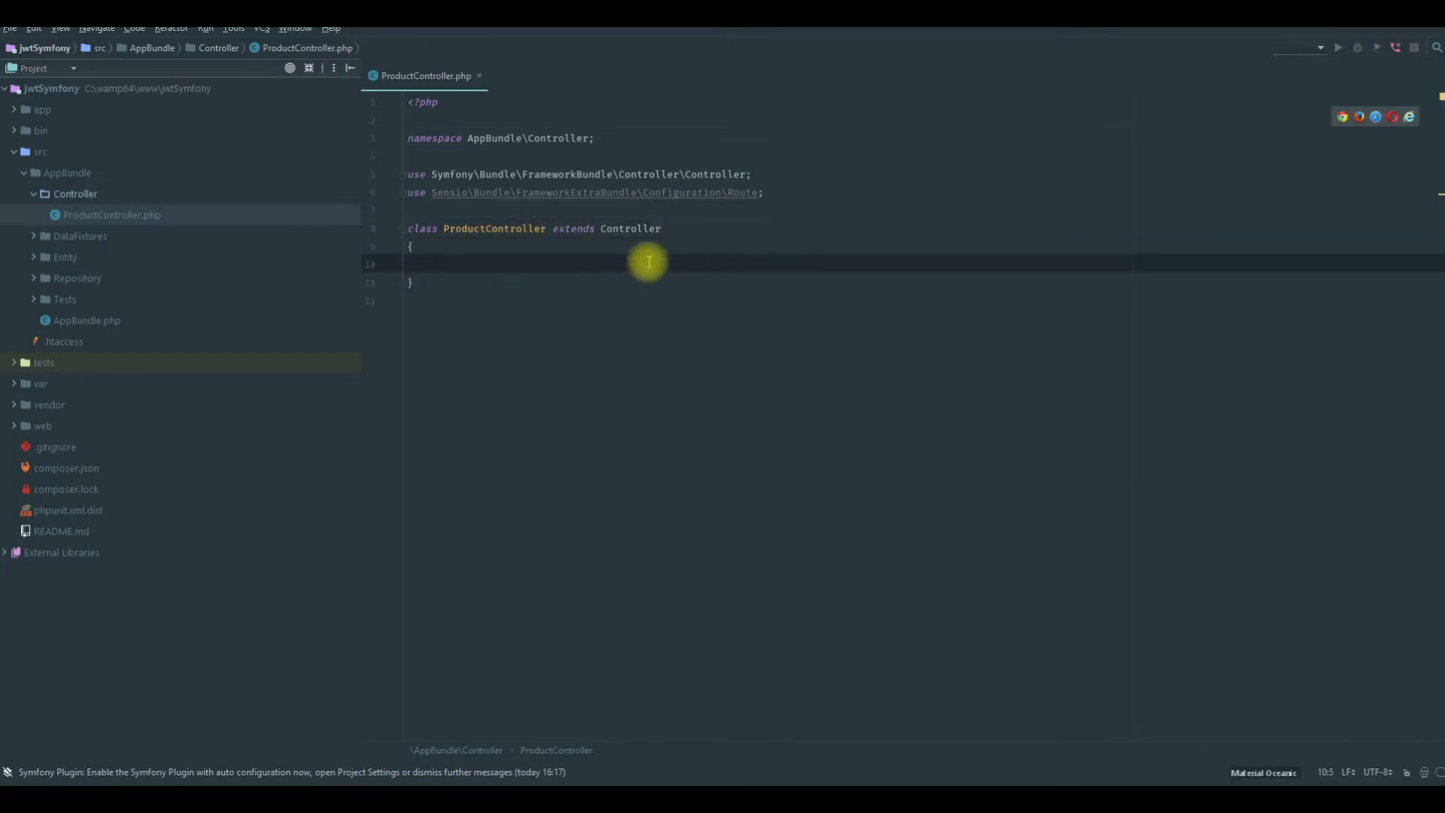
mouse_move(996, 543)
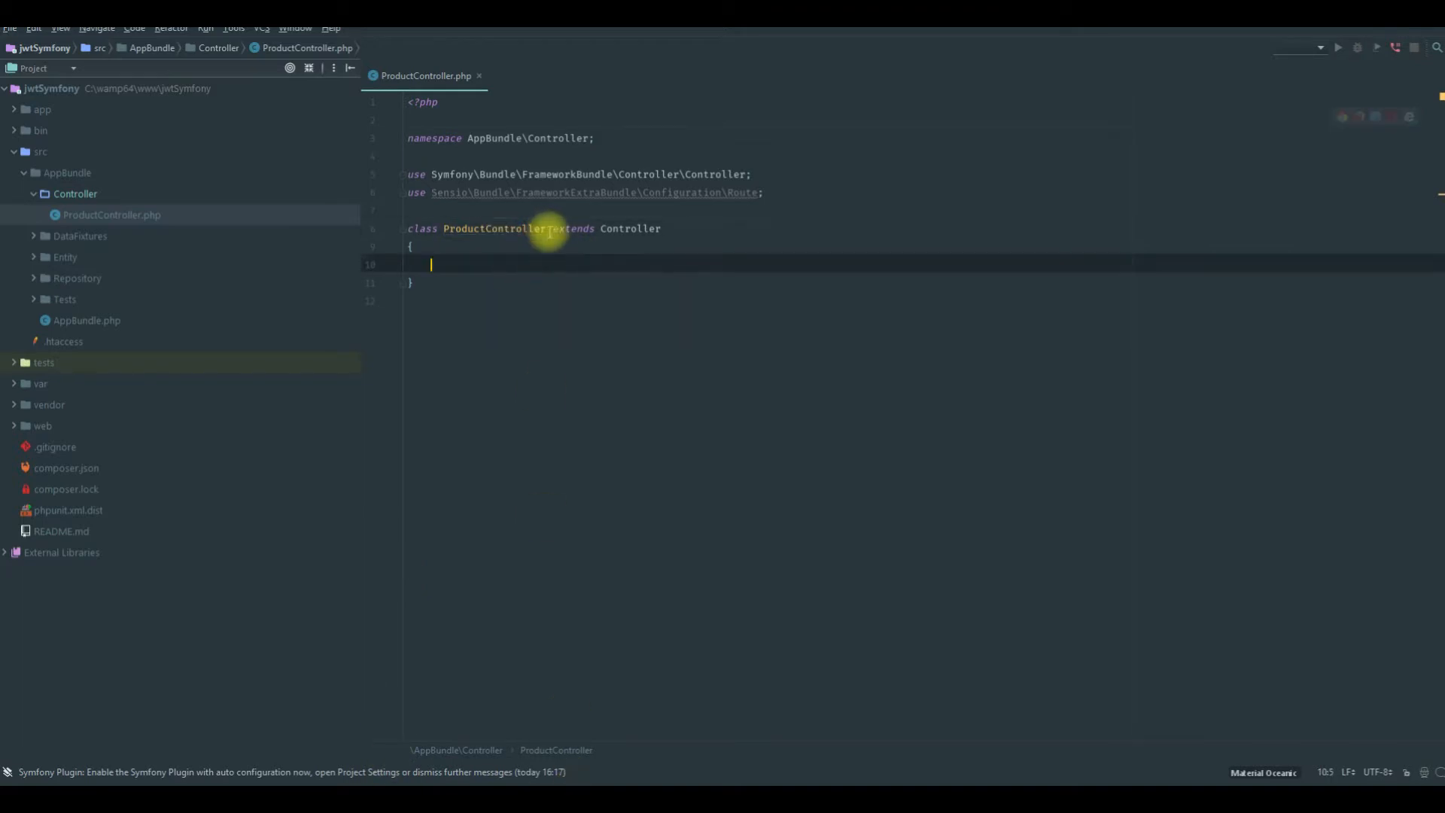
double_click(629, 227)
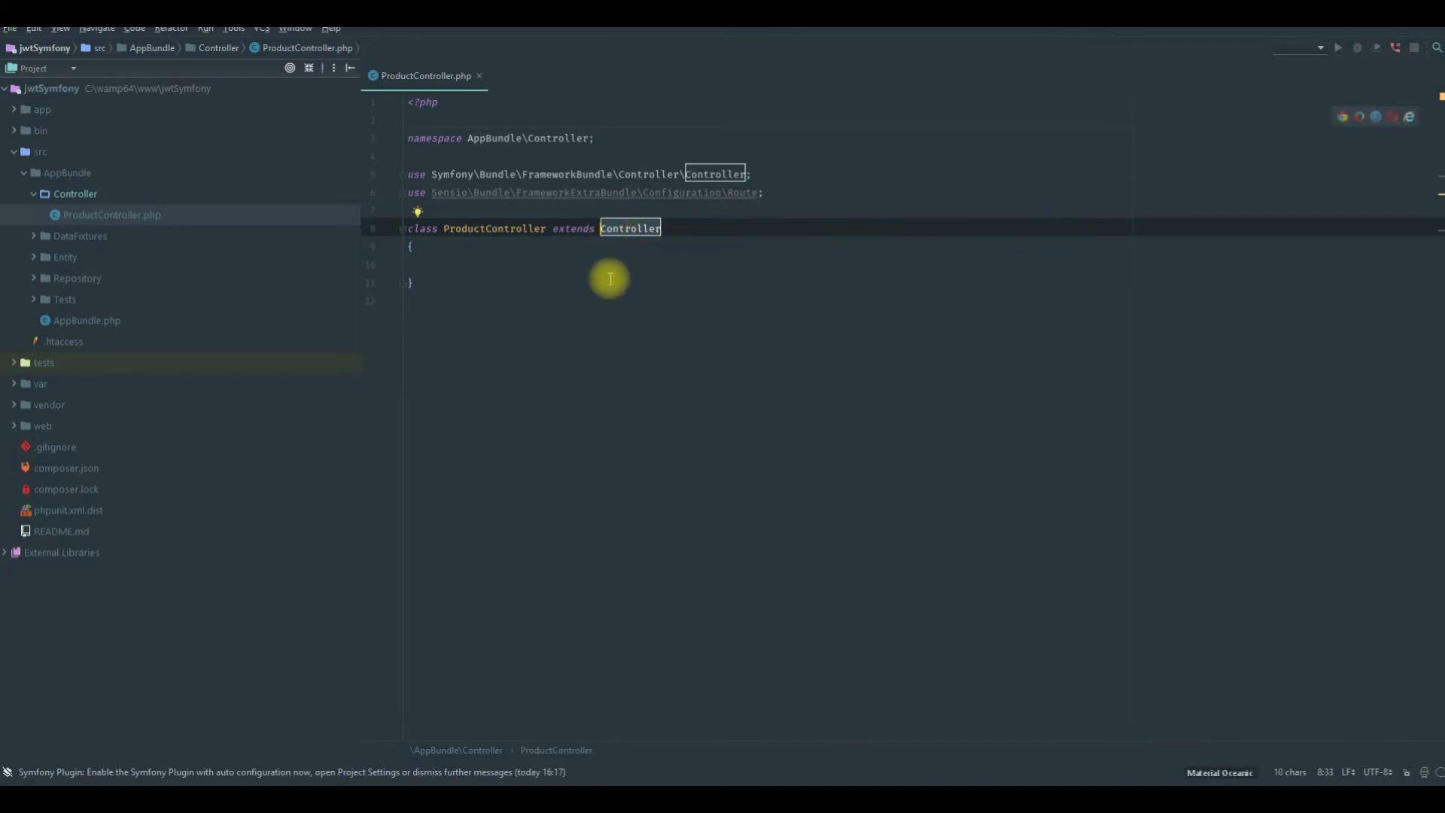
text(FOS)
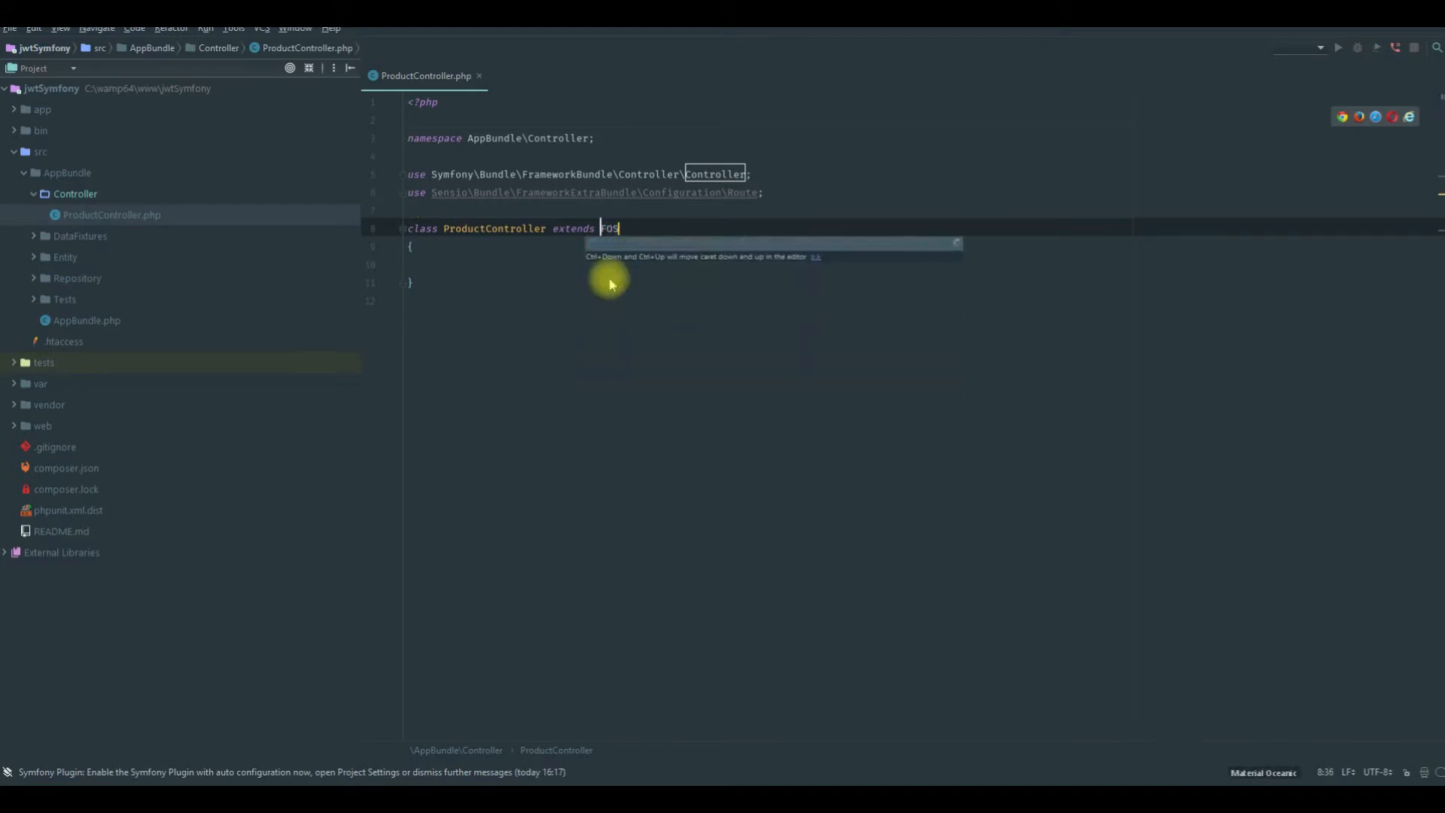
key(Enter)
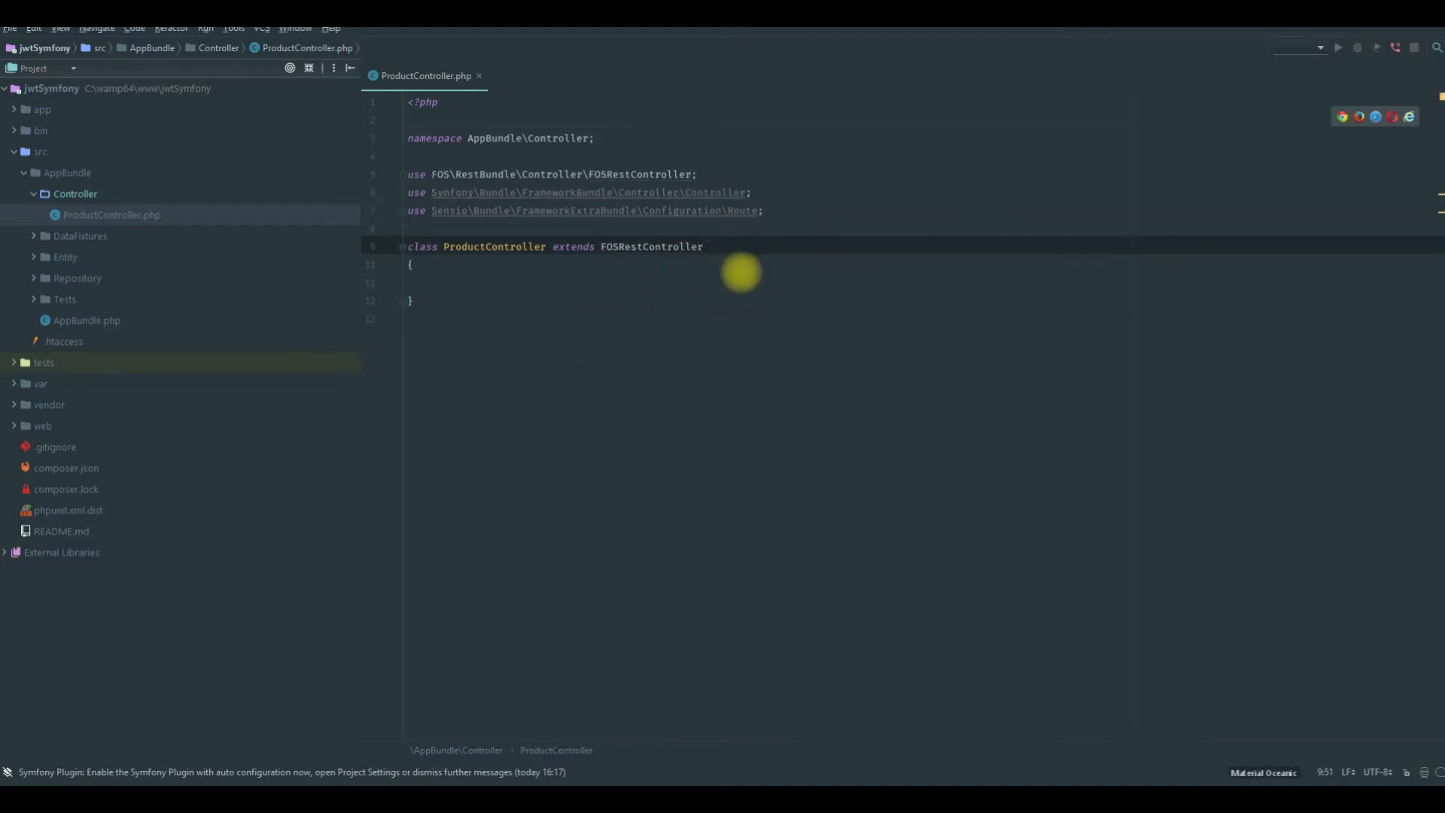
Add implements ClassResourceInterface to the class with the FOS RestBundle routing import
text(i)
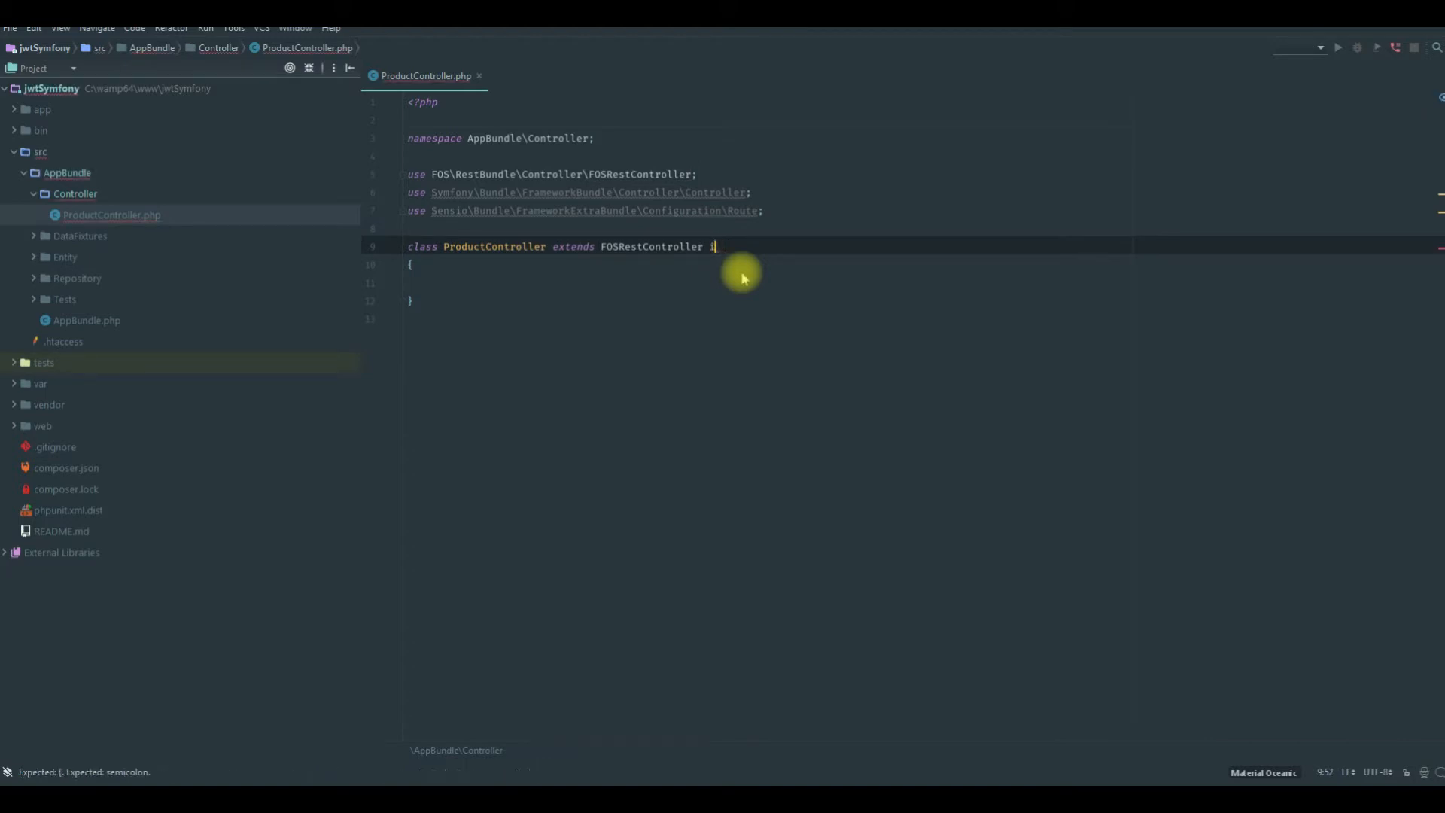
text(implements)
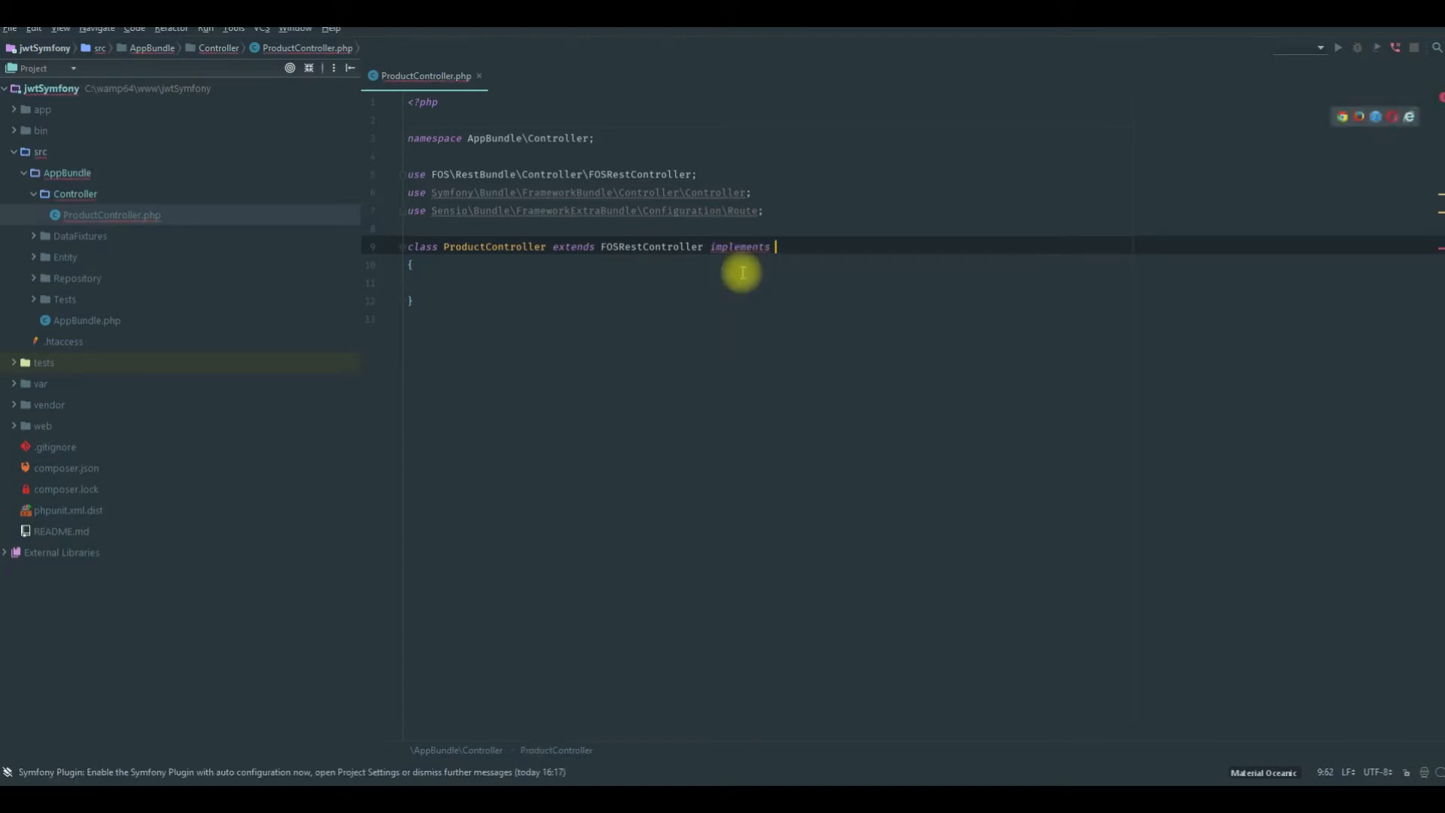
text(class)
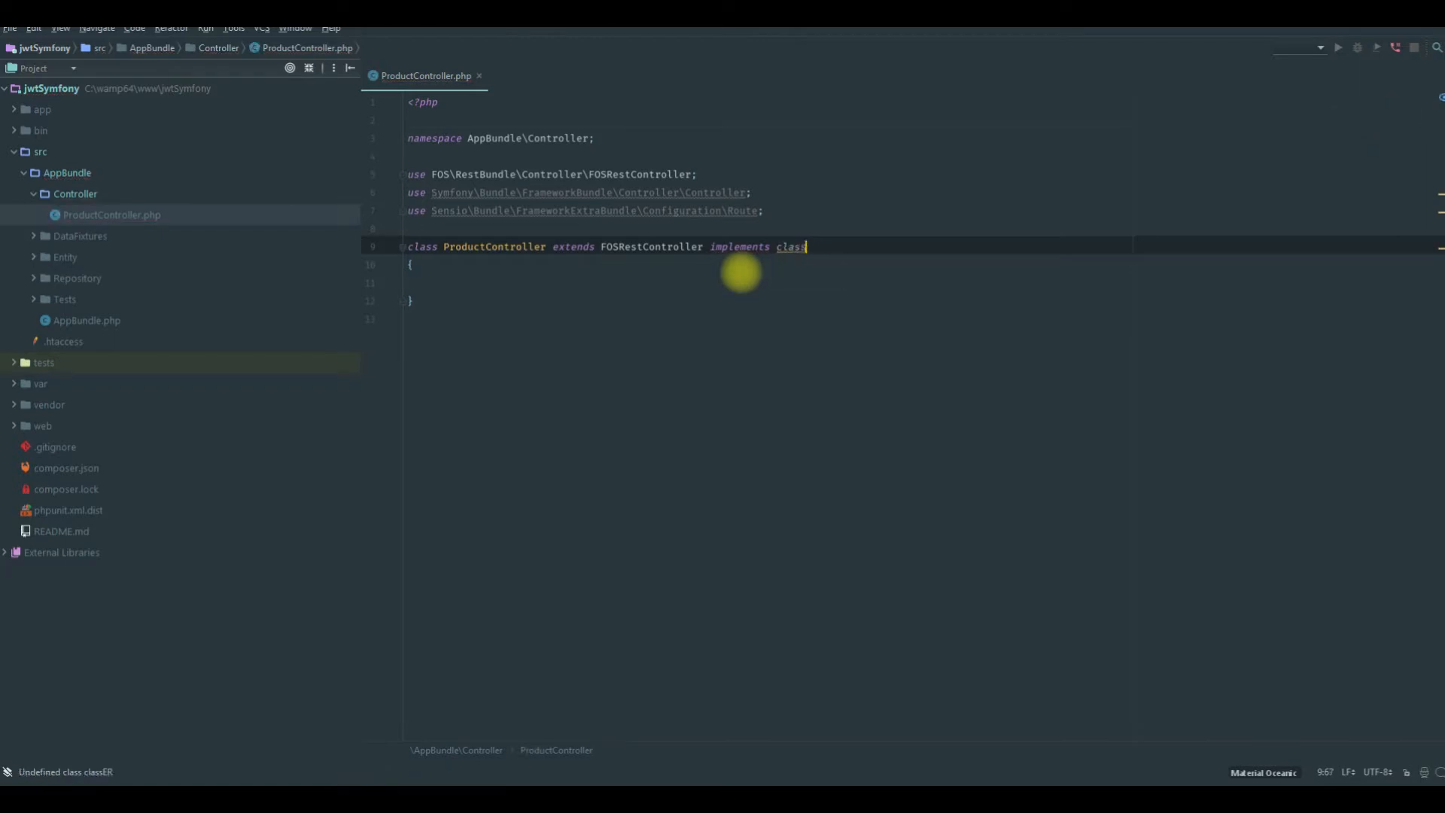
text(R)
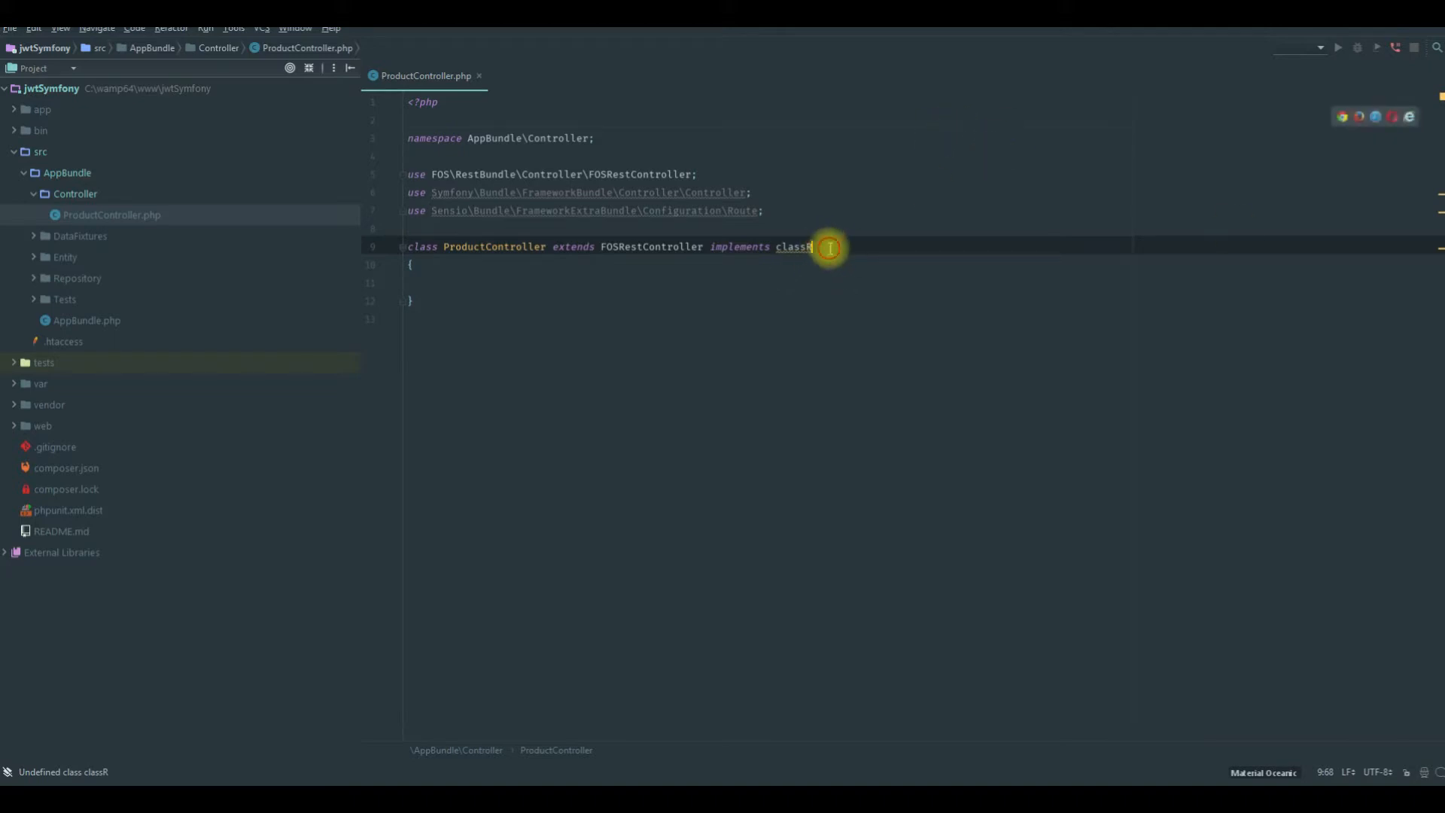
text(esourceInterface)
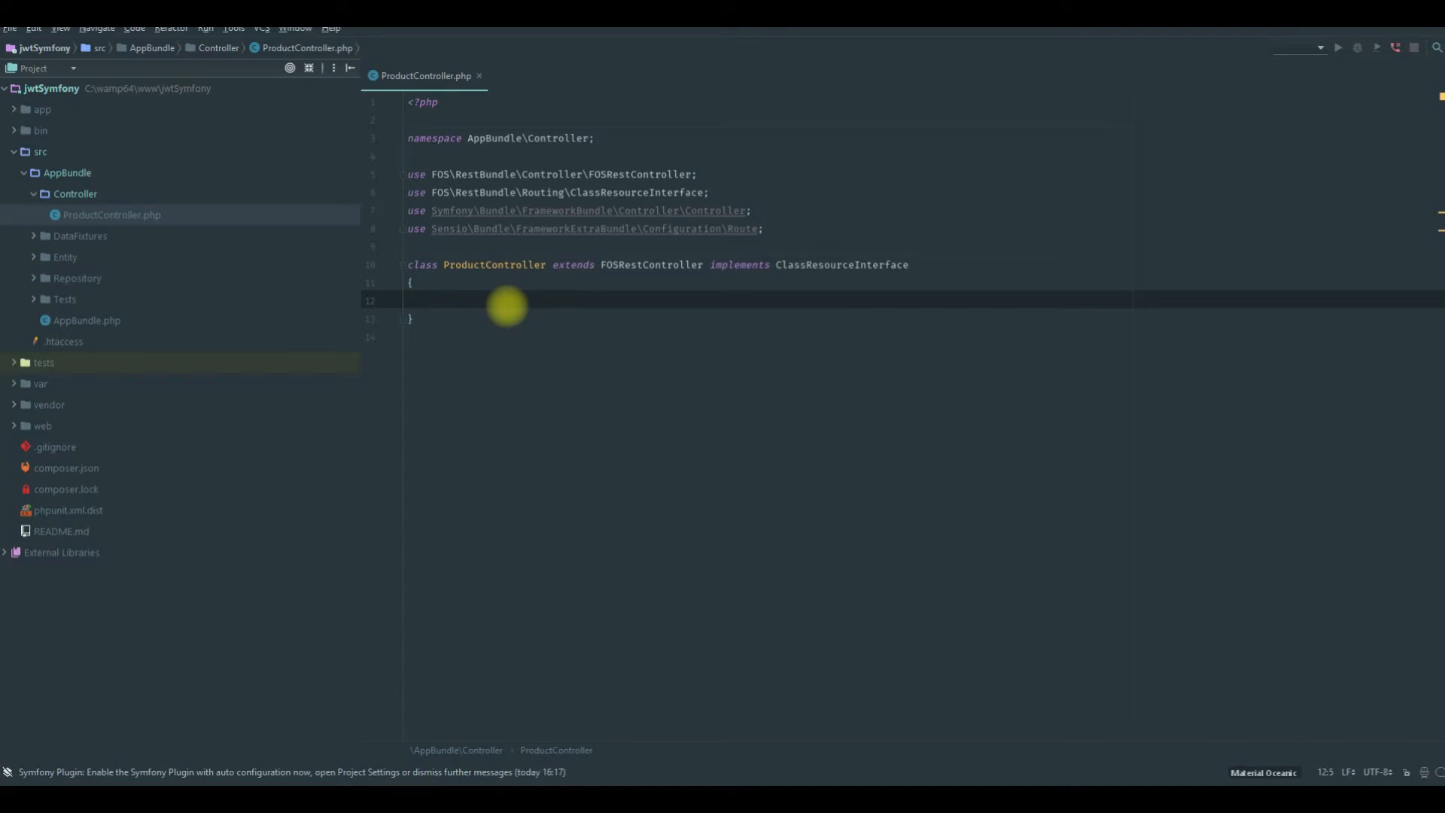
text(/**)
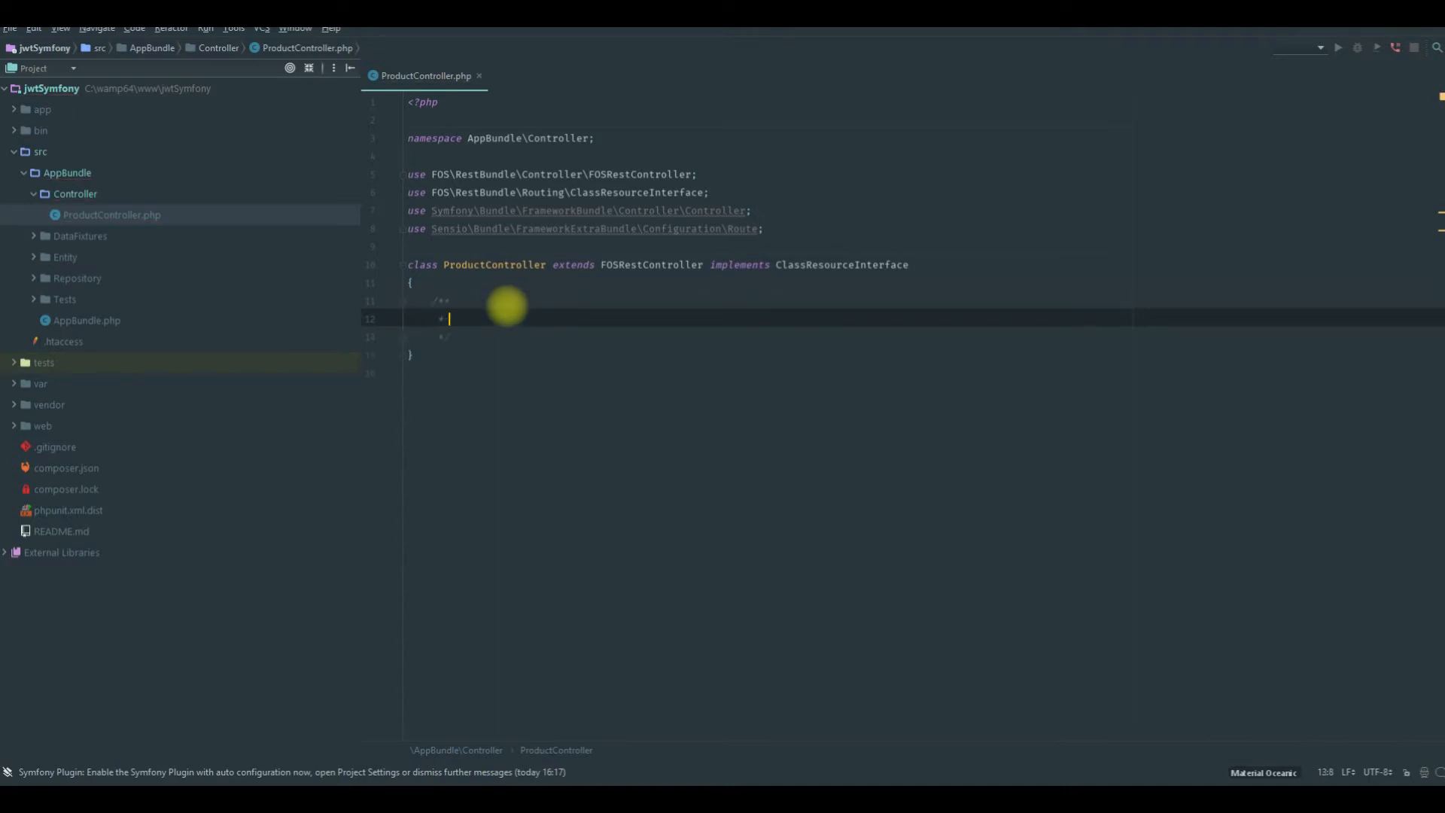
text(@Rest\)
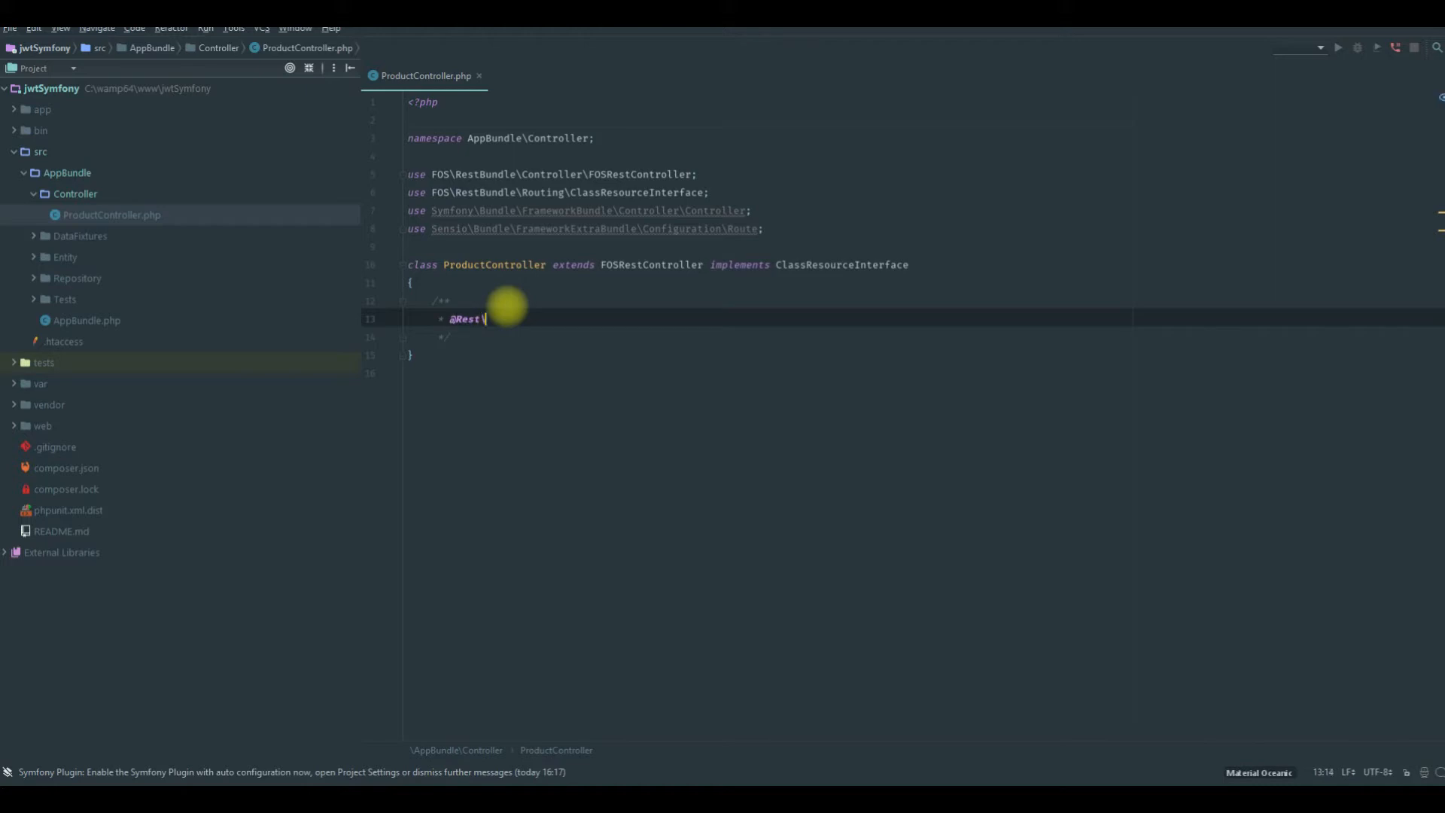
text(View)
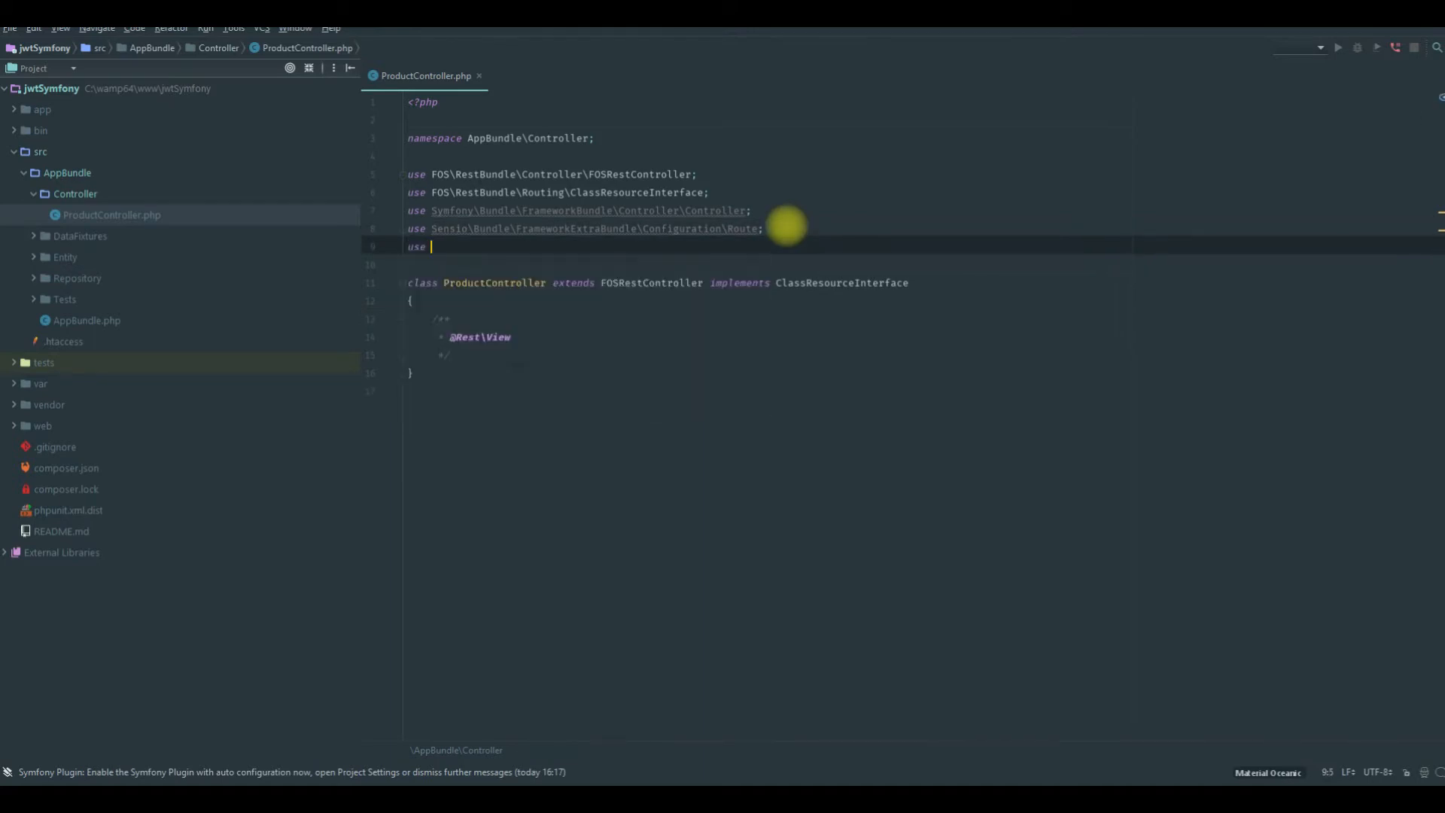
text(FOS)
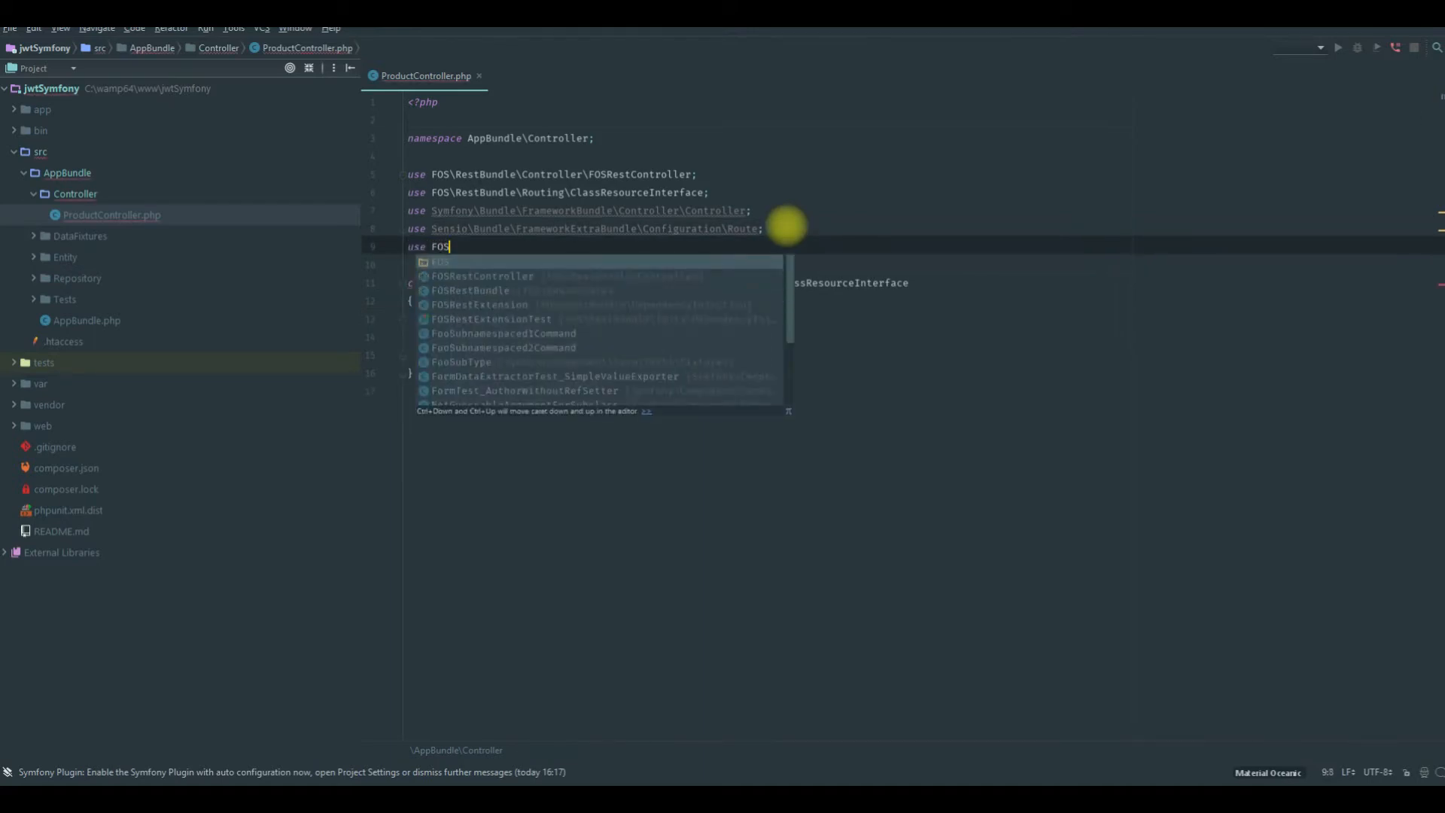
text(\RestBundle)
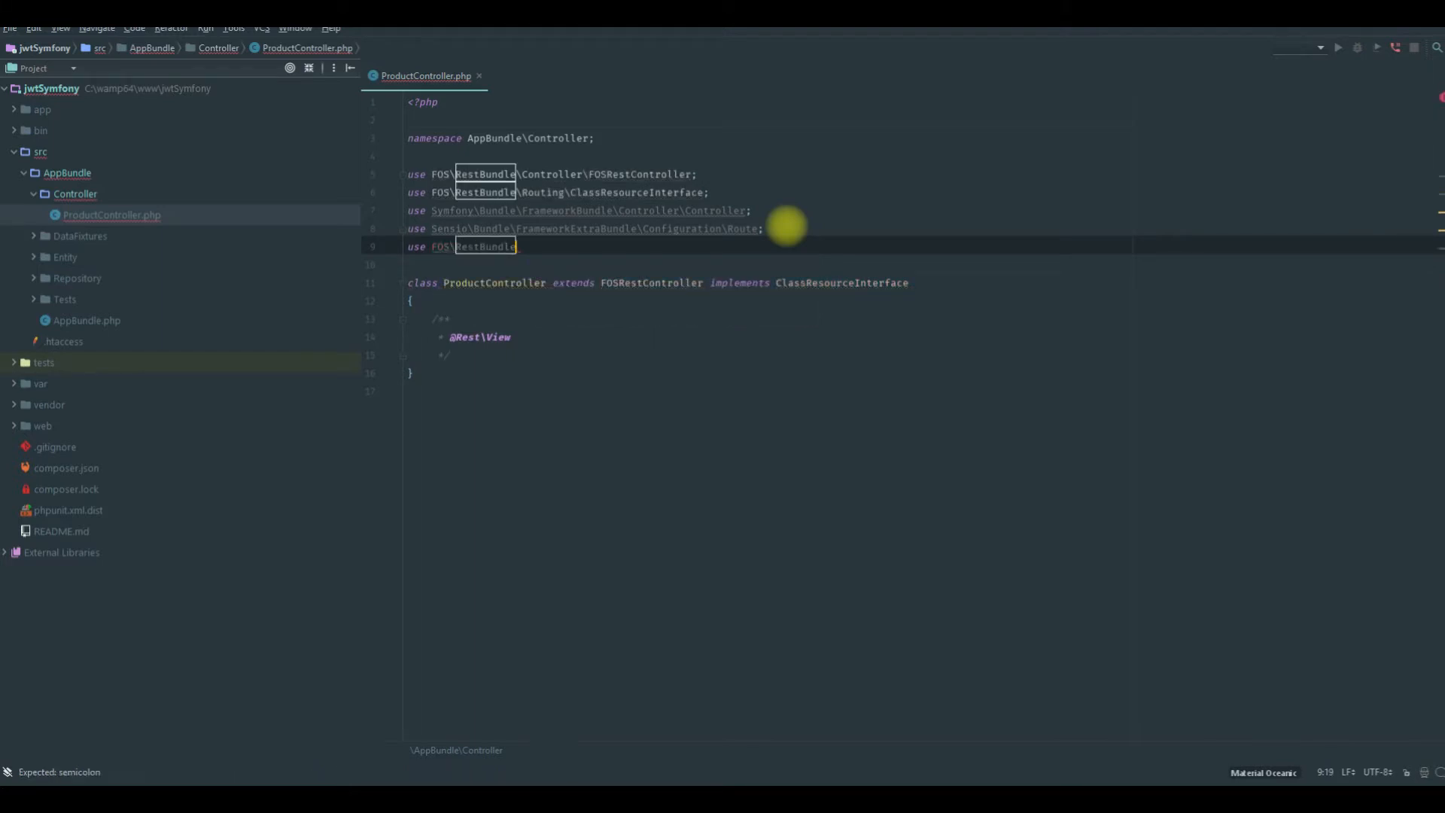
text(\)
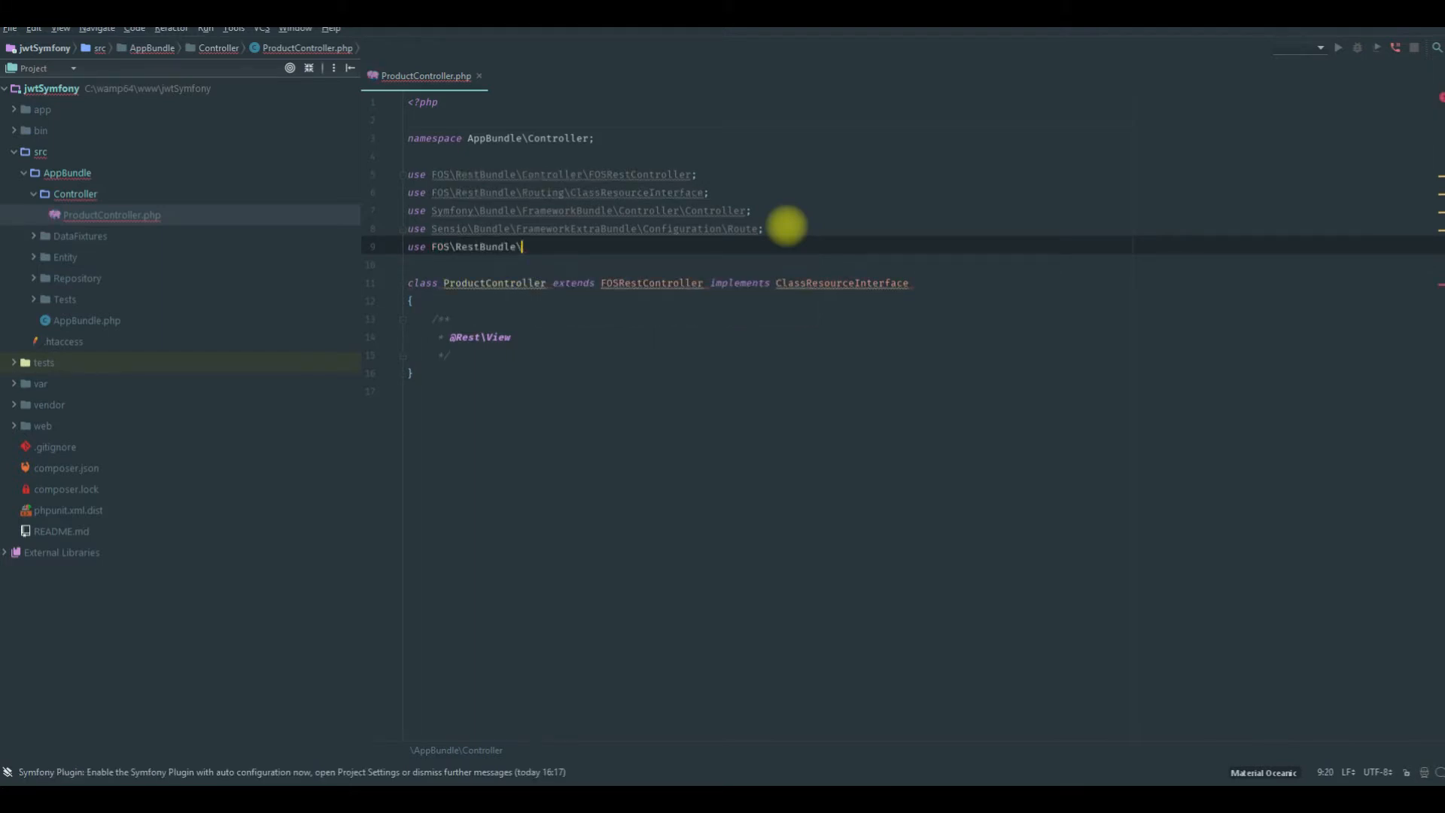
text(Controller\)
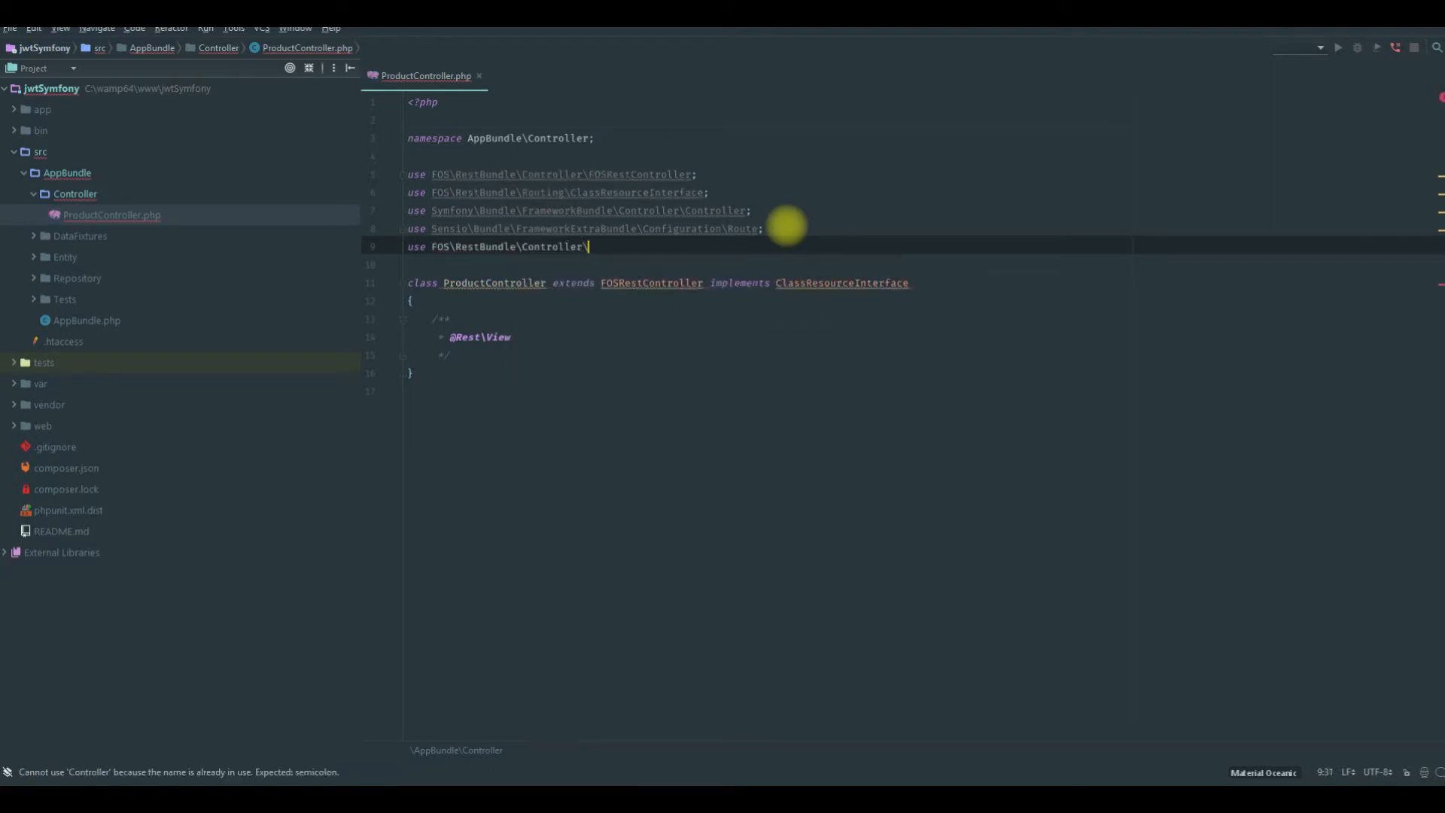
text(Annotations as Rest;)
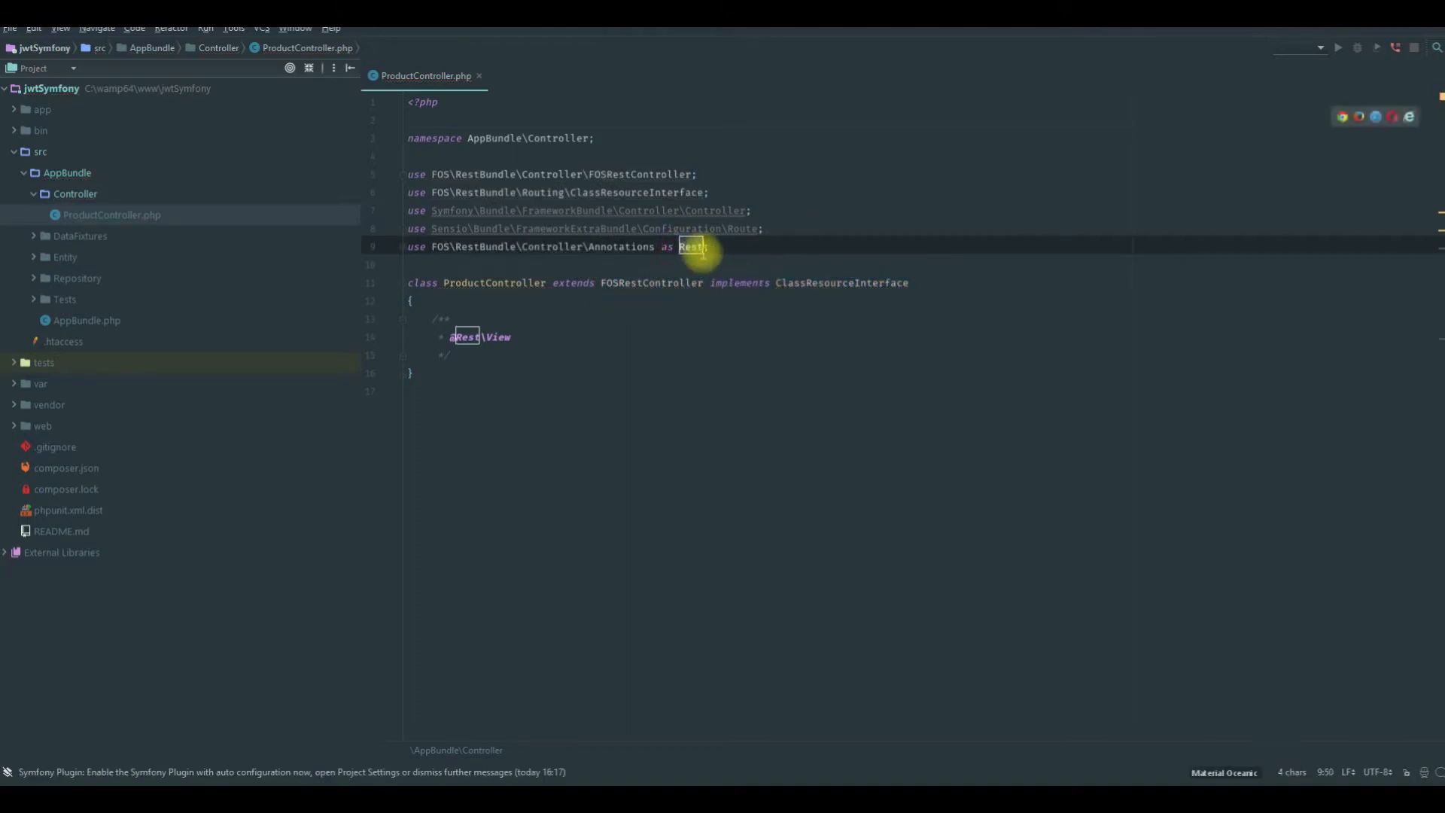
Declare public function cgetAction() below the annotation
click(740, 403)
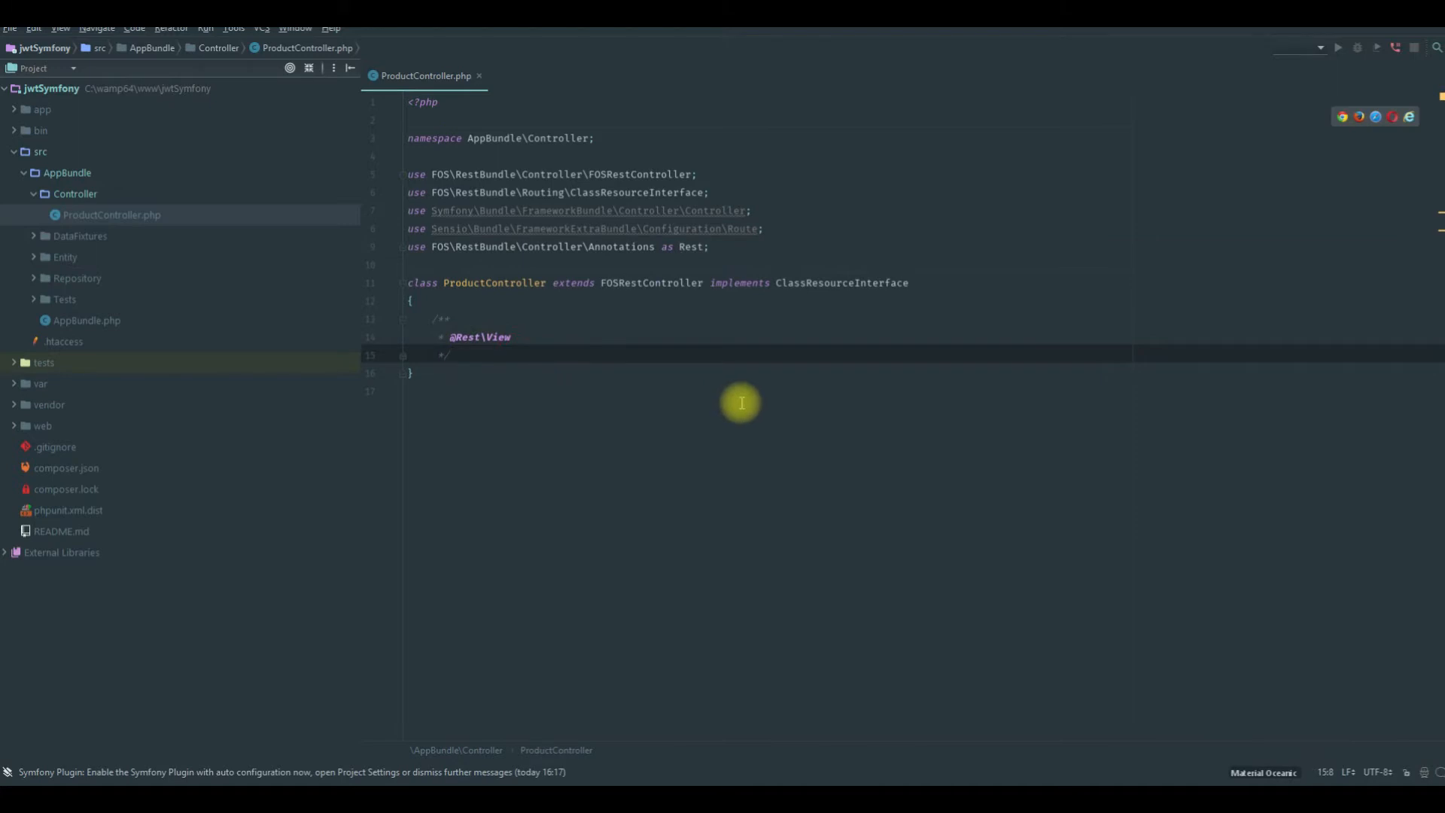
text(d)
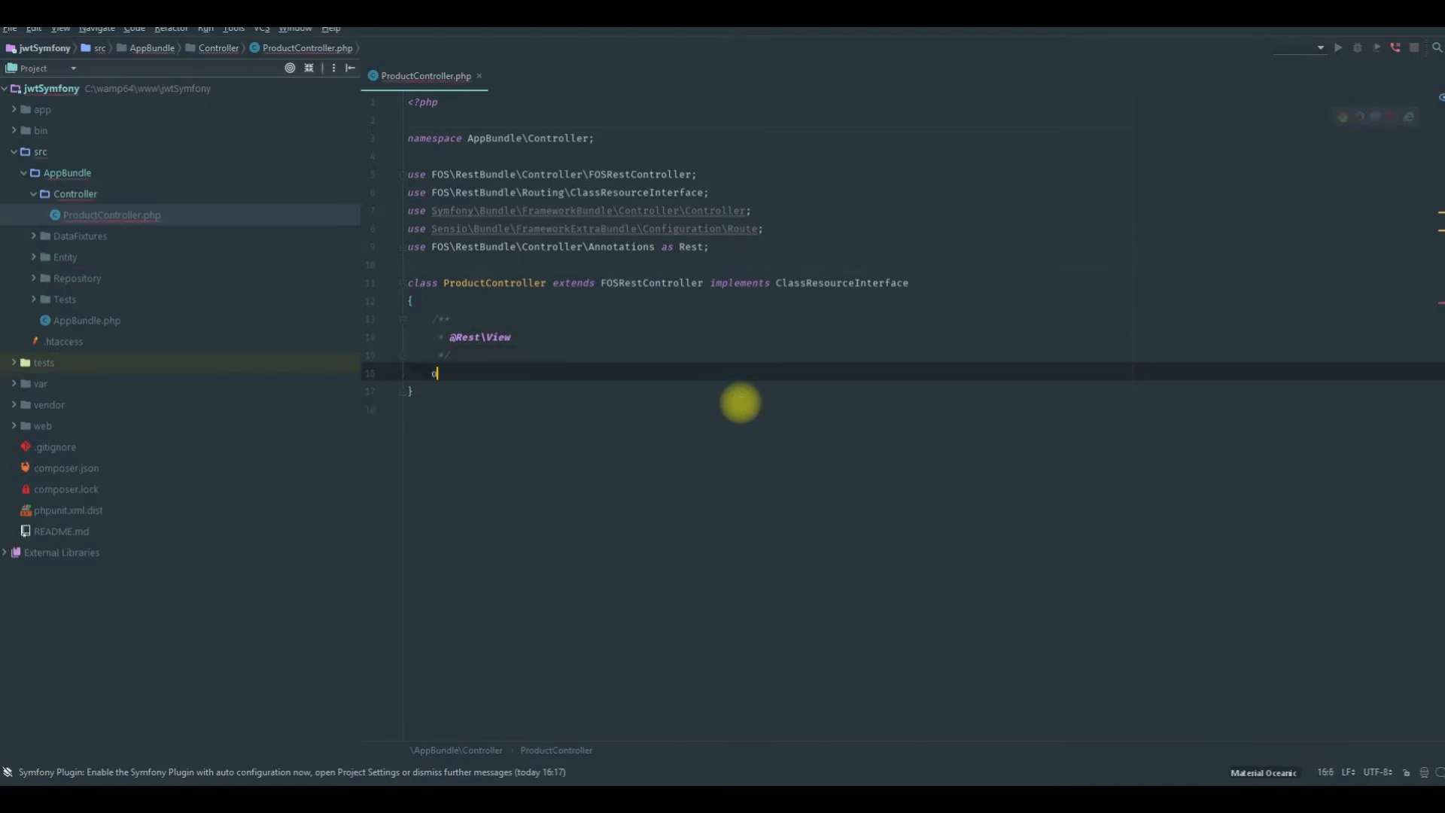
text(public function c)
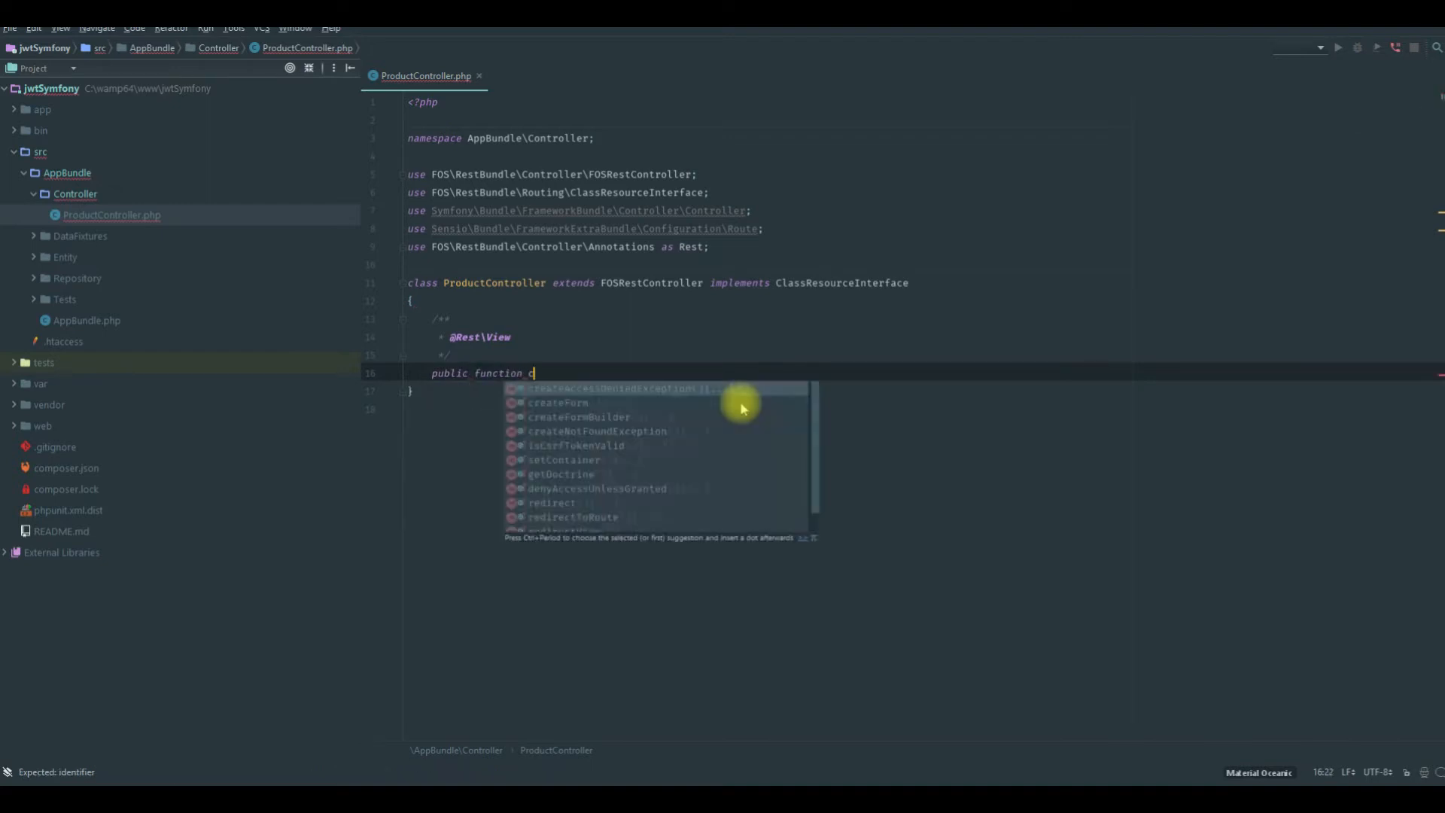
text(get)
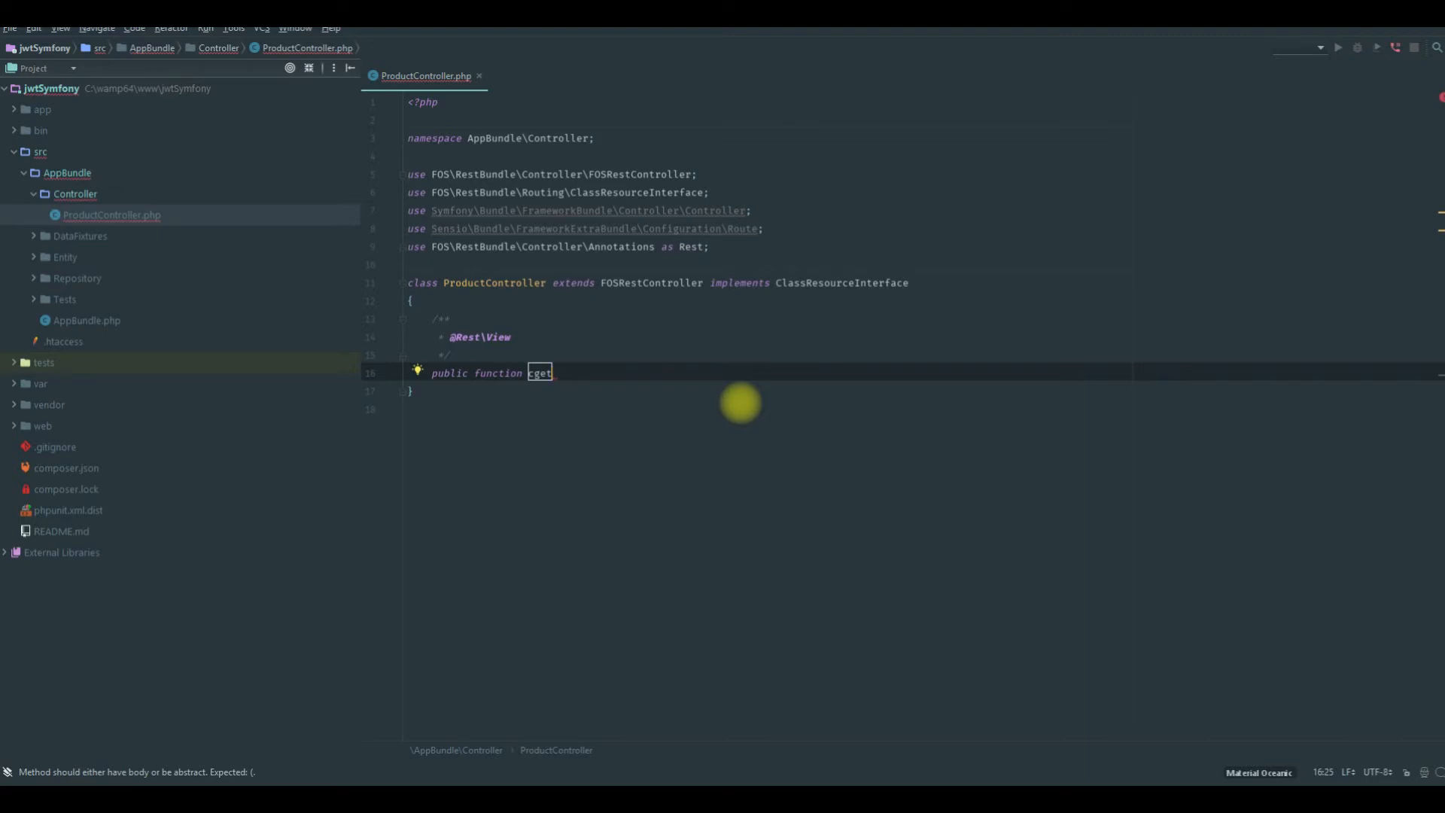
mouse_move(539, 372)
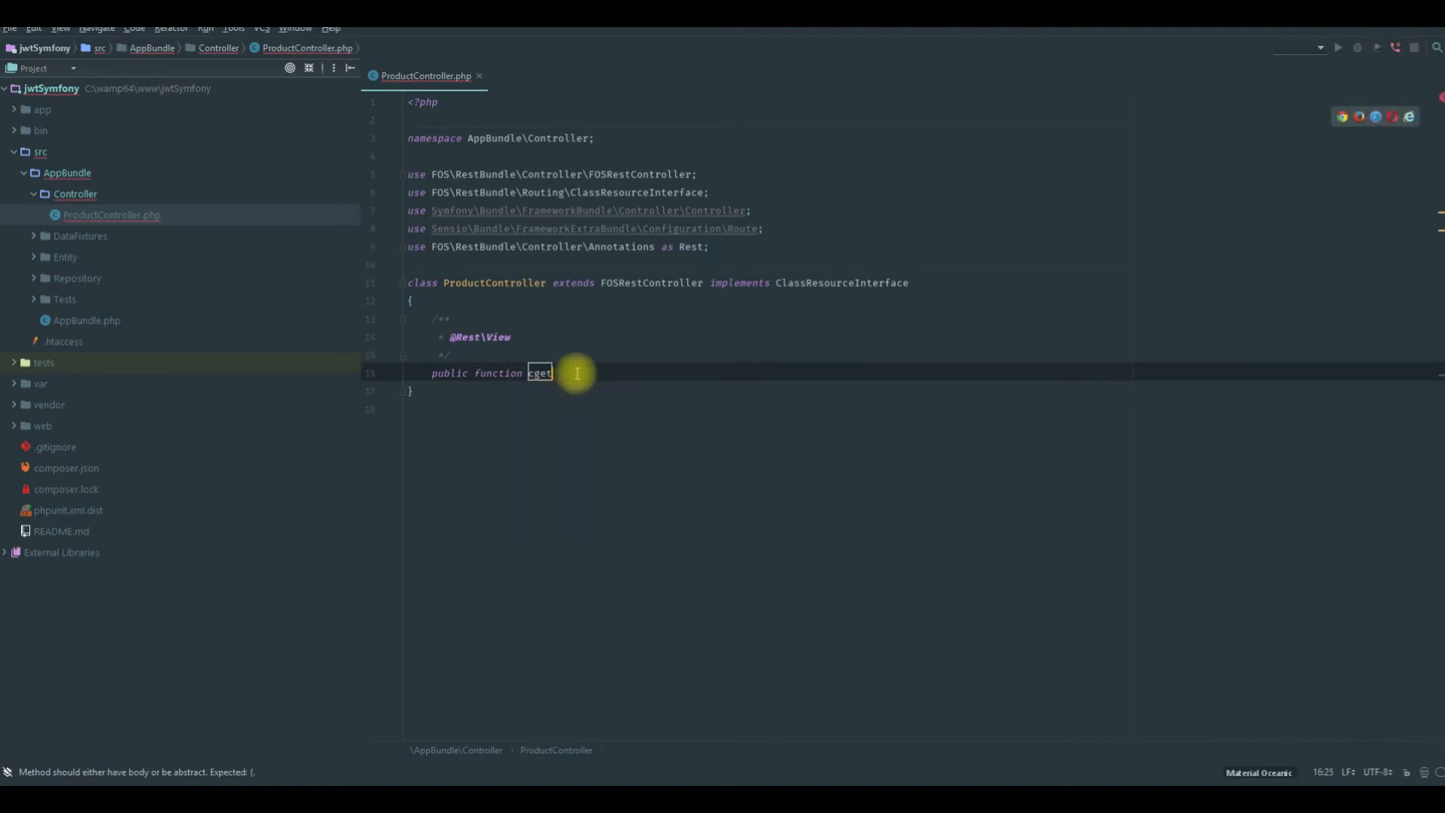
text(Action()à)
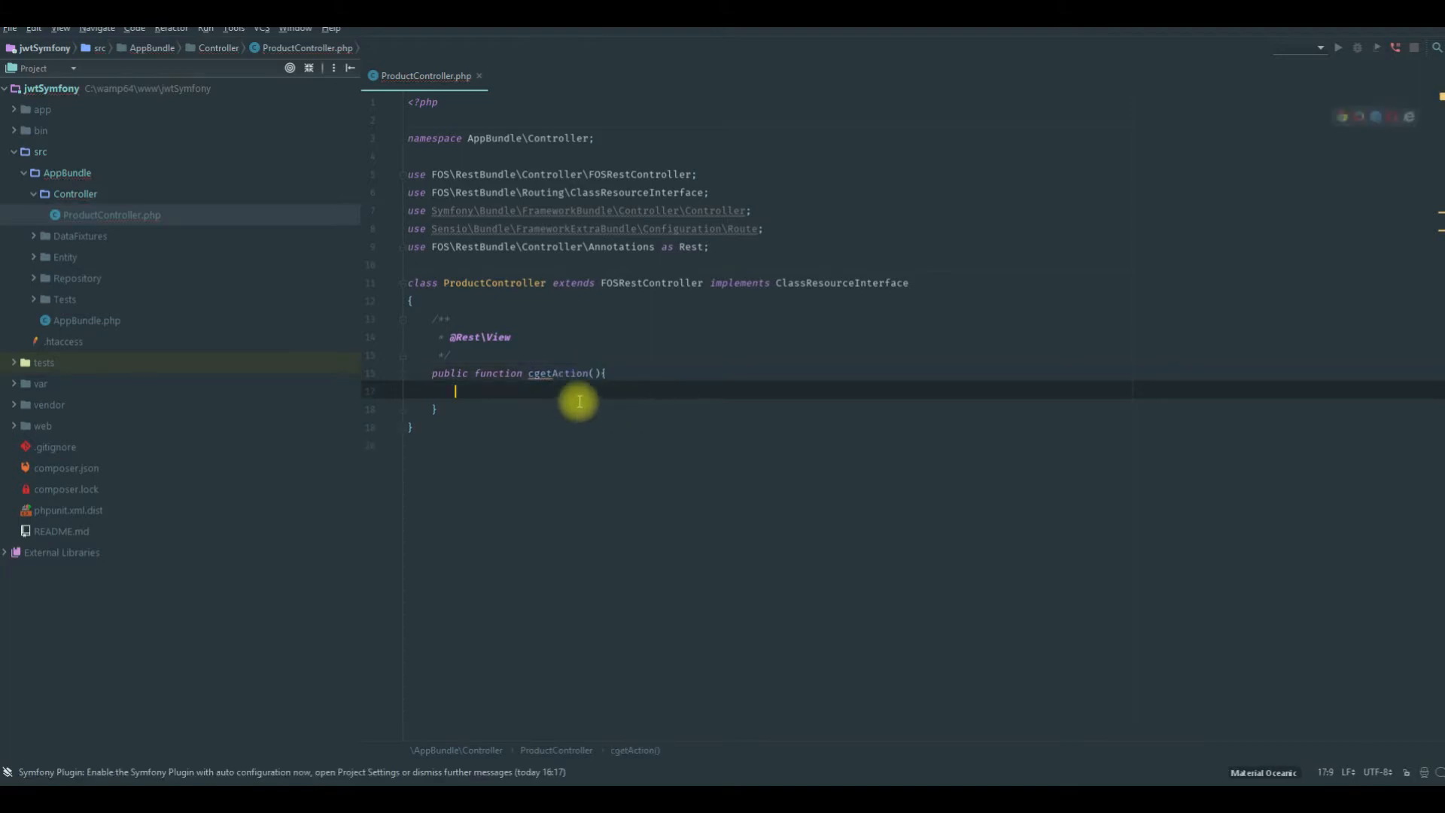
Return getDoctrine()->getRepository("AppBundle:Product")->findAll() from cgetAction
text(return)
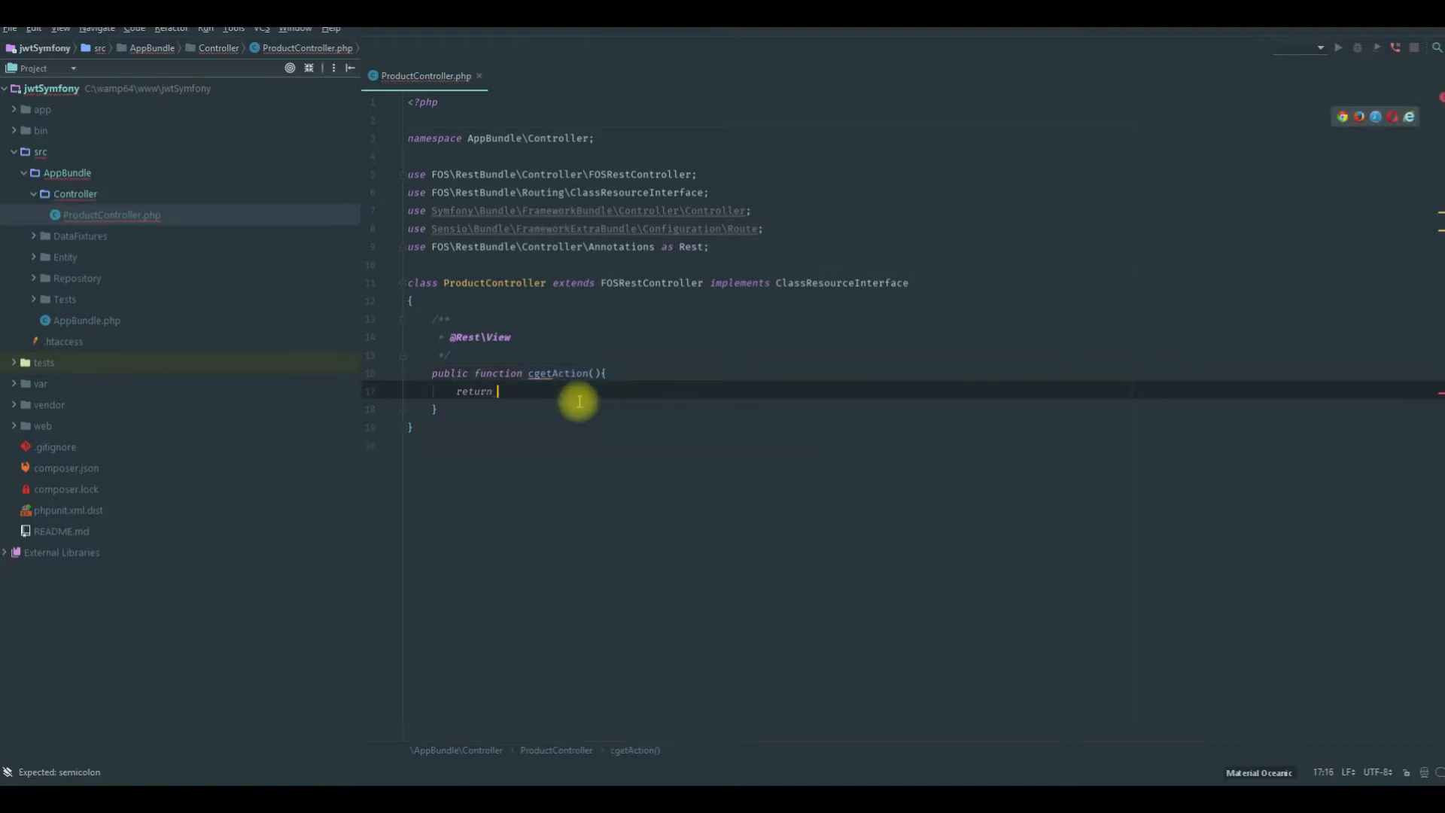
text($this->)
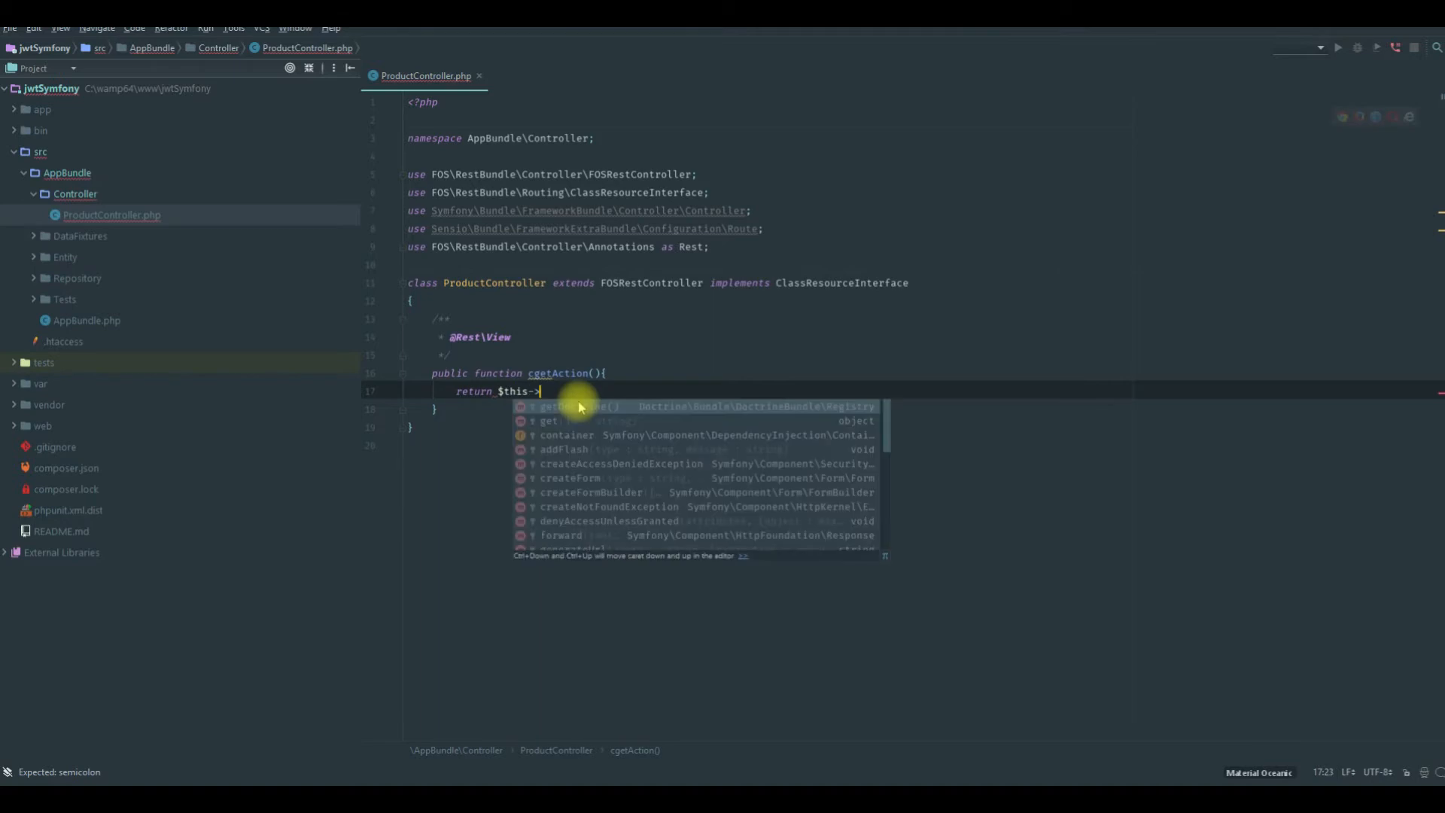
text(getDoctrine()->getRepository("P)
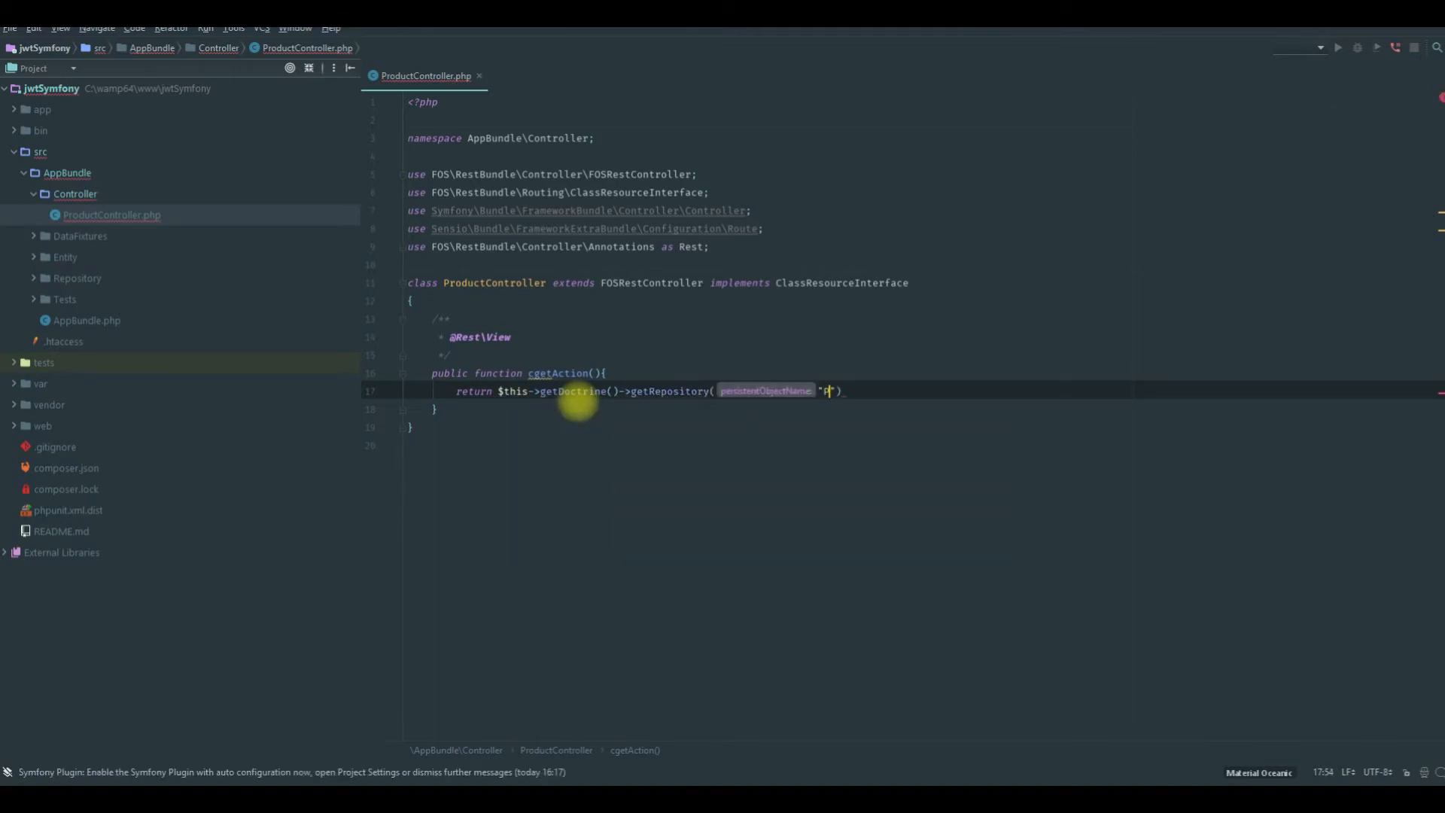
text(App)
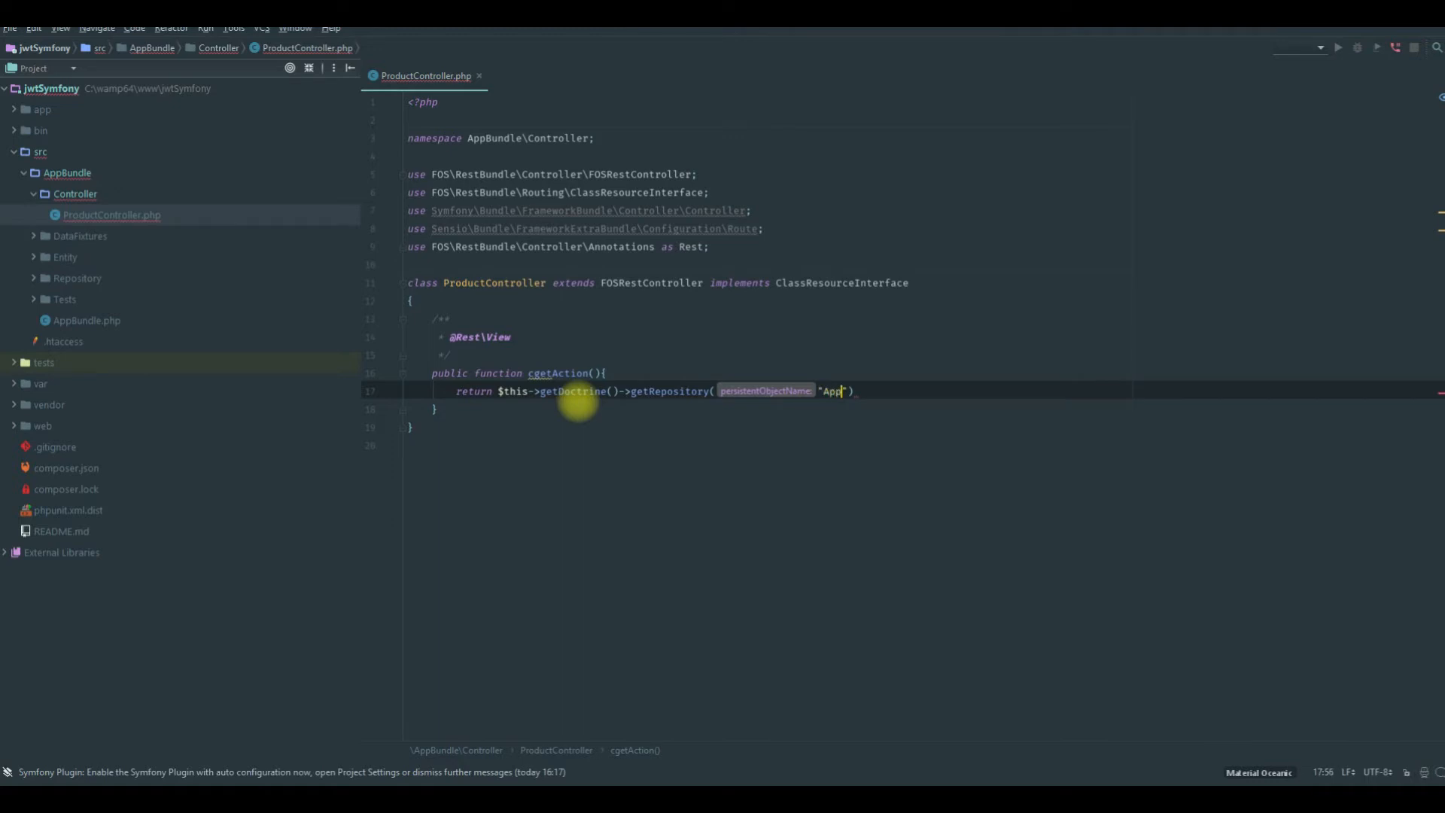
text(Bundlk)
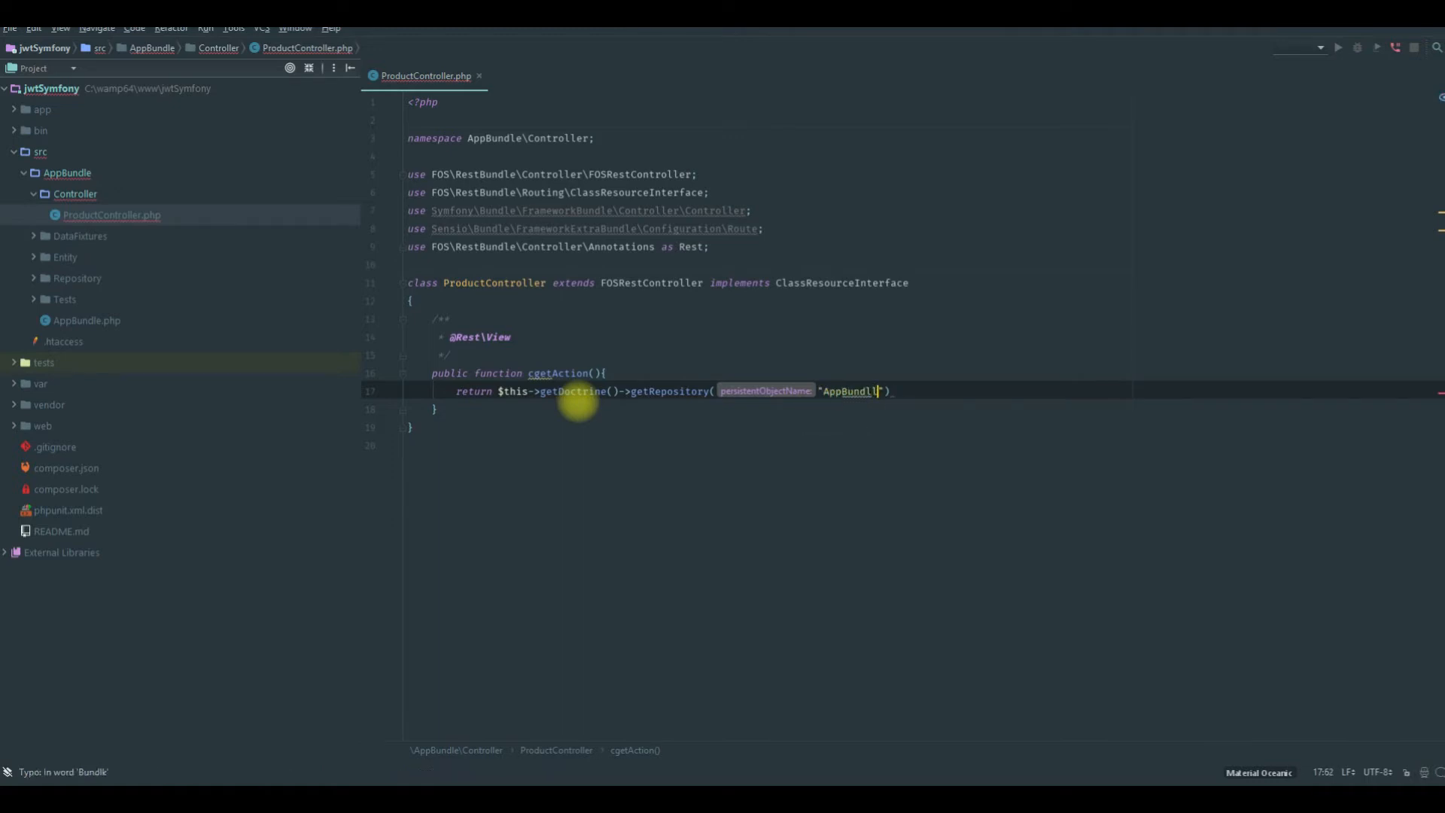
text(e:)
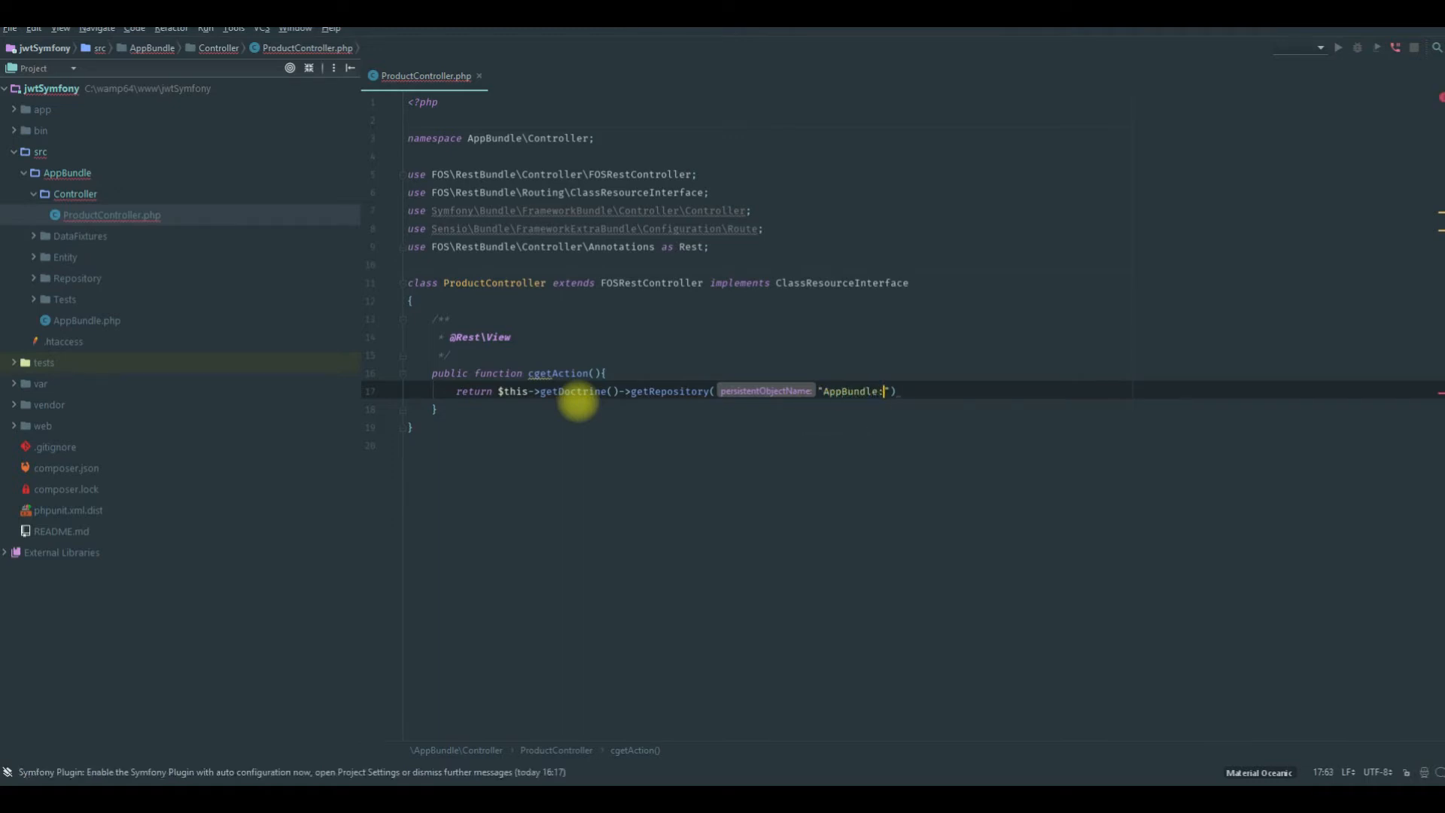
text(P)
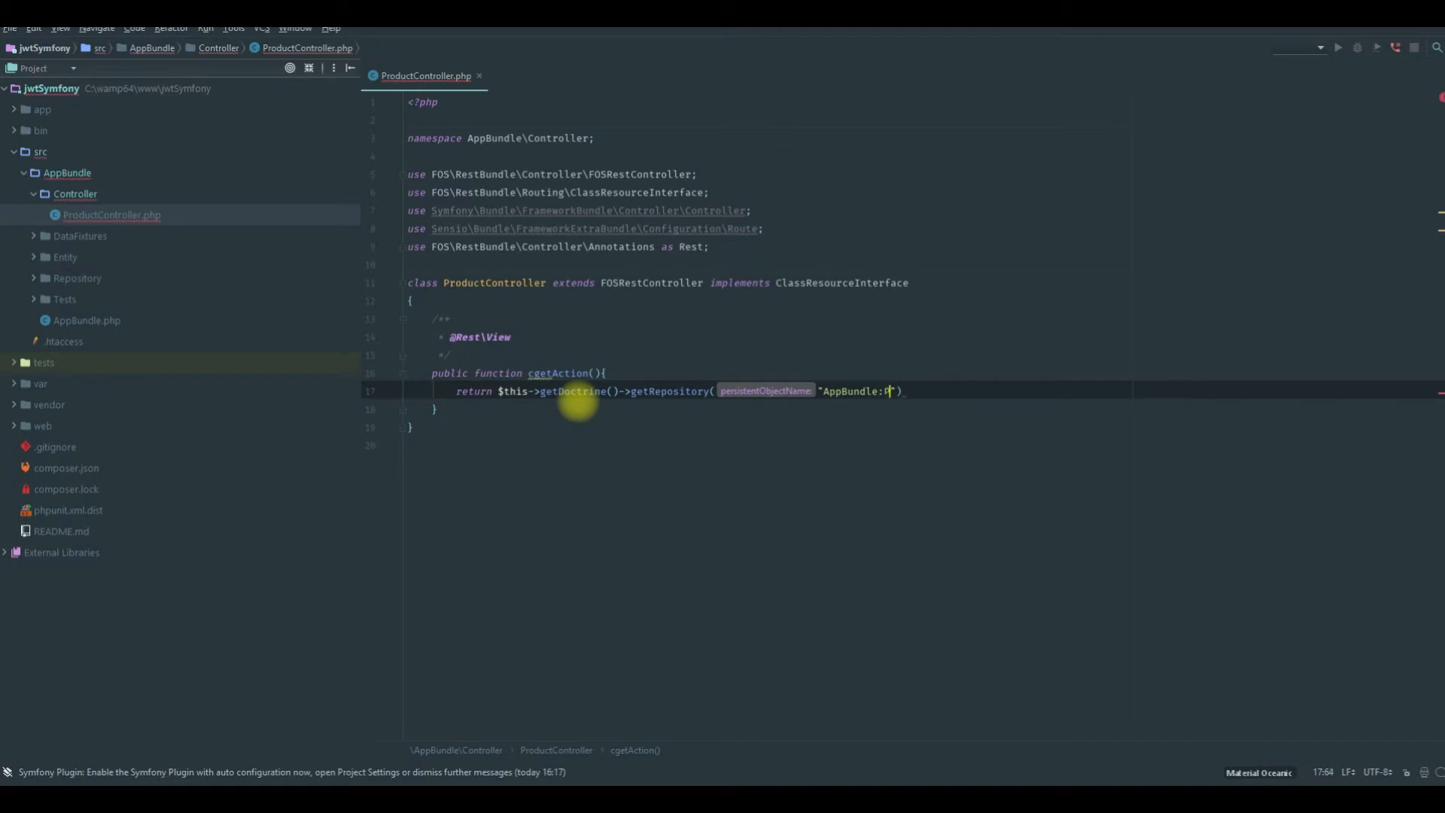
text(roduct)
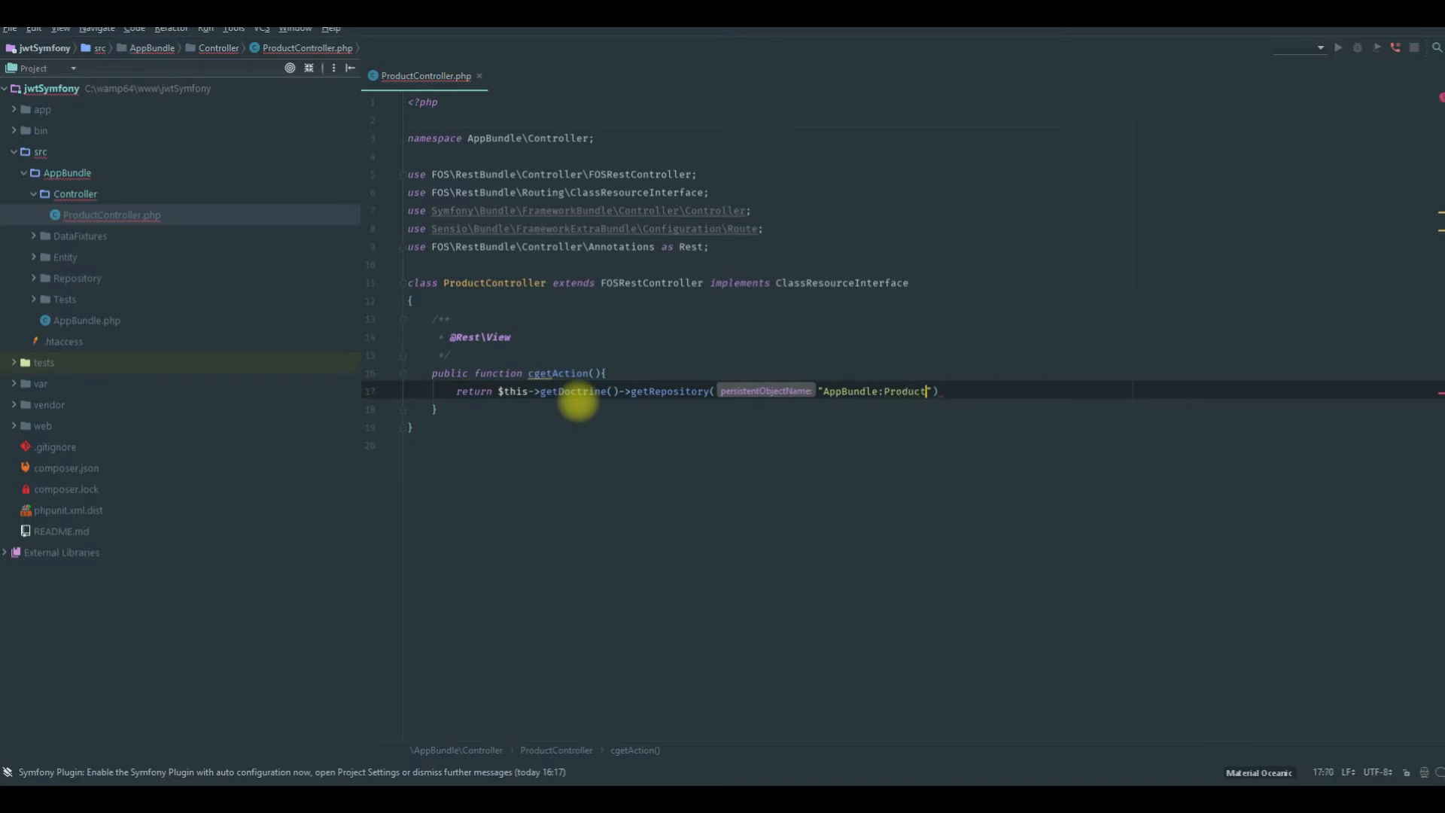
text(->findAll();)
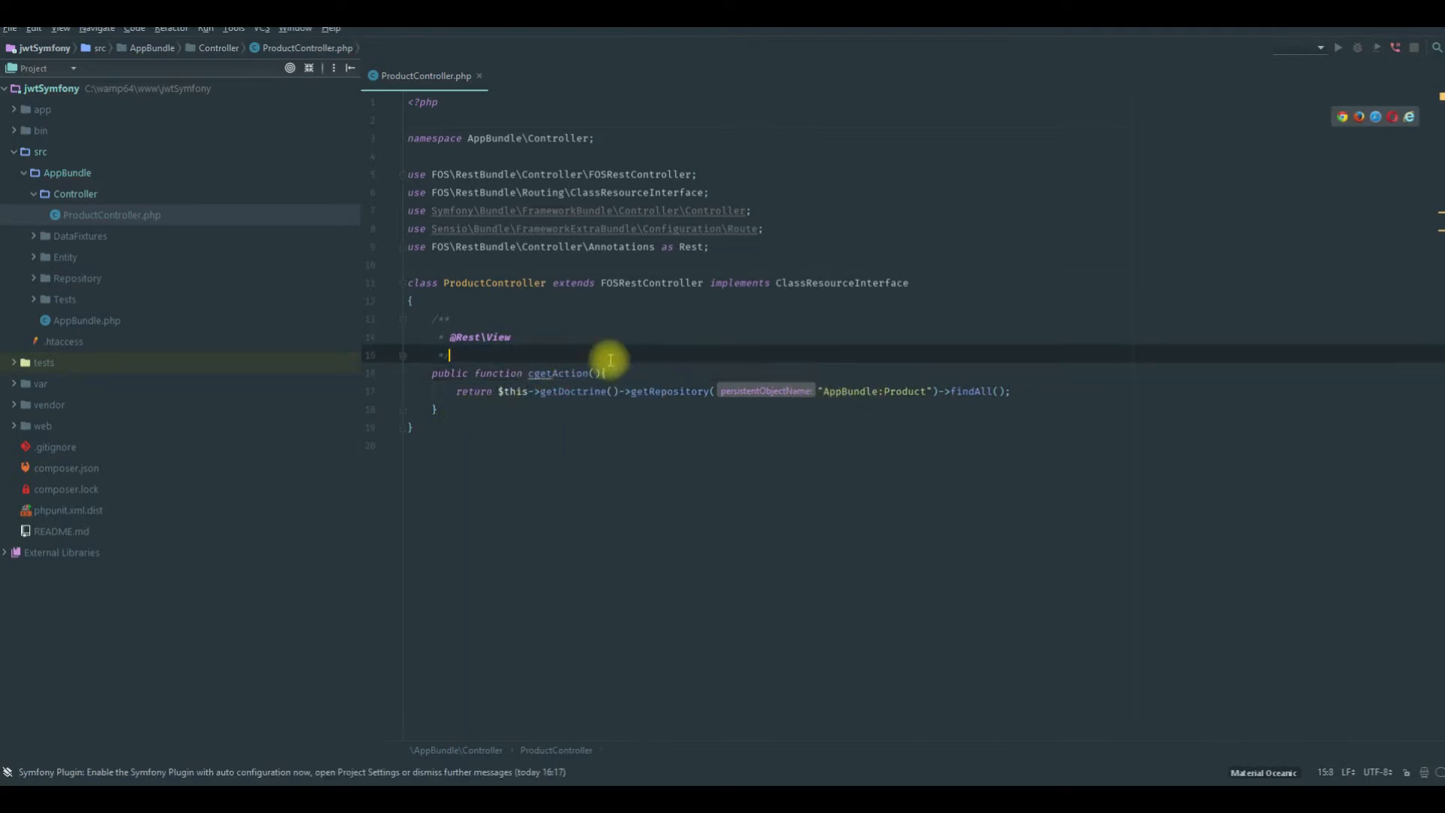
mouse_move(547, 372)
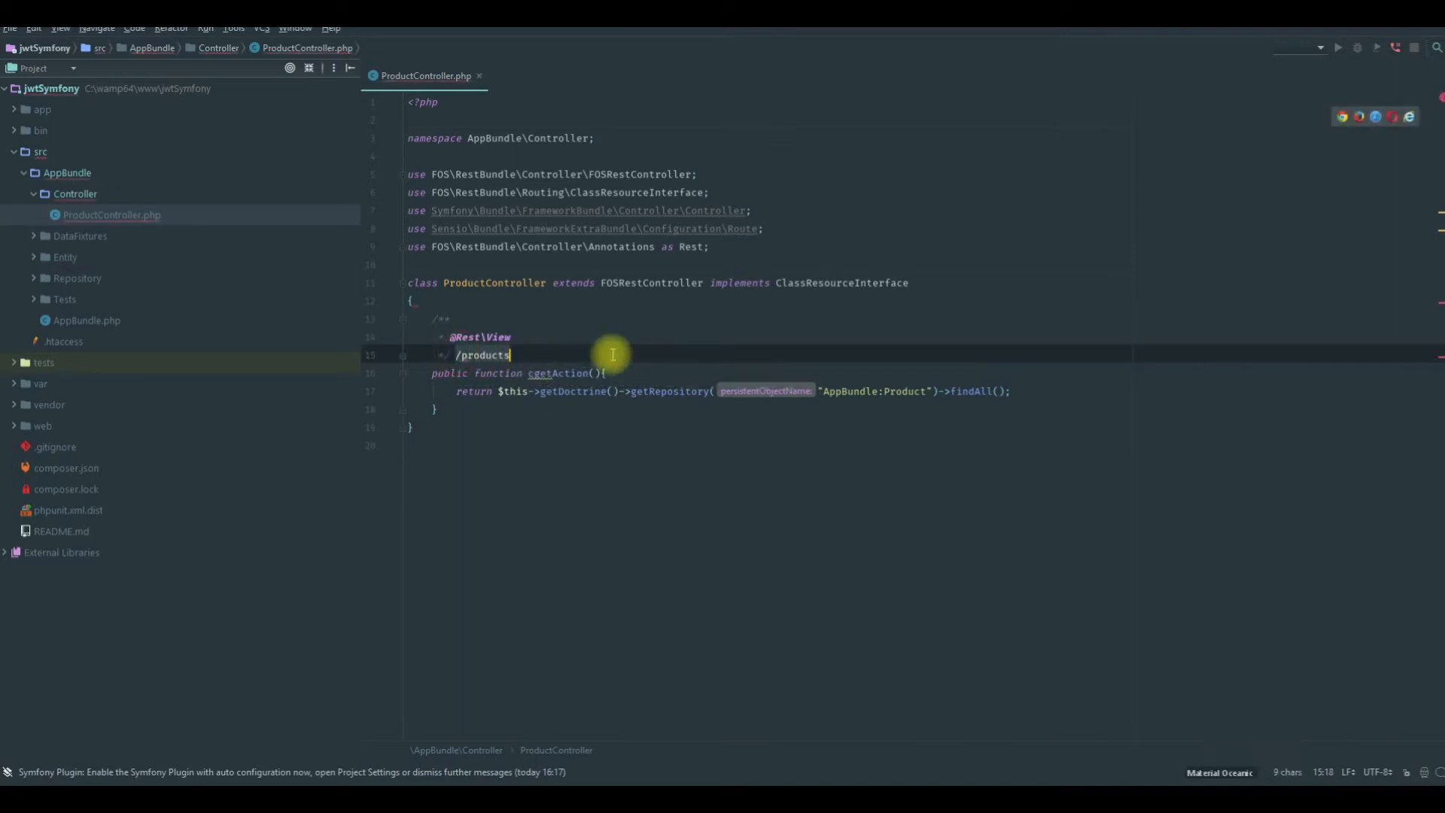
Check routing.yml's /api prefix, then note and remove /api/products in ProductController
click(40, 109)
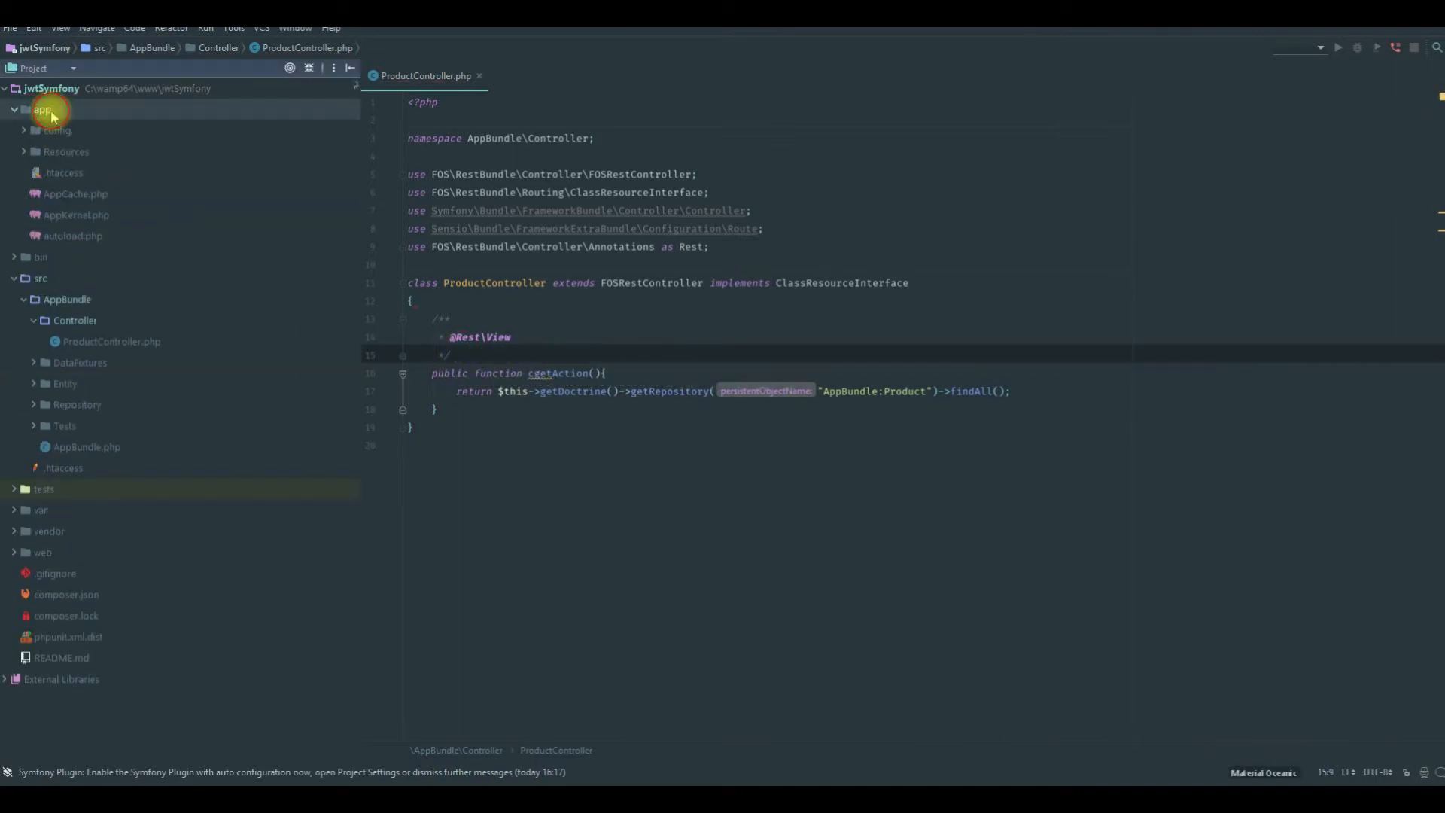
click(56, 130)
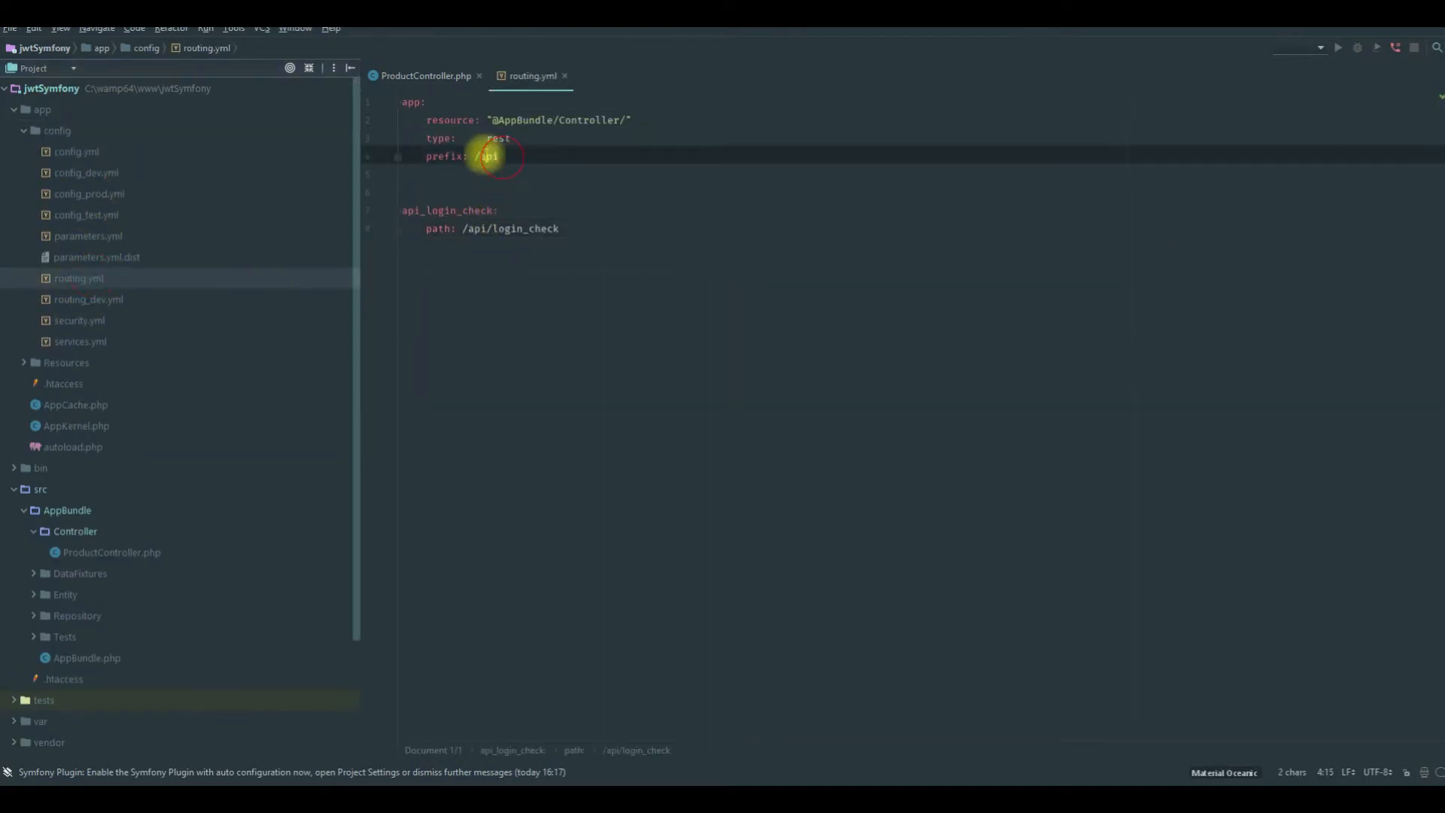
click(425, 75)
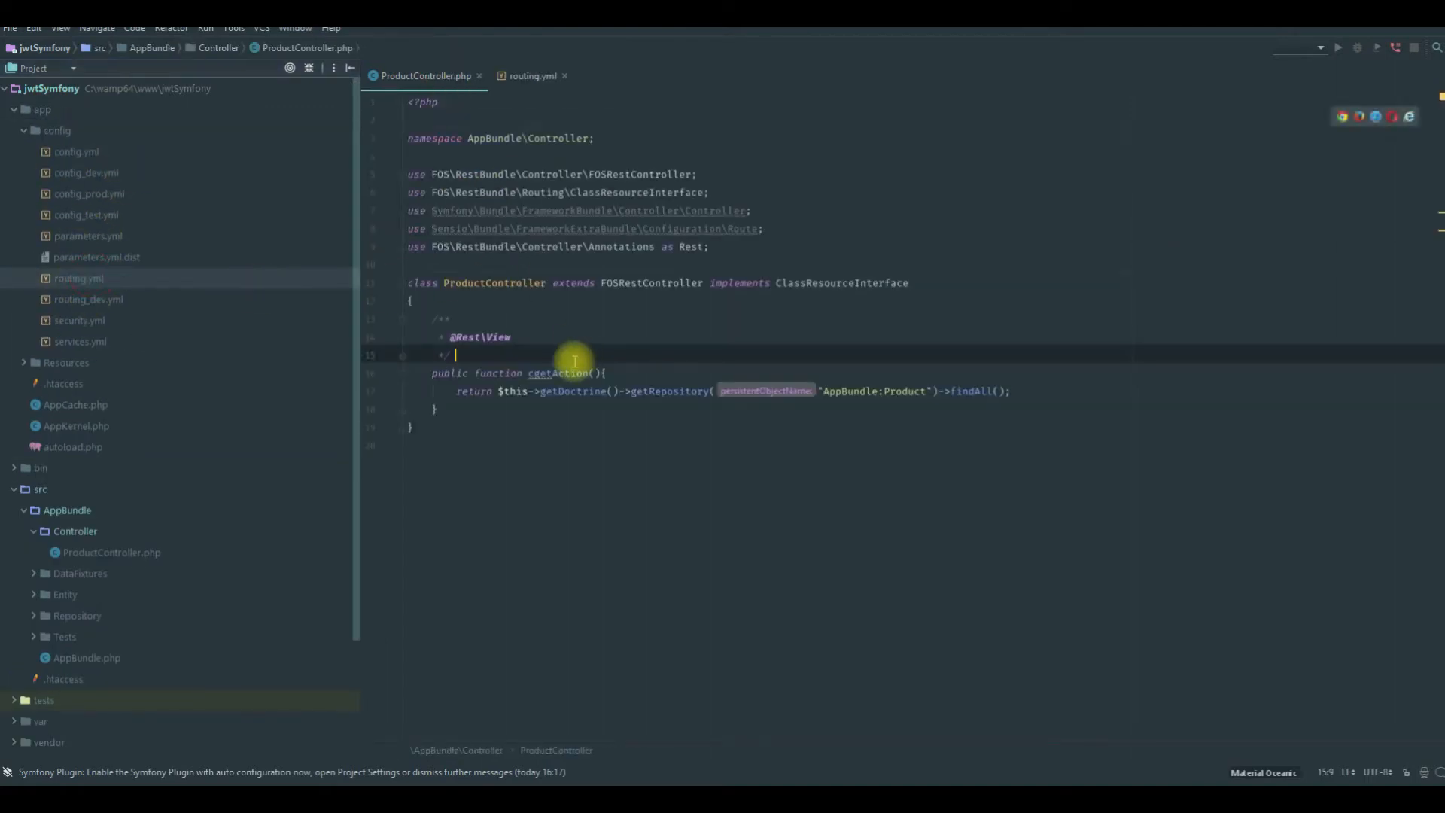
text(/api/products)
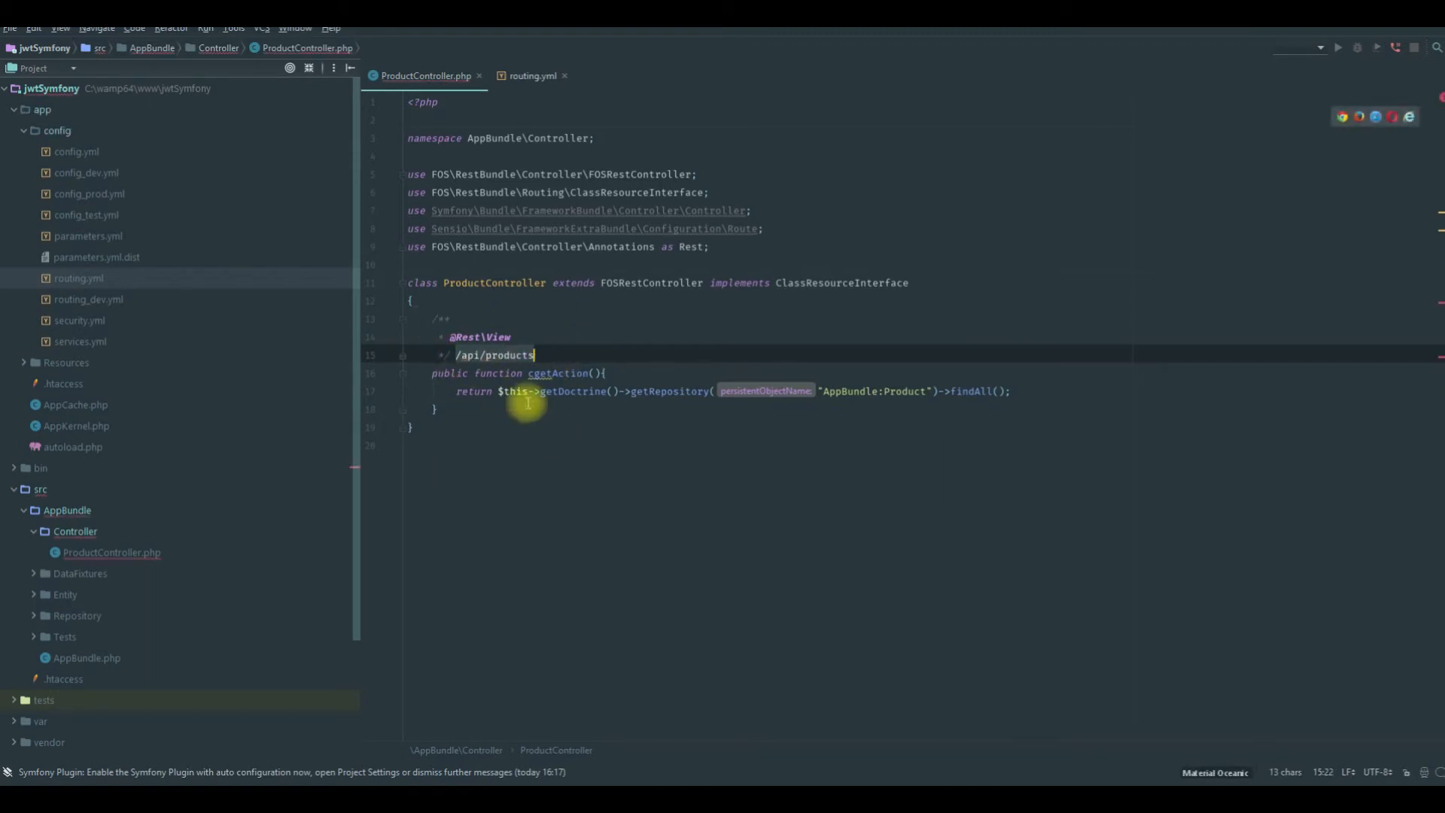
key(Backspace)
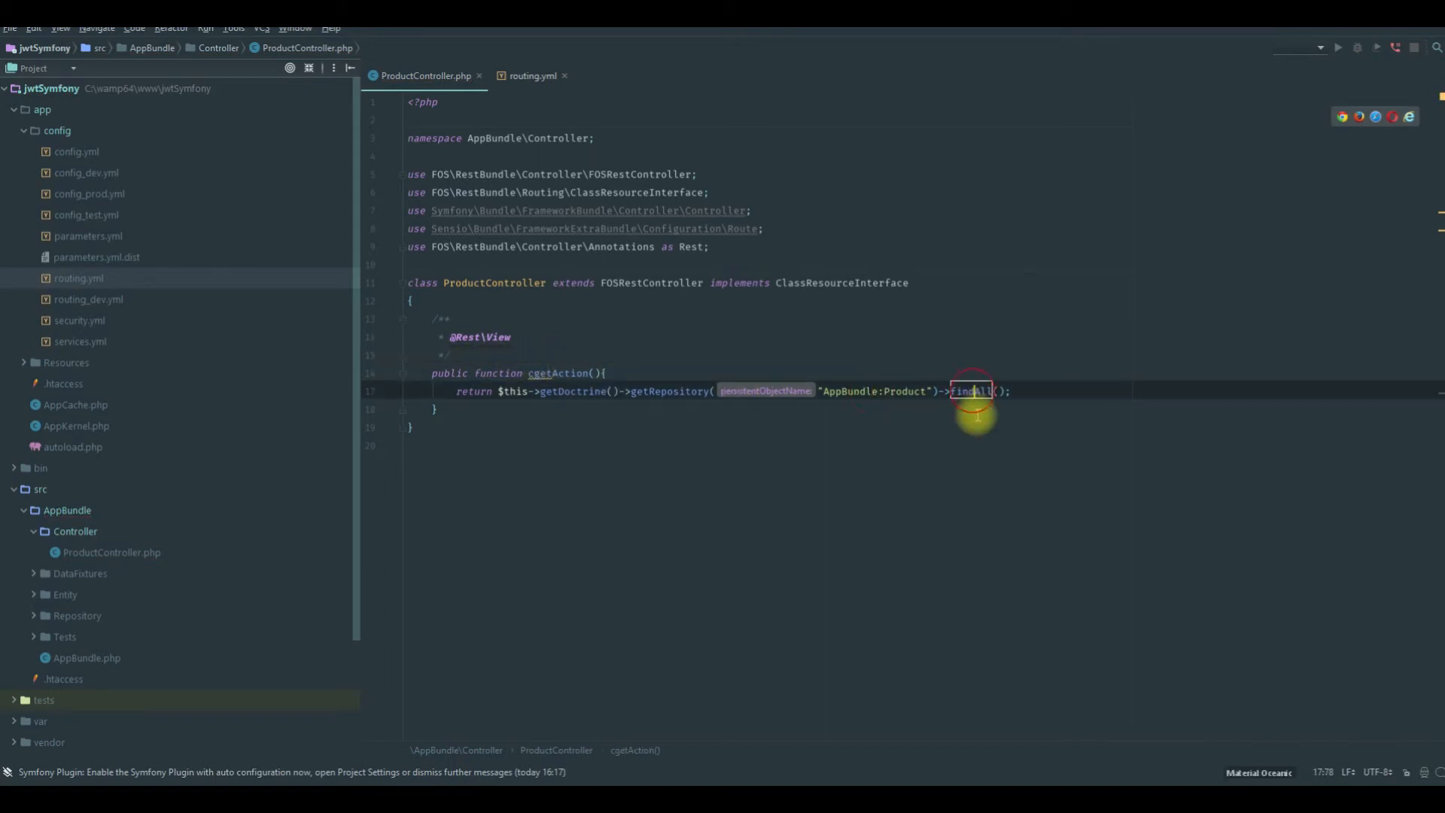
mouse_move(1189, 443)
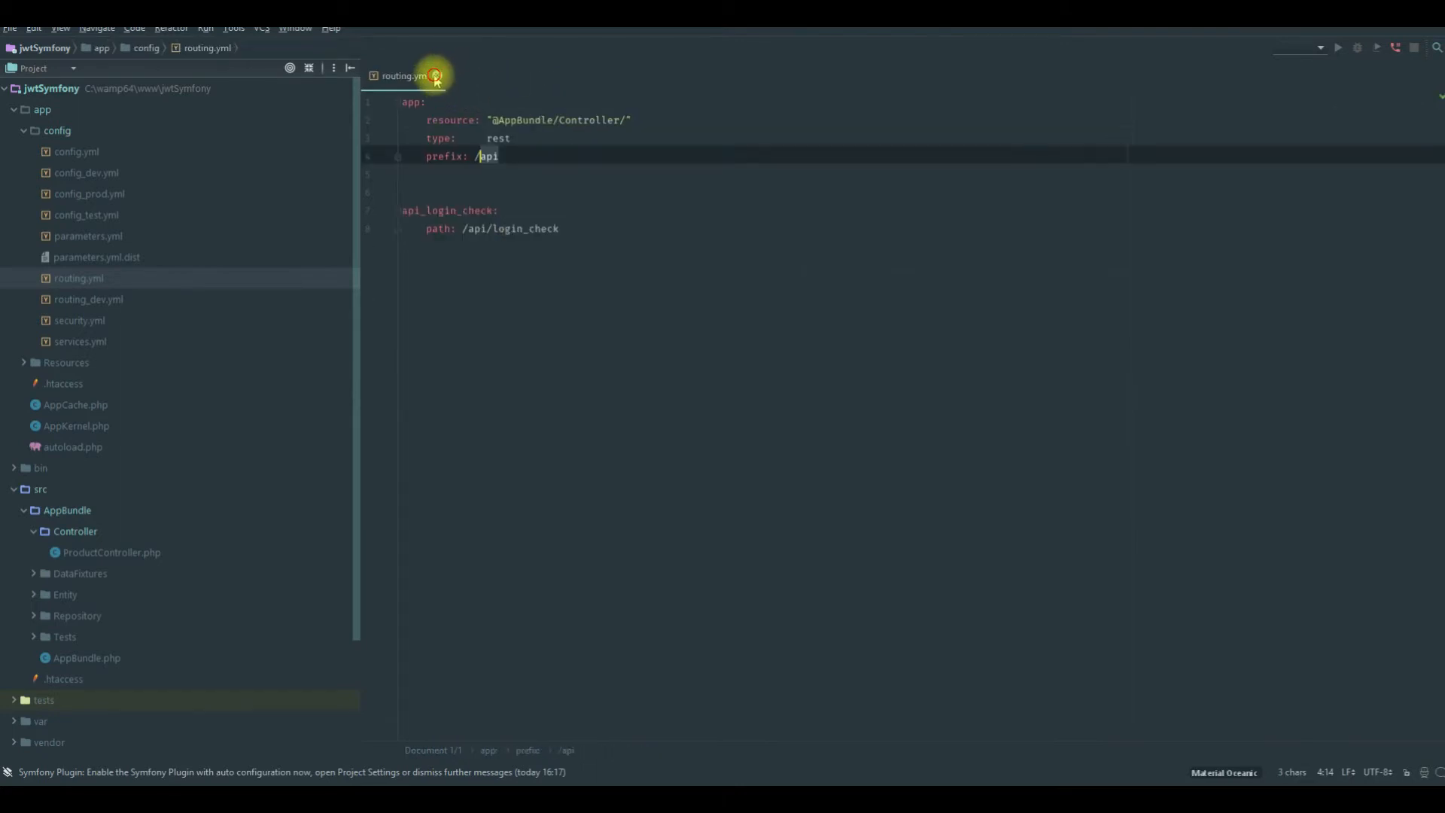
In security.yml under the memory provider add a users: entry with user sparta
click(435, 75)
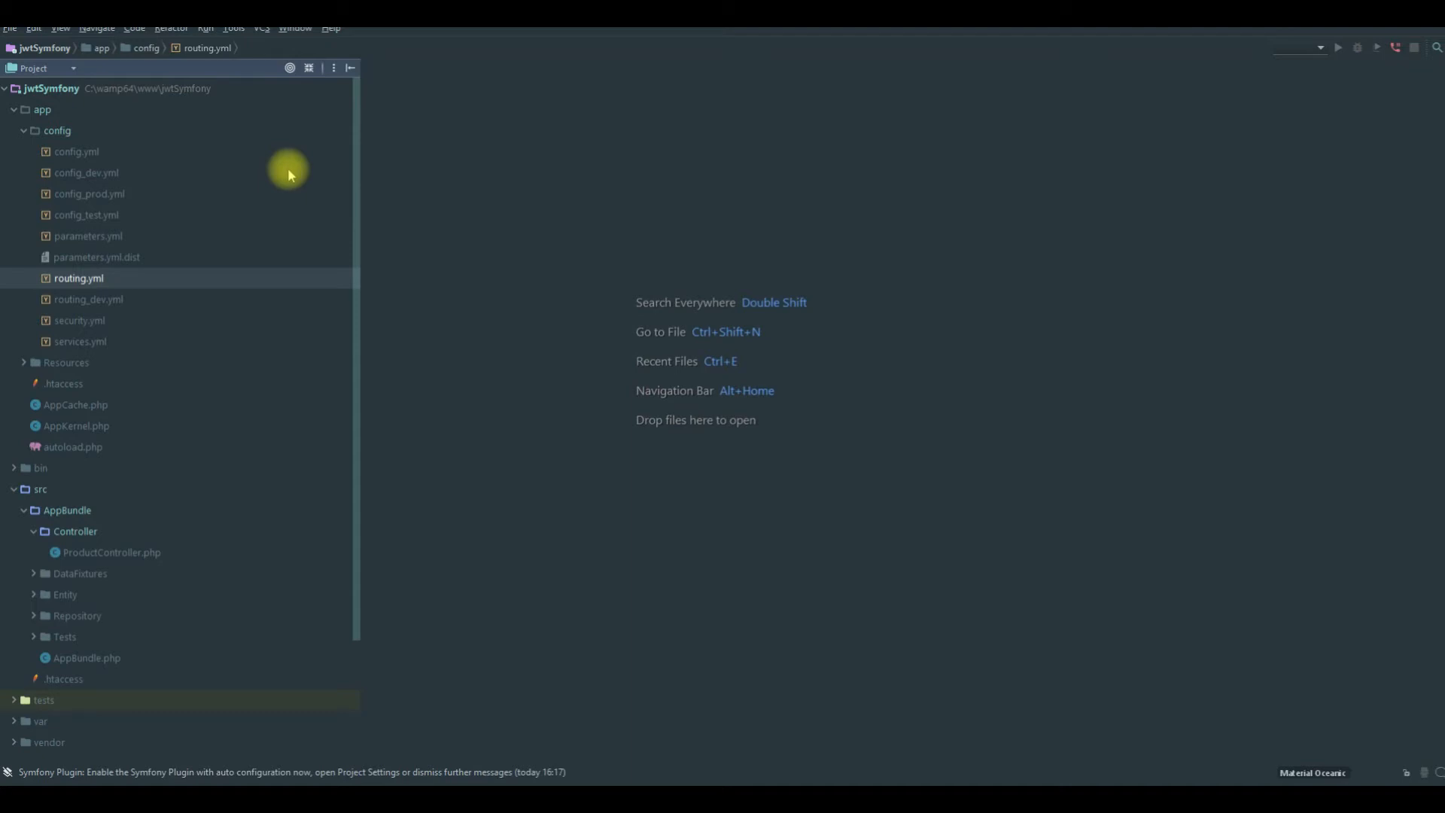
mouse_move(100, 155)
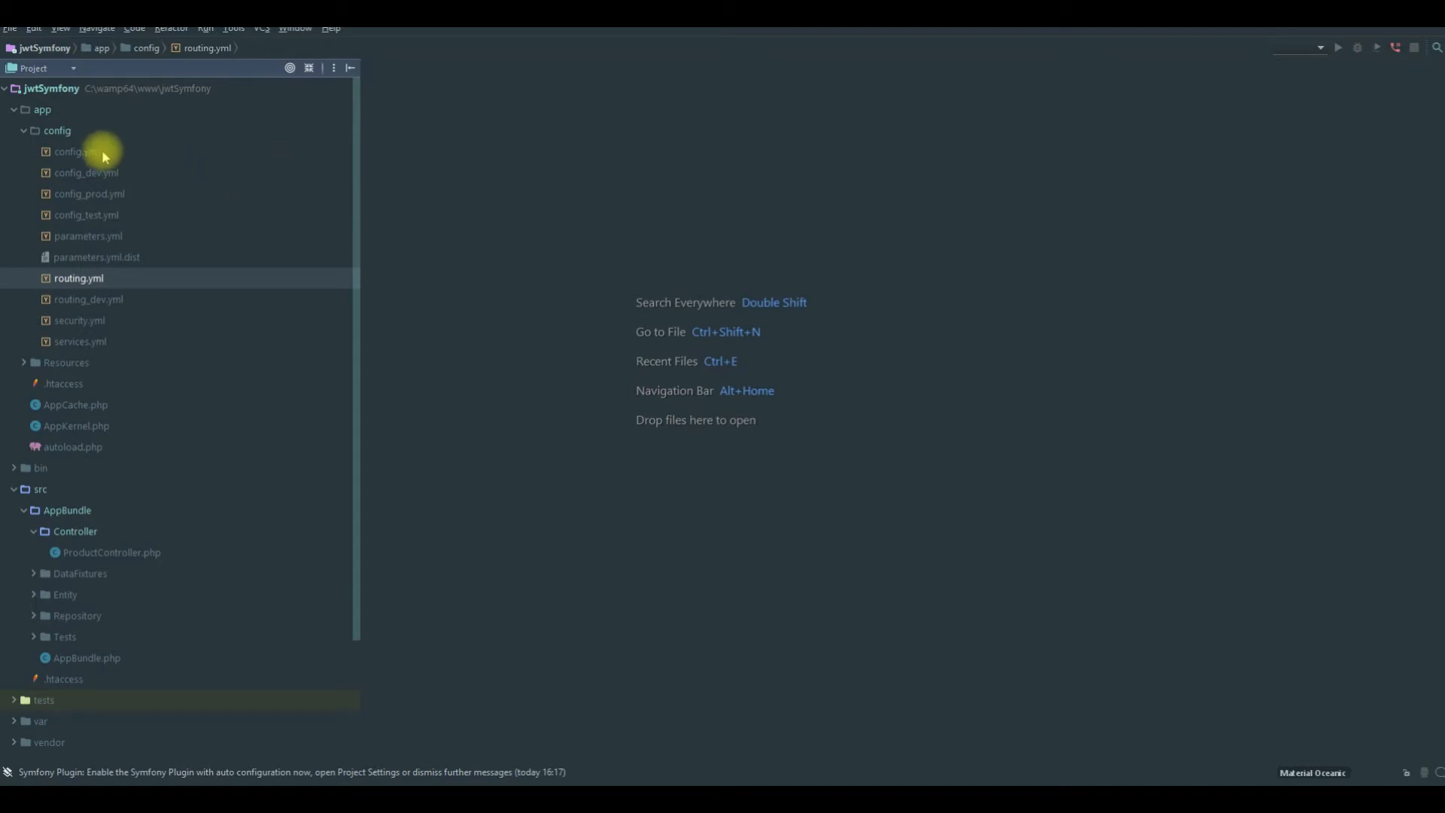
mouse_move(94, 331)
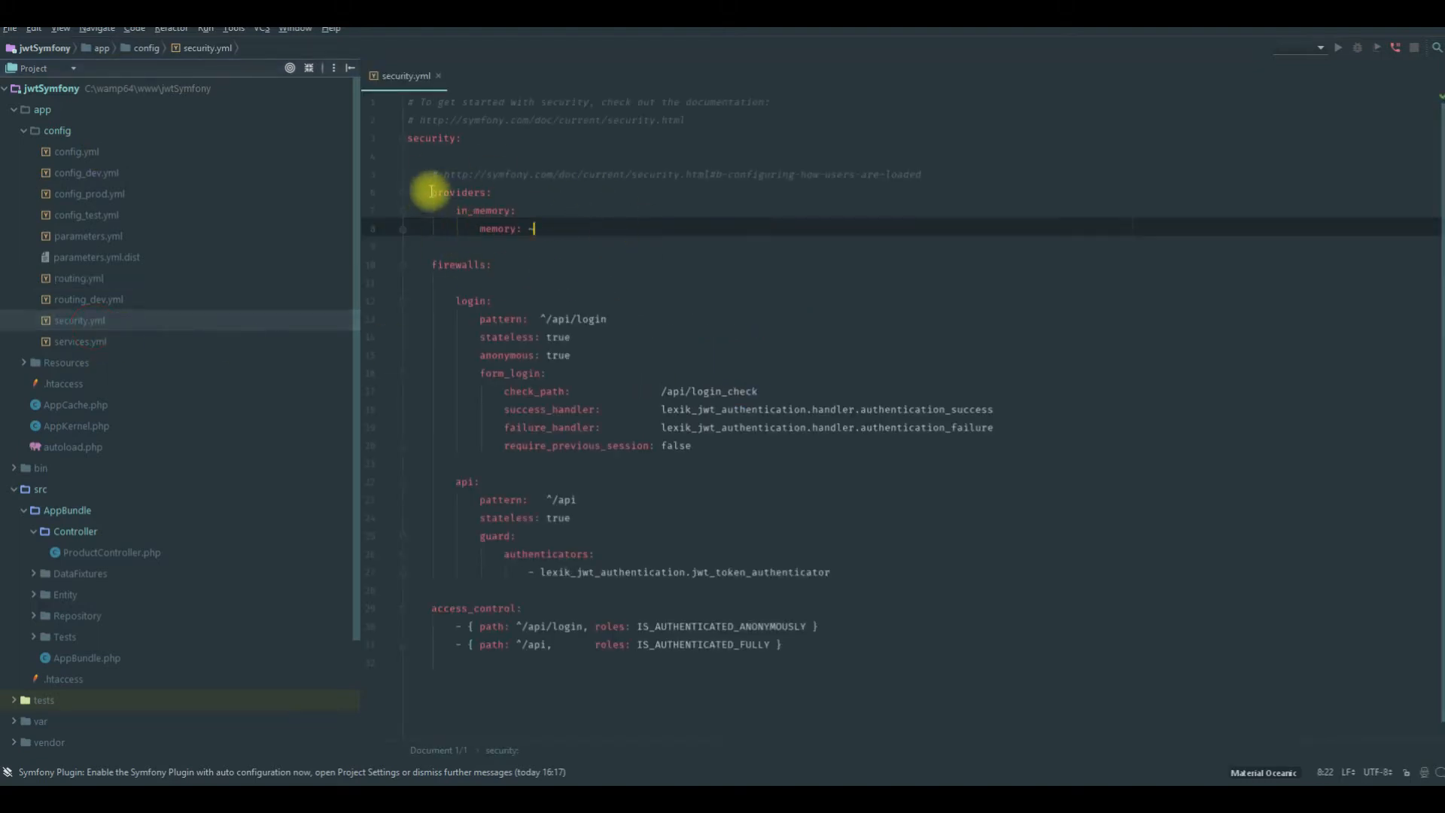
click(491, 211)
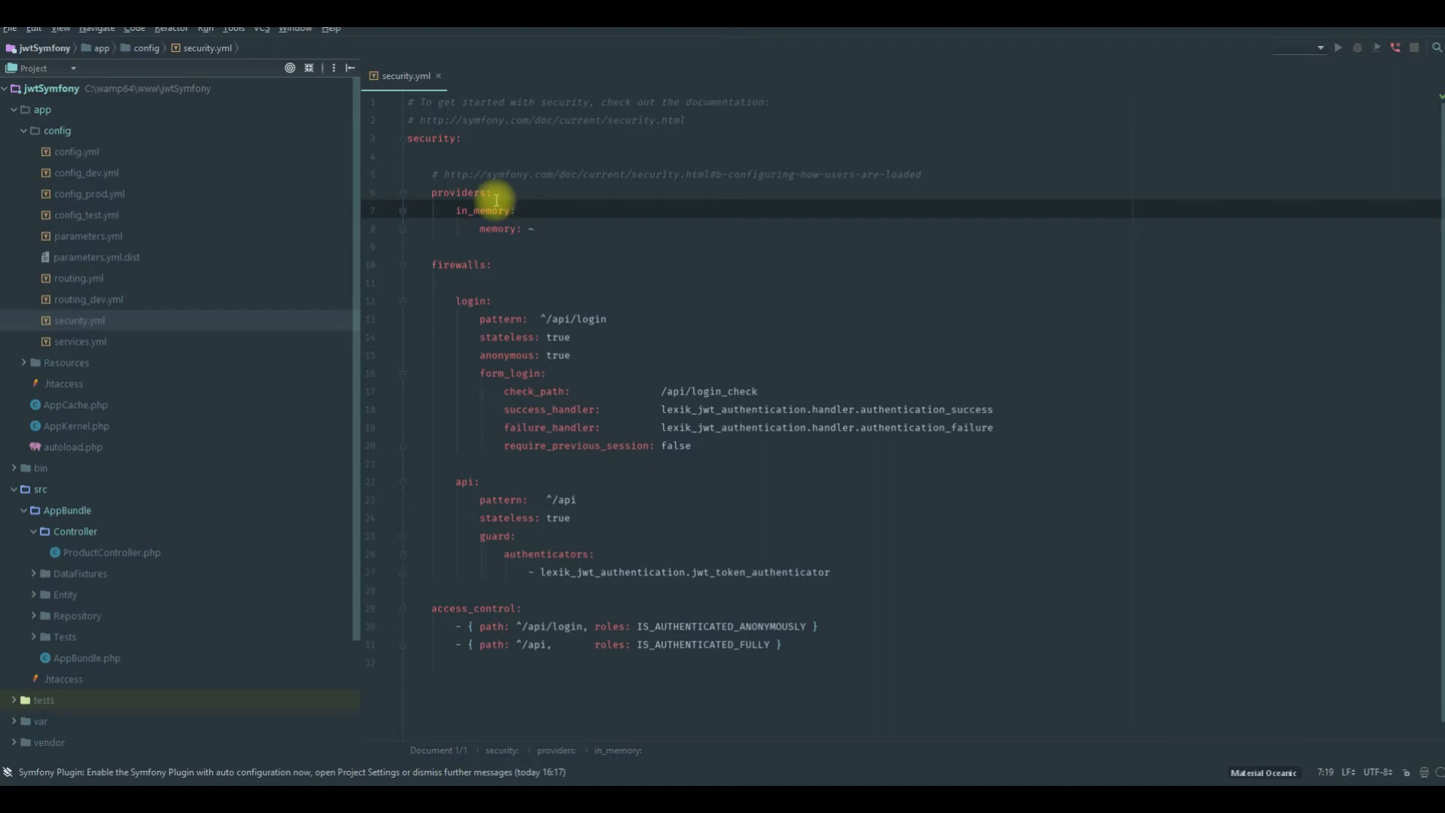
mouse_move(479, 213)
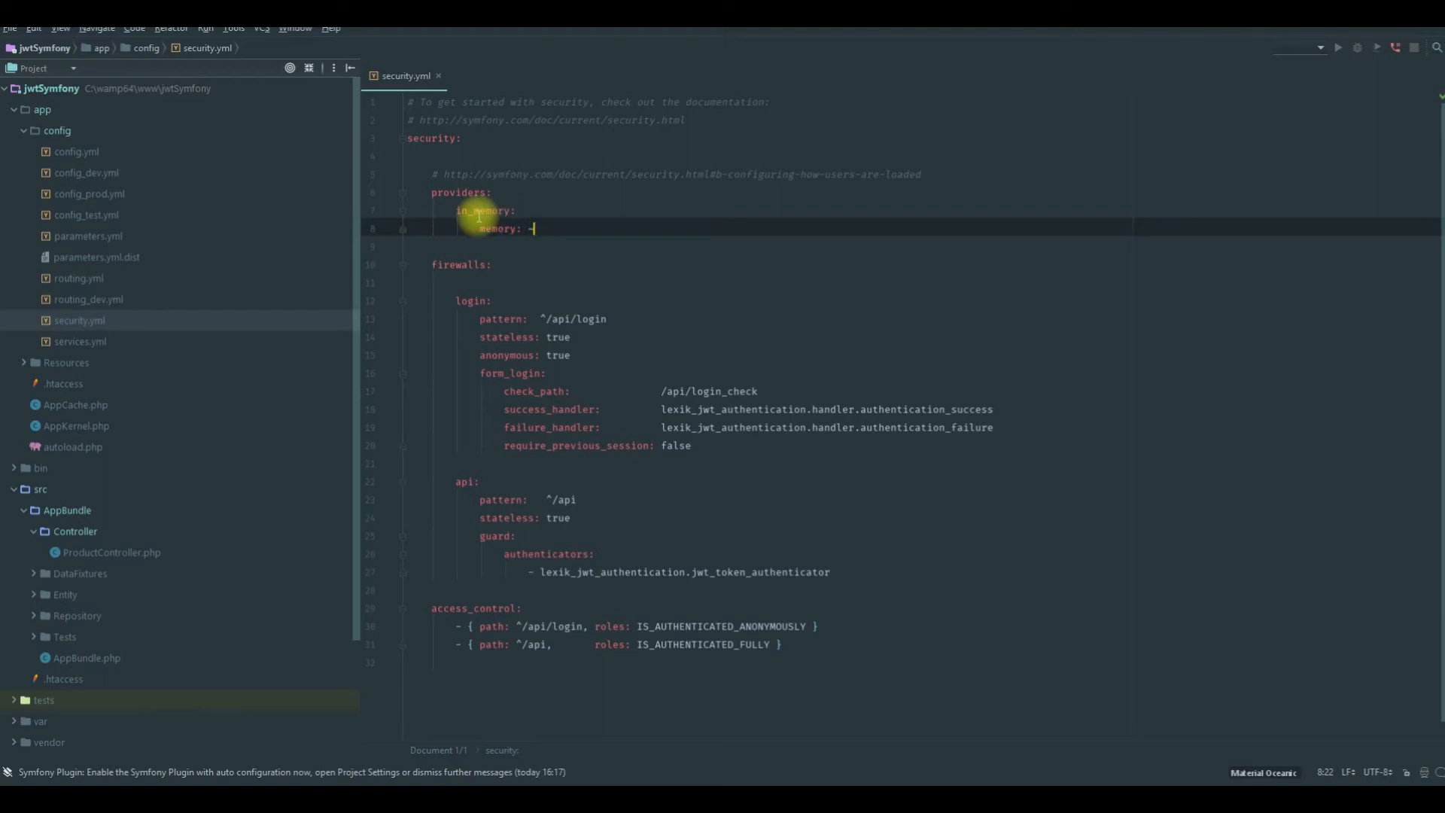
mouse_move(206, 274)
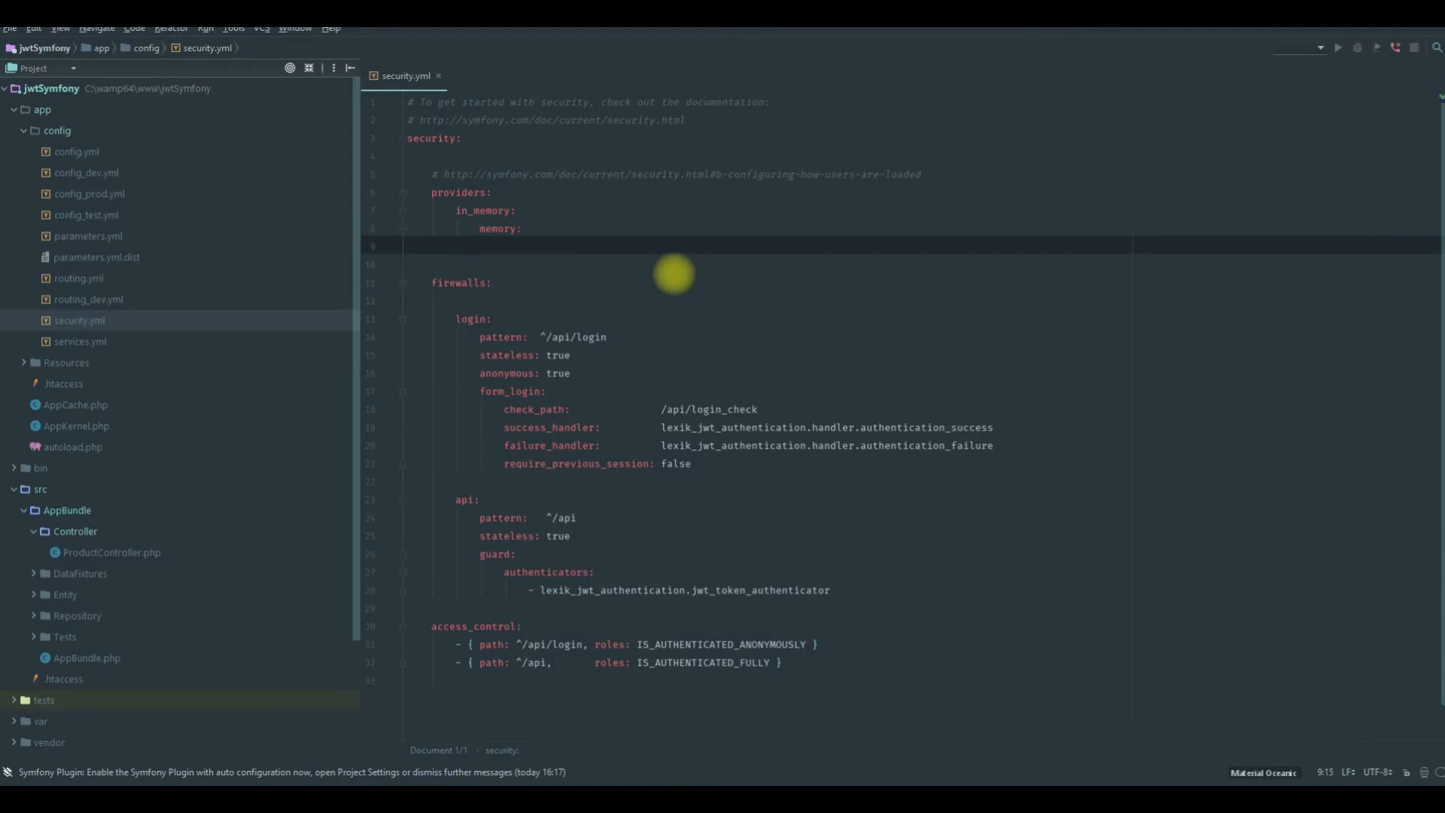
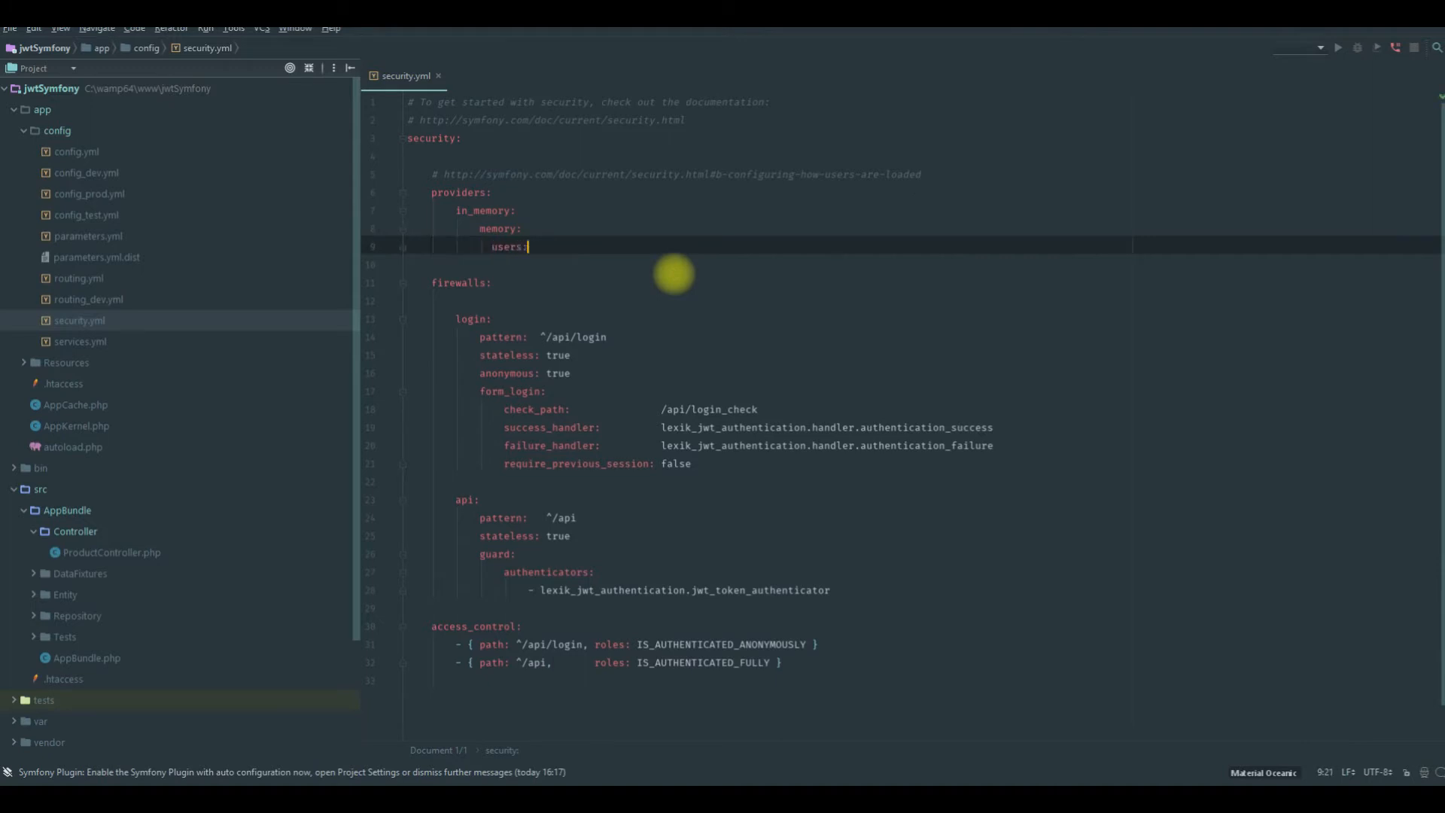
key(Enter)
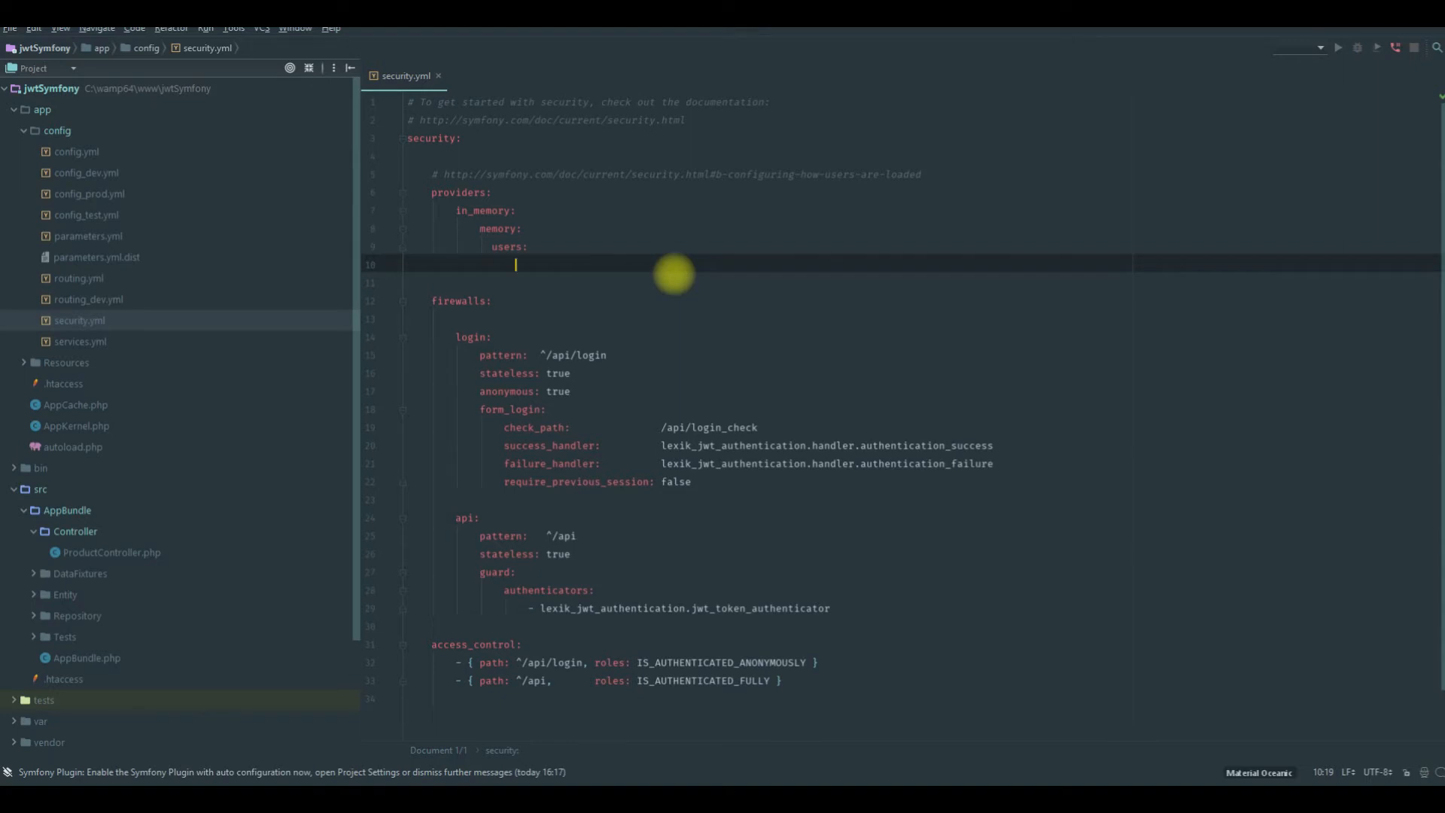
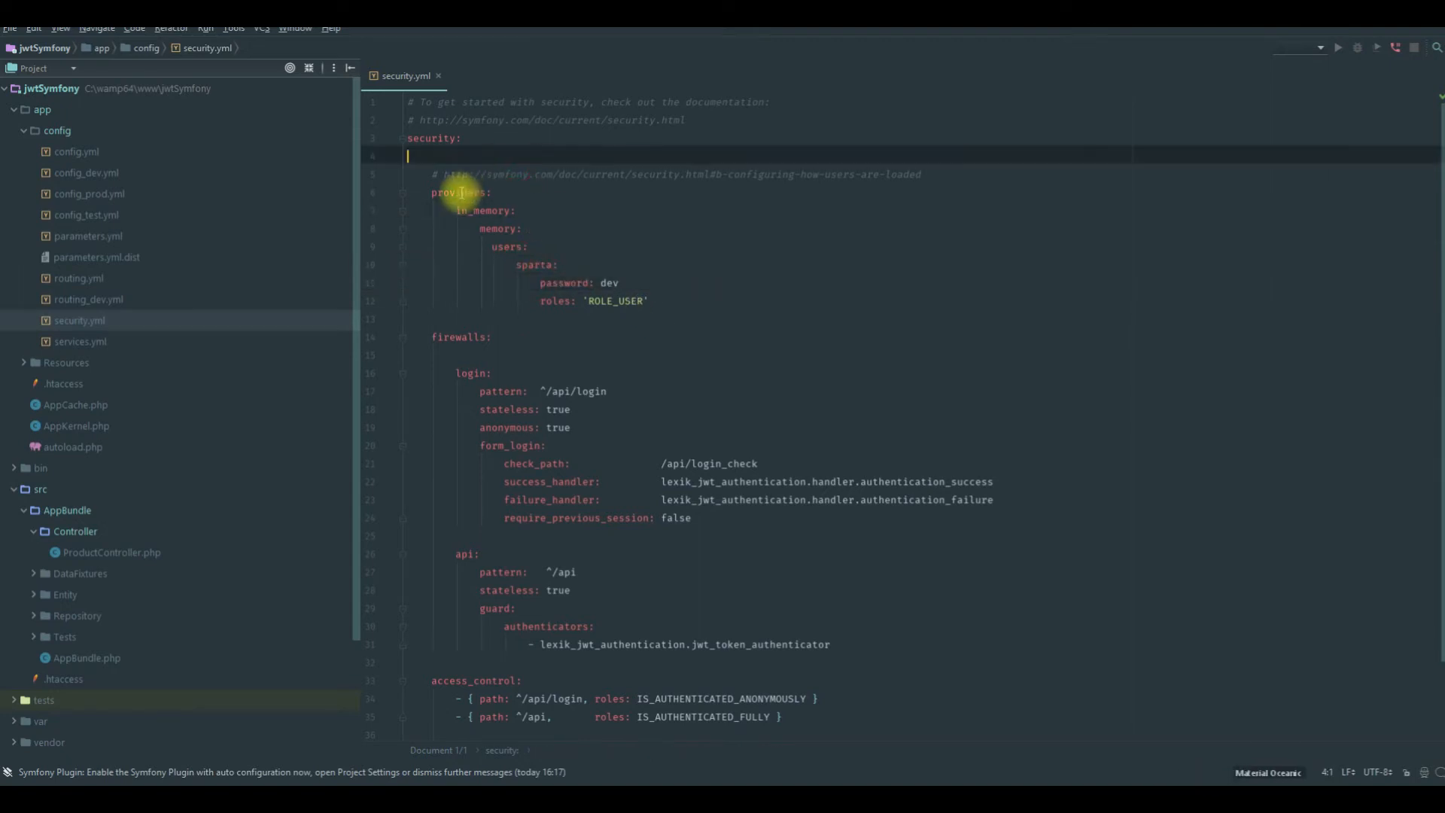
mouse_move(578, 195)
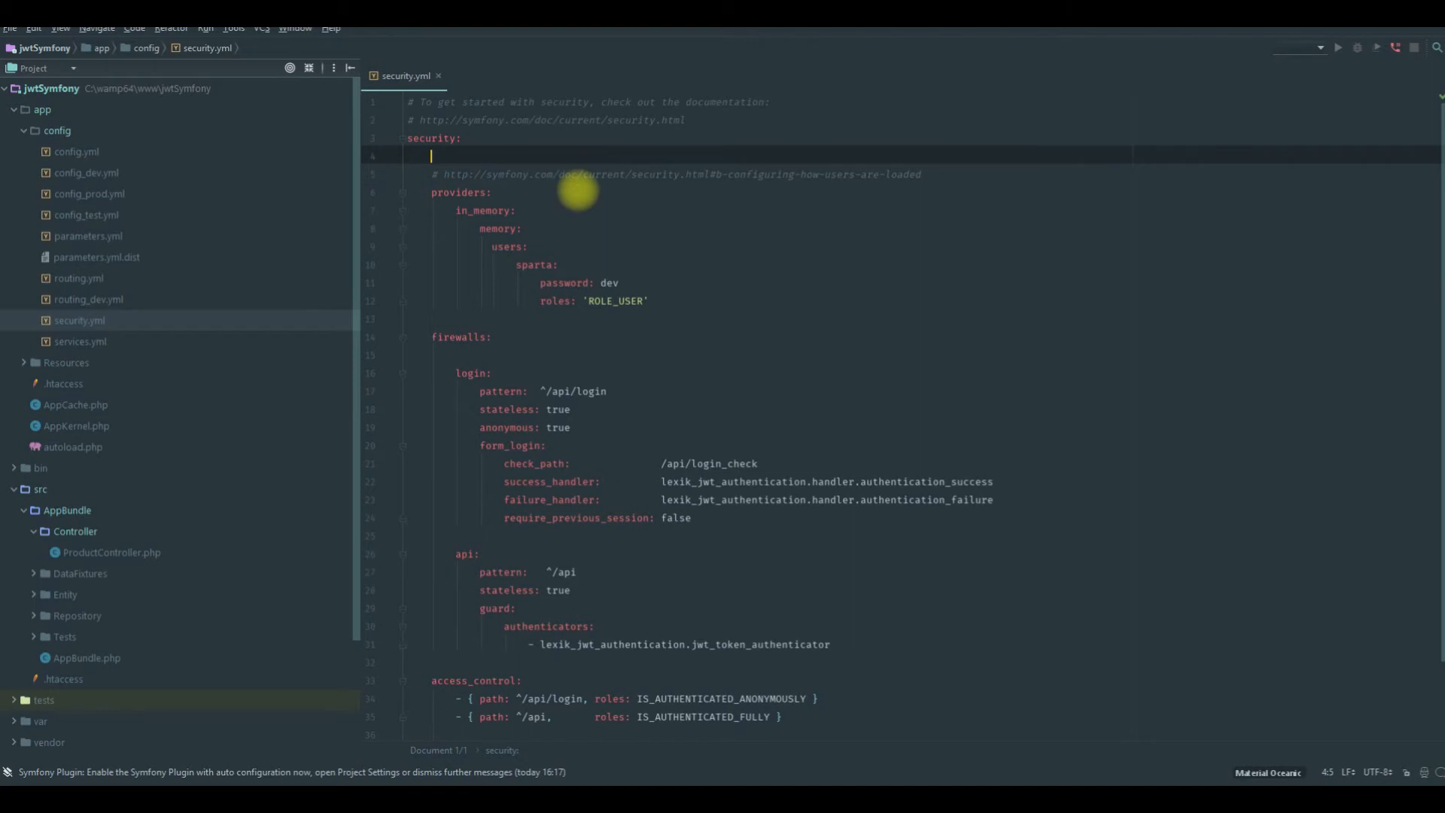
Start an encoders section in security.yml for the Symfony core User class
text(en)
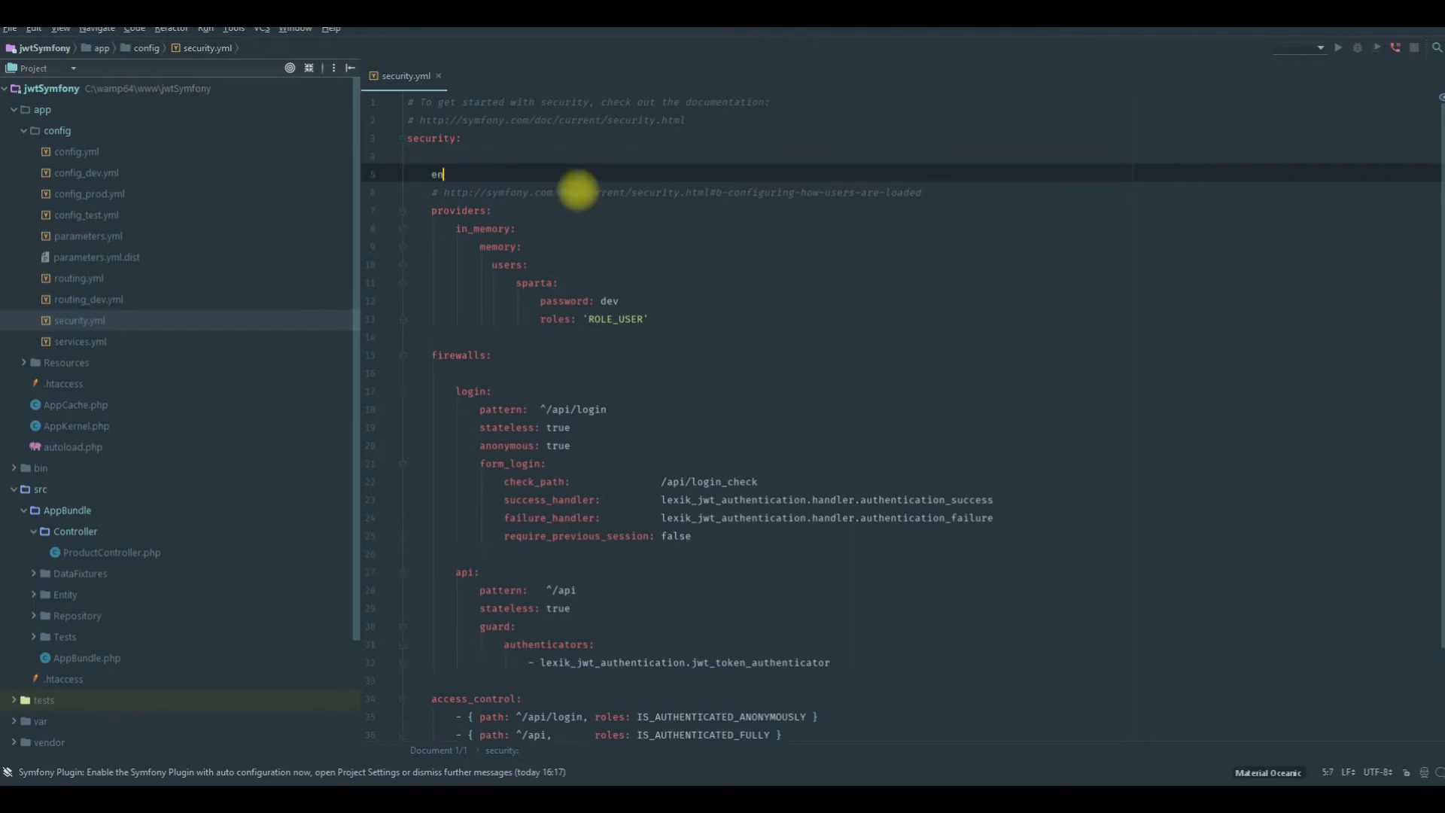
text(coders:)
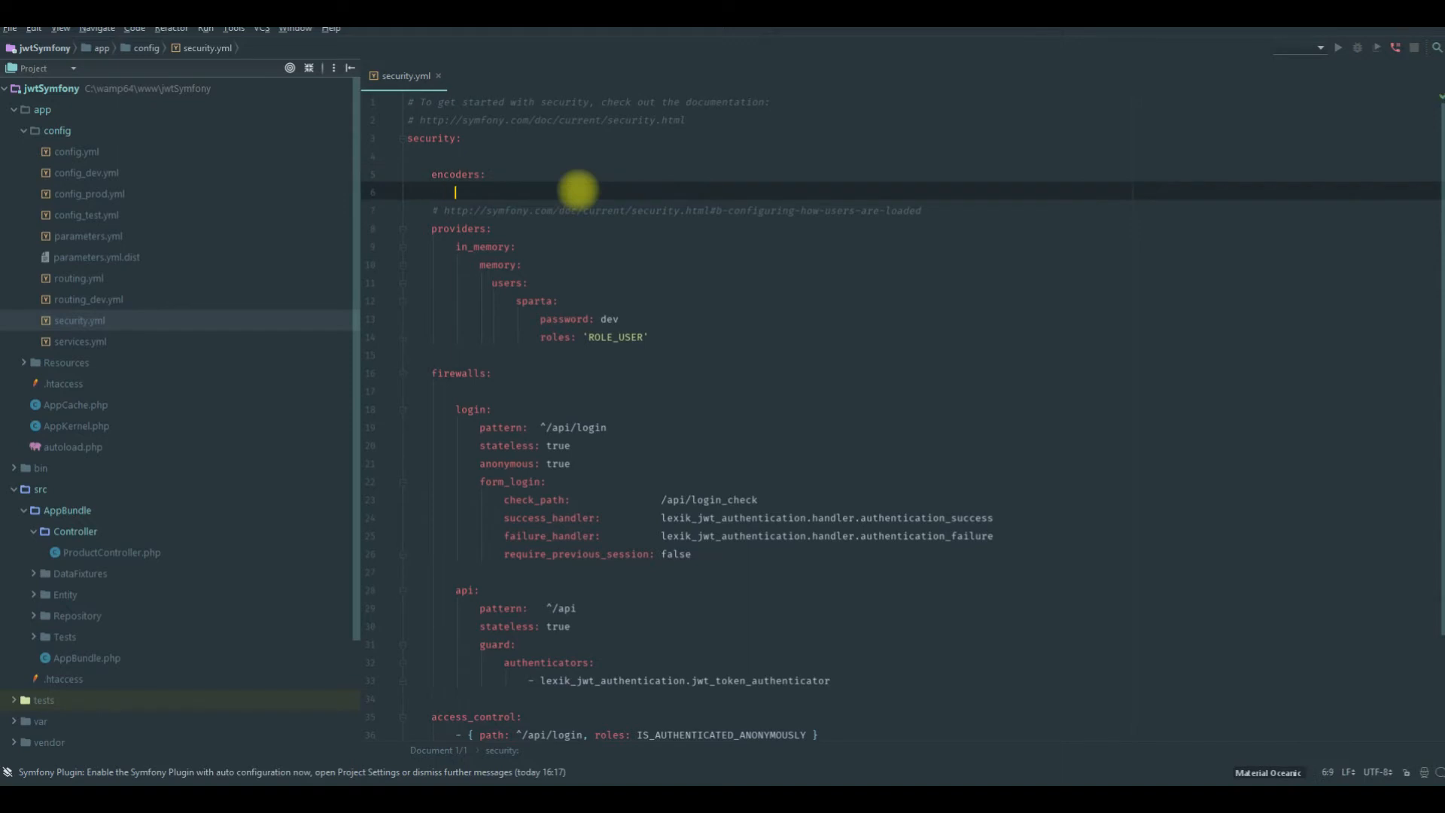
text(Symfony\C)
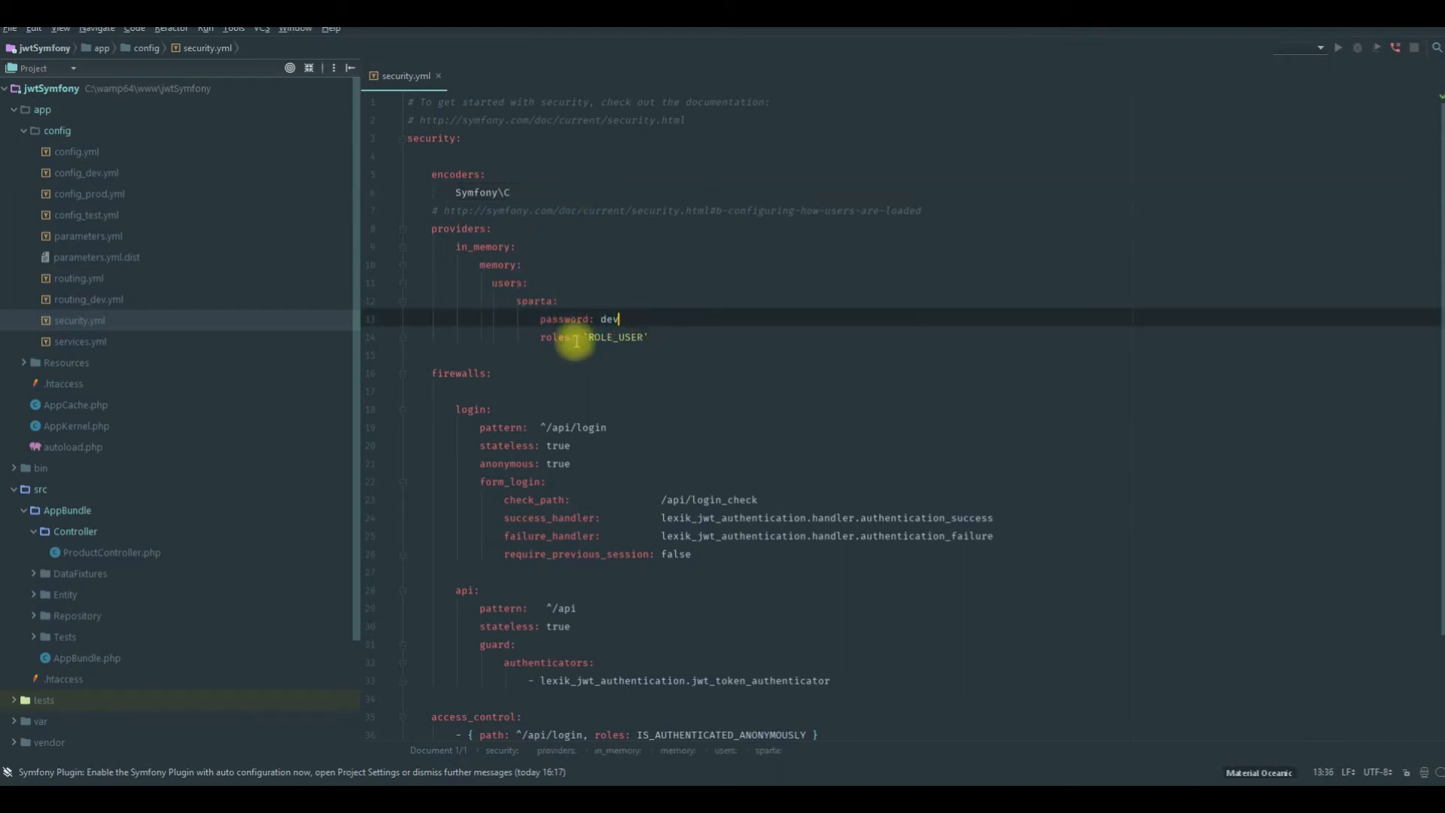
mouse_move(551, 229)
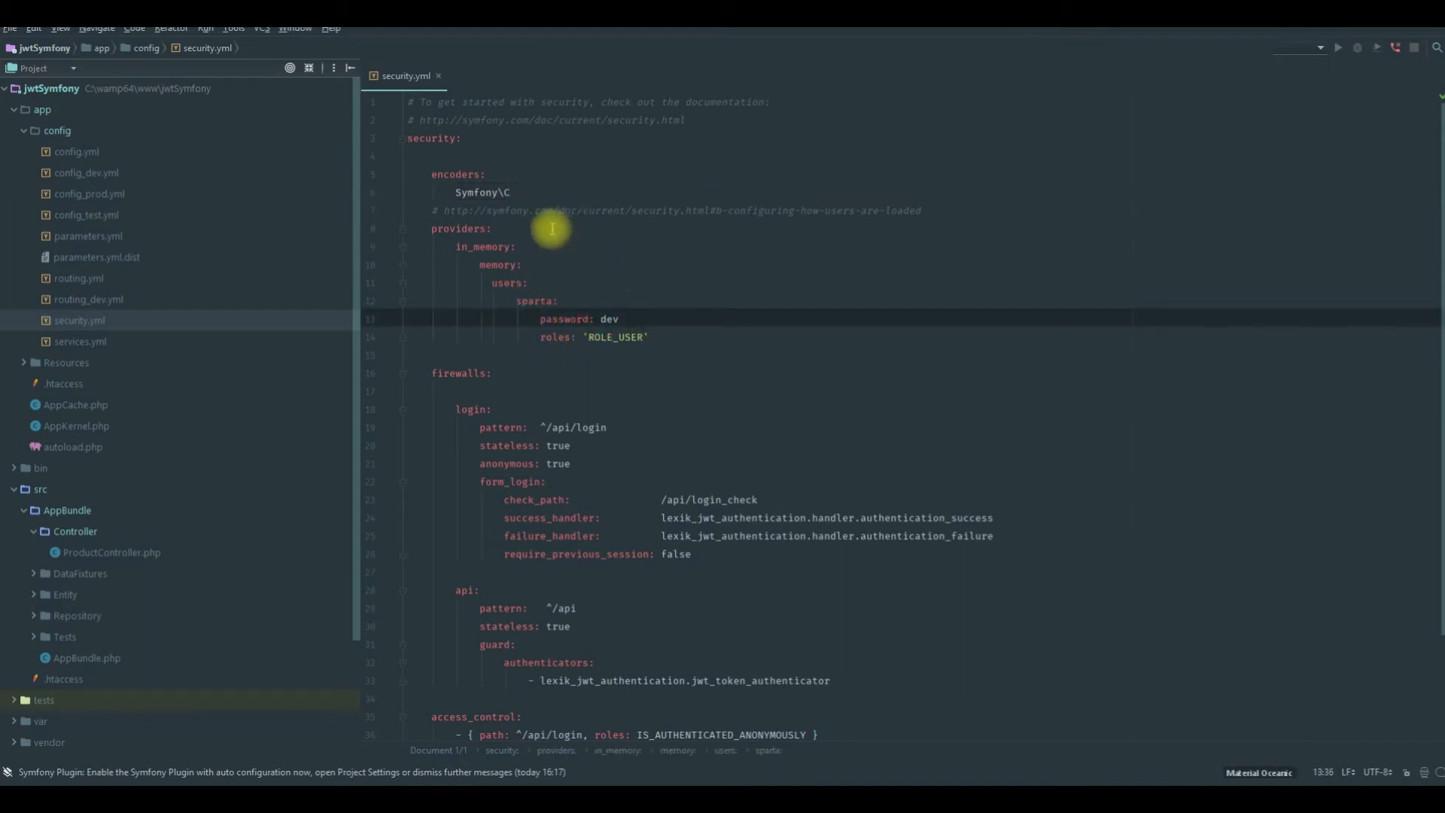
click(511, 191)
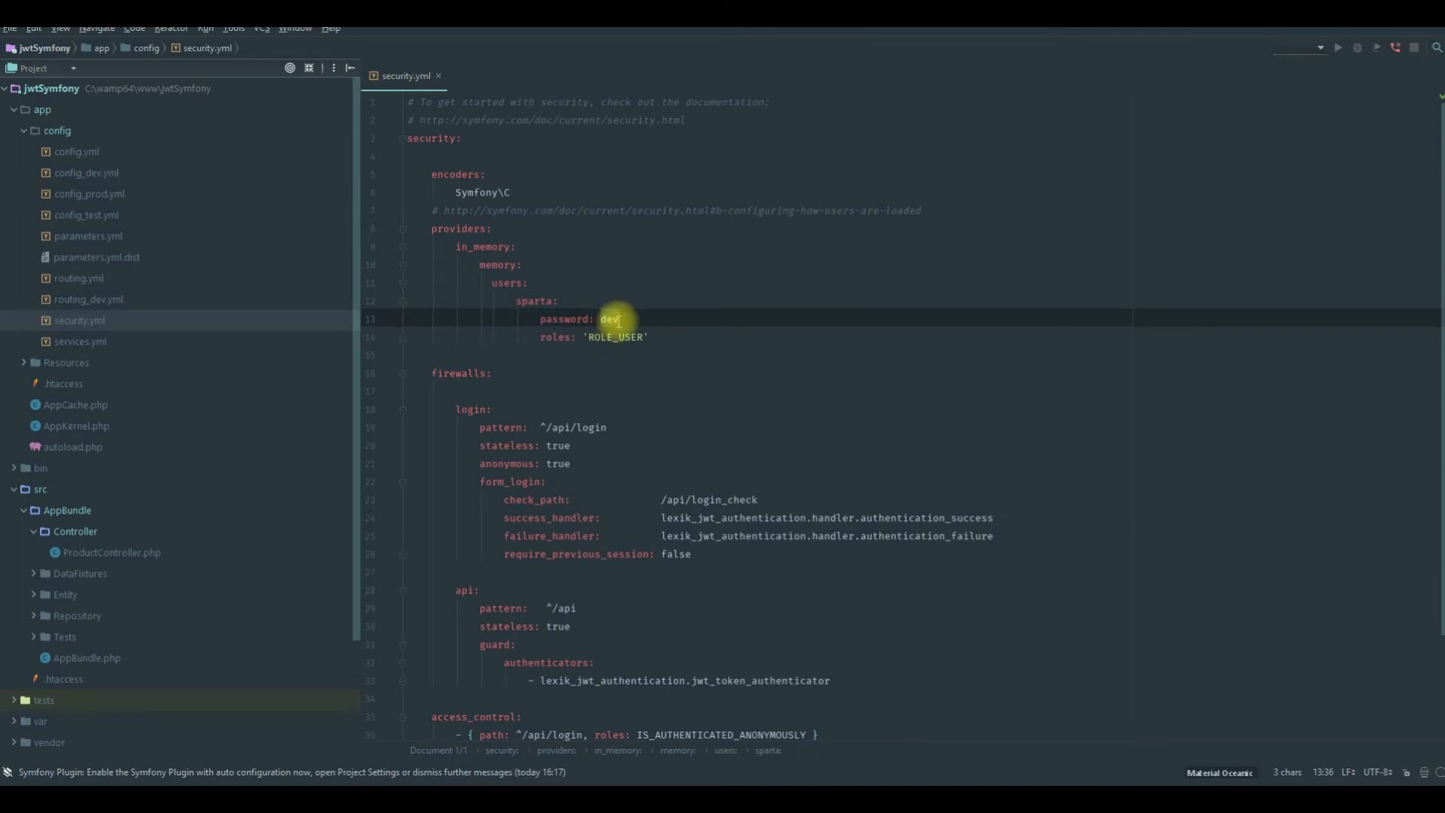
click(604, 319)
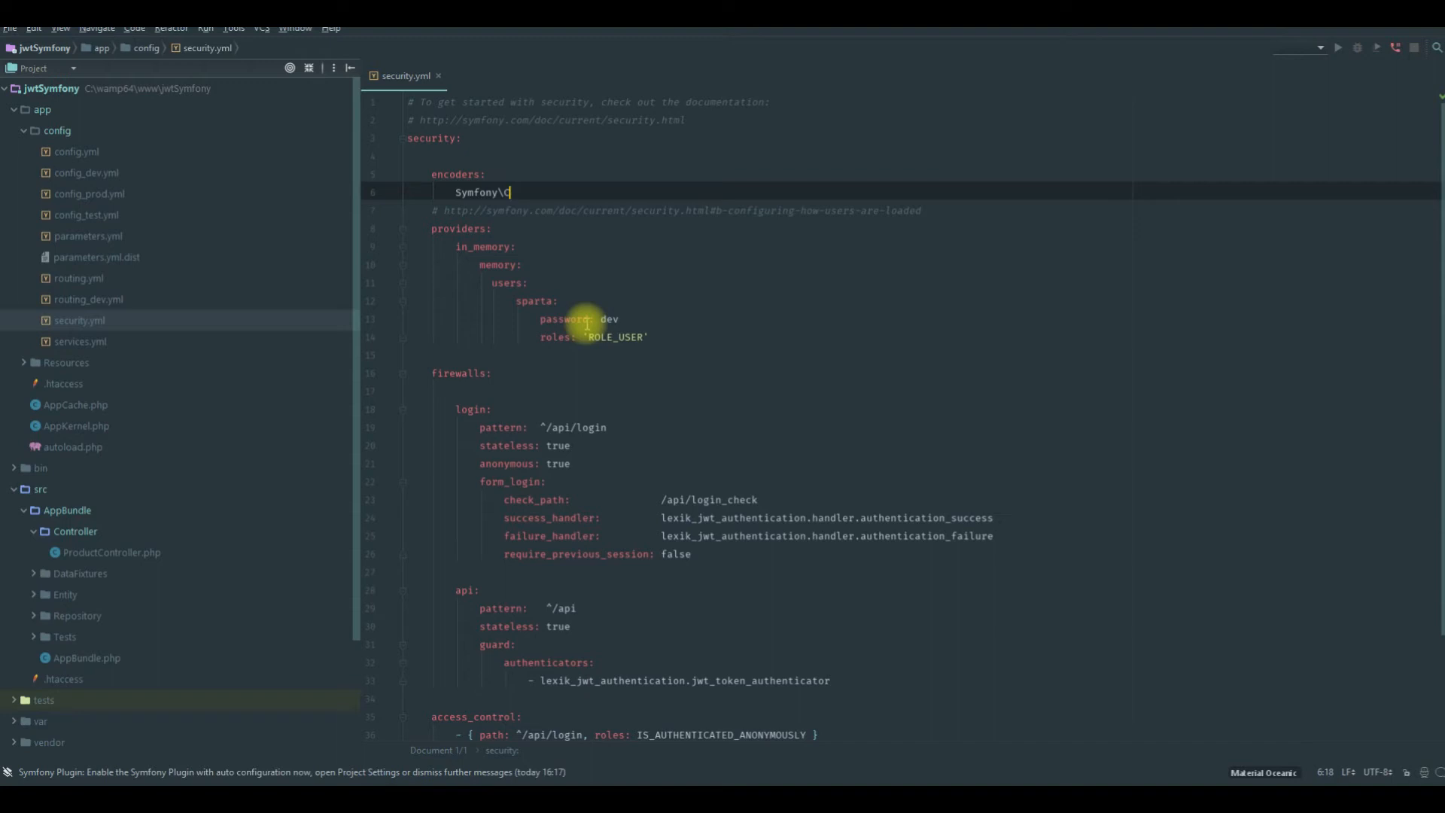
Map Symfony\Component\Security\Core\User\User to the plaintext encoder
text(omp)
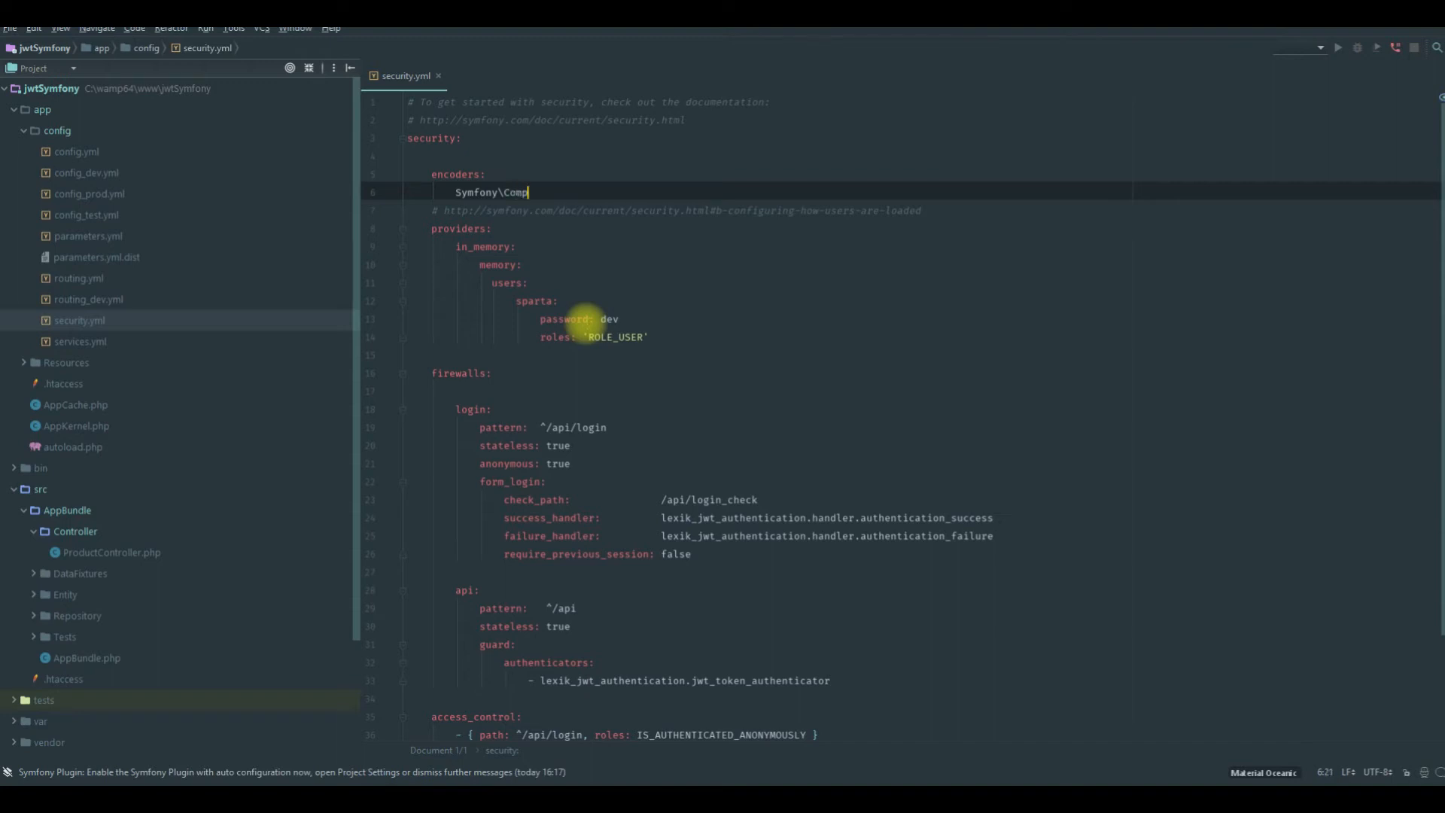
text(onent\)
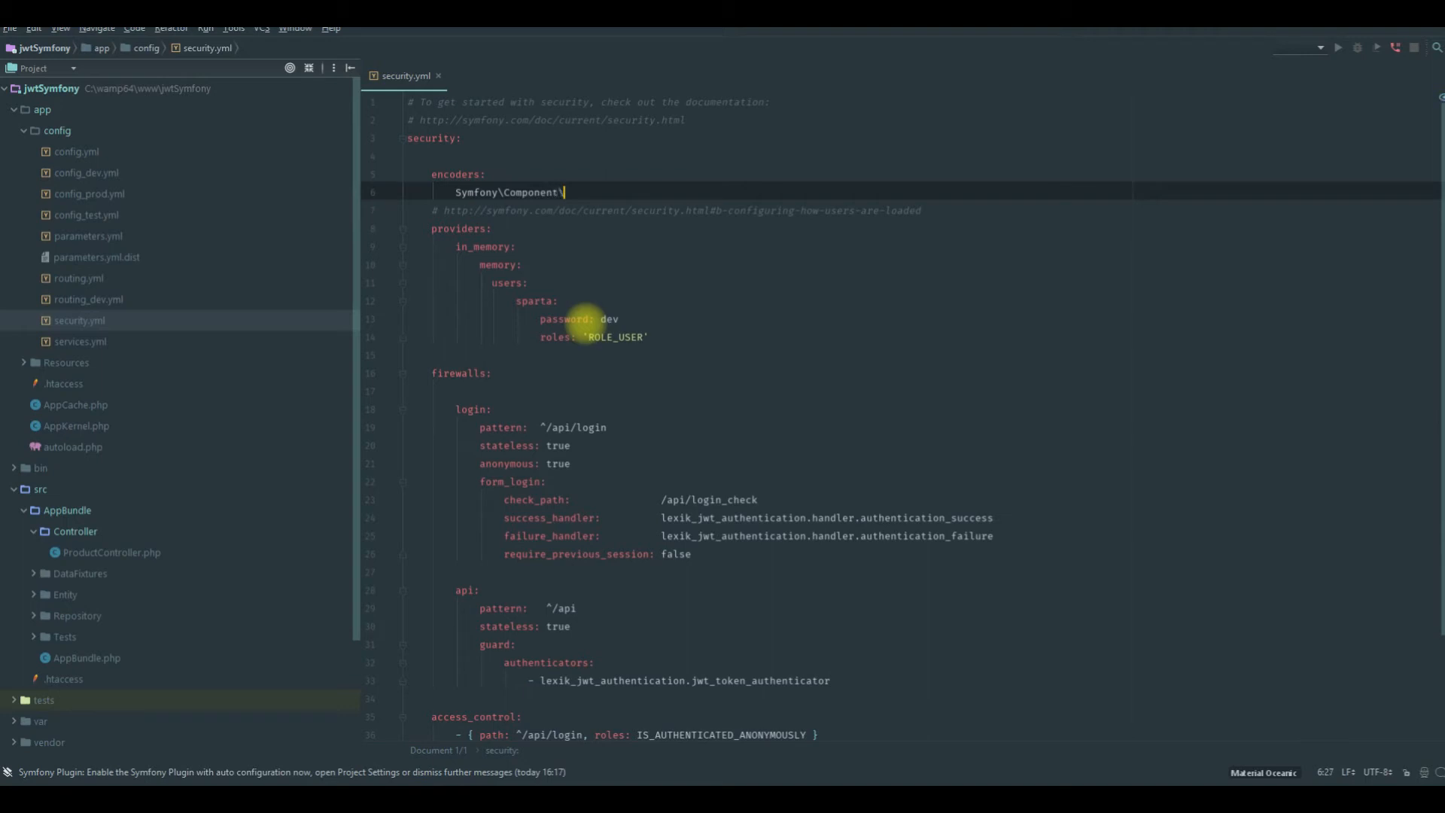
text(\Secut)
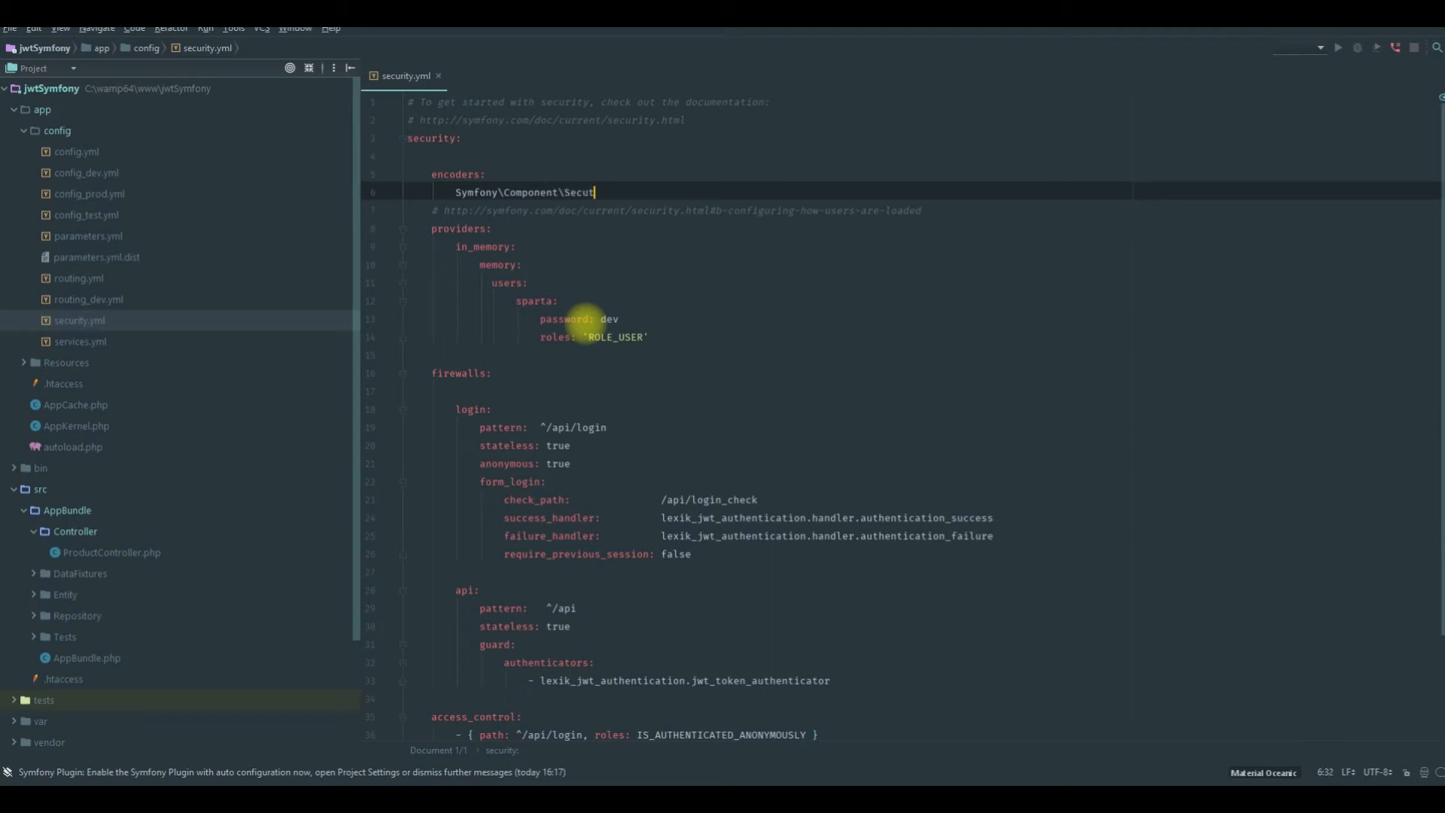
text(rity\)
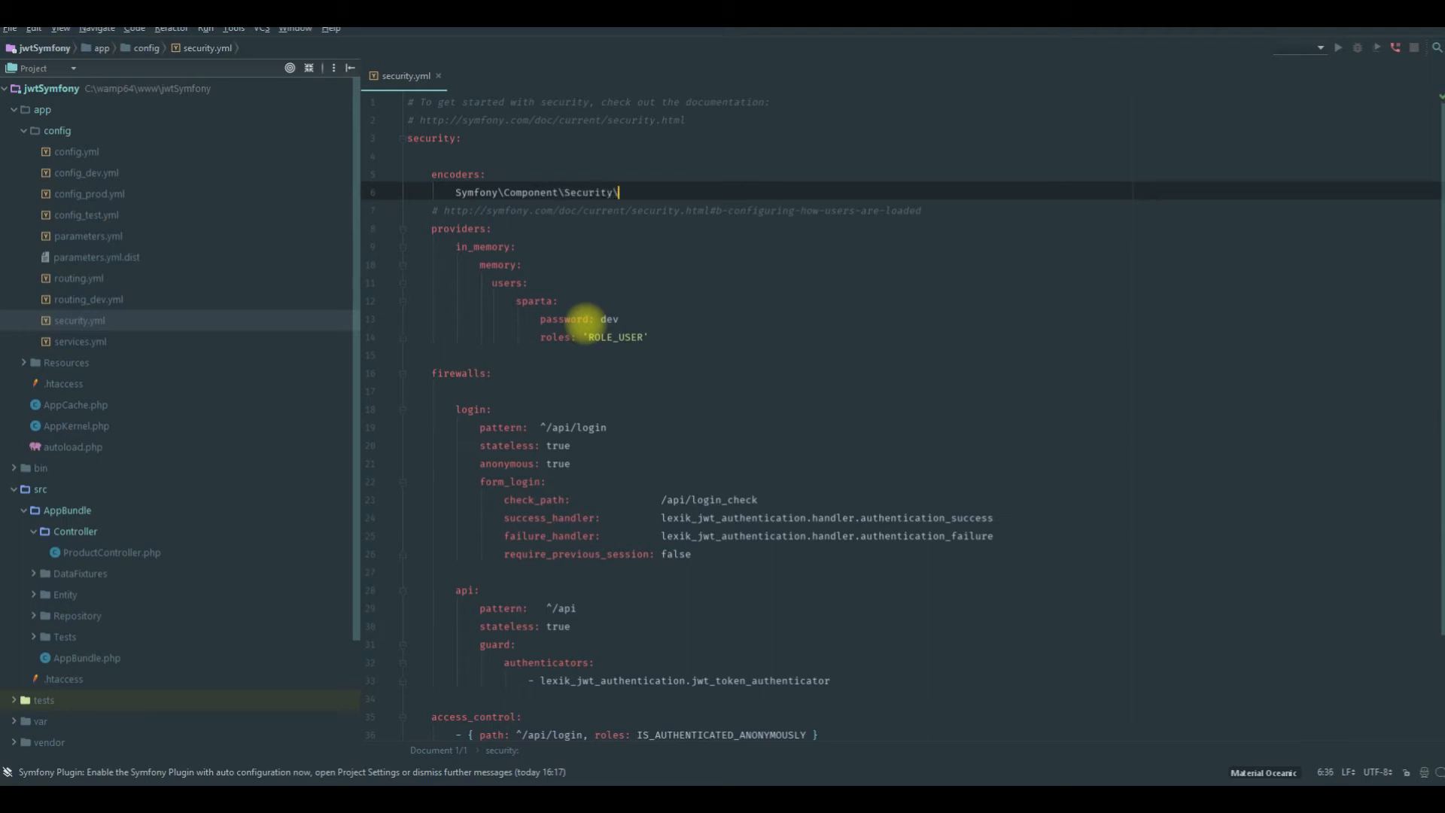
text(Core\)
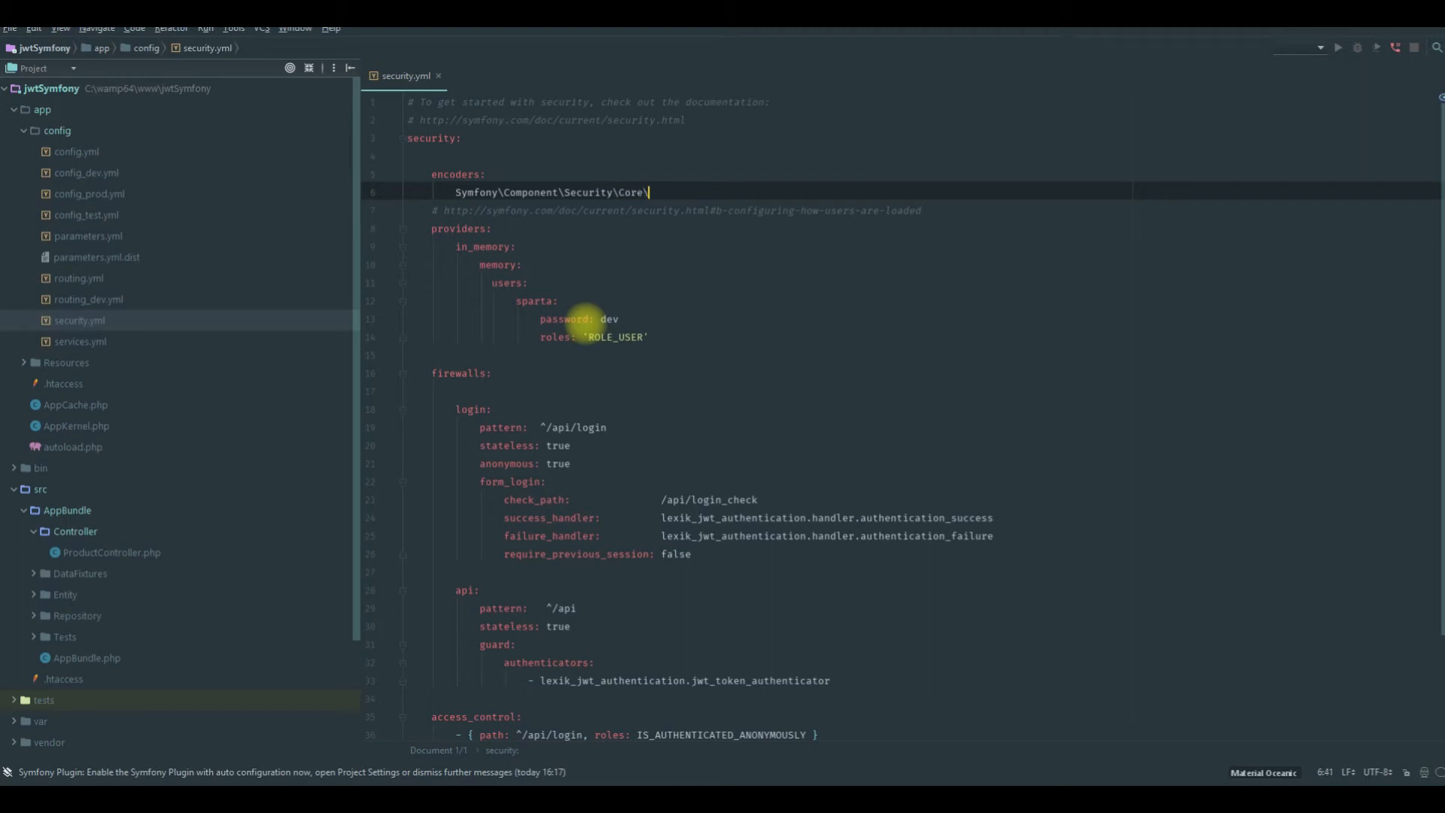
text(User)
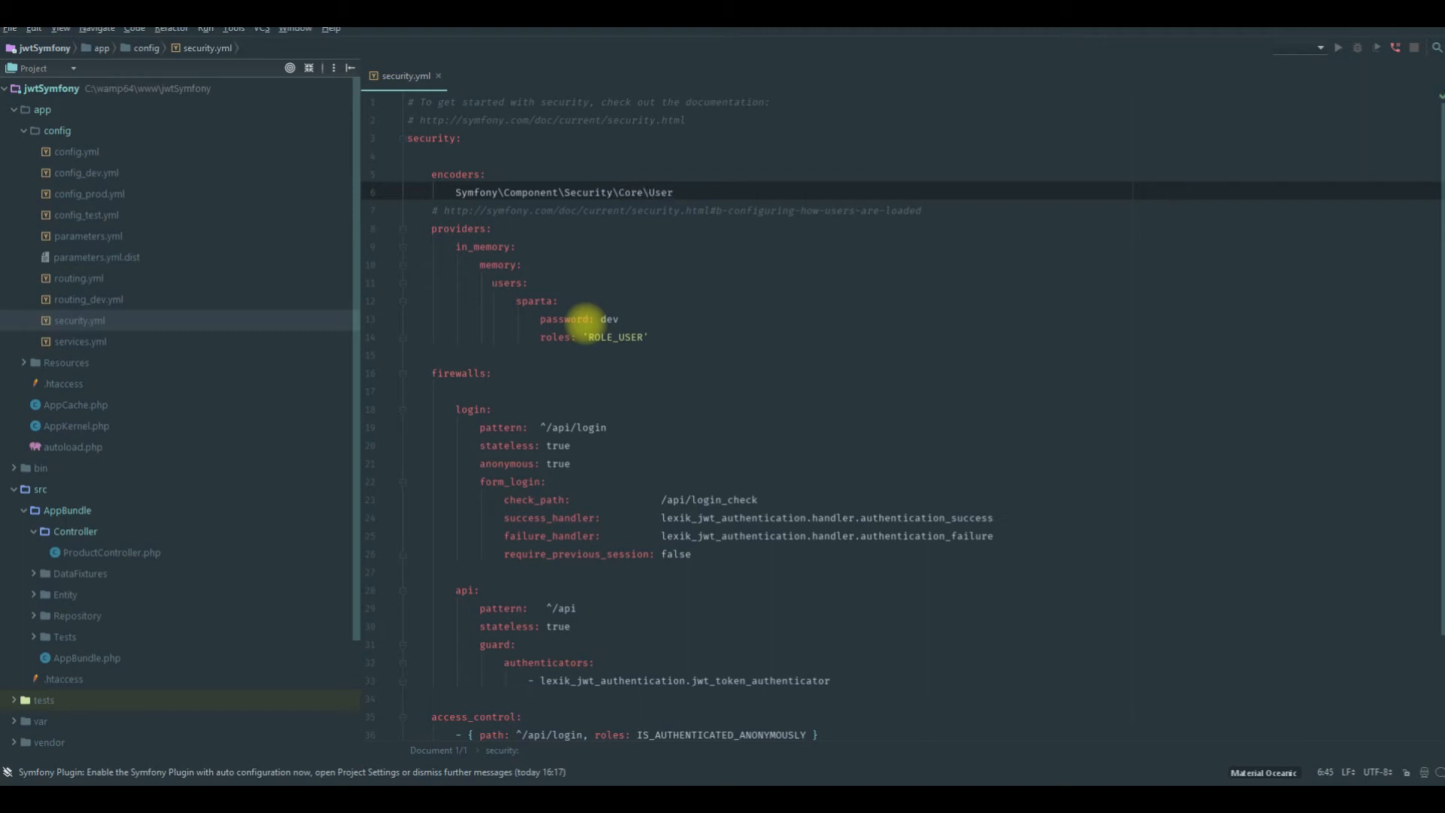
text(\User)
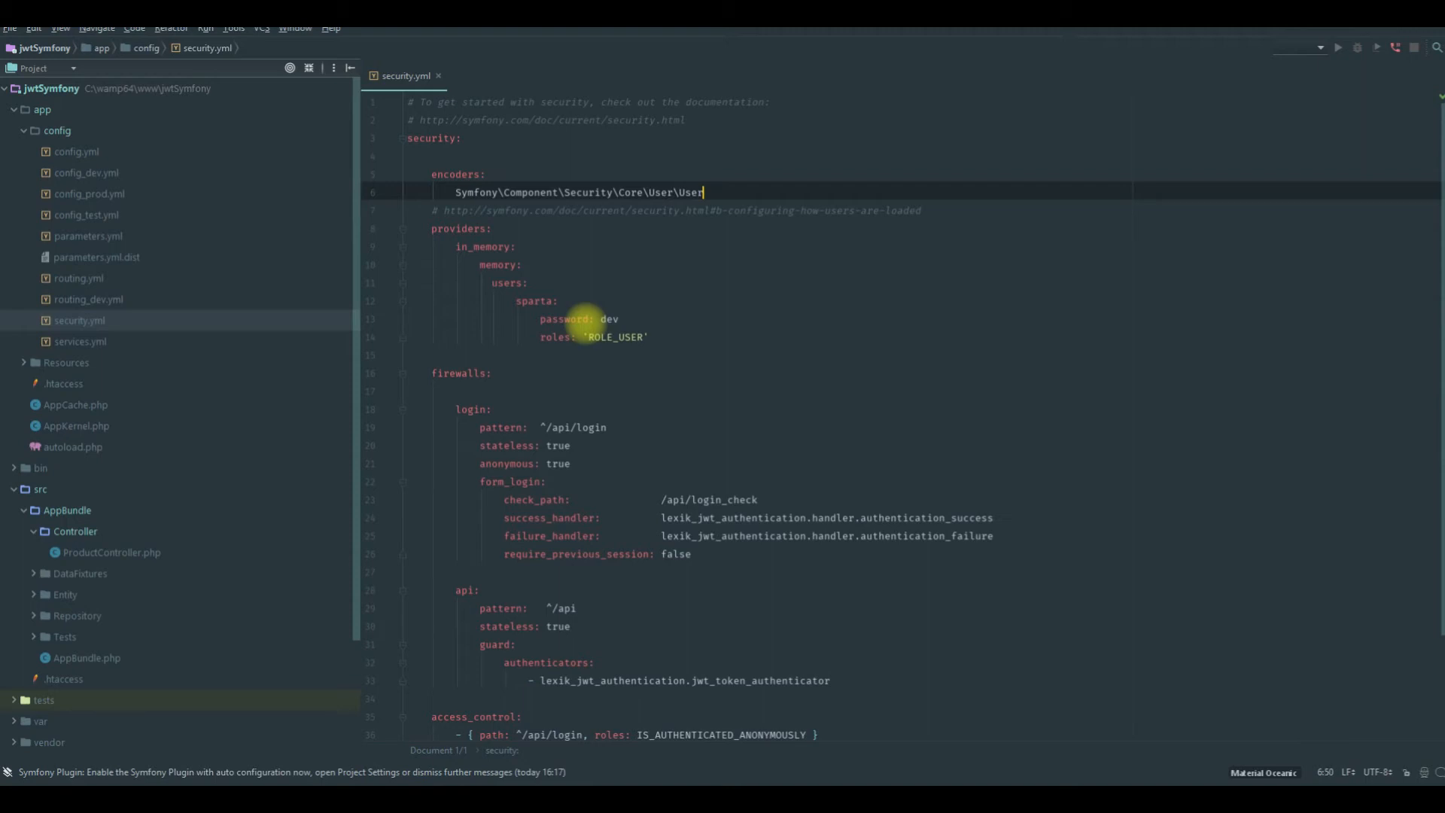
text(: pl)
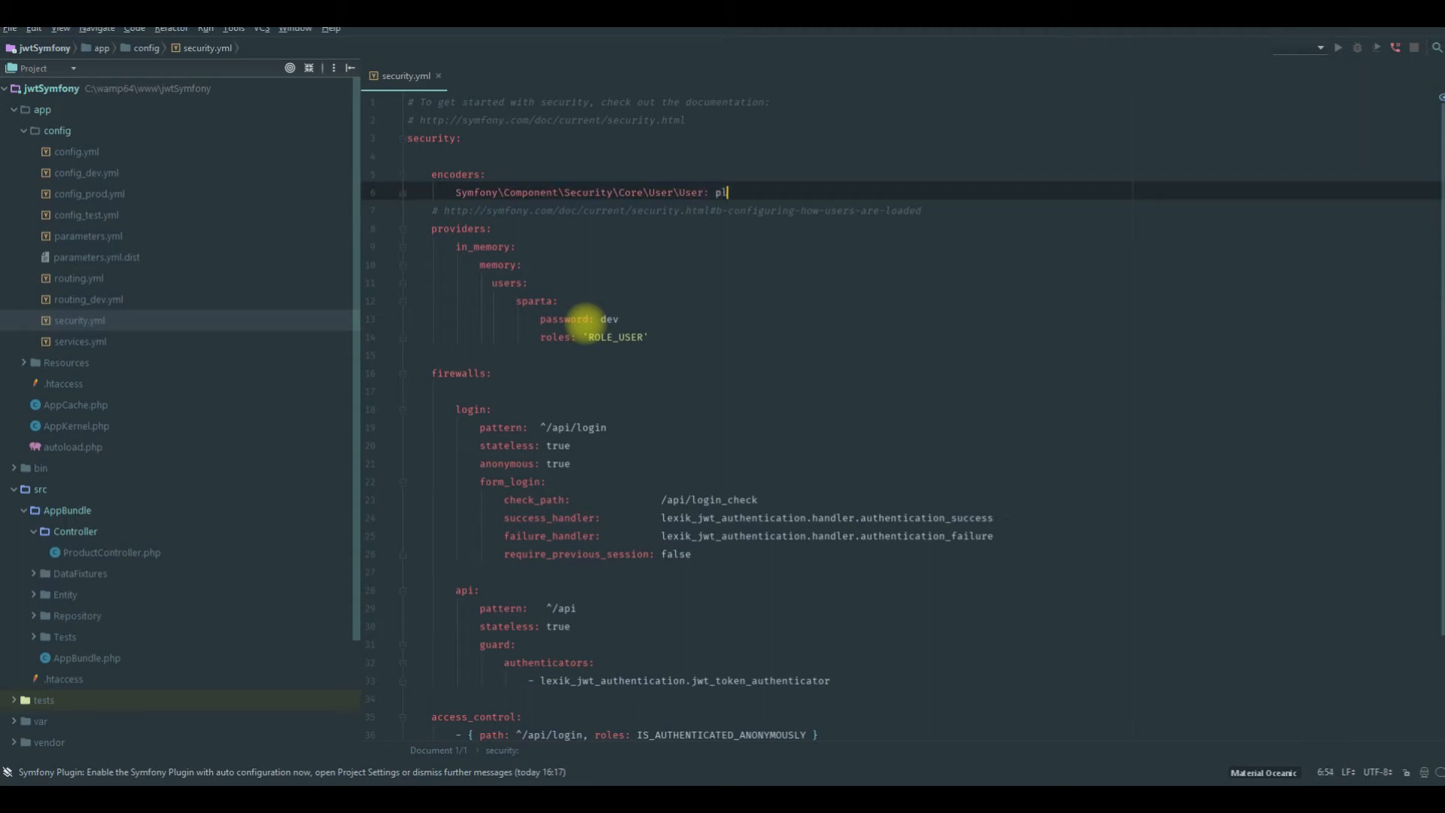
text(ai)
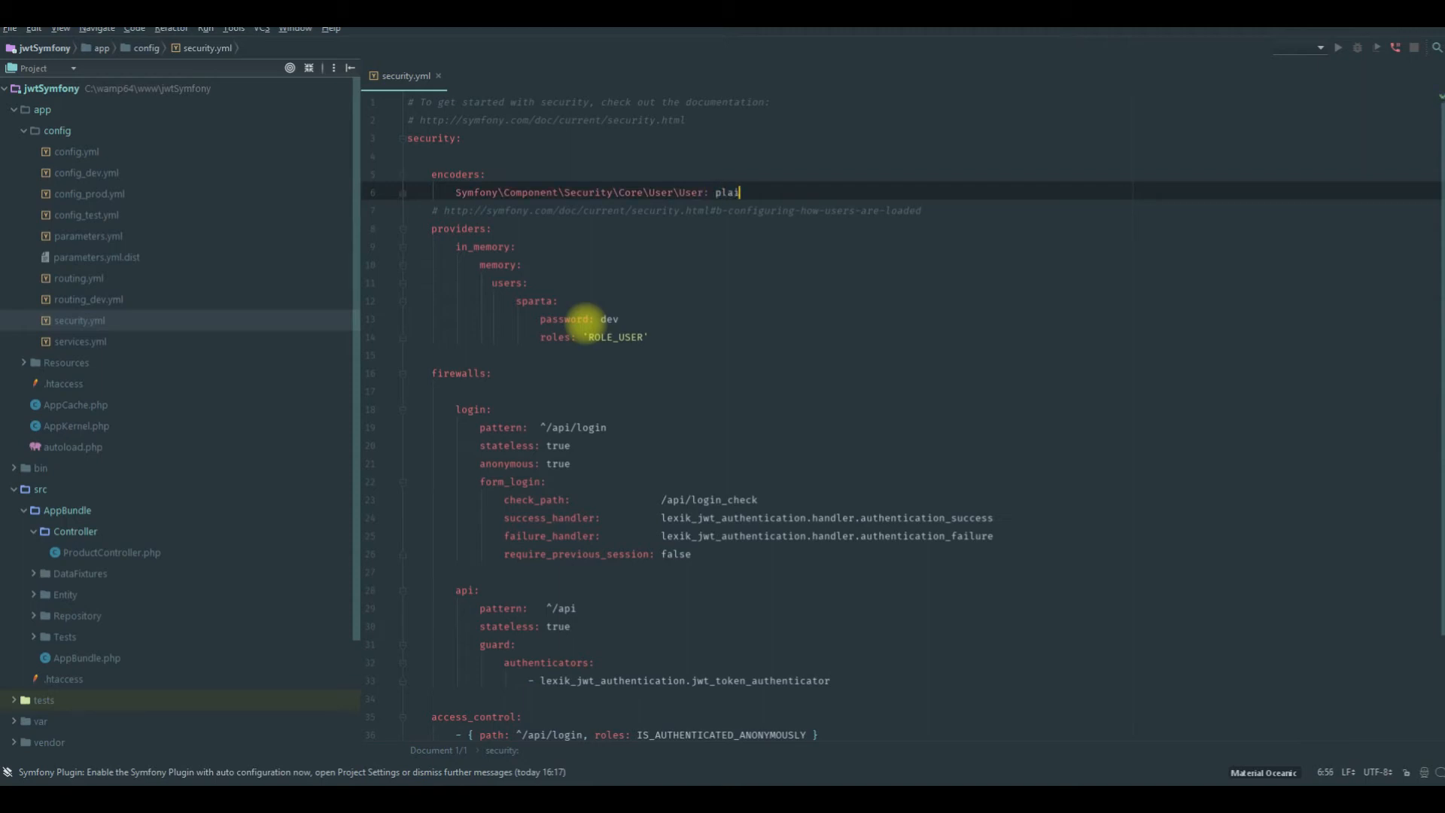
text(ntext)
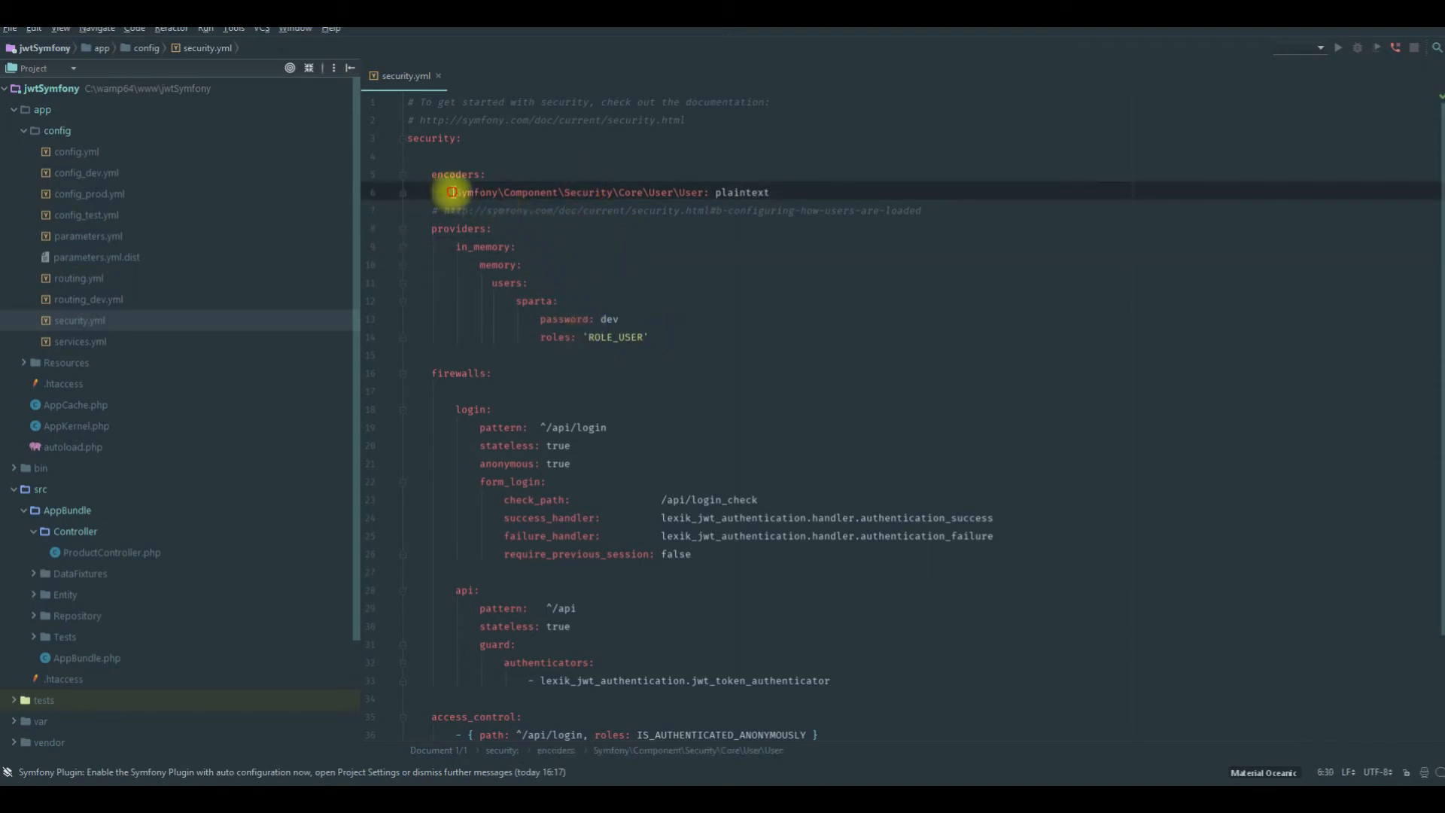
Tidy the encoder entry and switch over to routing.yml
click(522, 264)
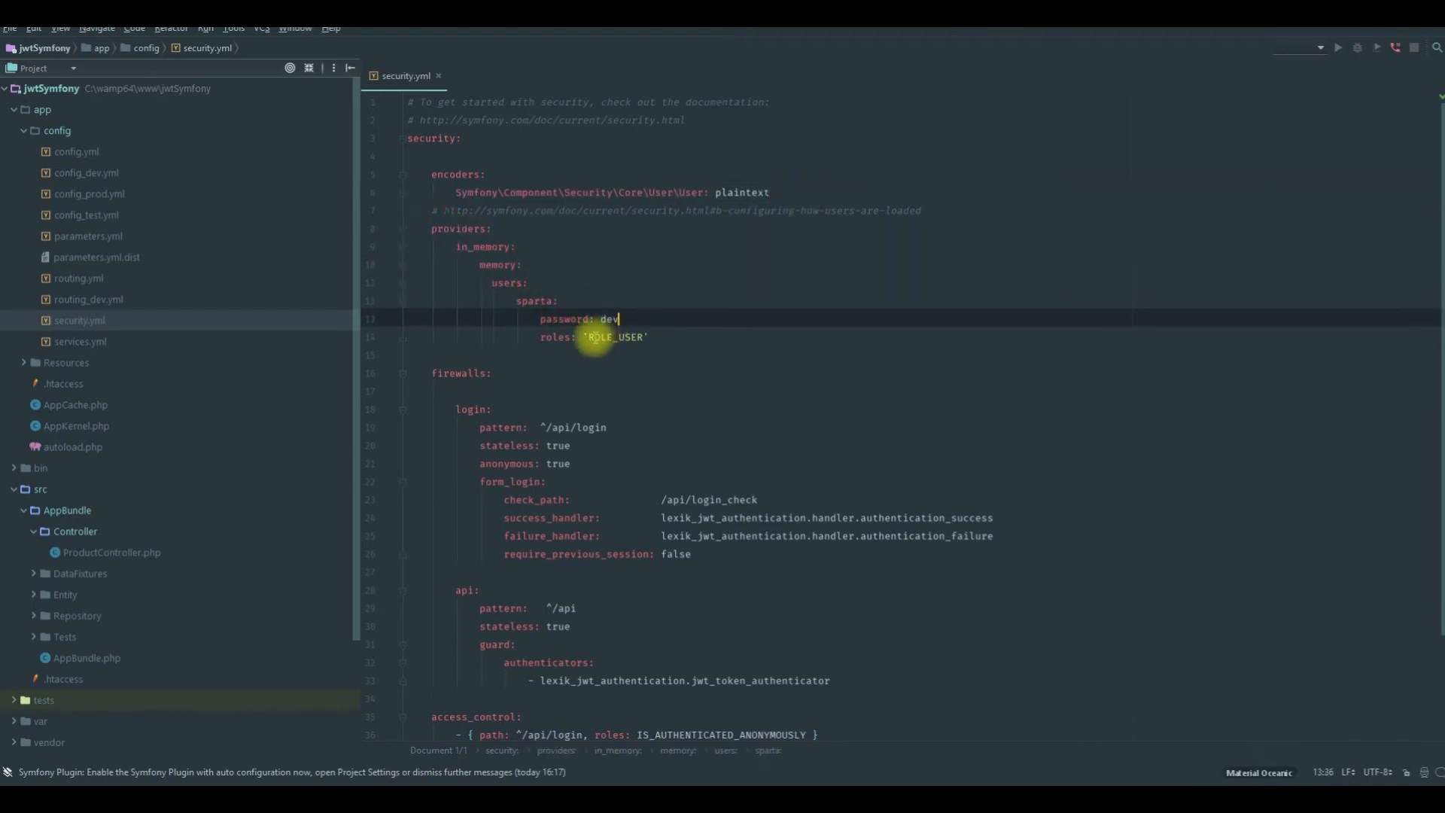
click(771, 191)
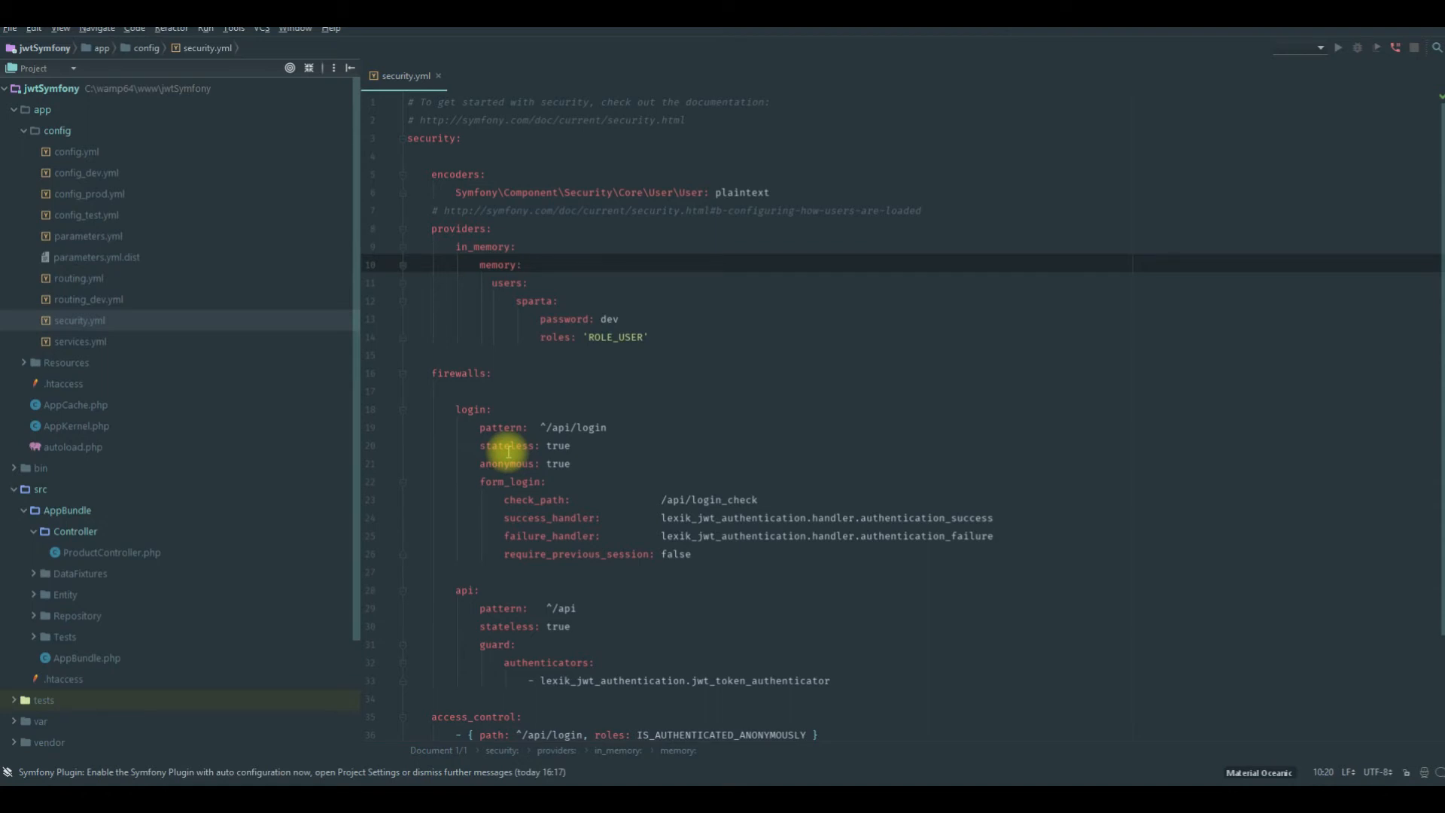
click(80, 277)
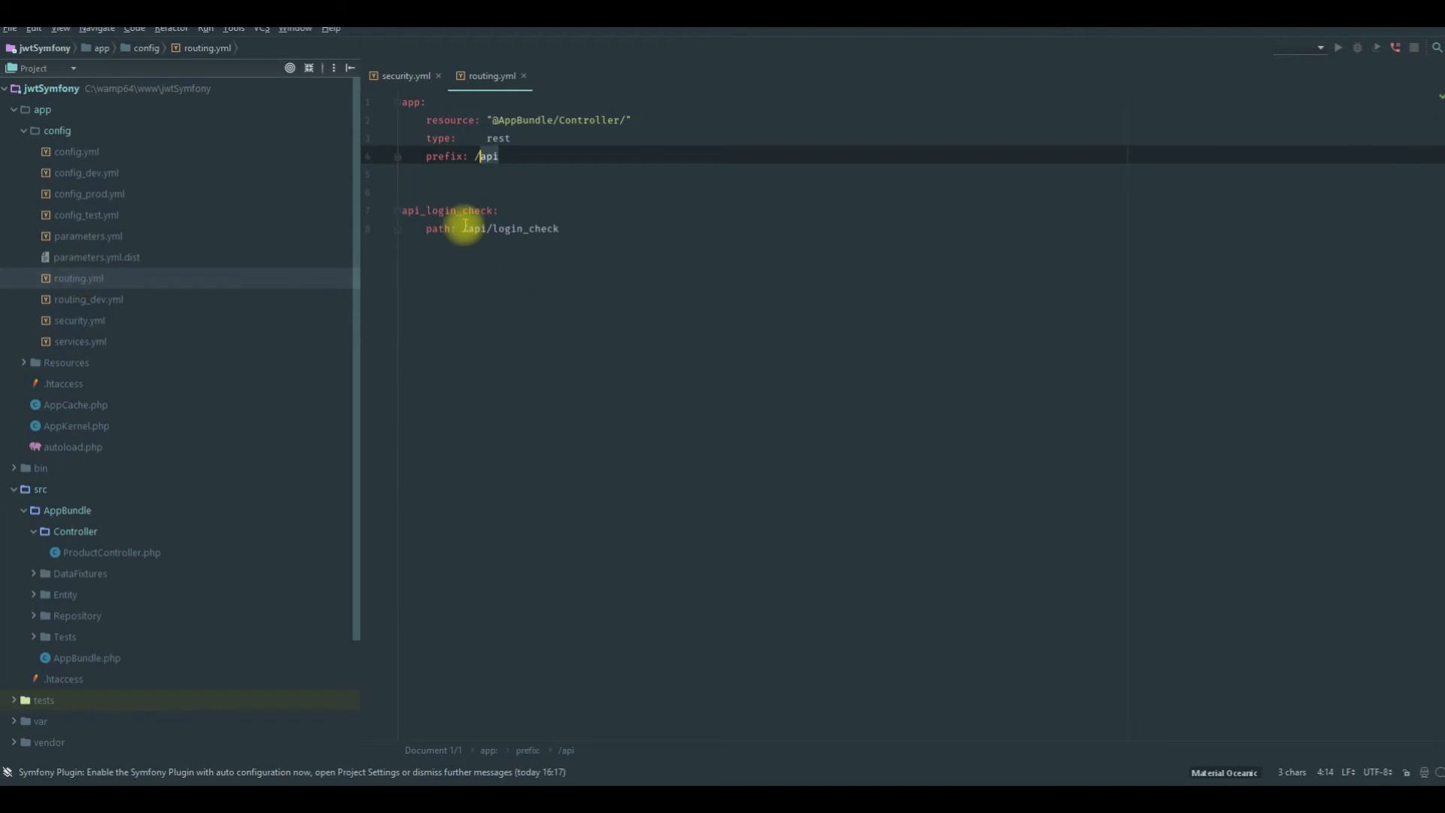
Review the api_login_check route, then look up cmd in the Start menu
click(589, 227)
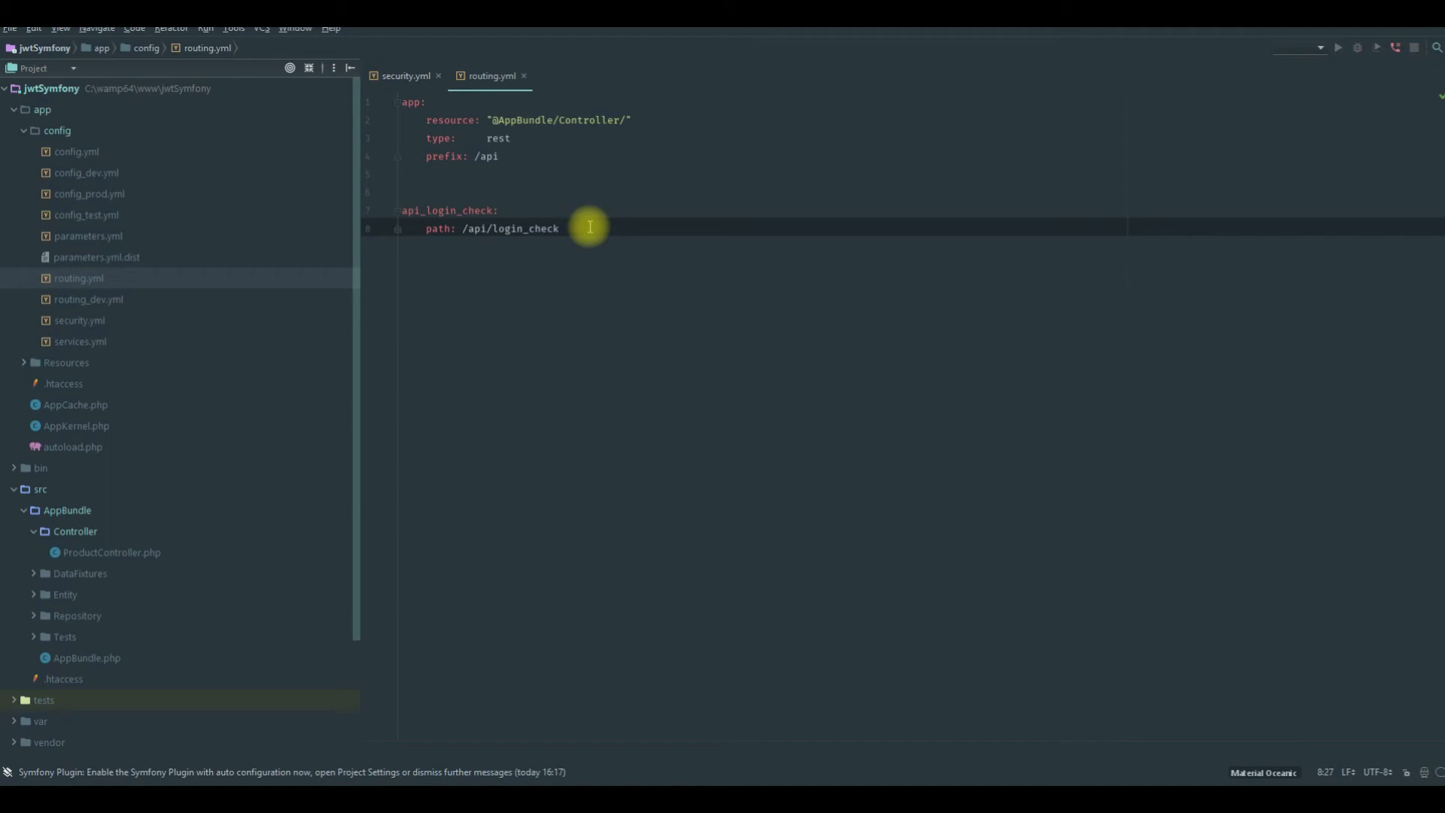
mouse_move(498, 251)
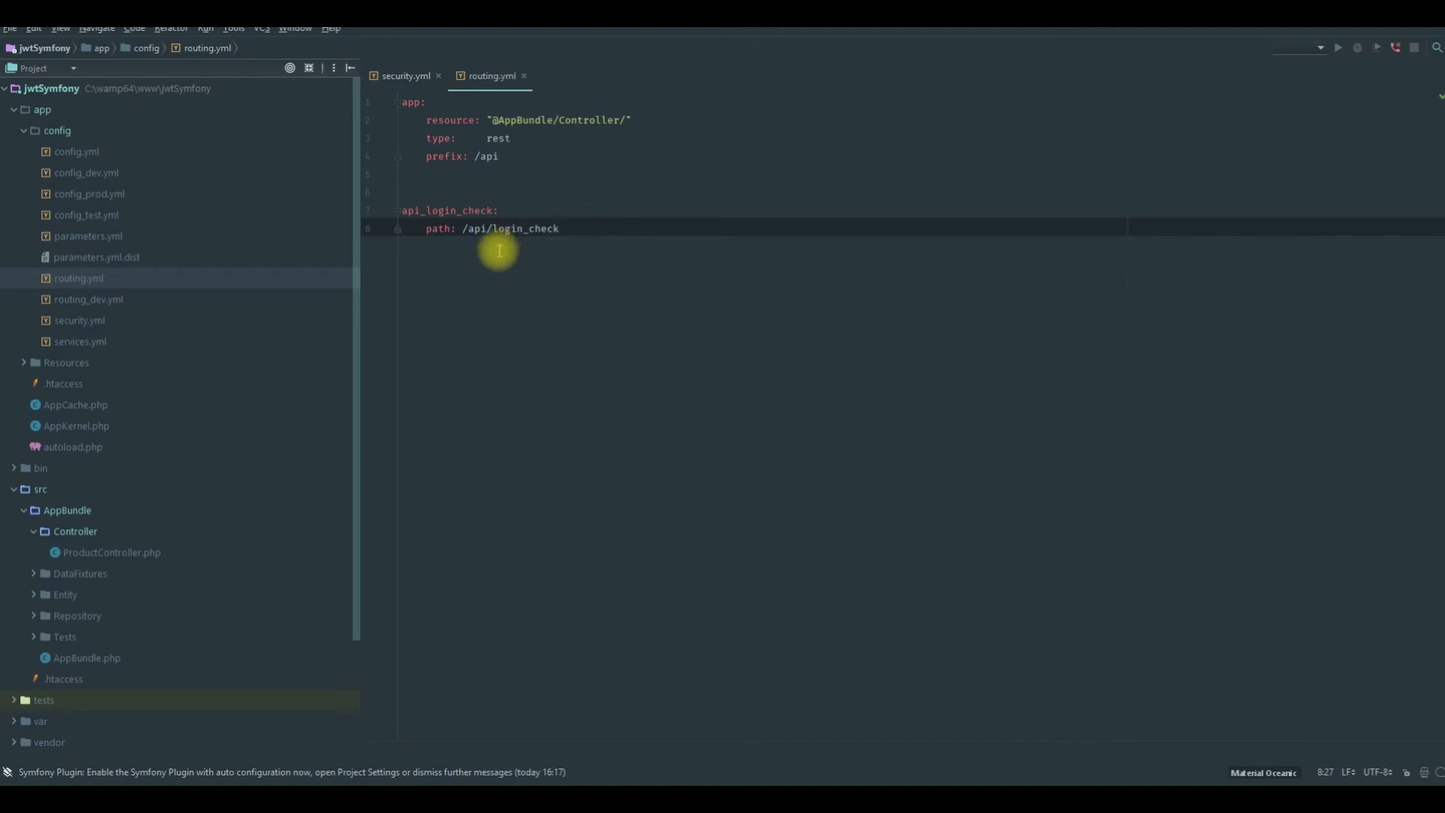
mouse_move(417, 665)
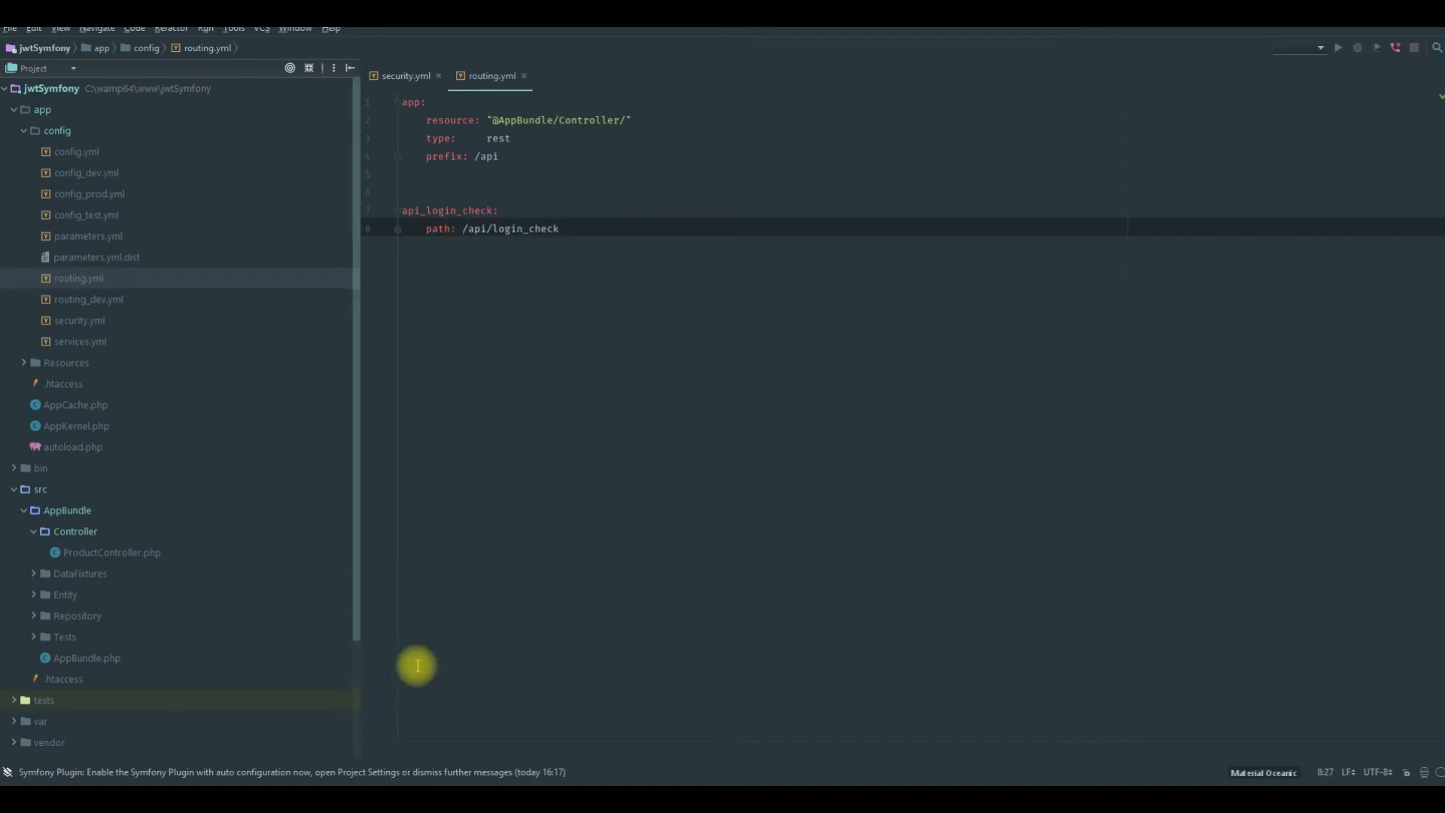
mouse_move(466, 468)
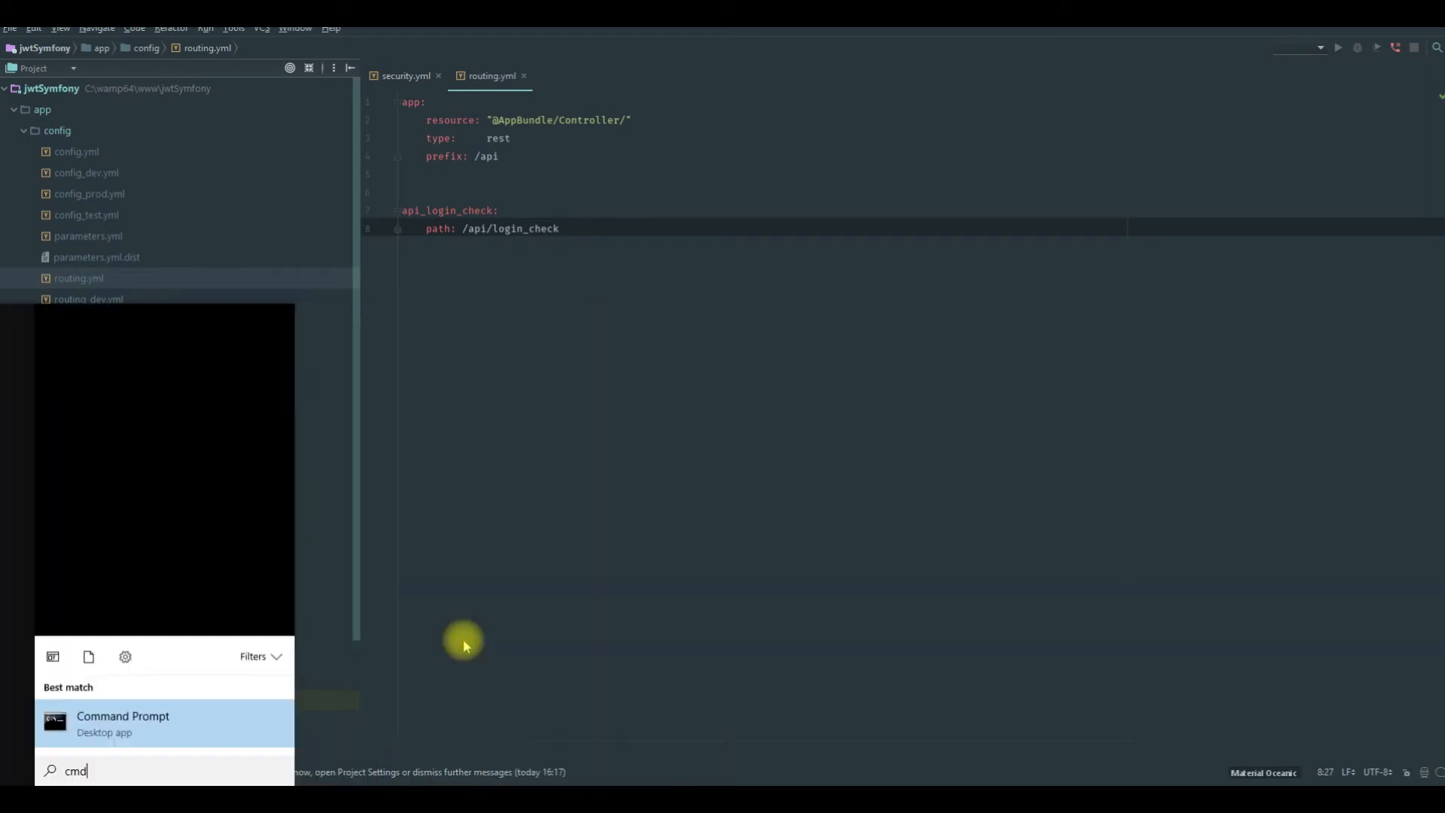
click(122, 724)
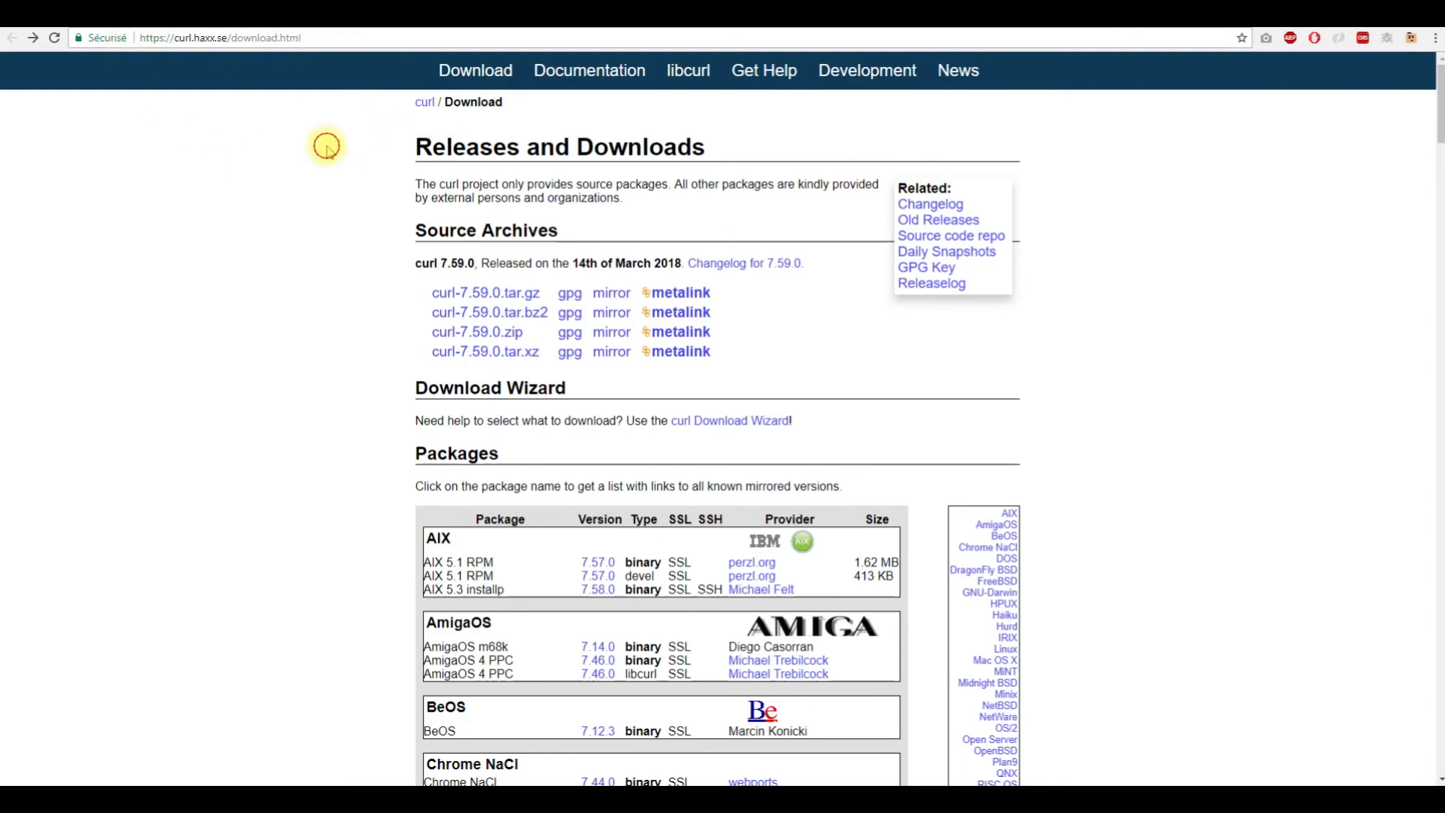
Start the curl Download Wizard and choose the curl executable package type
click(222, 38)
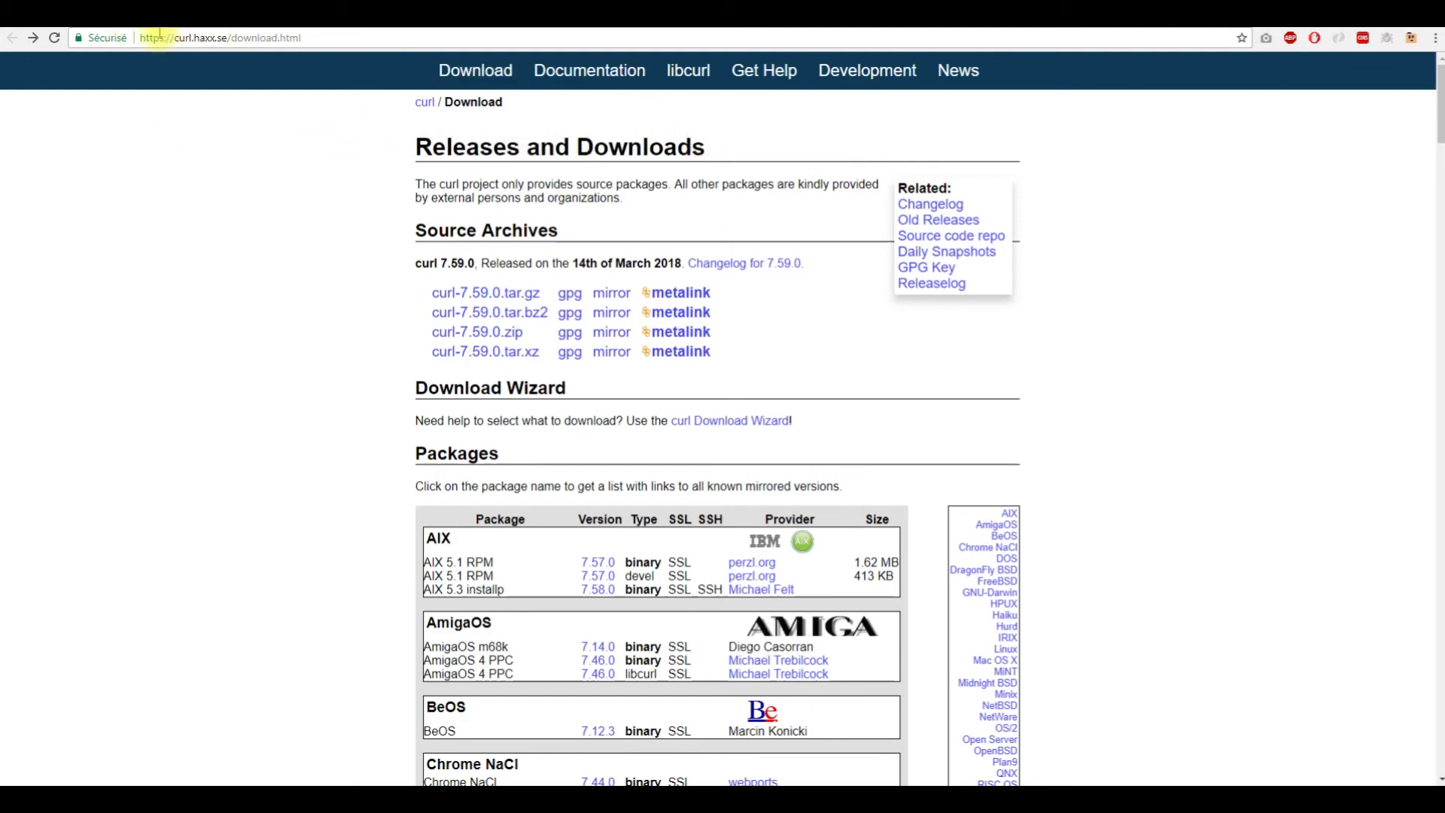
double_click(539, 262)
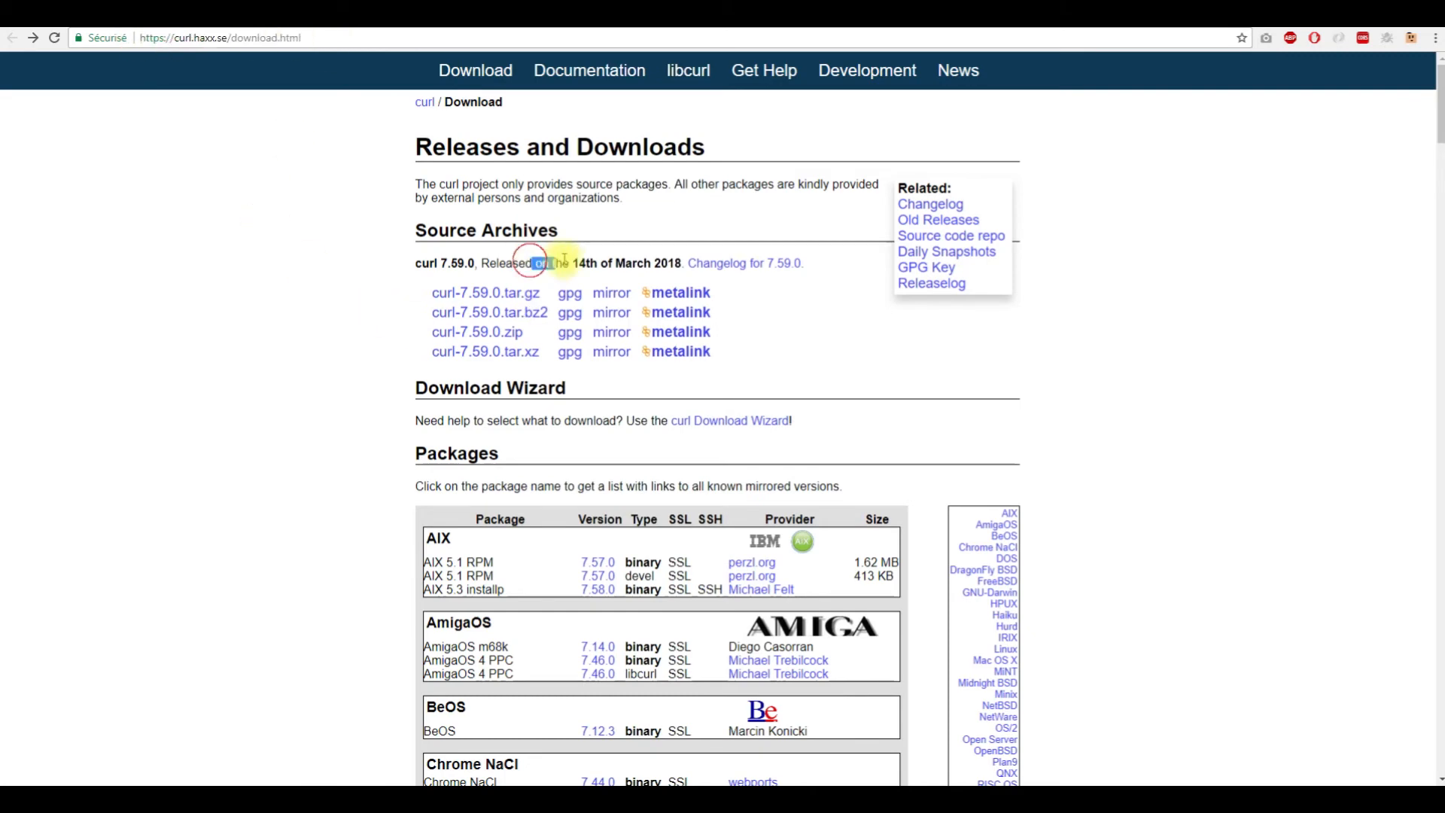
click(732, 420)
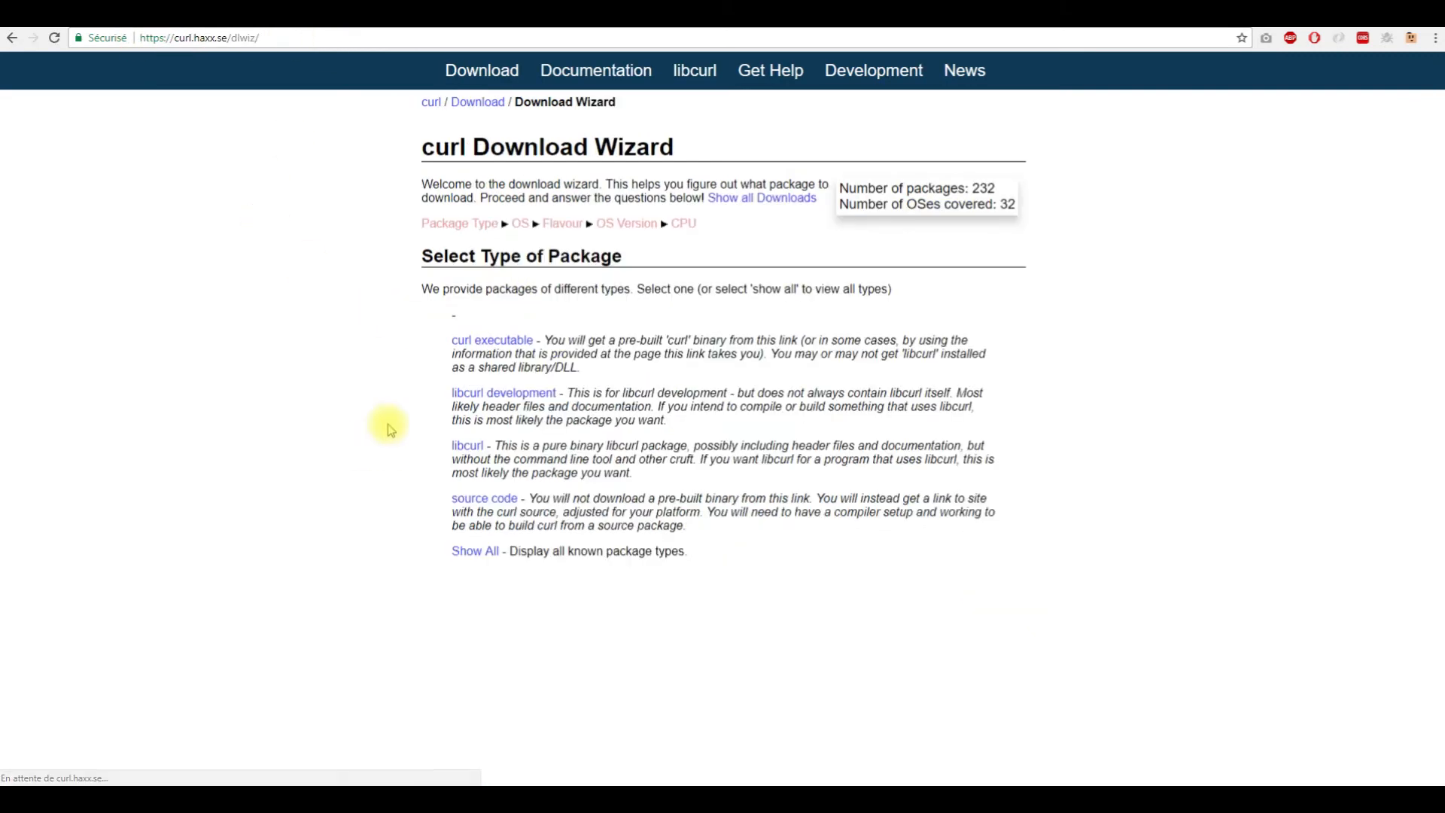
click(491, 341)
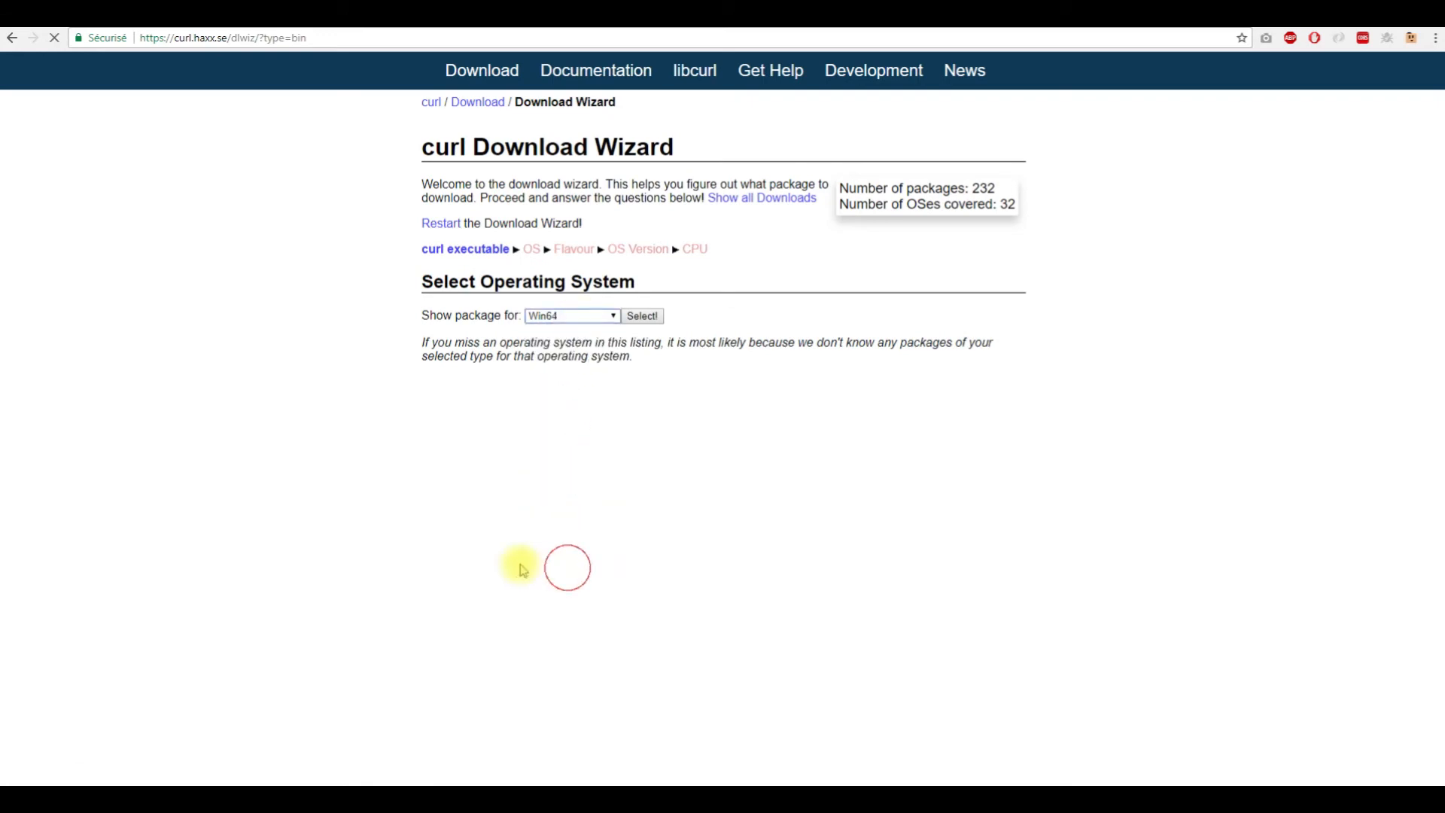
Select Win64 generic x86_64 to list the recommended curl 7.59.0 packages, then open Windows search
click(641, 314)
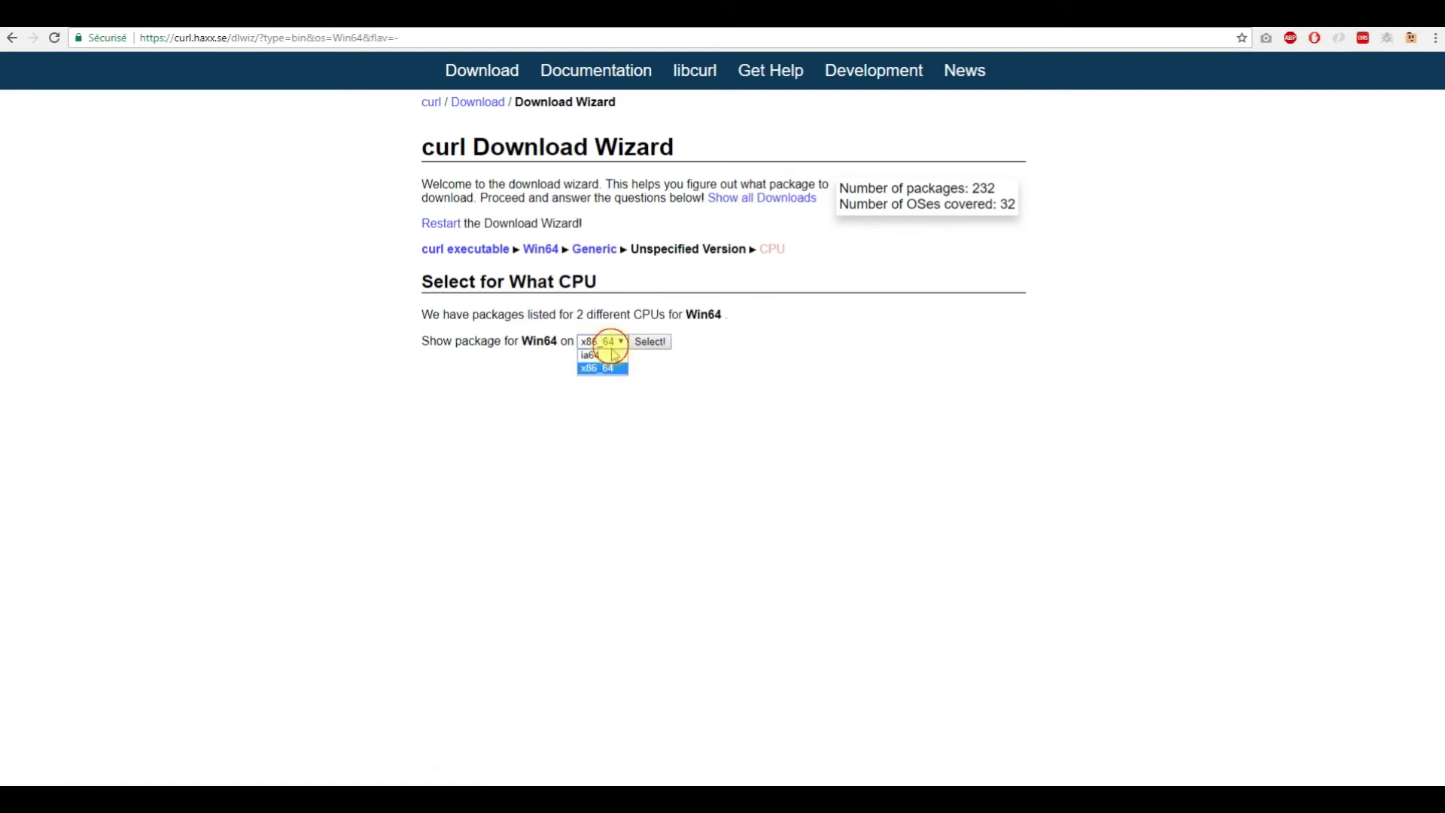
click(649, 342)
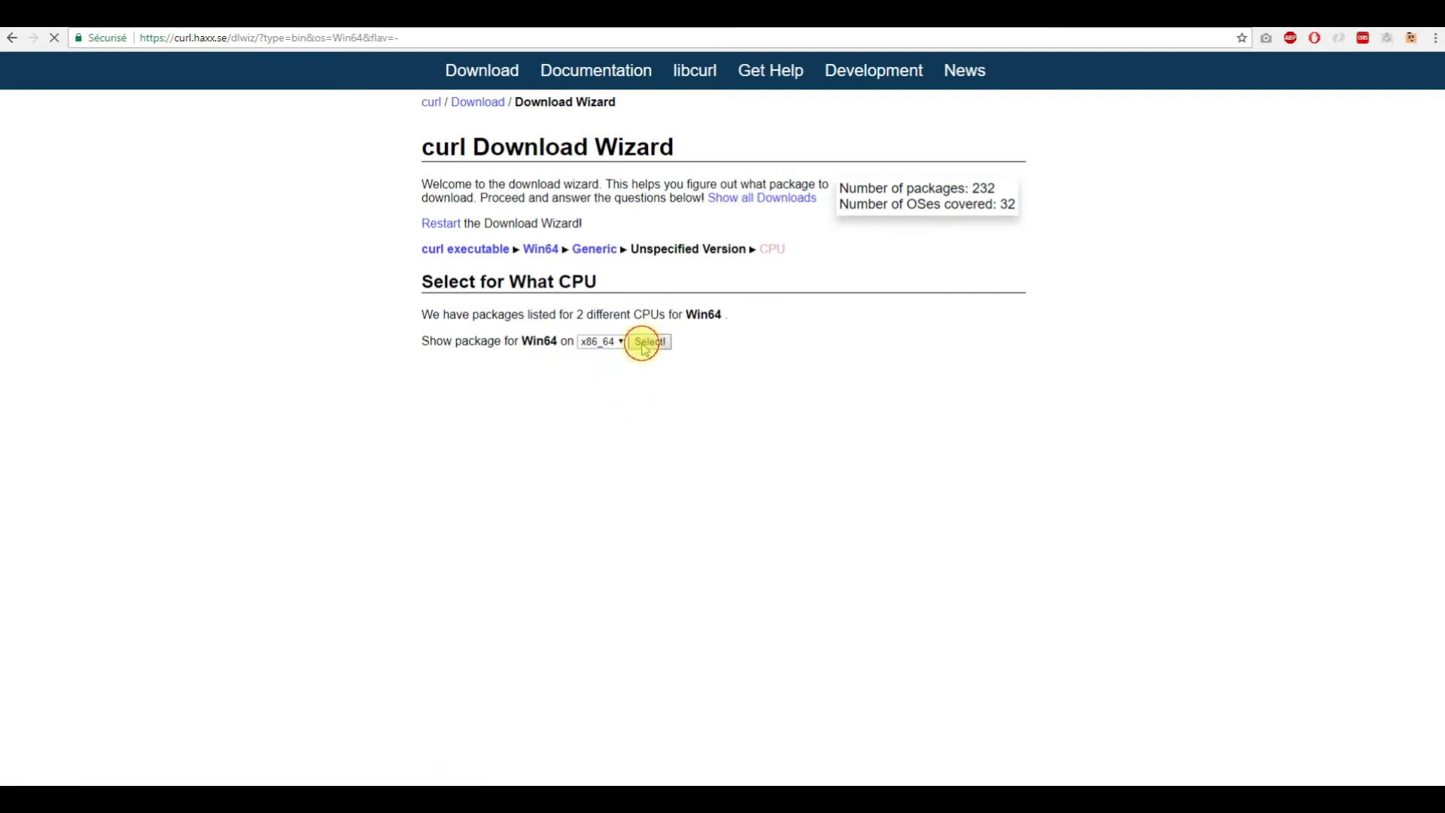
click(647, 342)
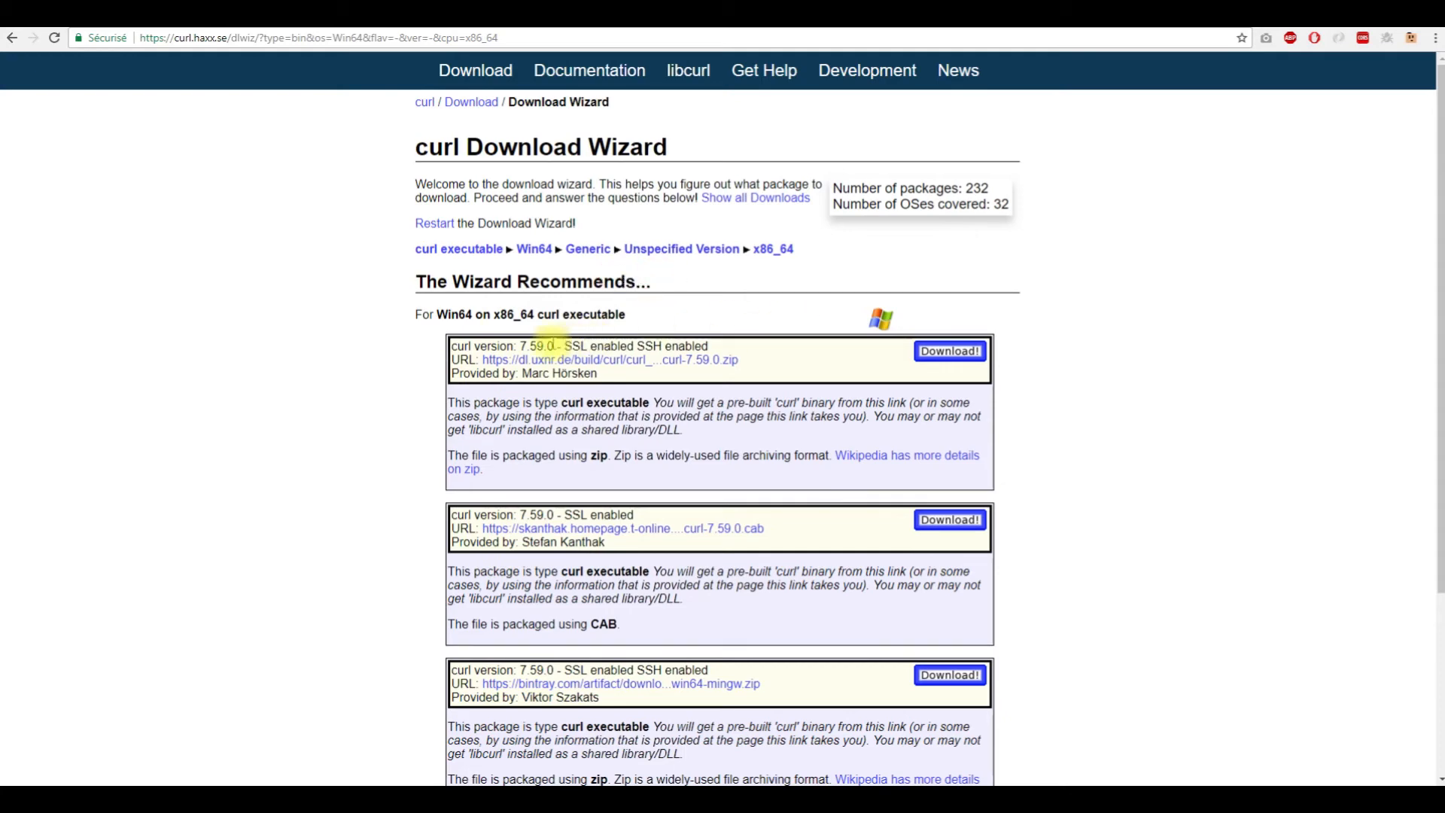
mouse_move(950, 351)
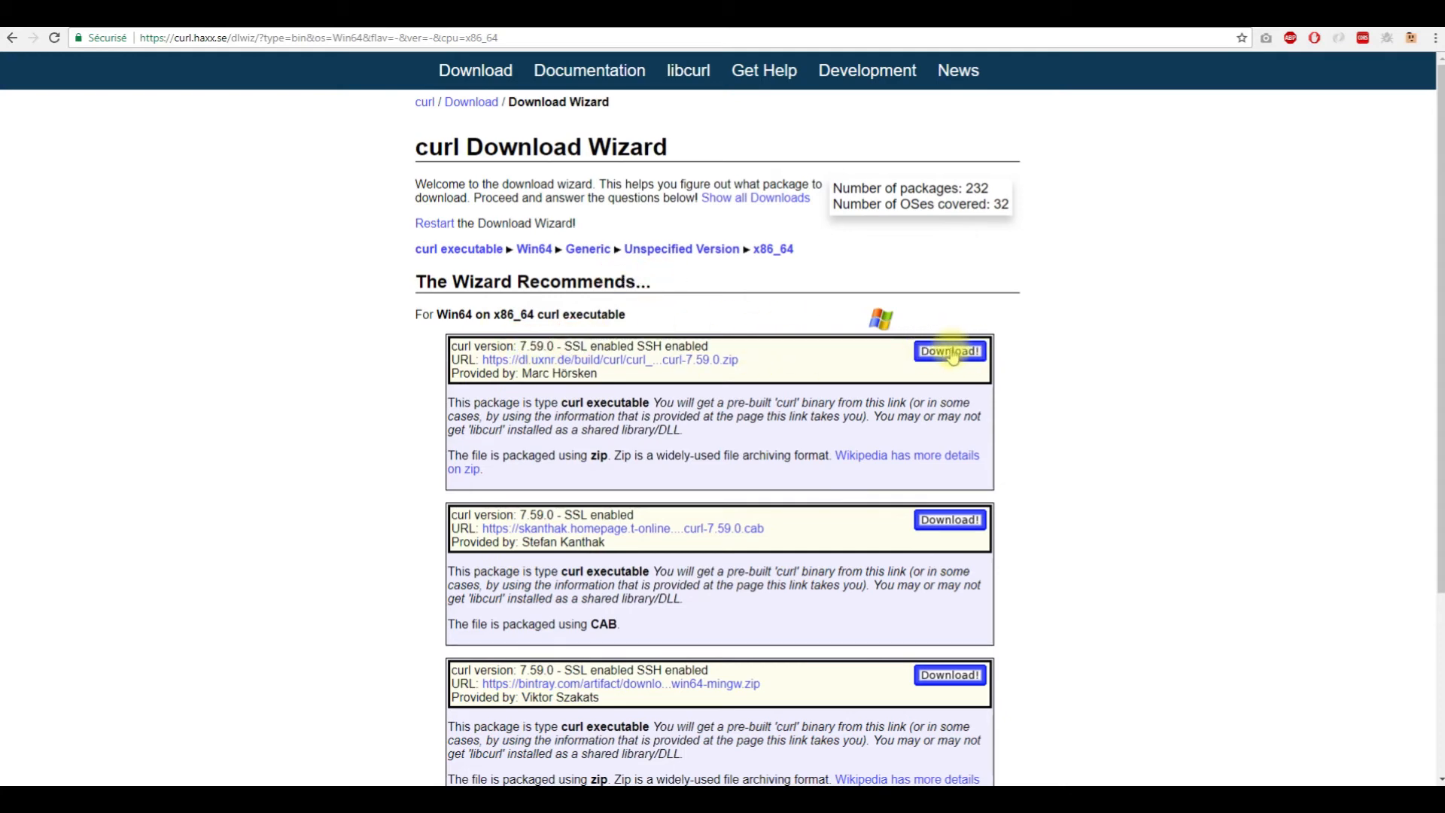
mouse_move(618, 333)
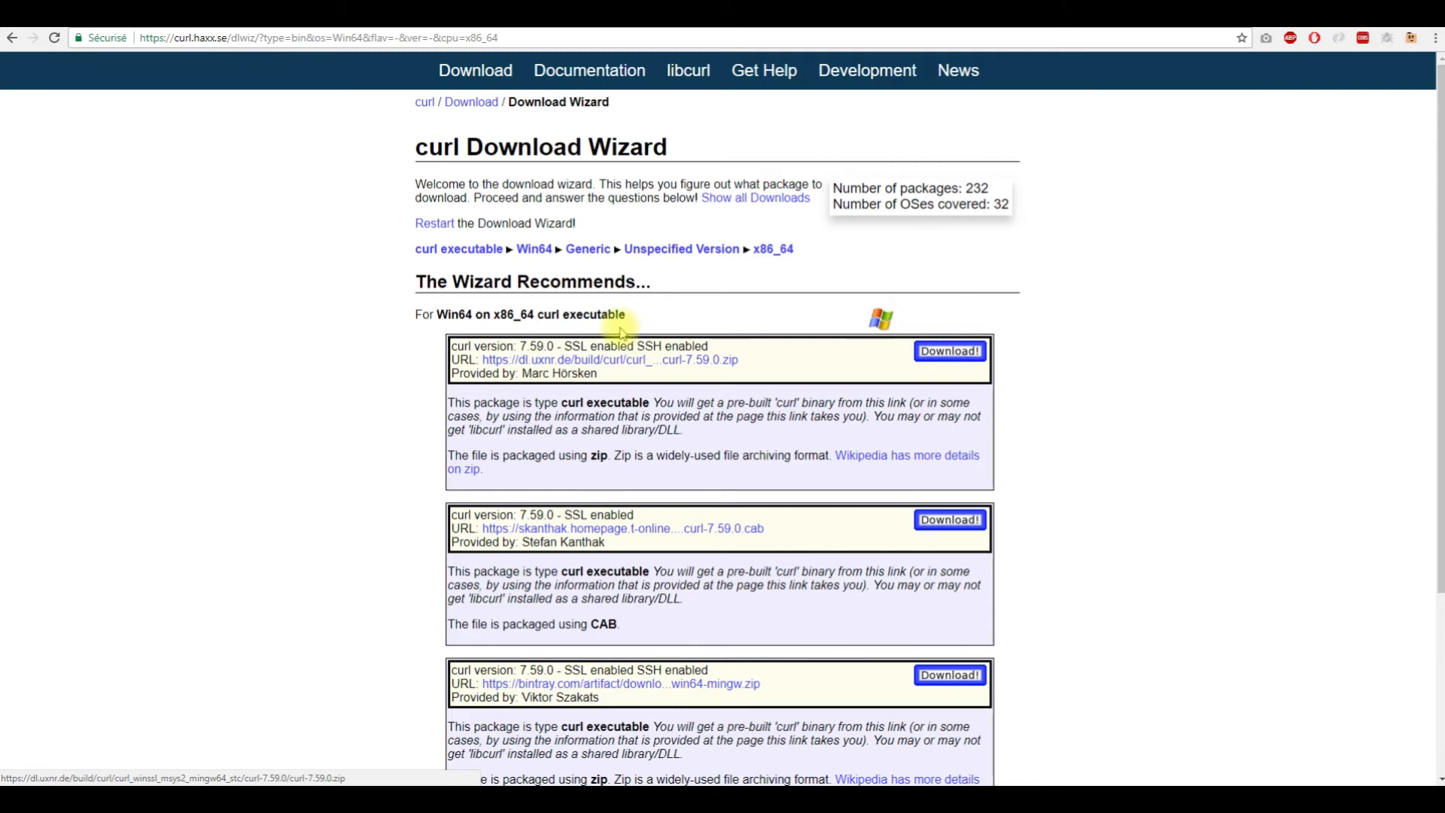
mouse_move(754, 369)
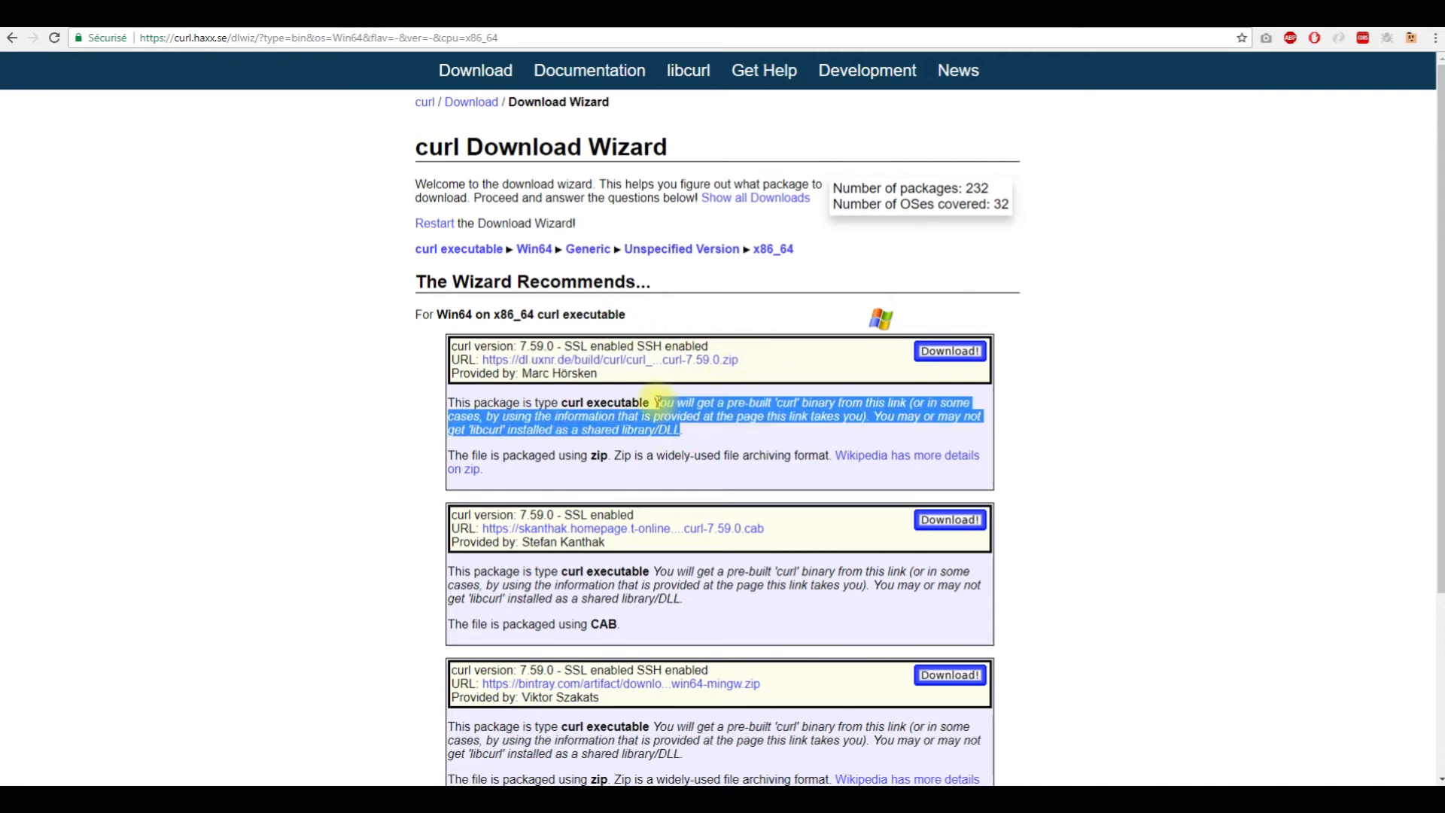
click(13, 800)
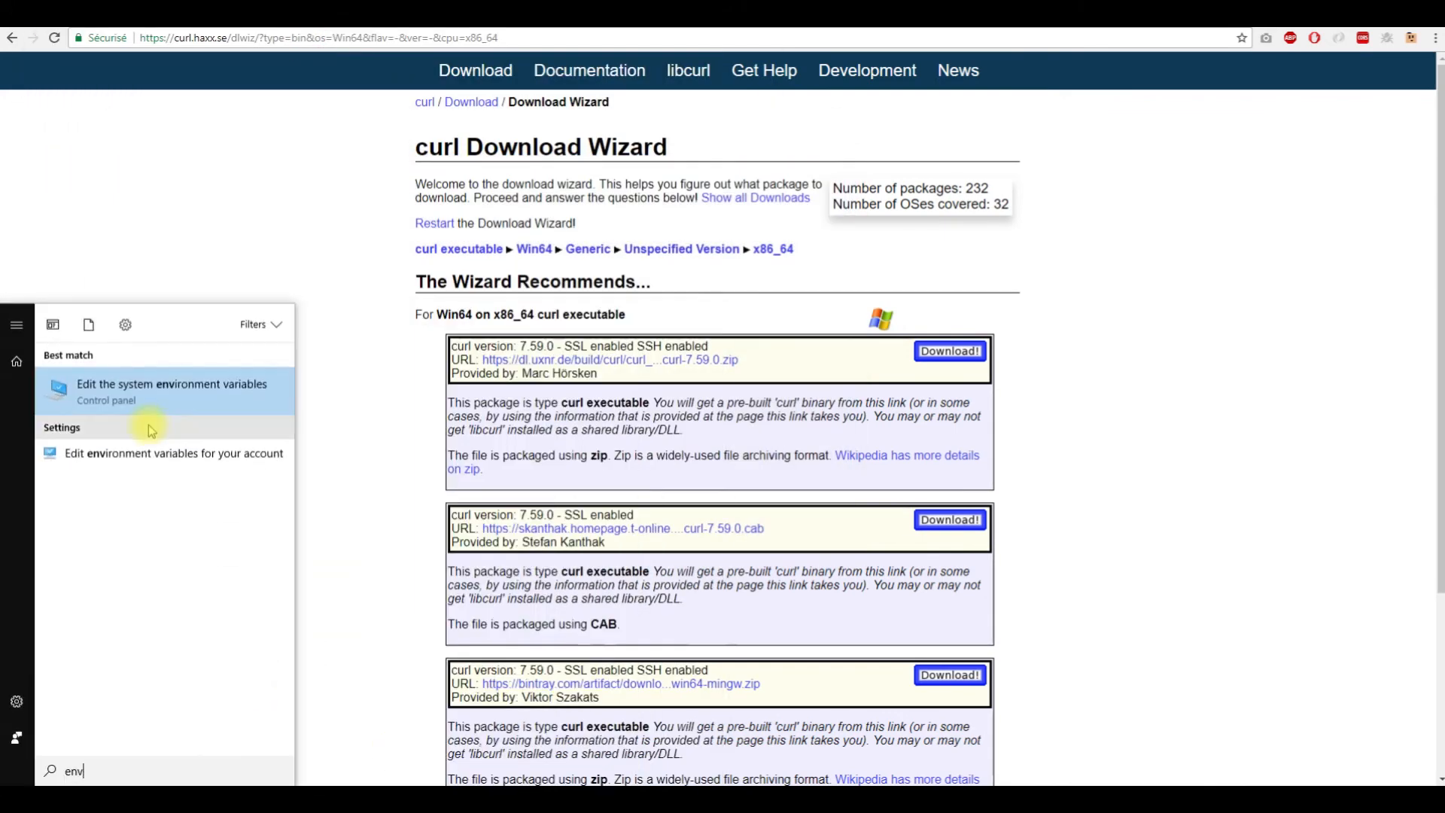
Open Environment Variables and edit the system Path with a new entry
click(171, 389)
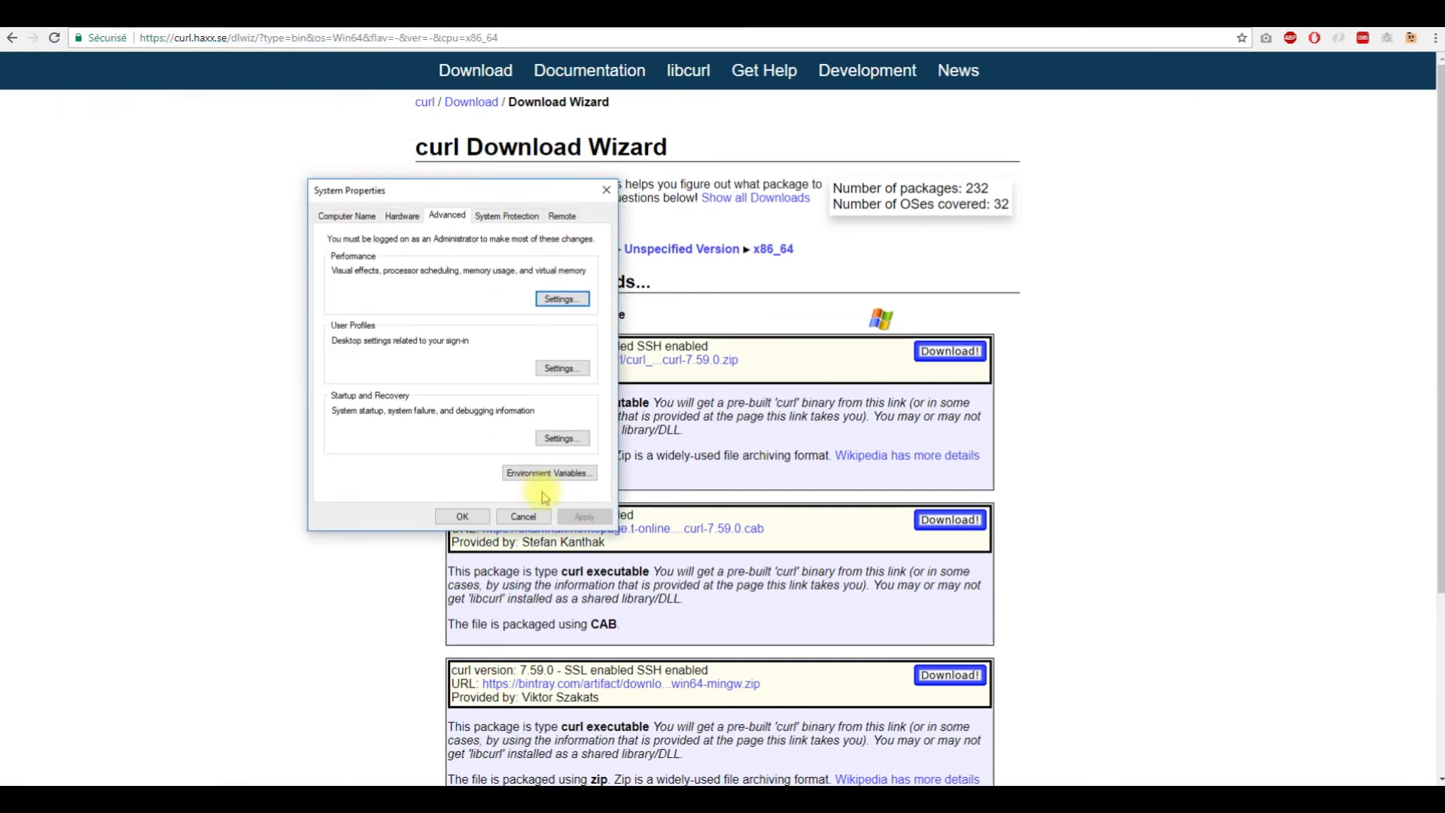
click(548, 471)
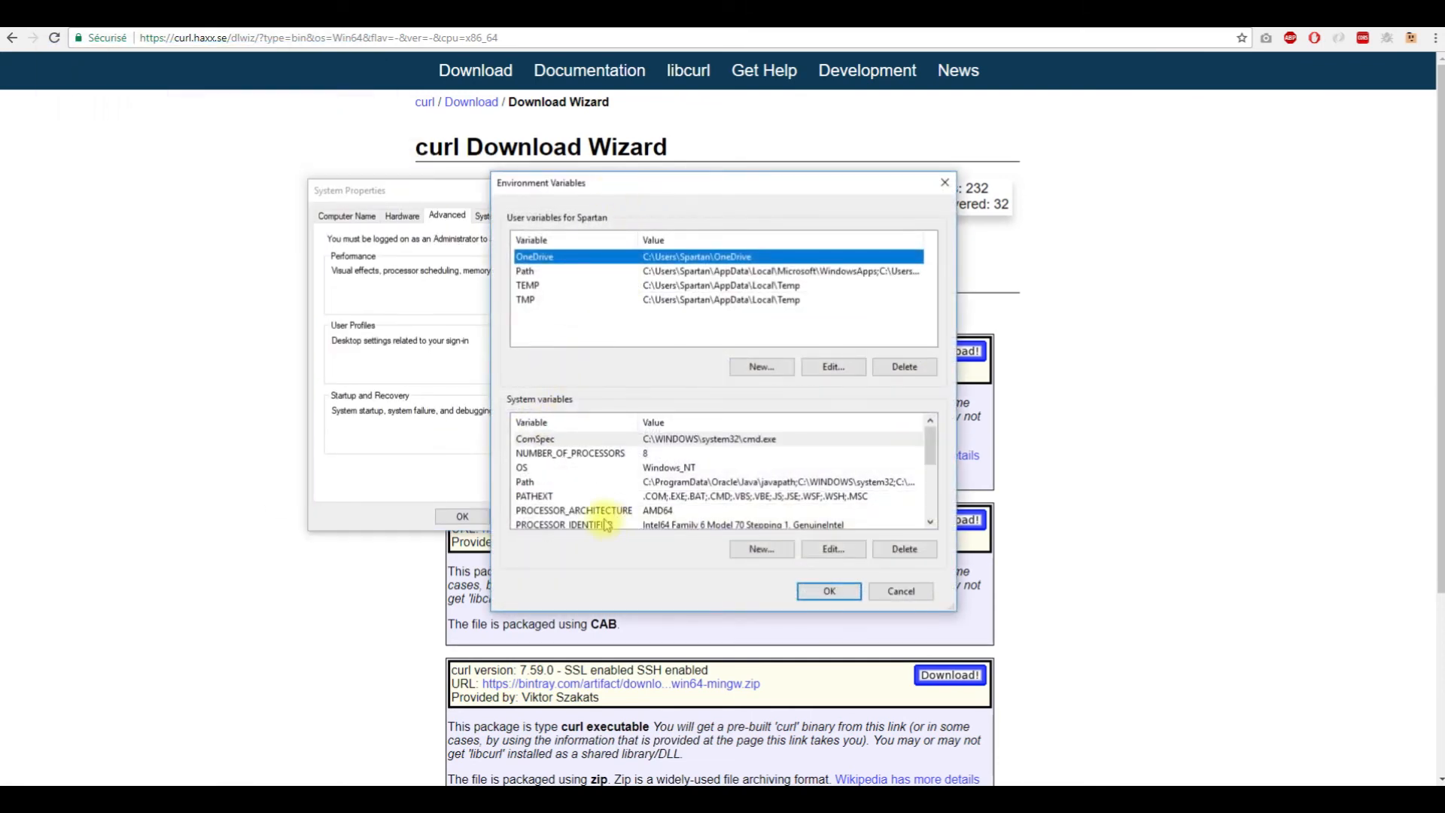
click(831, 548)
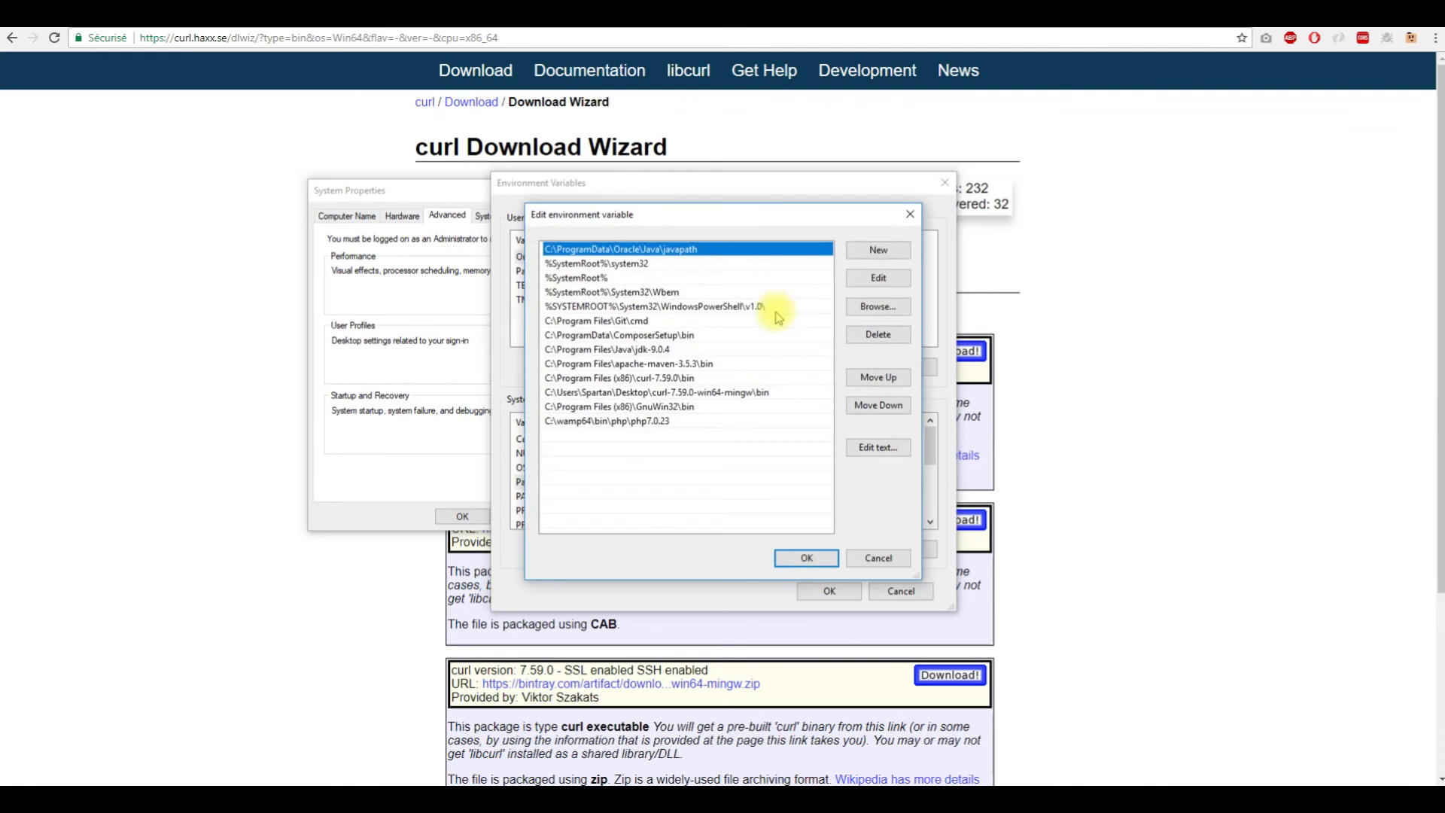
mouse_move(729, 404)
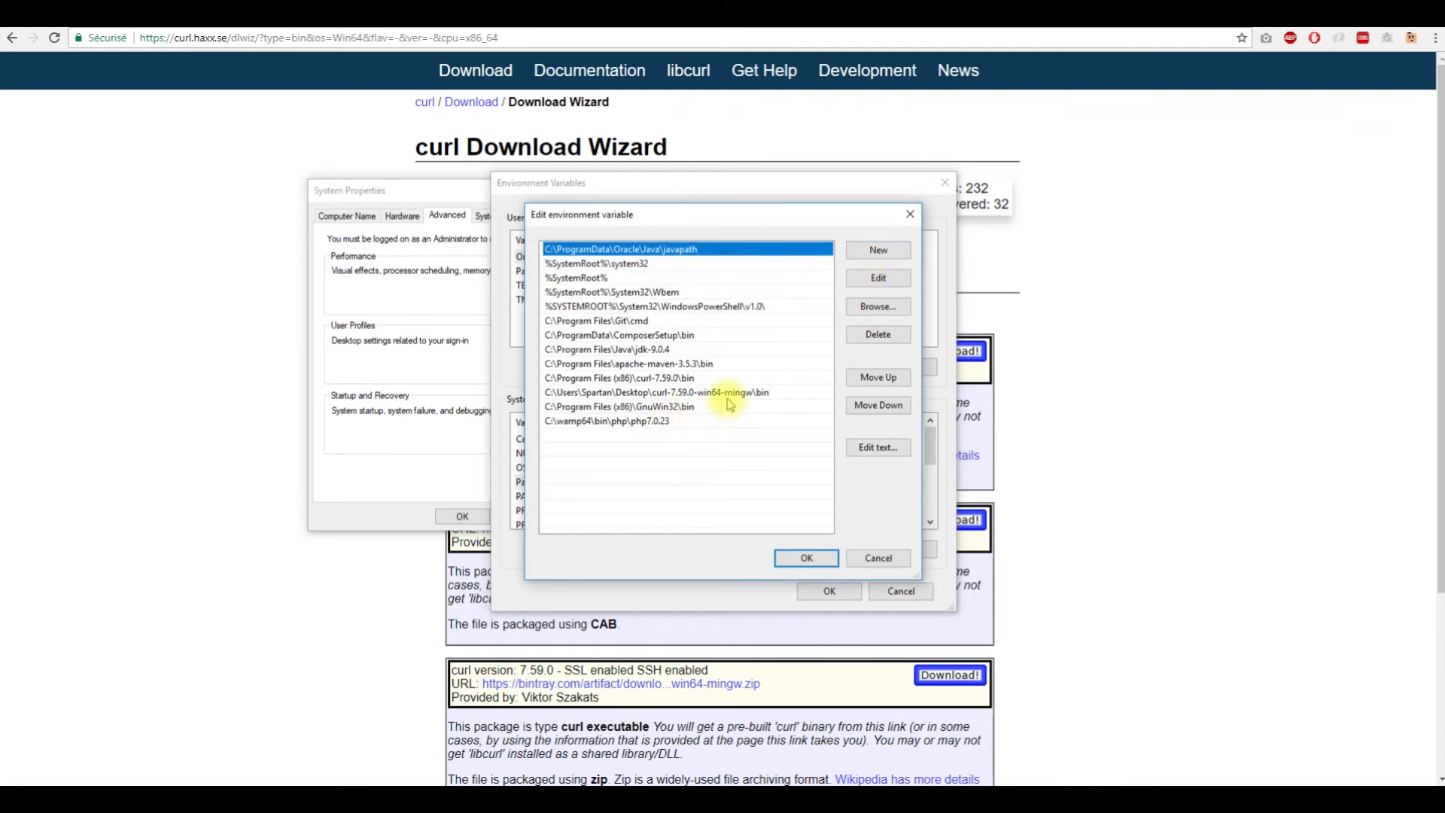
click(876, 250)
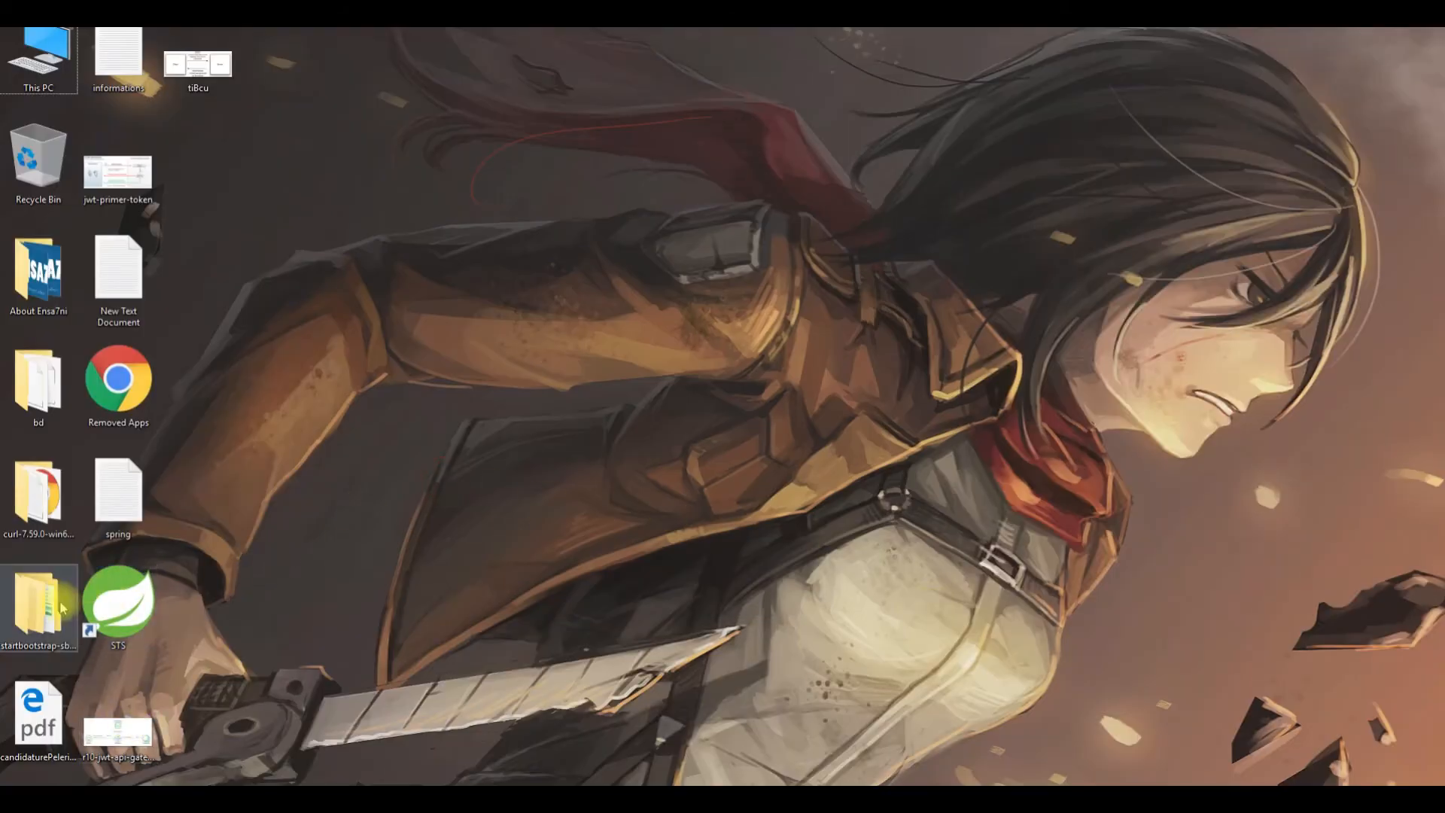
Copy the curl-7.59.0-win64-mingw folder path from File Explorer and add it to Path
double_click(38, 498)
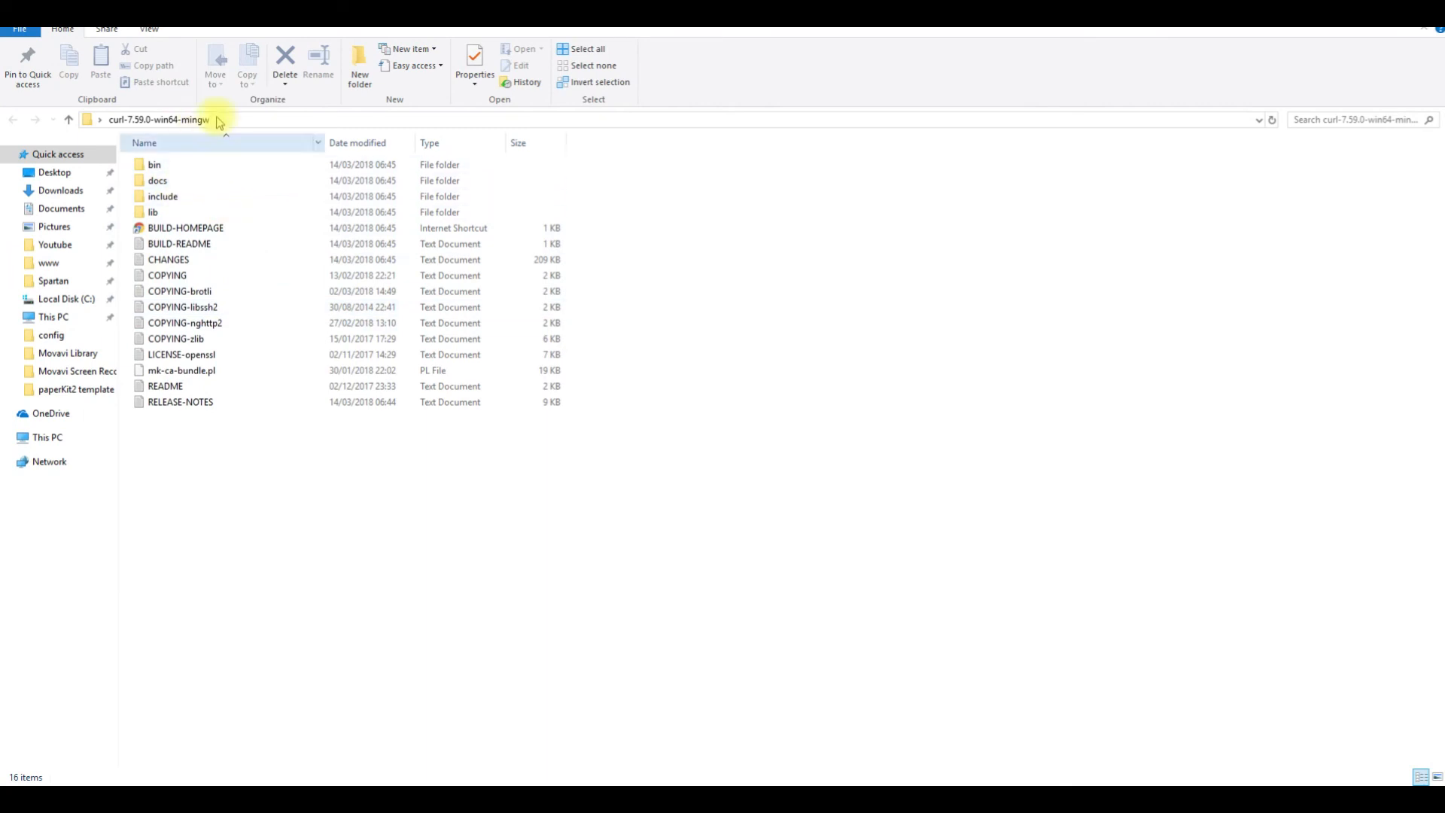
double_click(153, 164)
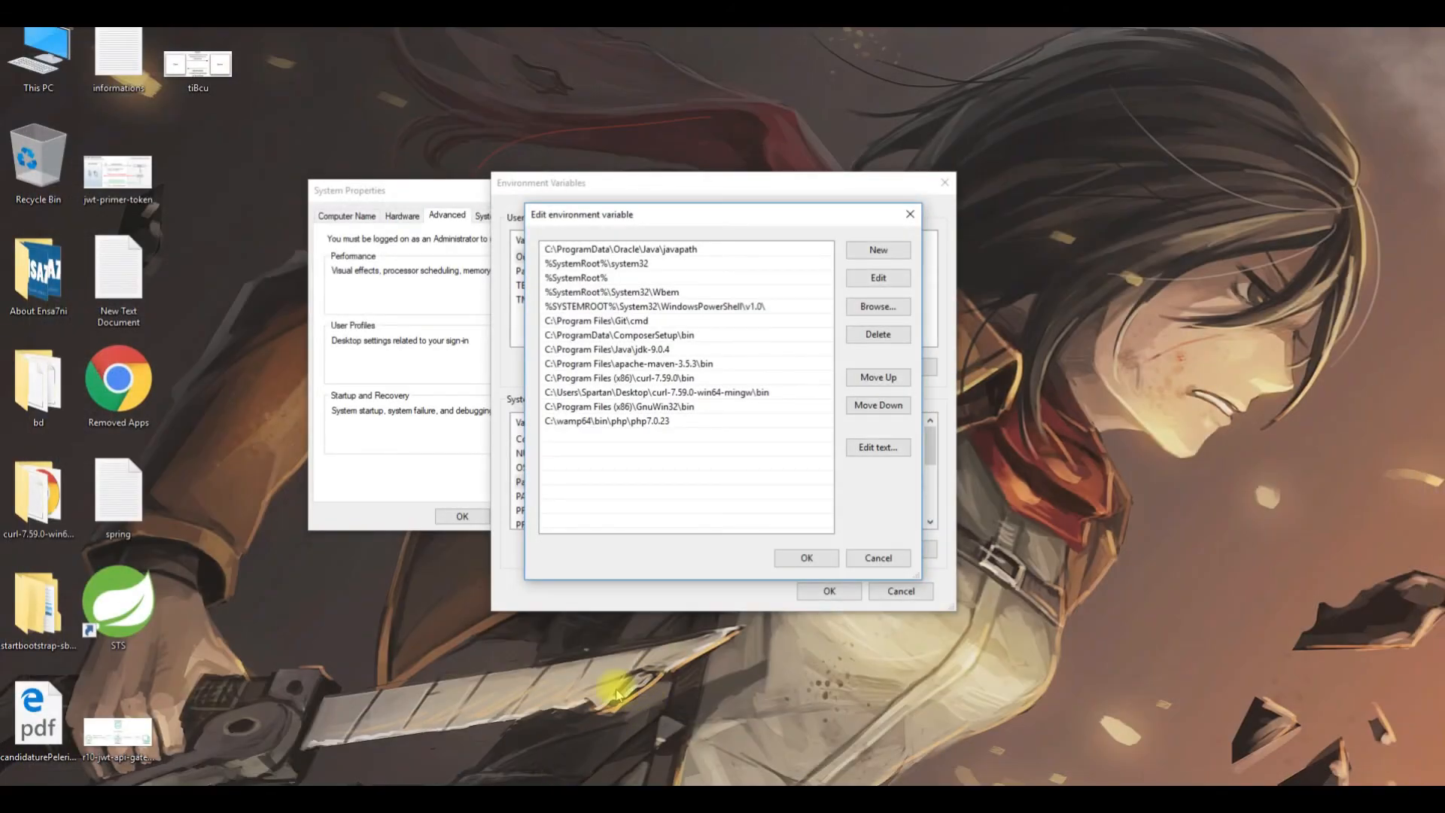
click(876, 250)
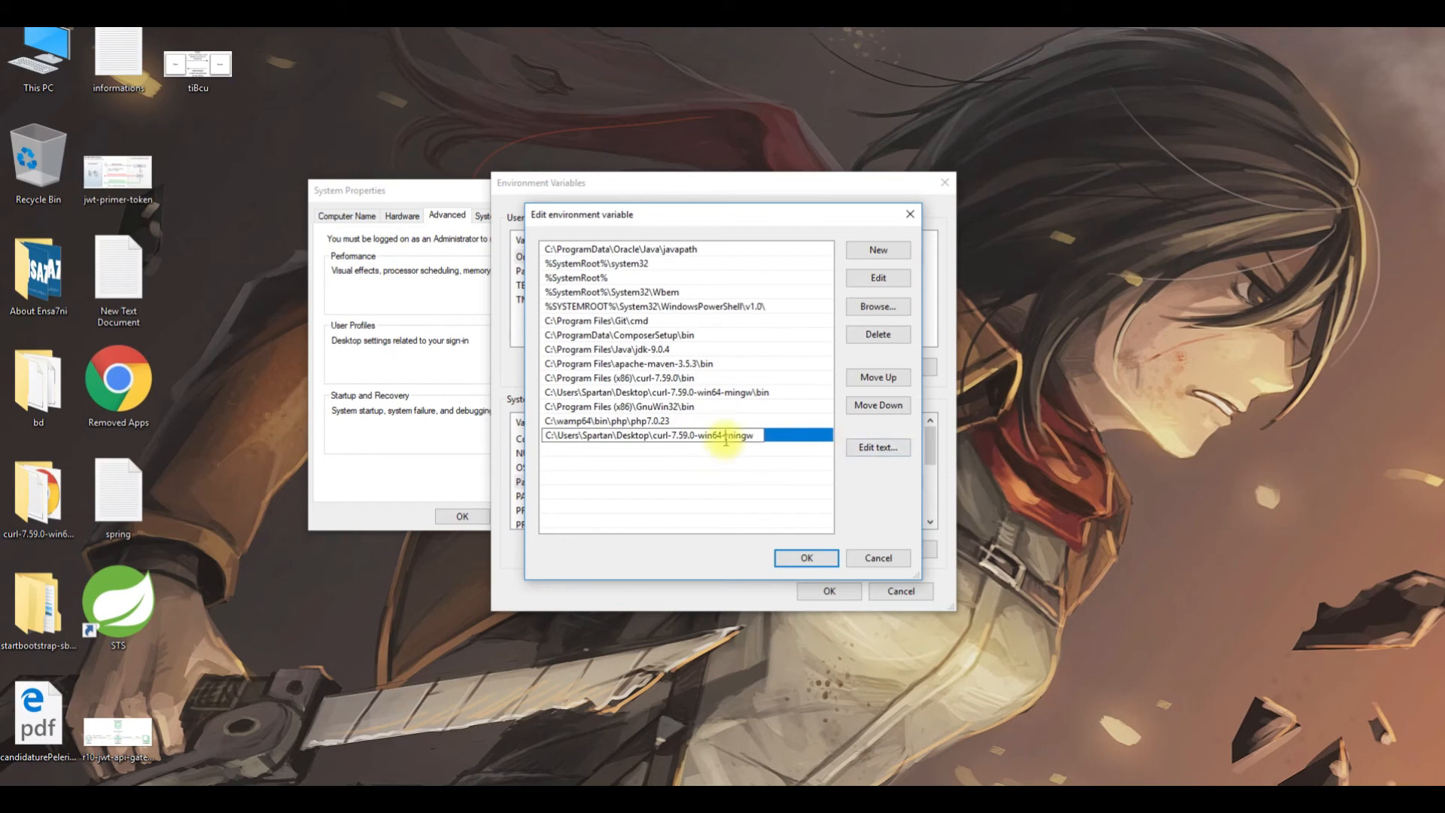
click(876, 334)
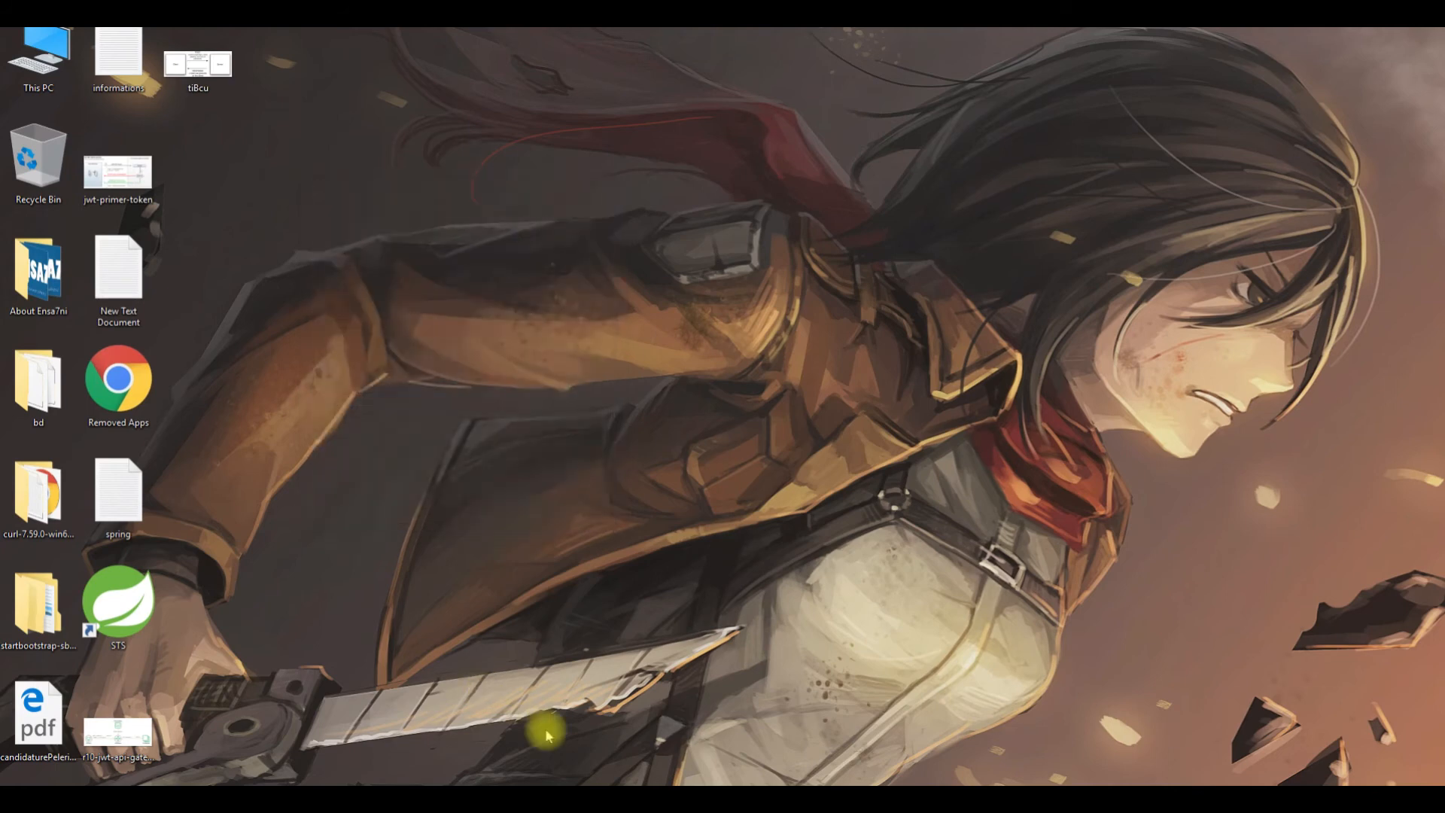
mouse_move(400, 698)
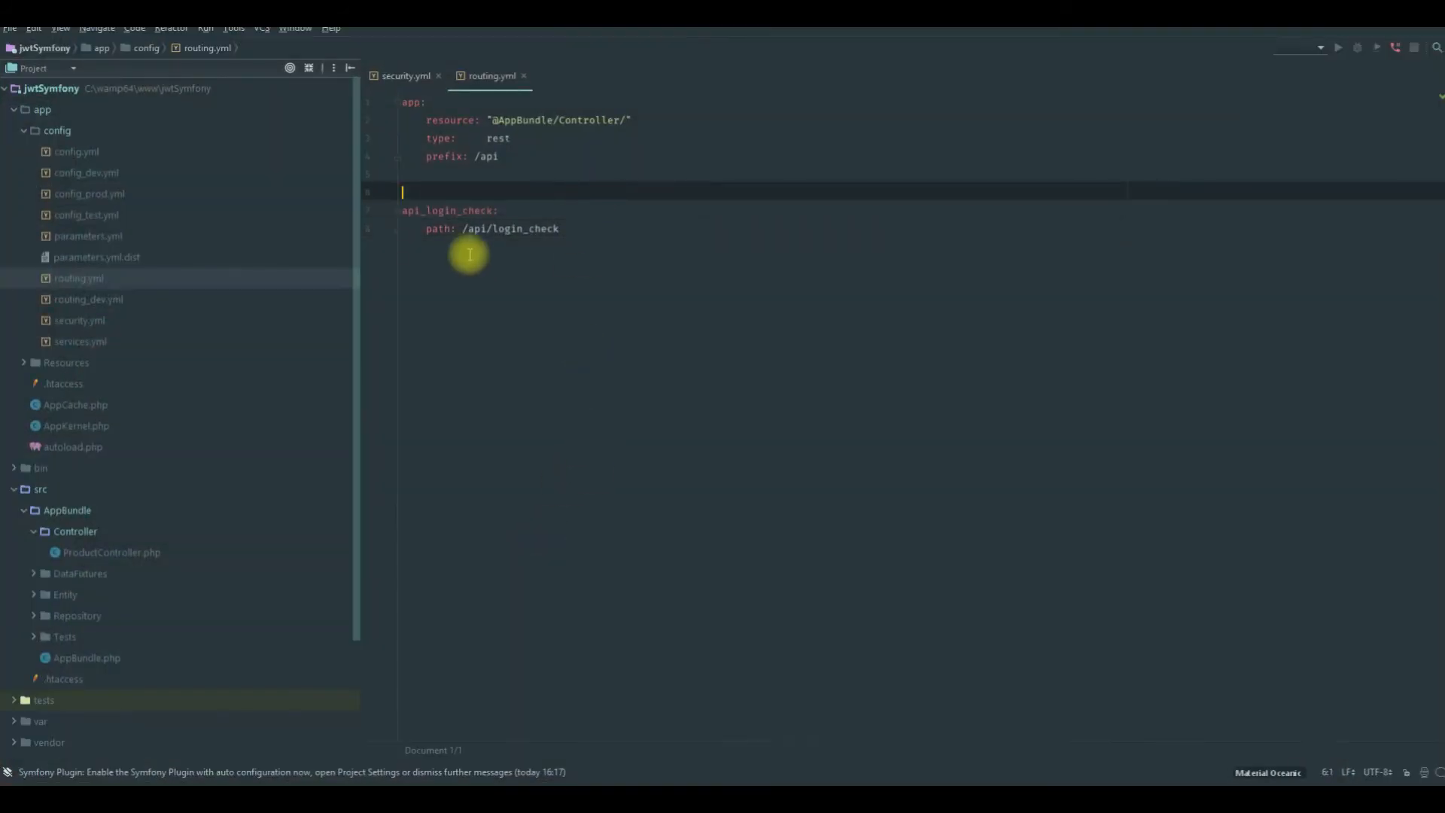
mouse_move(523, 212)
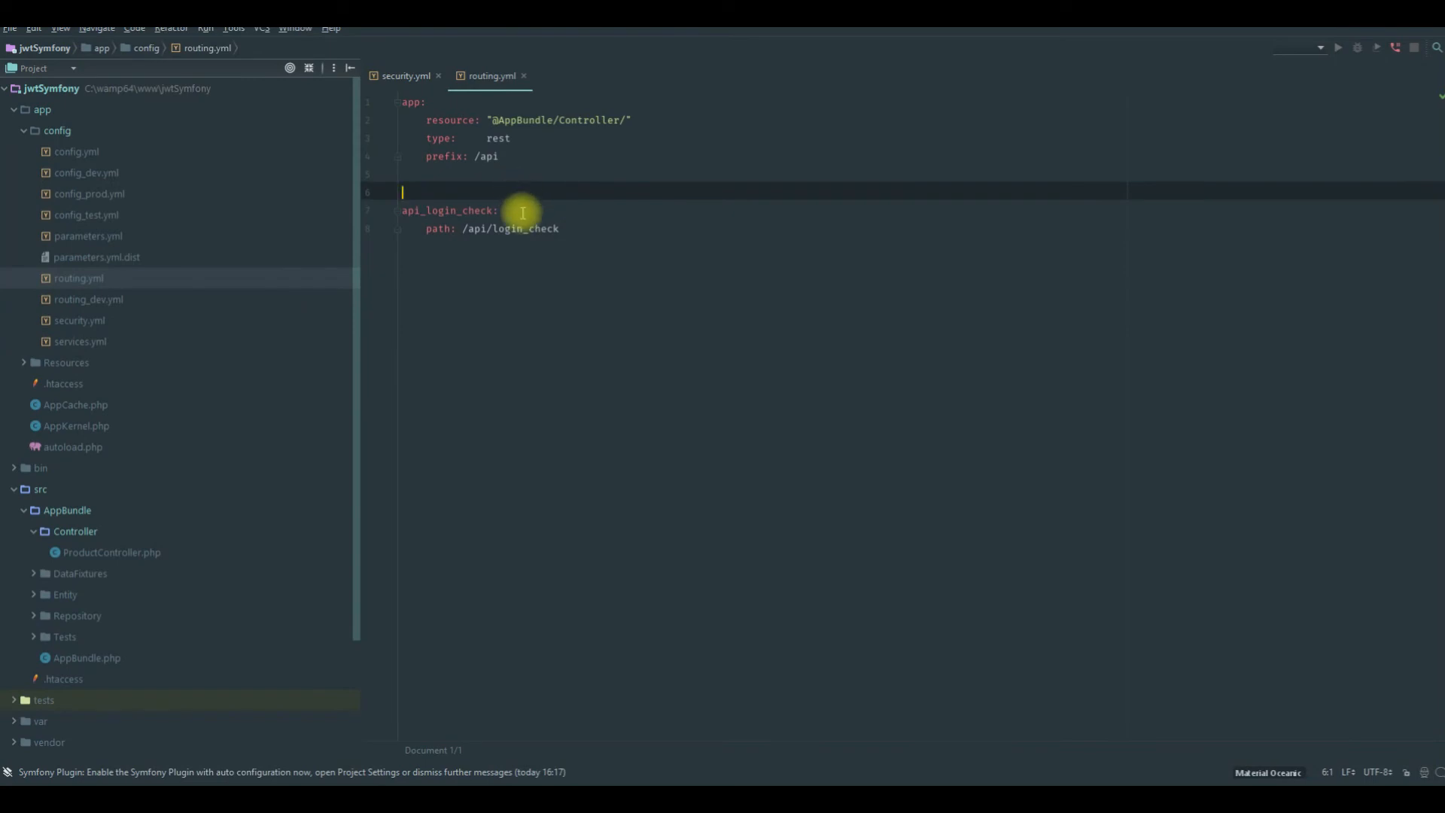
mouse_move(530, 217)
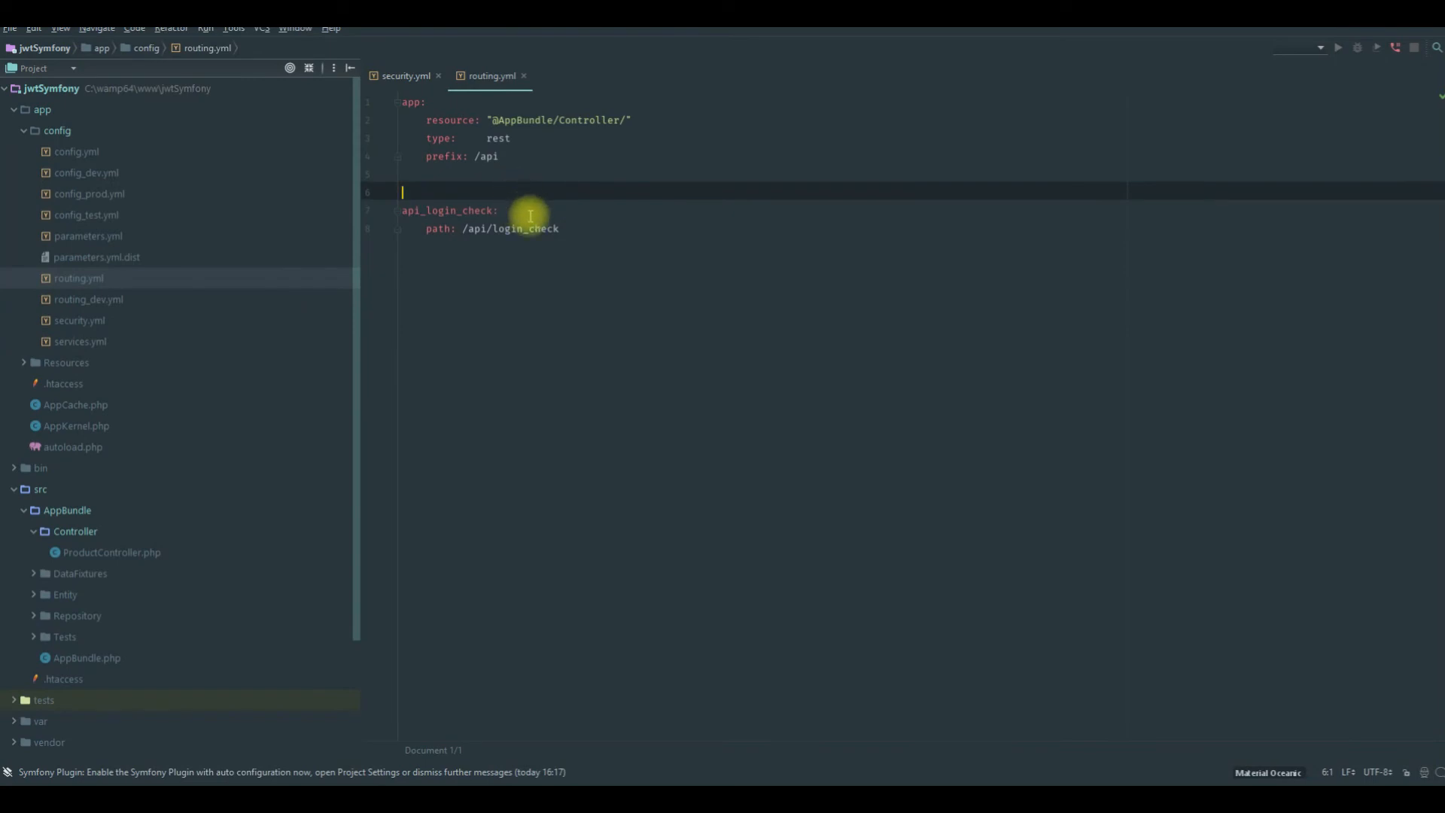
mouse_move(205, 27)
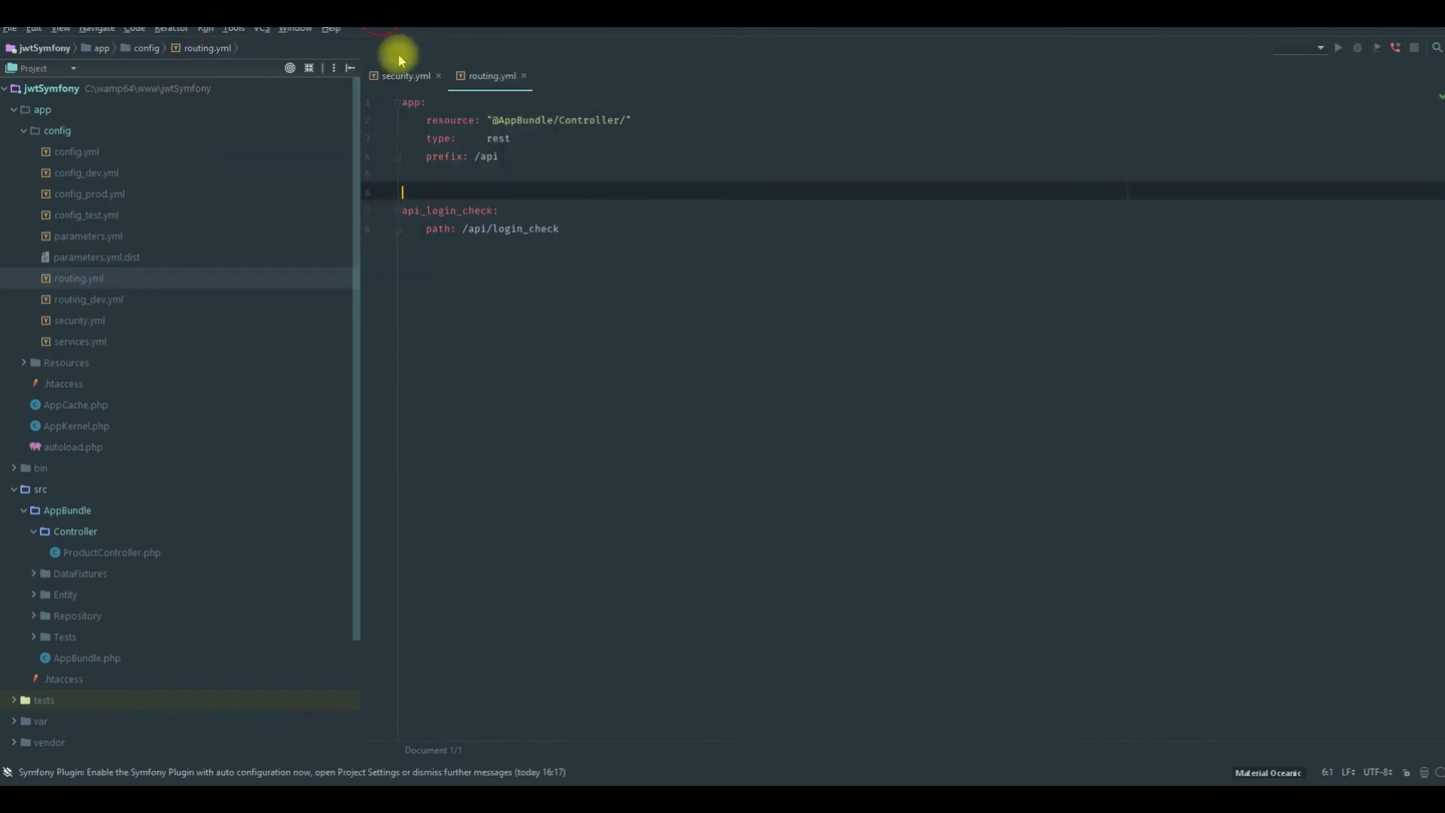
Return to routing.yml in PhpStorm and show the built-in terminal at the jwtSymfony directory
click(504, 229)
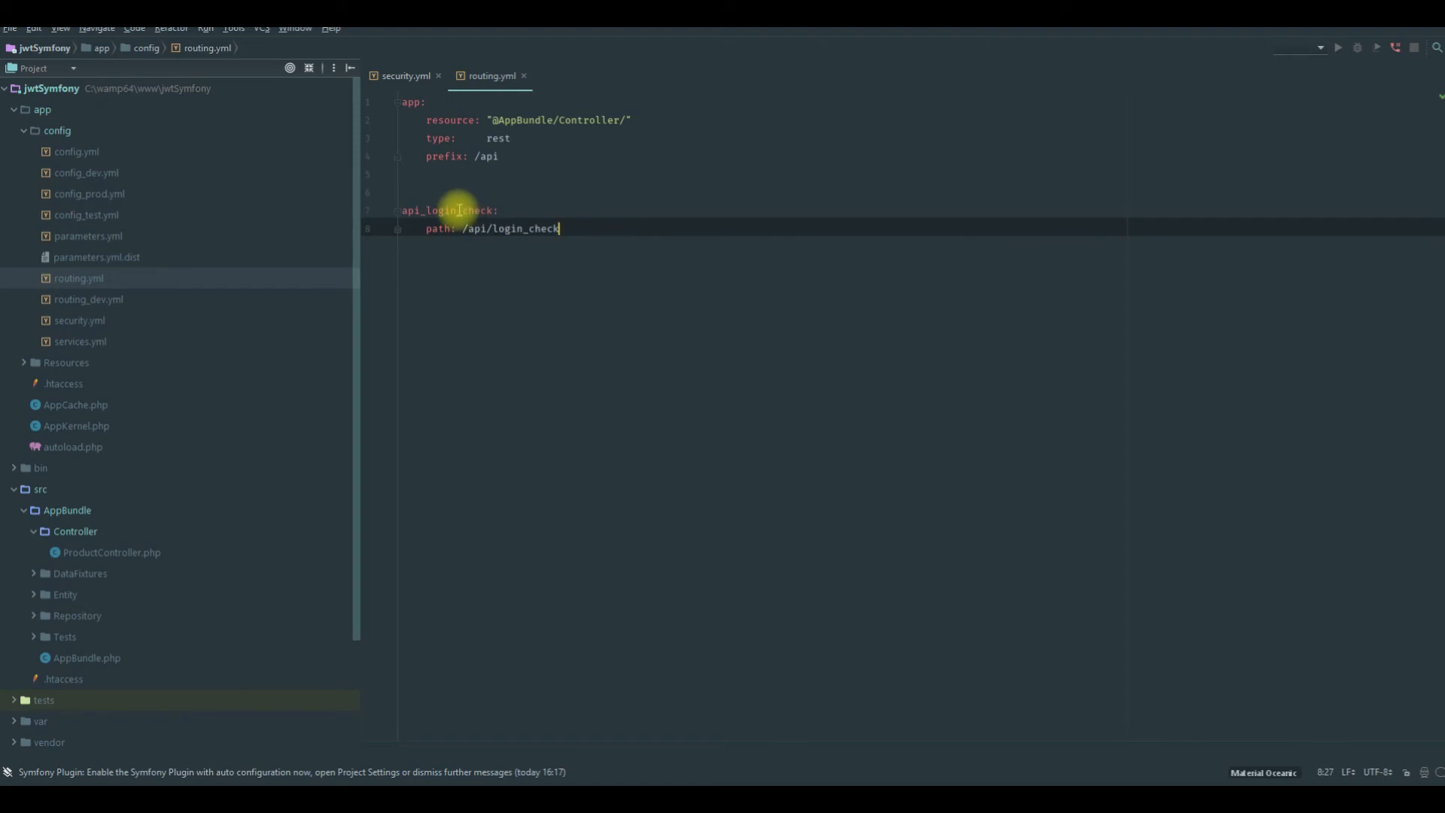
mouse_move(301, 250)
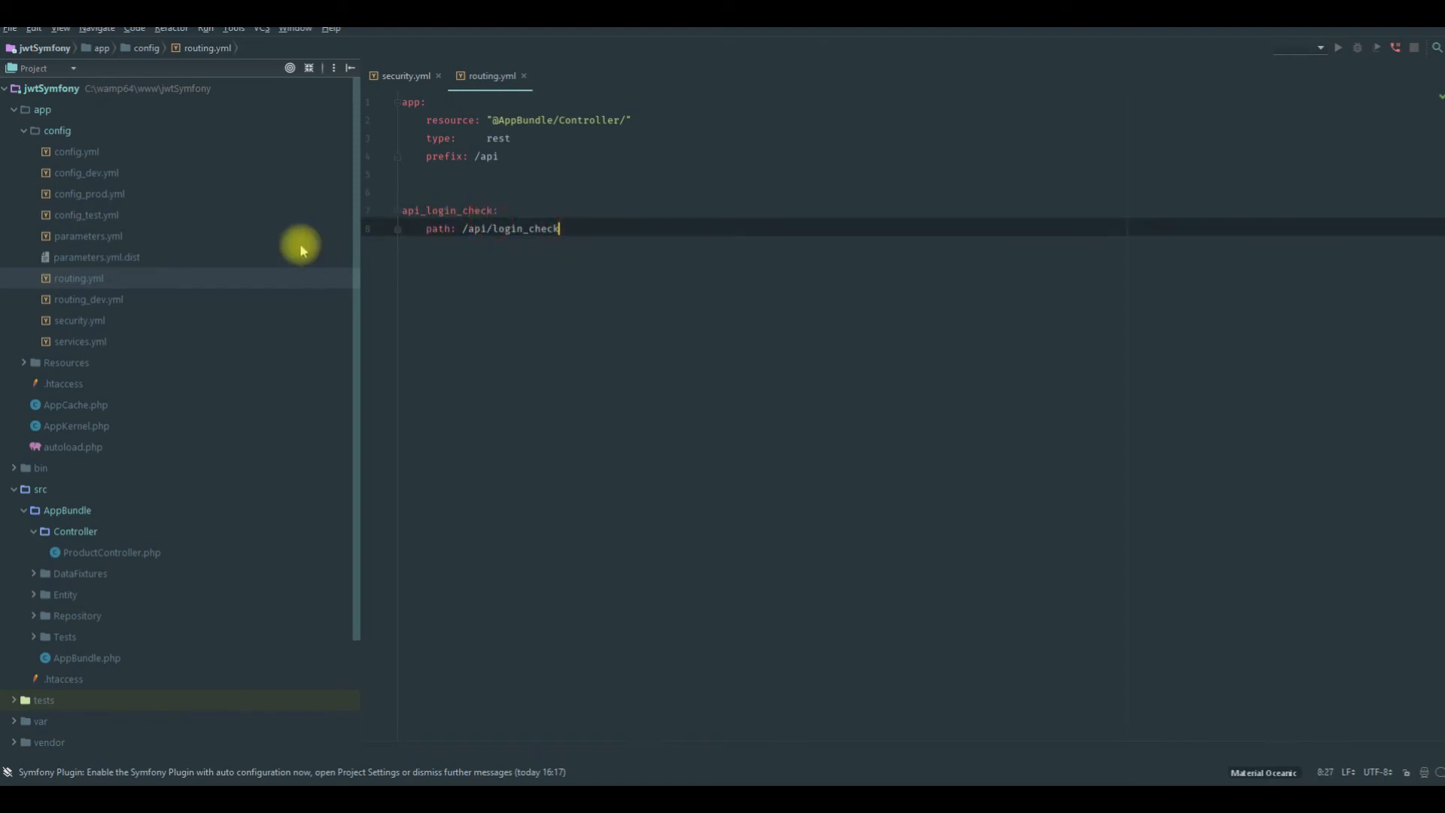
click(59, 27)
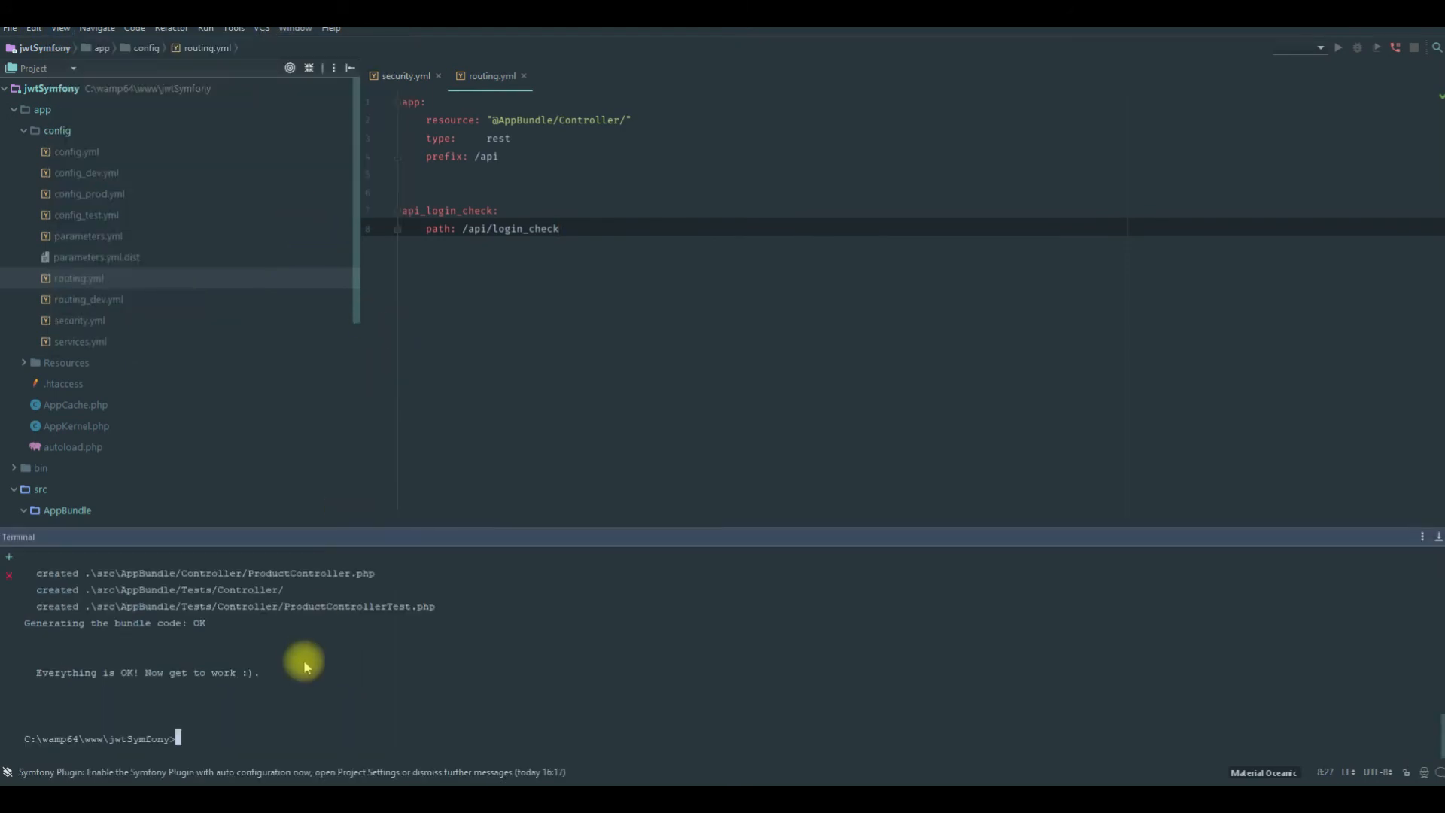
click(66, 510)
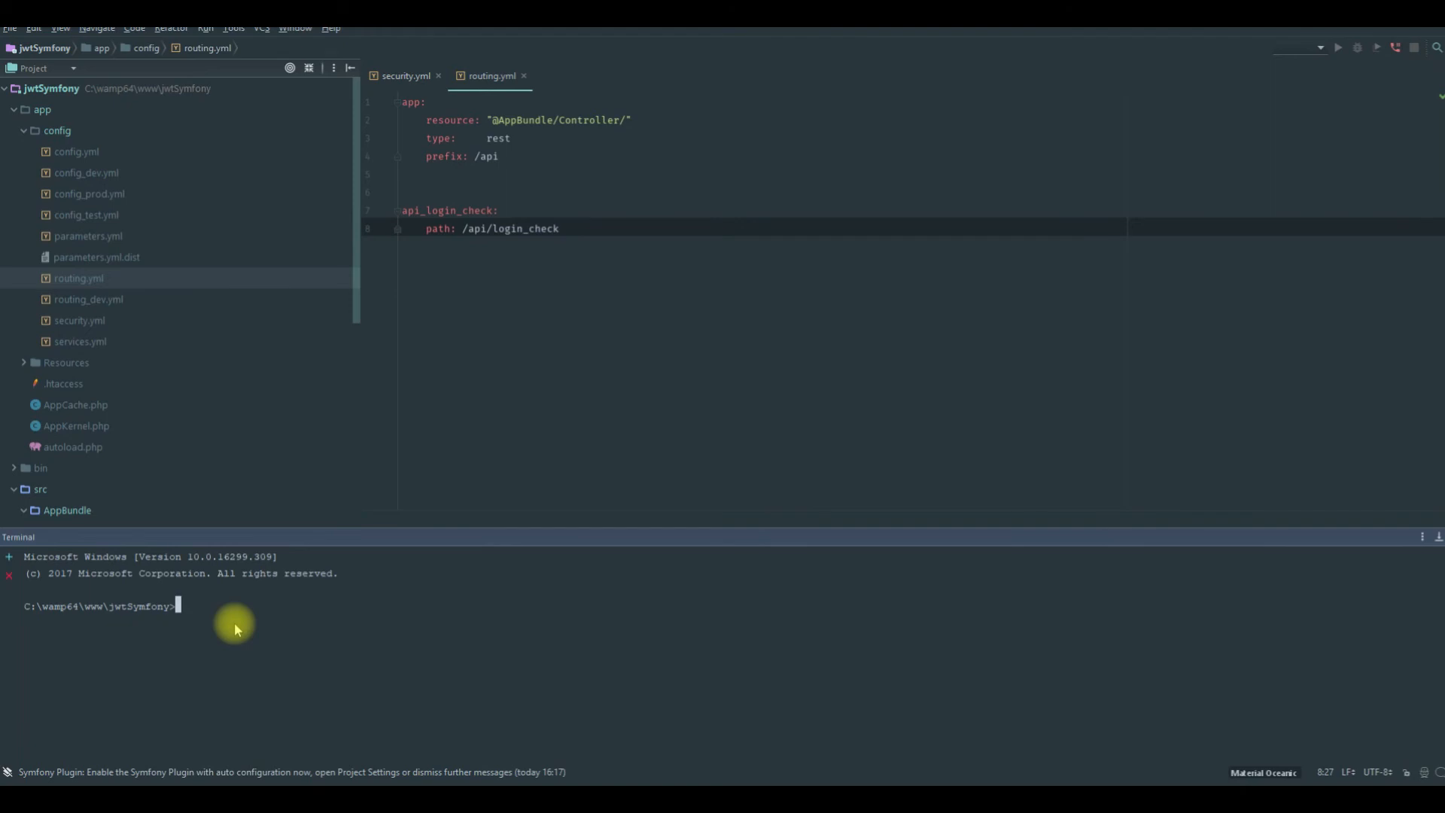
text(php bin/console serve)
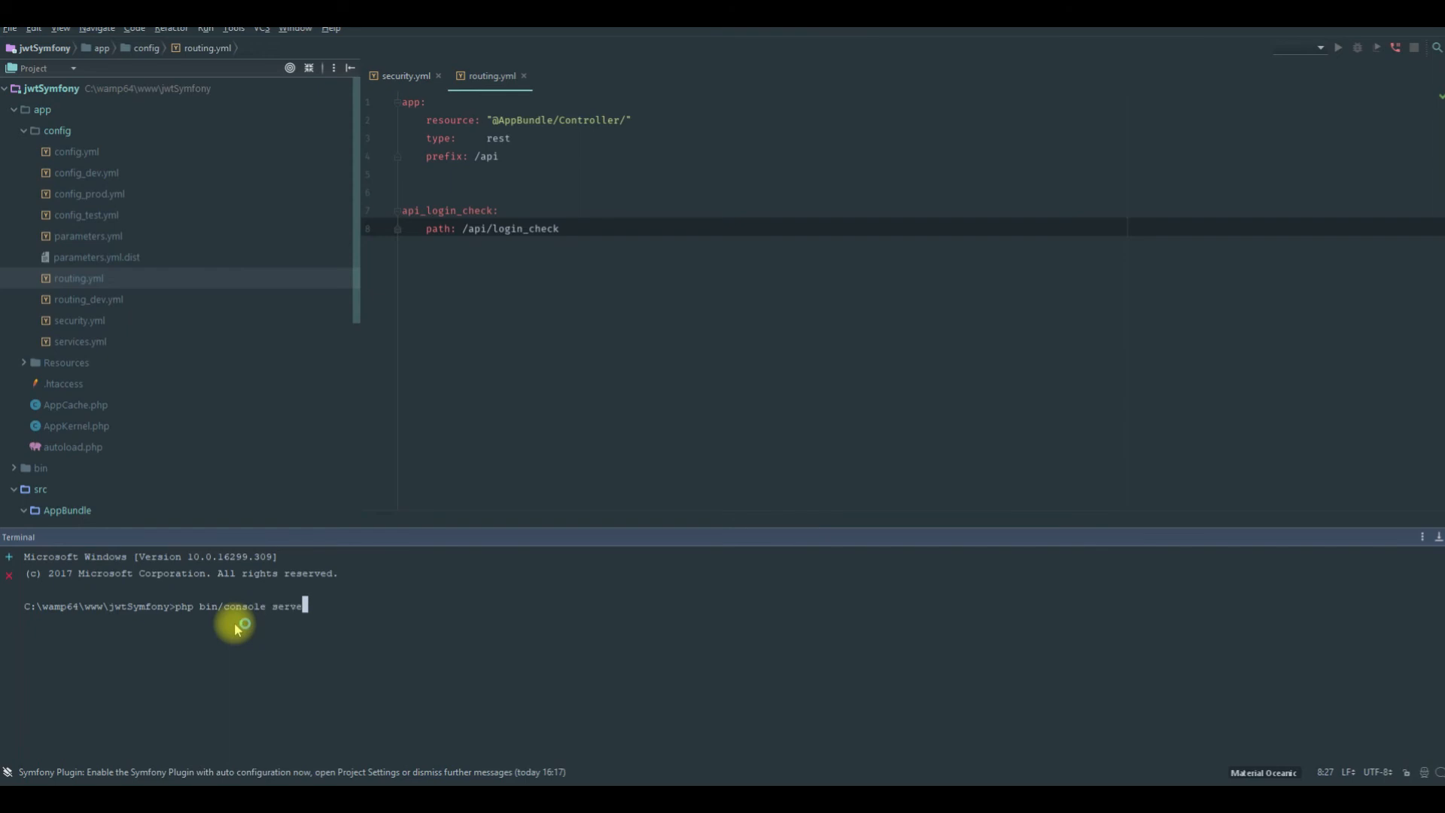
text(r:start)
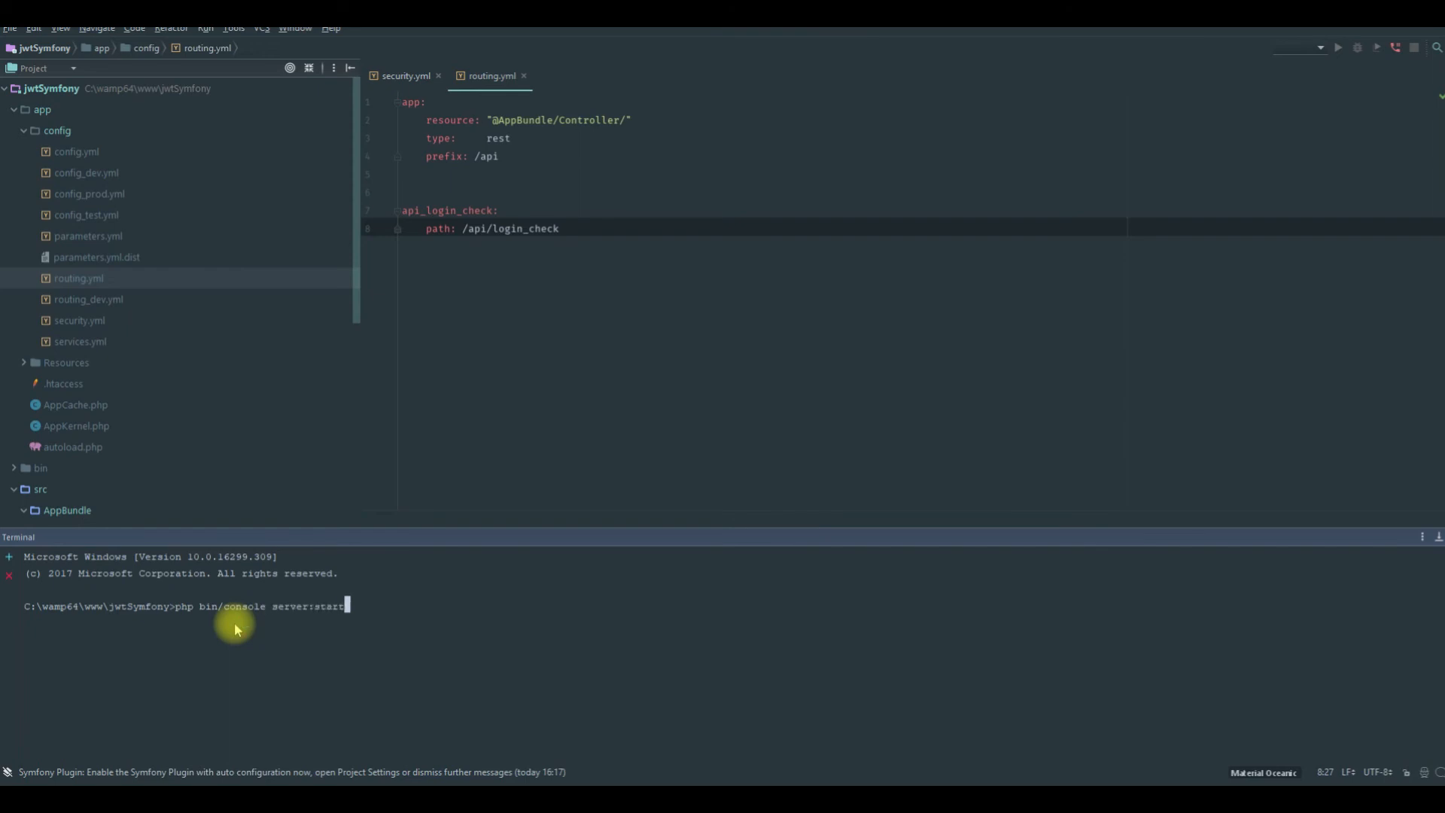
key(Return)
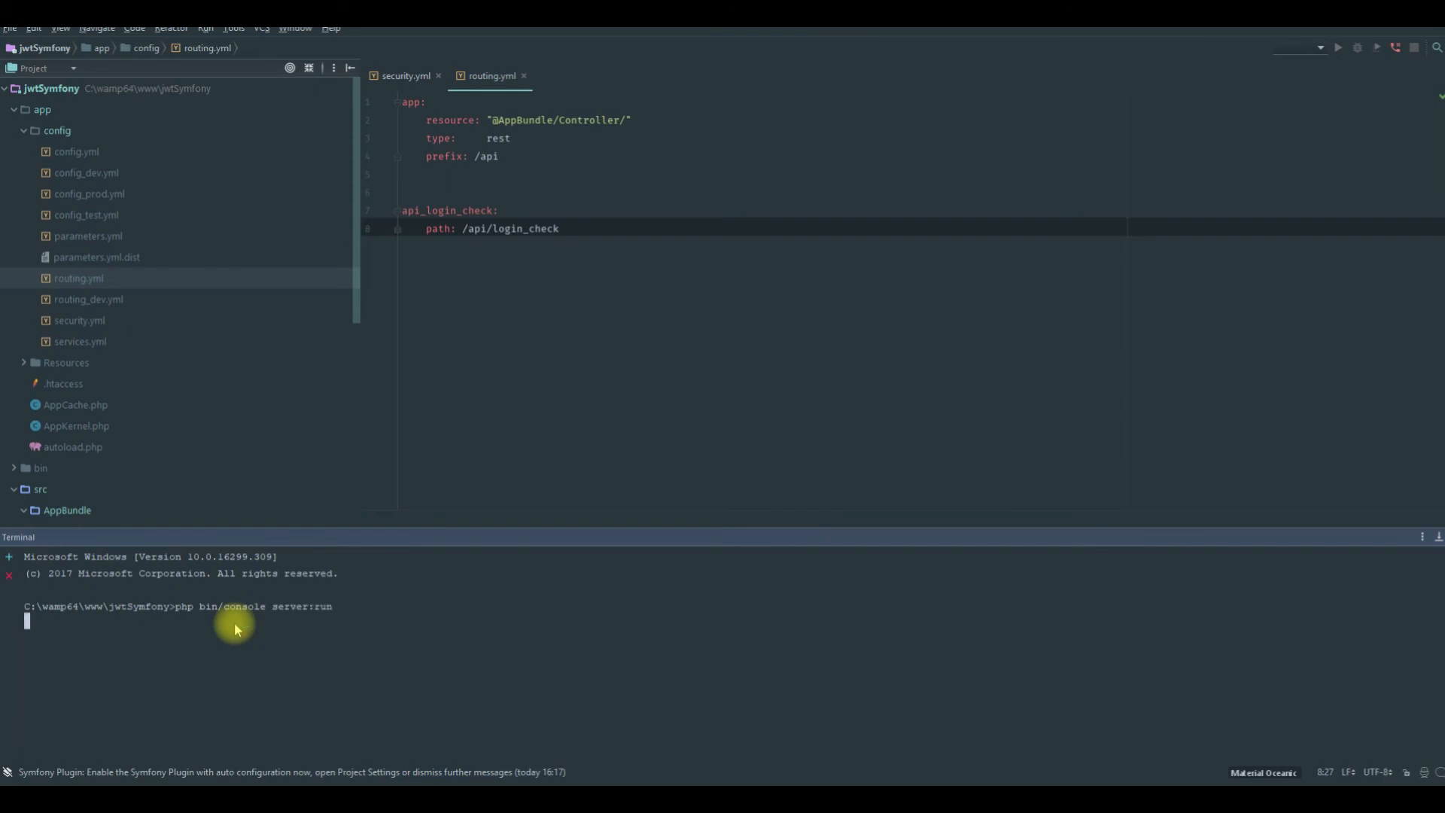
key(Return)
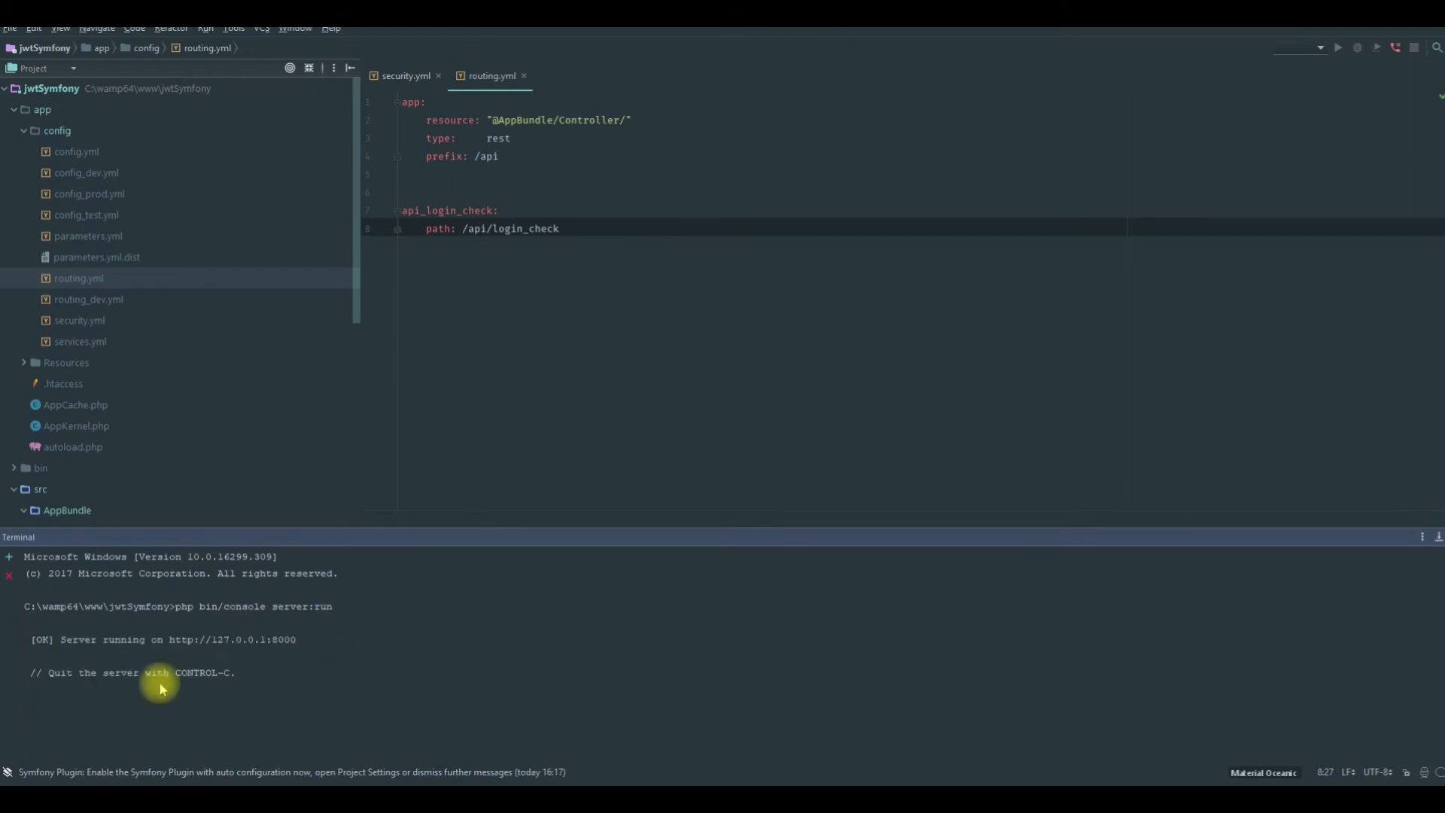
mouse_move(245, 643)
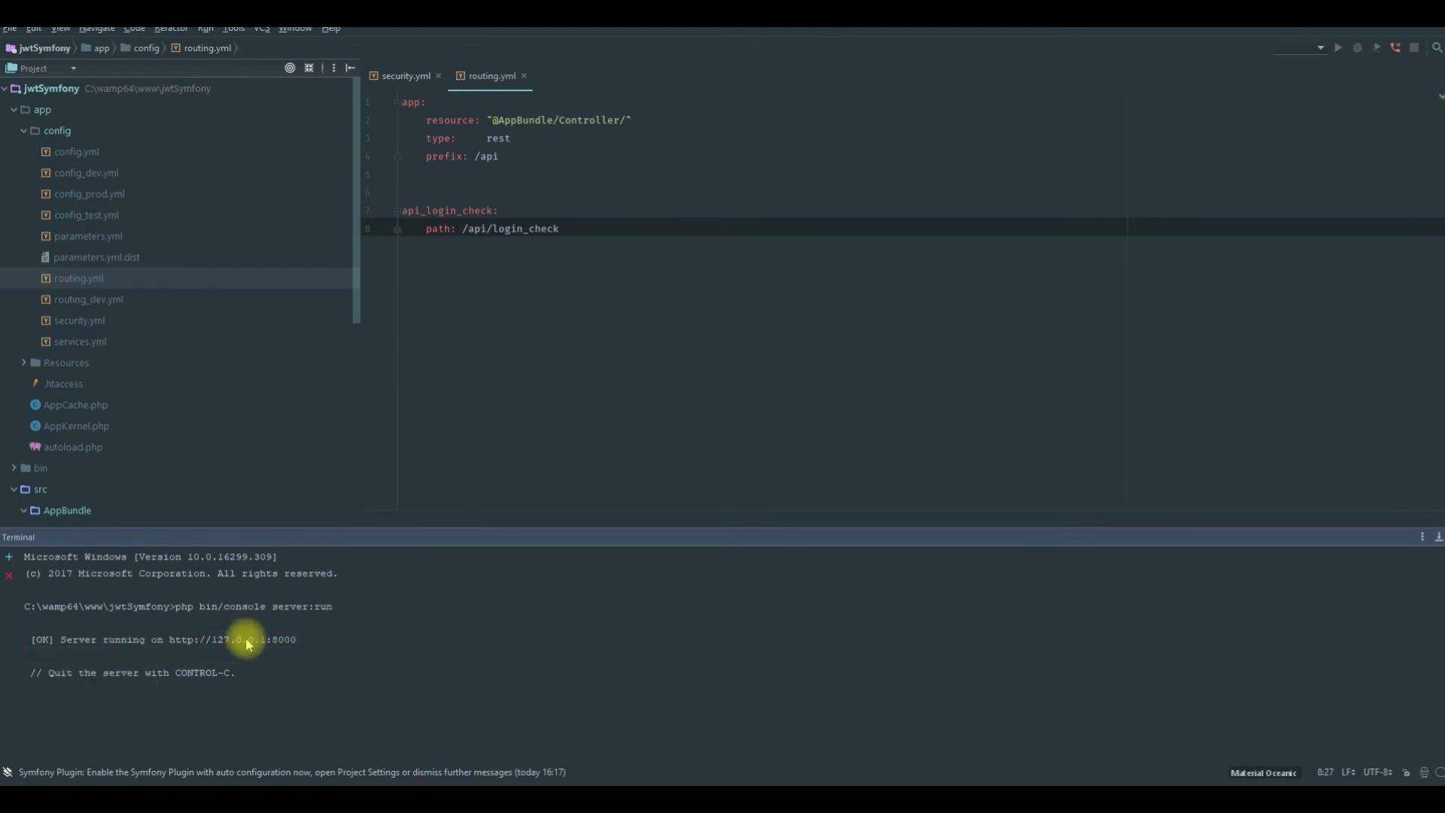
click(10, 557)
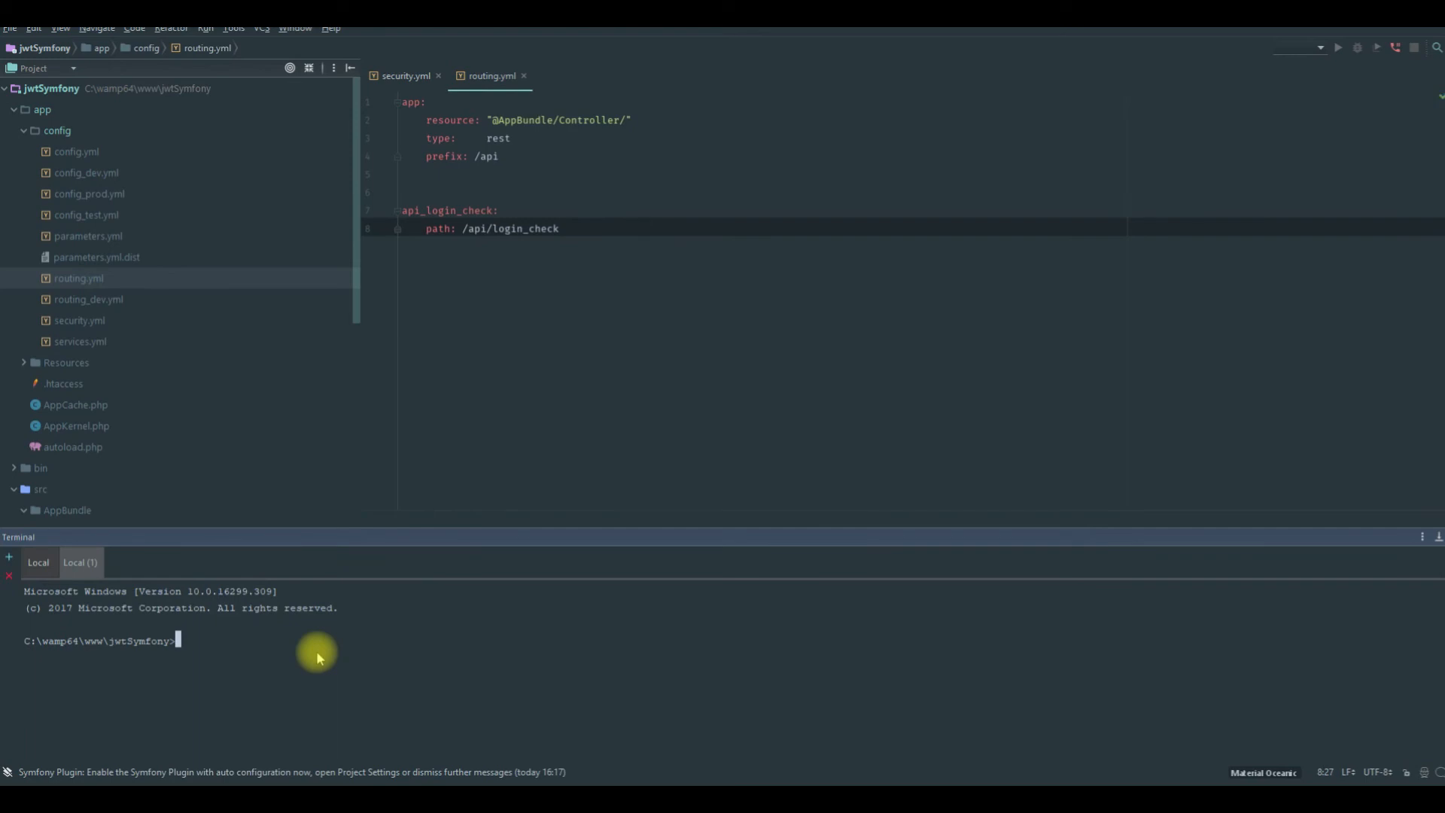
mouse_move(369, 679)
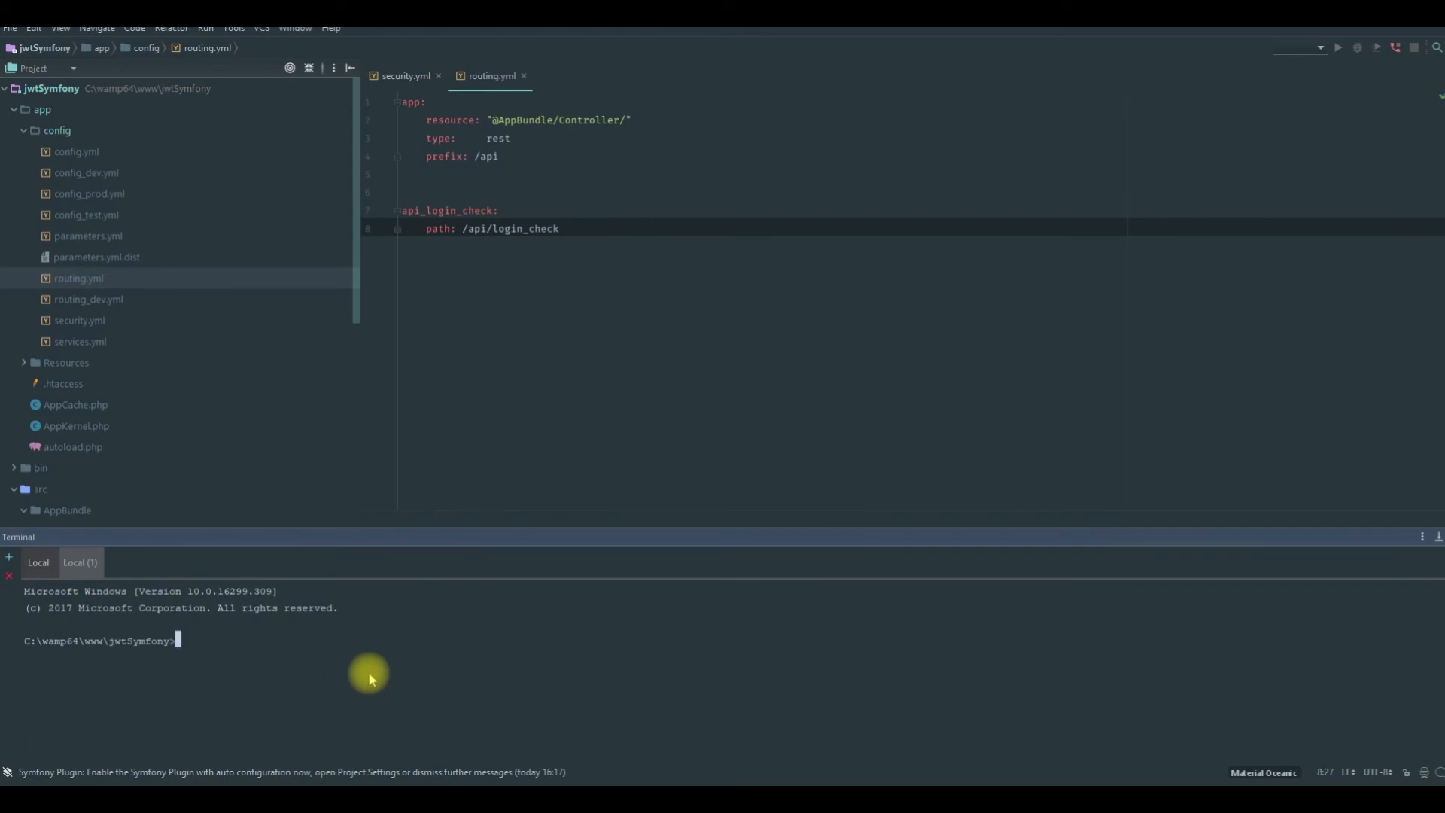
text(cd)
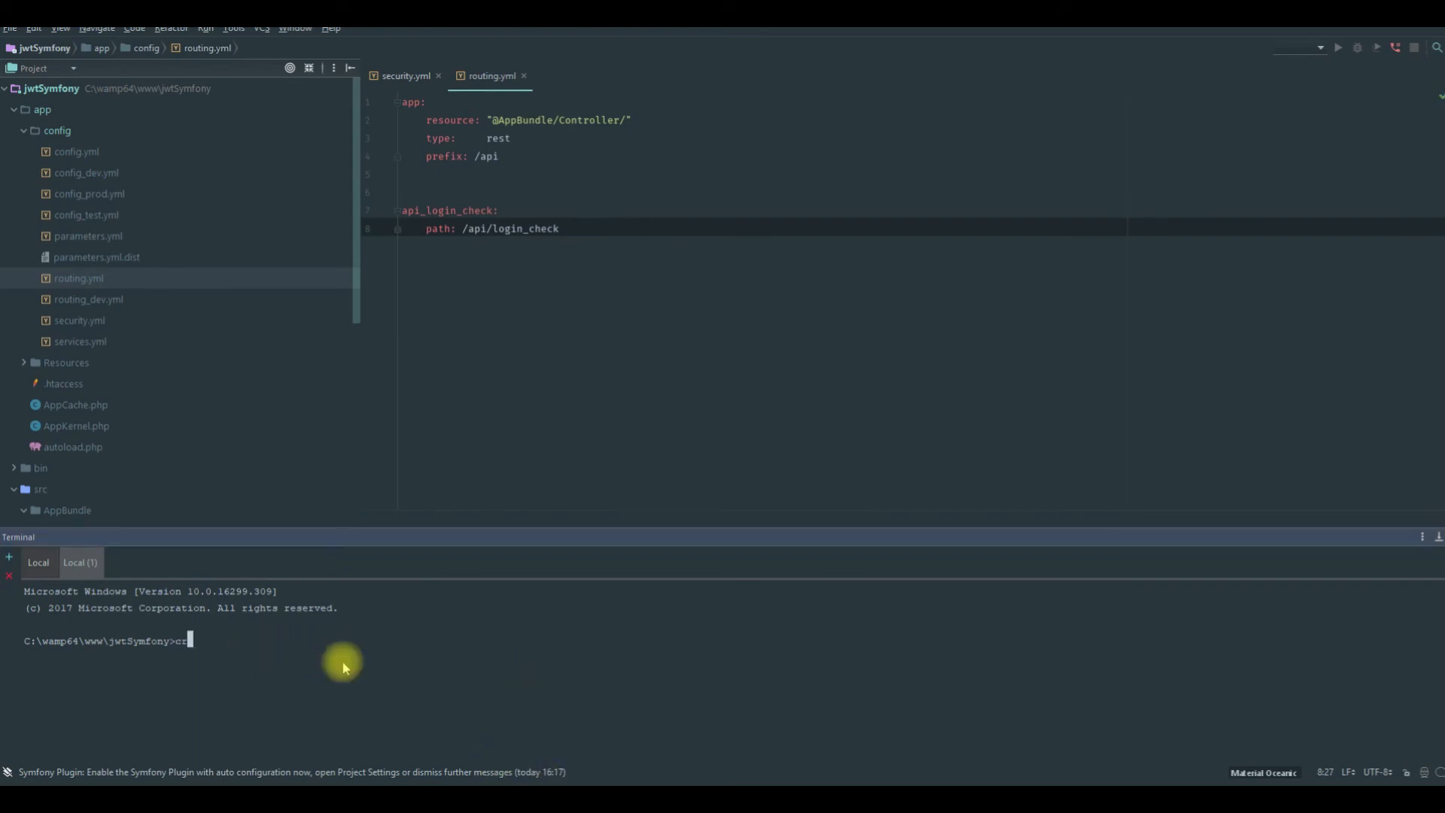
text(url)
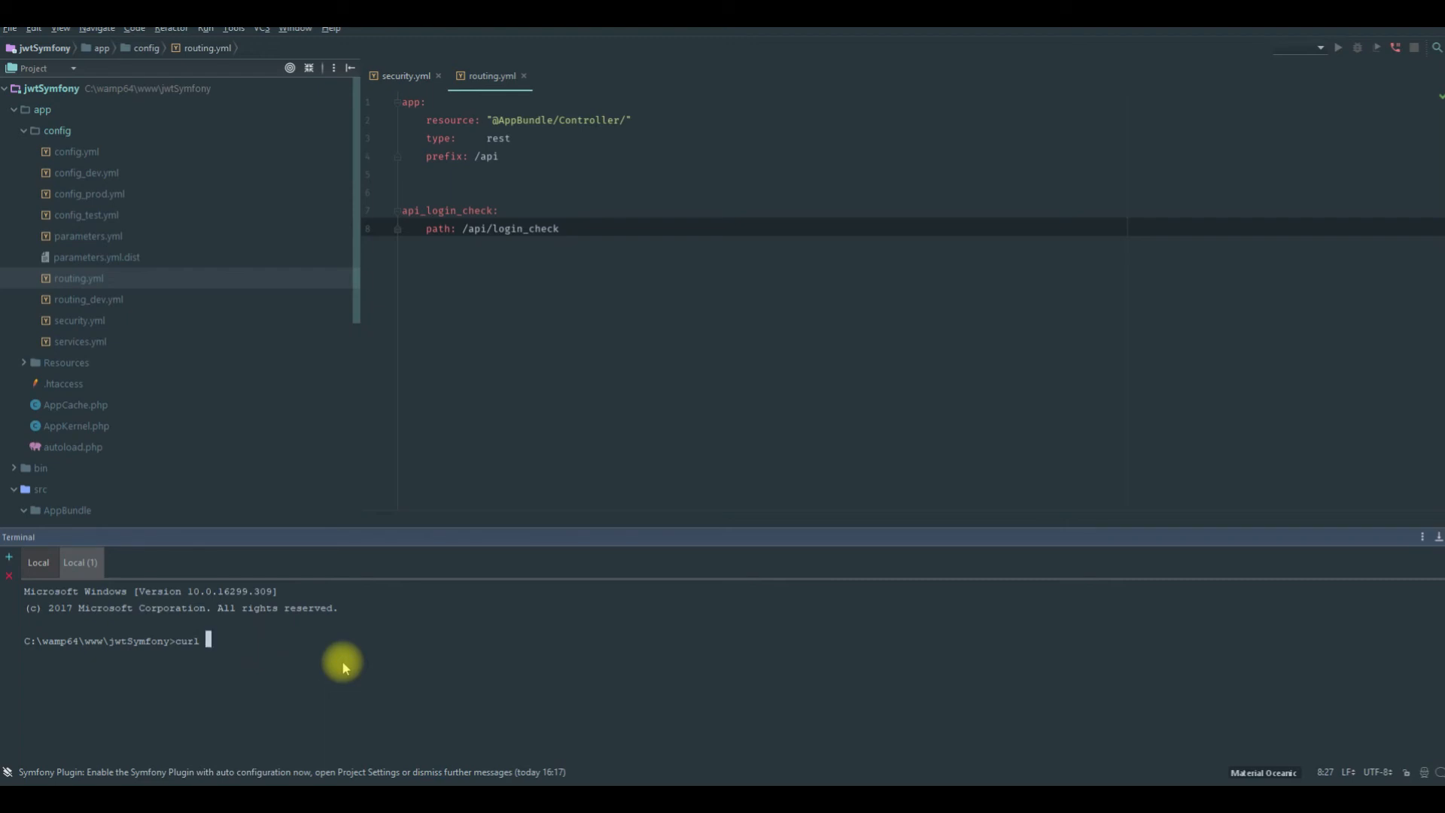
text(-X)
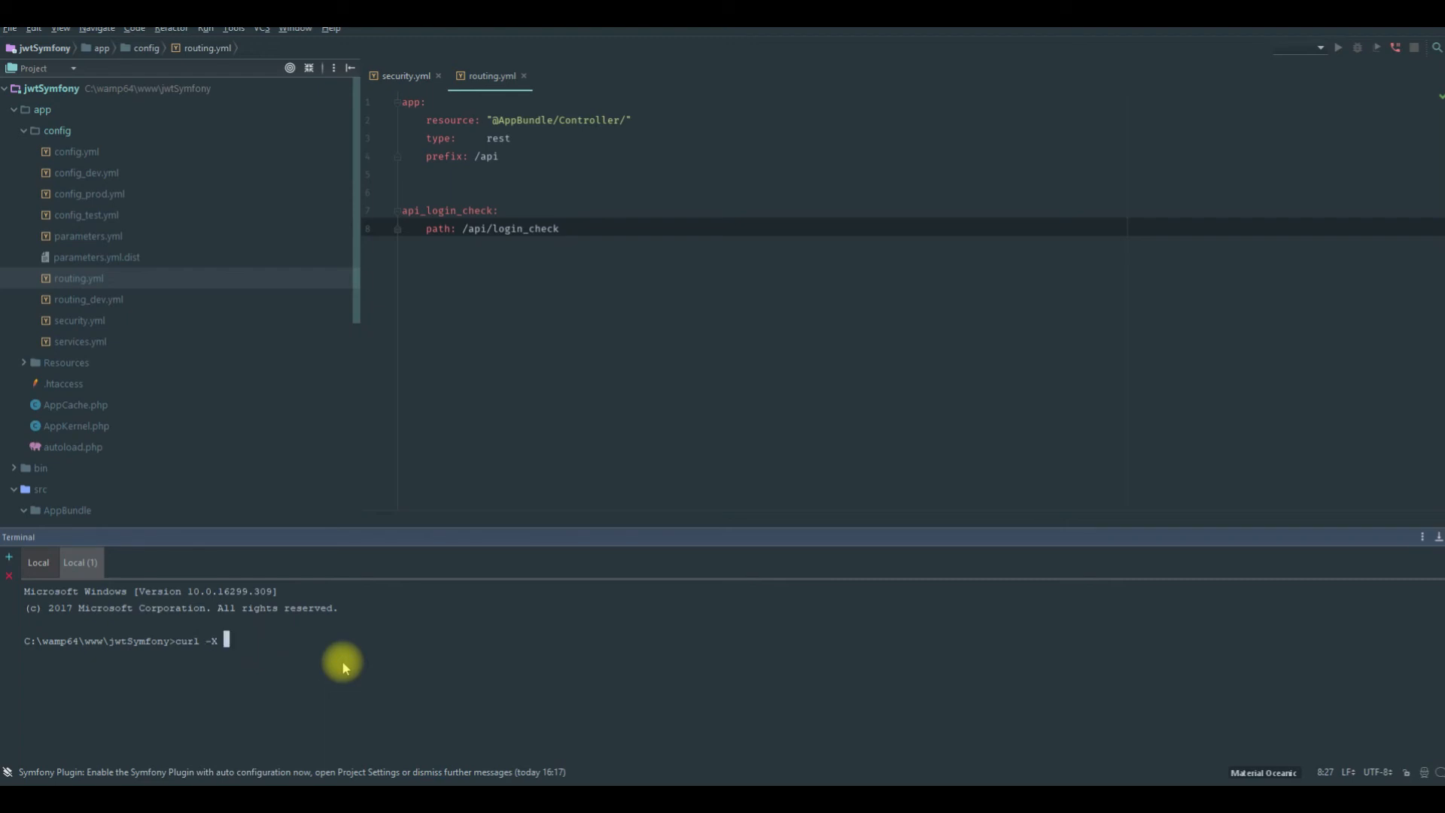
text(POST)
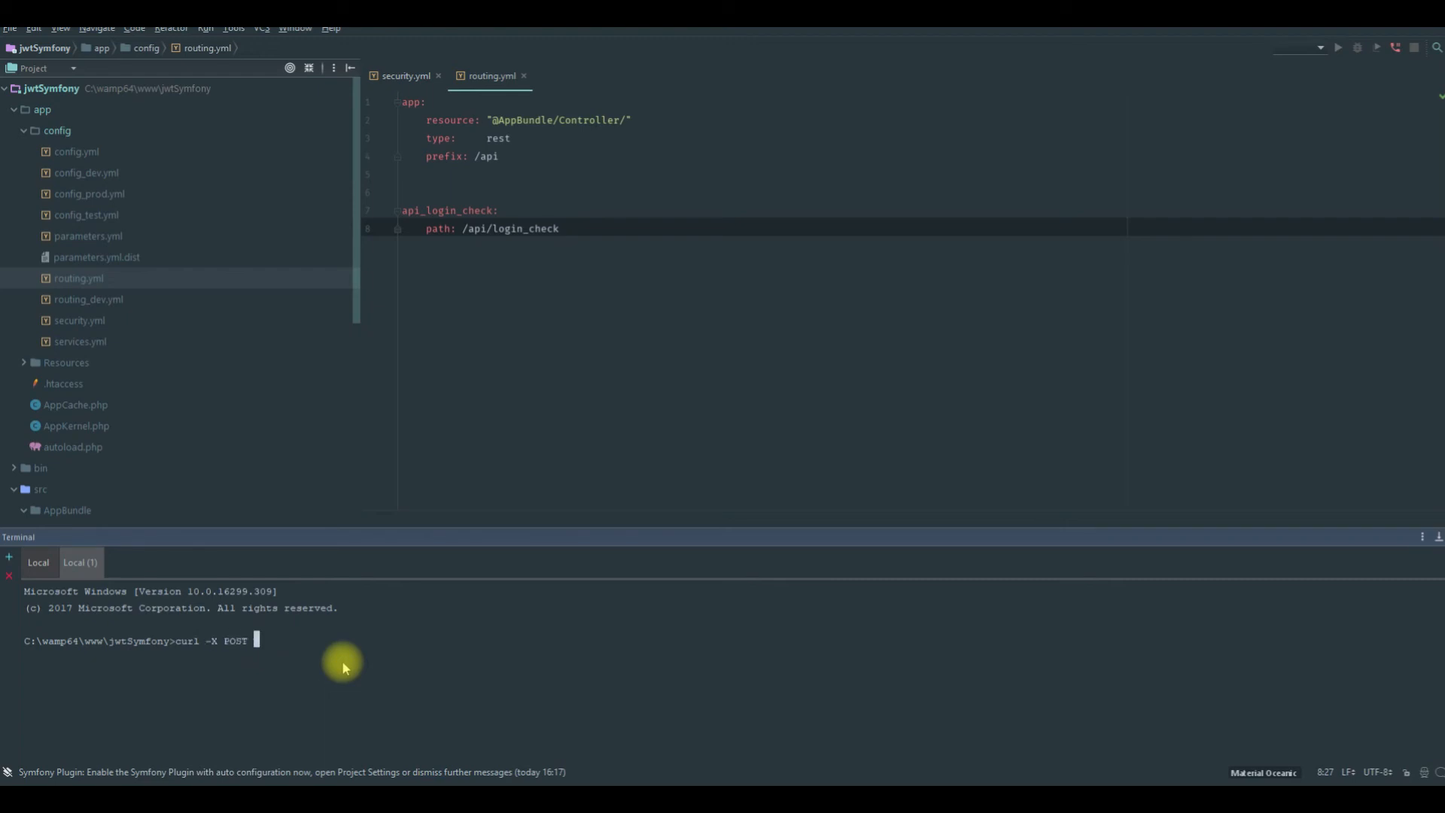
text(http://loca)
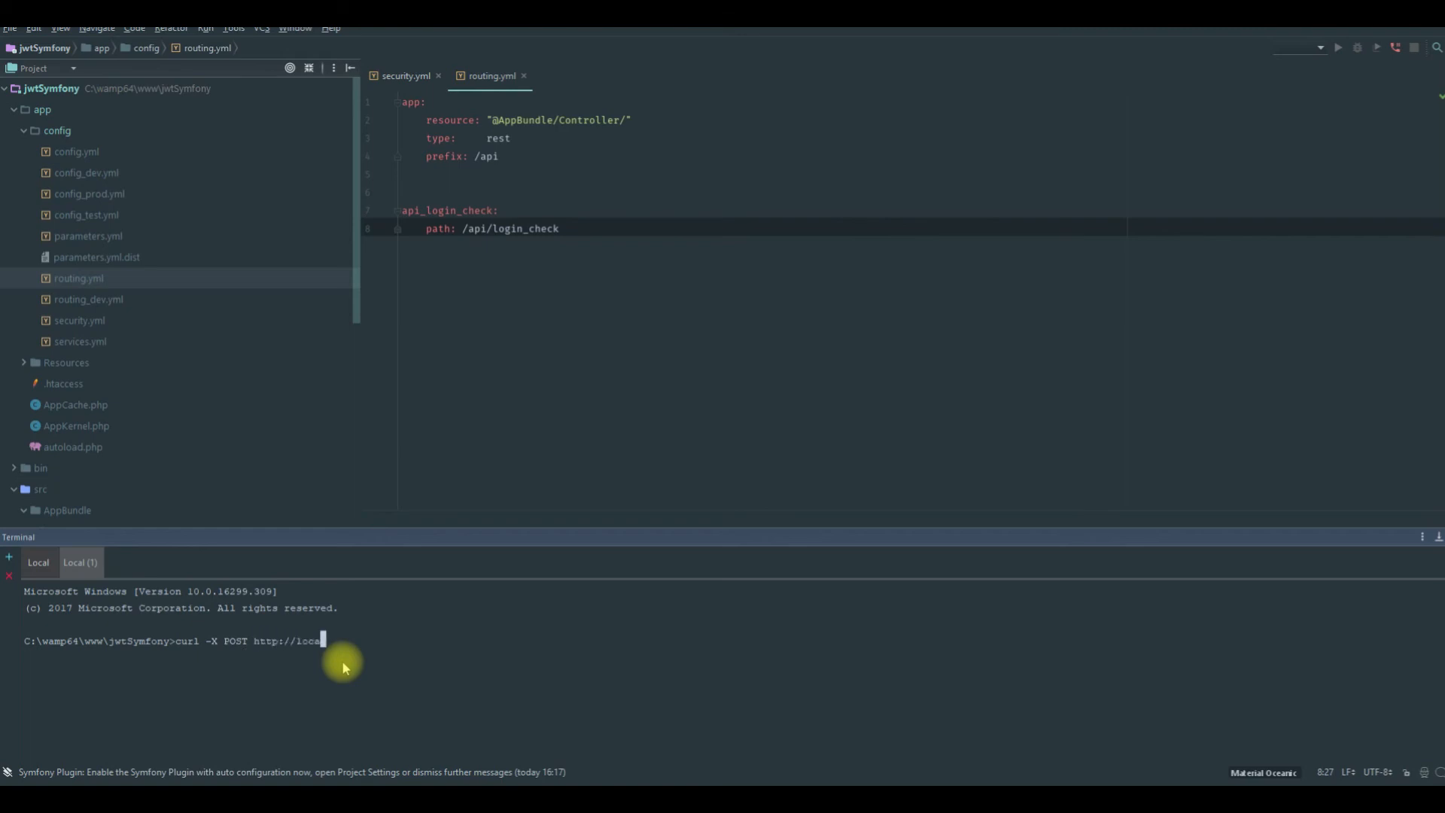
text(h)
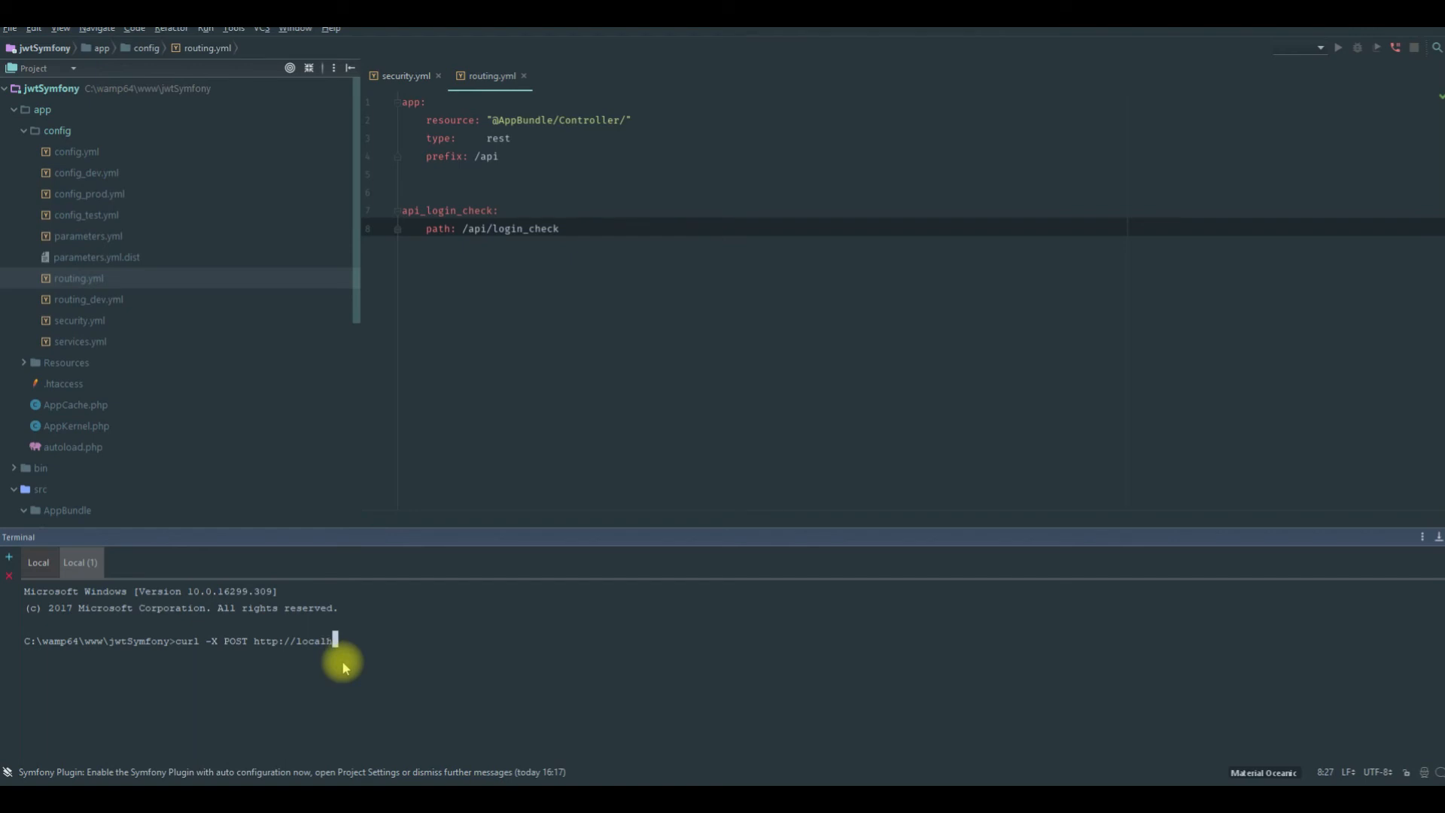
text(ost:)
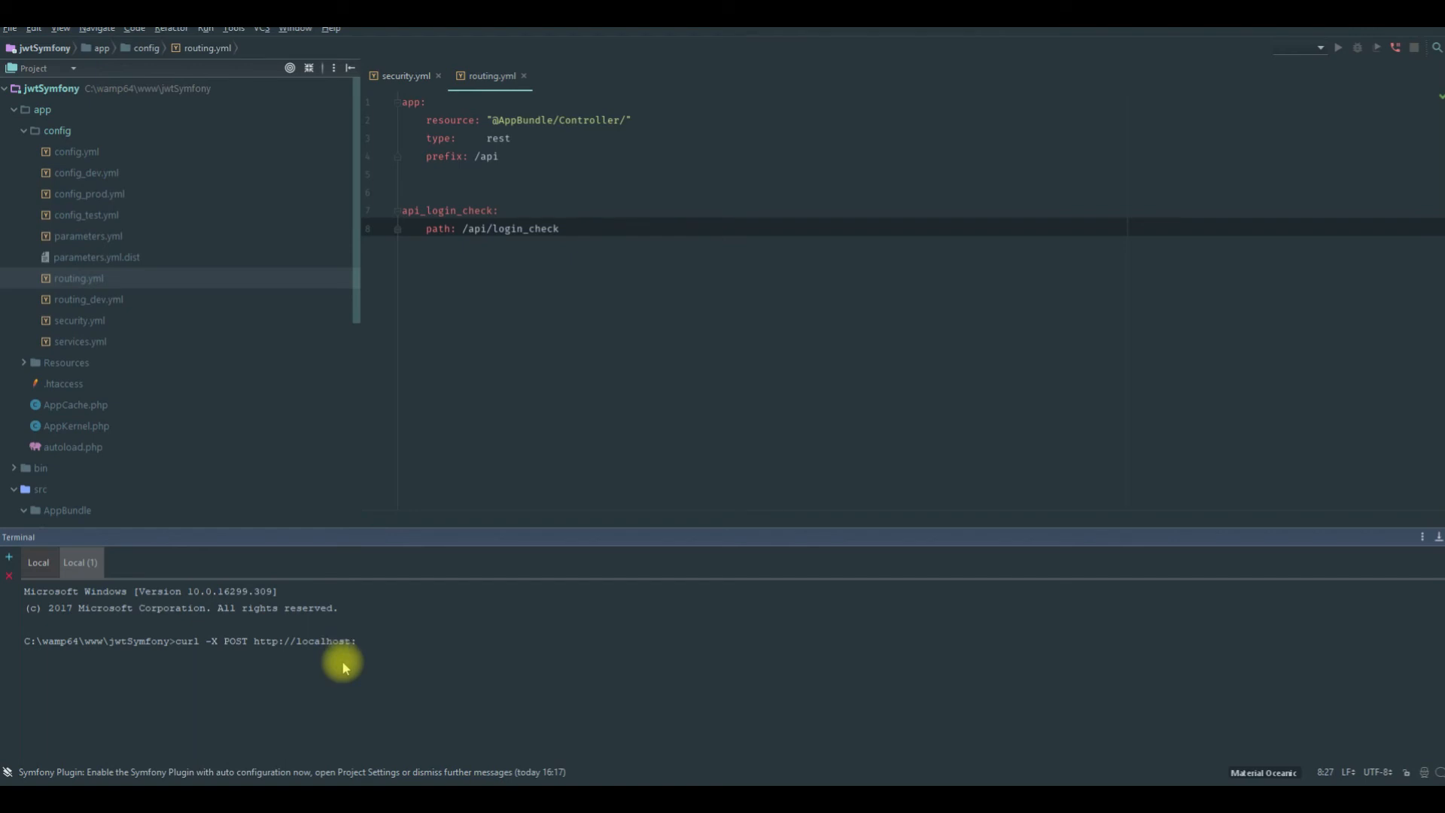
text(8000)
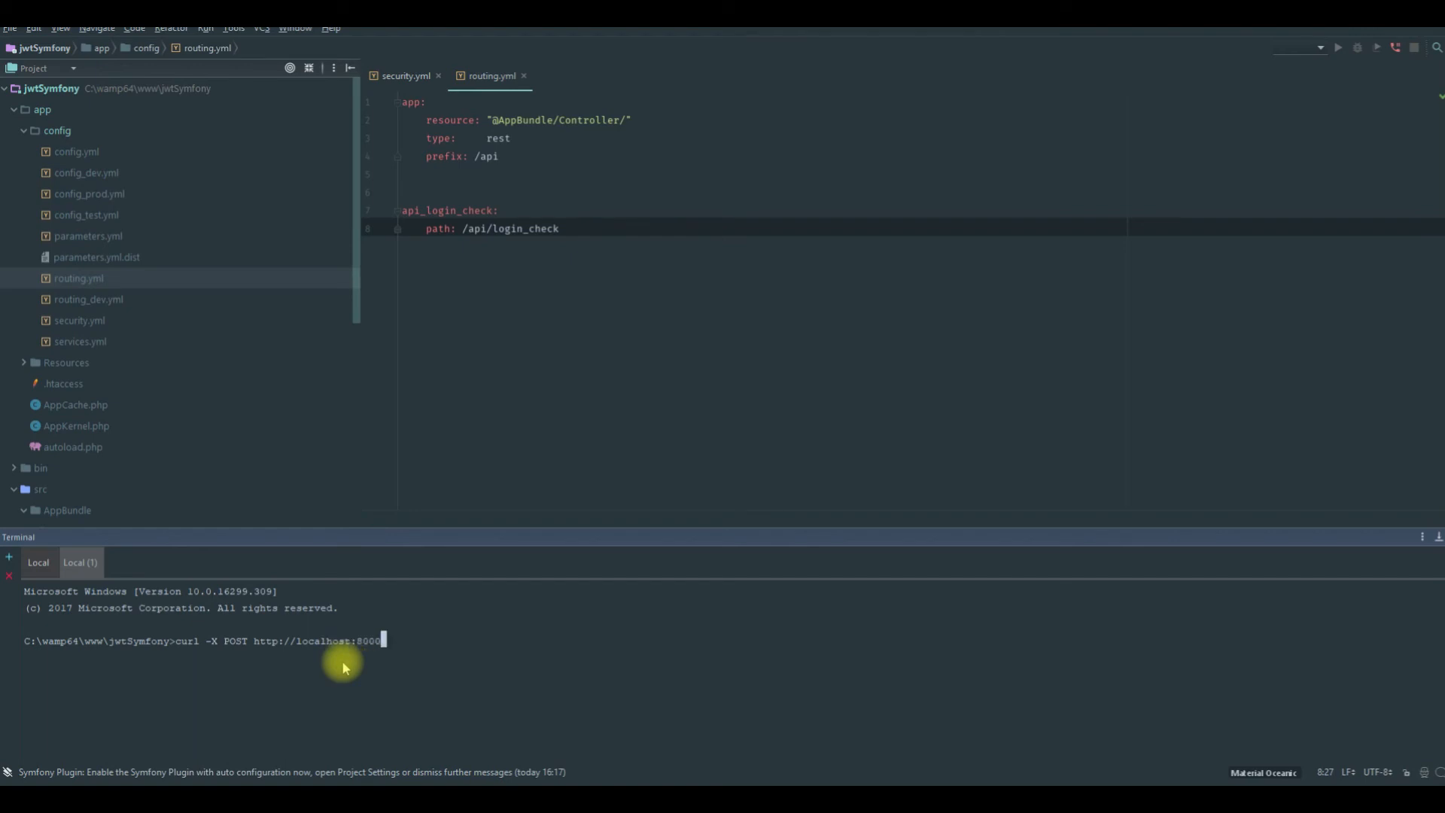
text(api/)
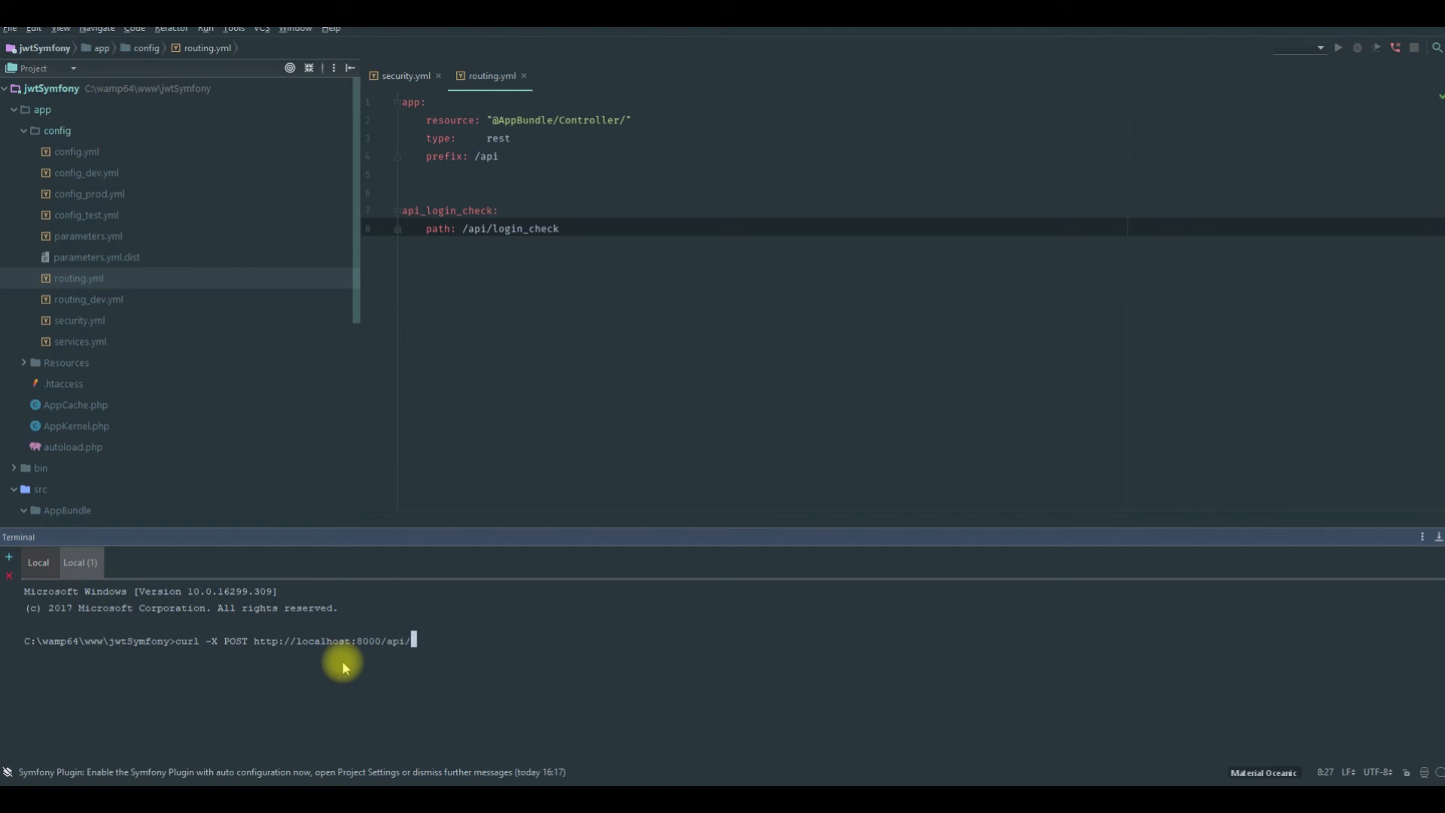
text(login_c)
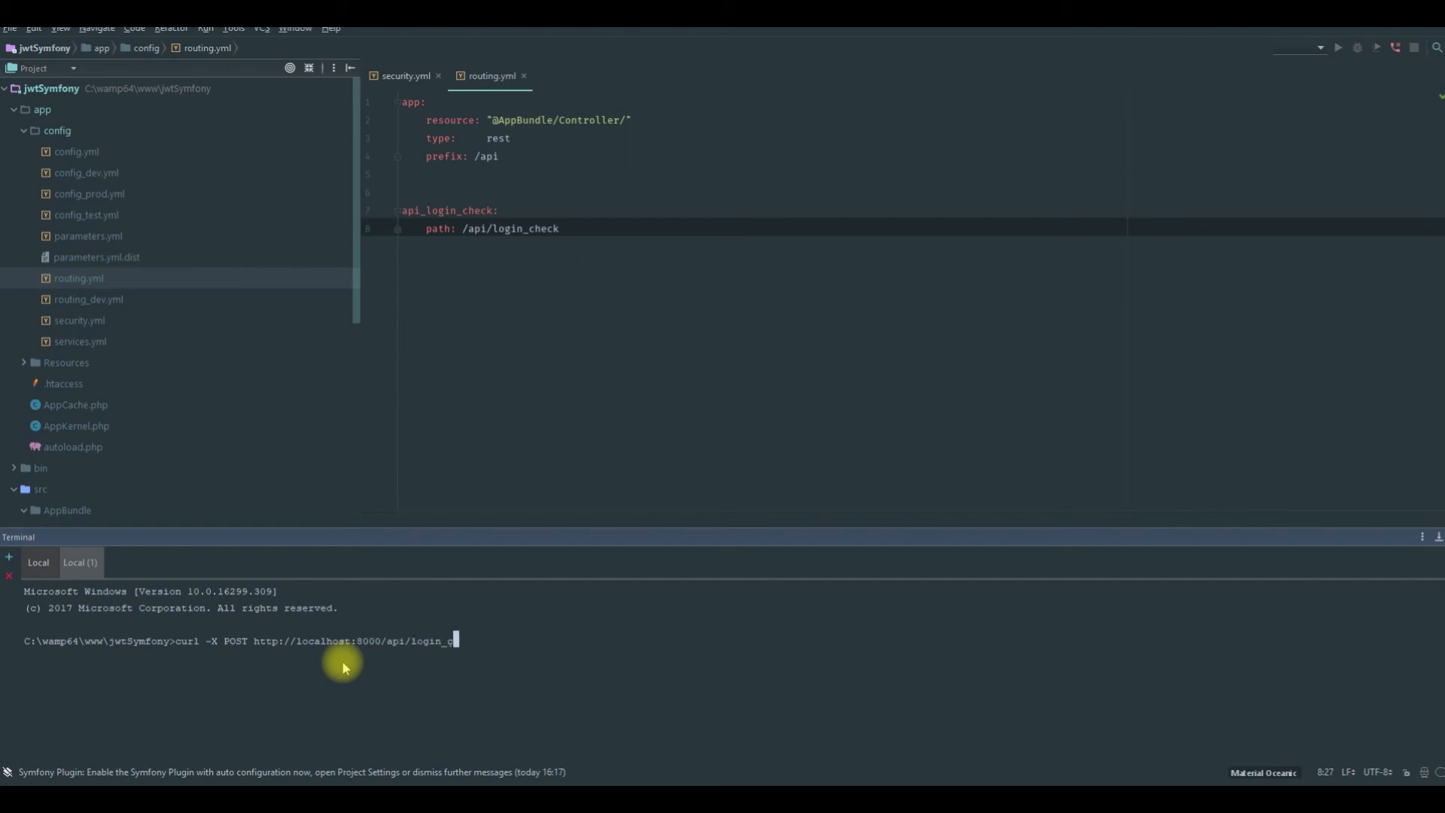
text(eck)
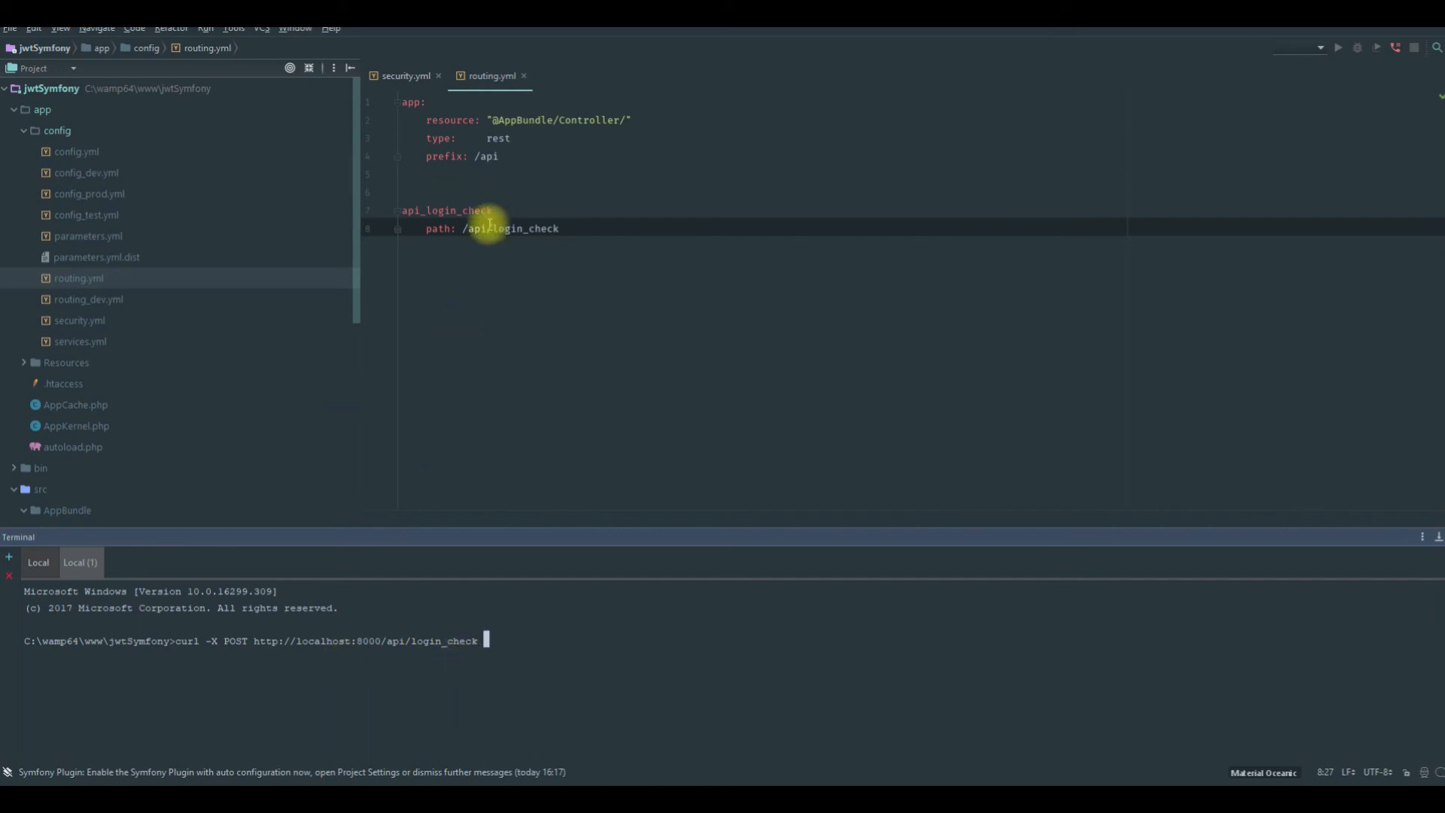
mouse_move(531, 643)
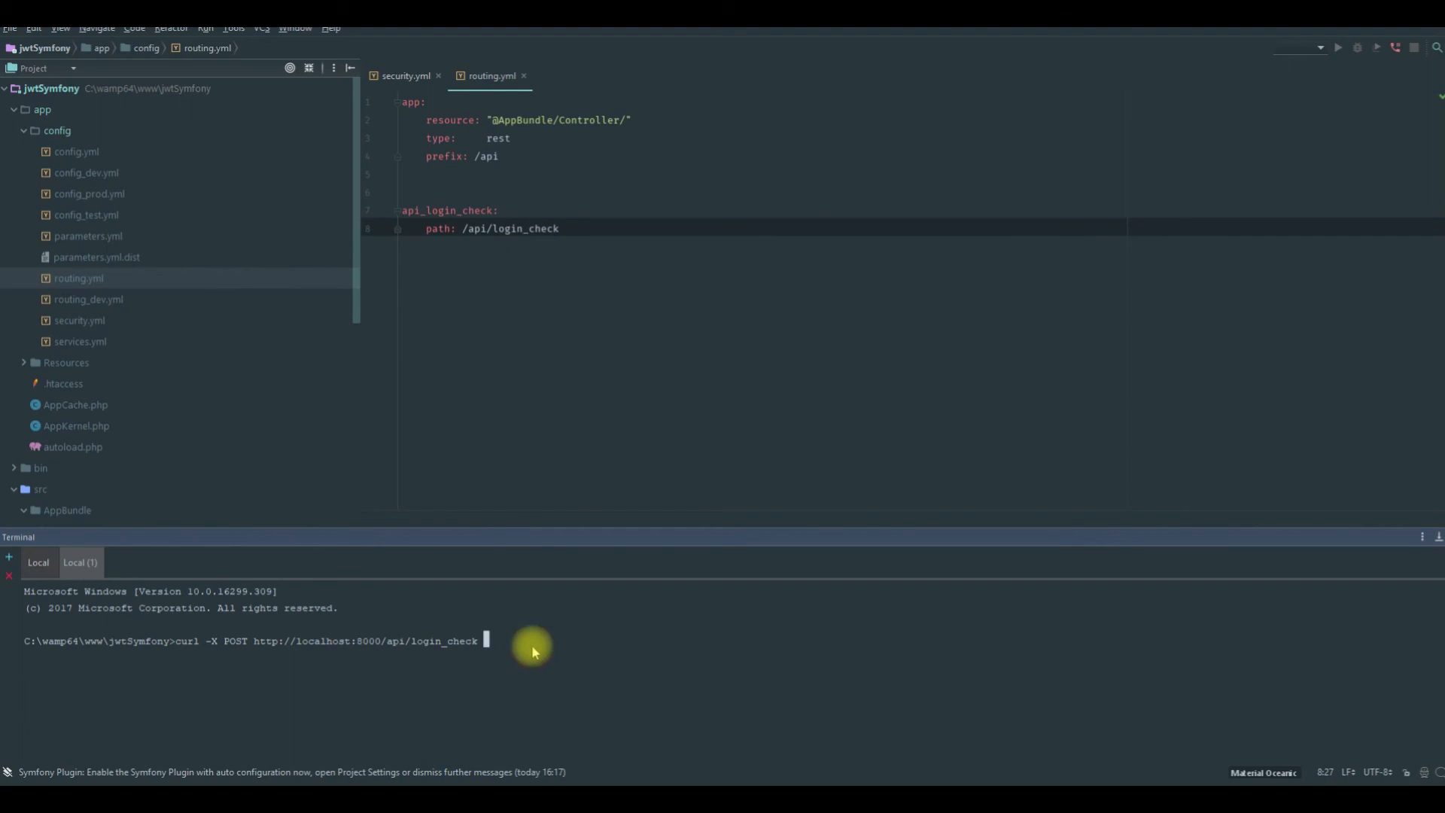
text(-d userna)
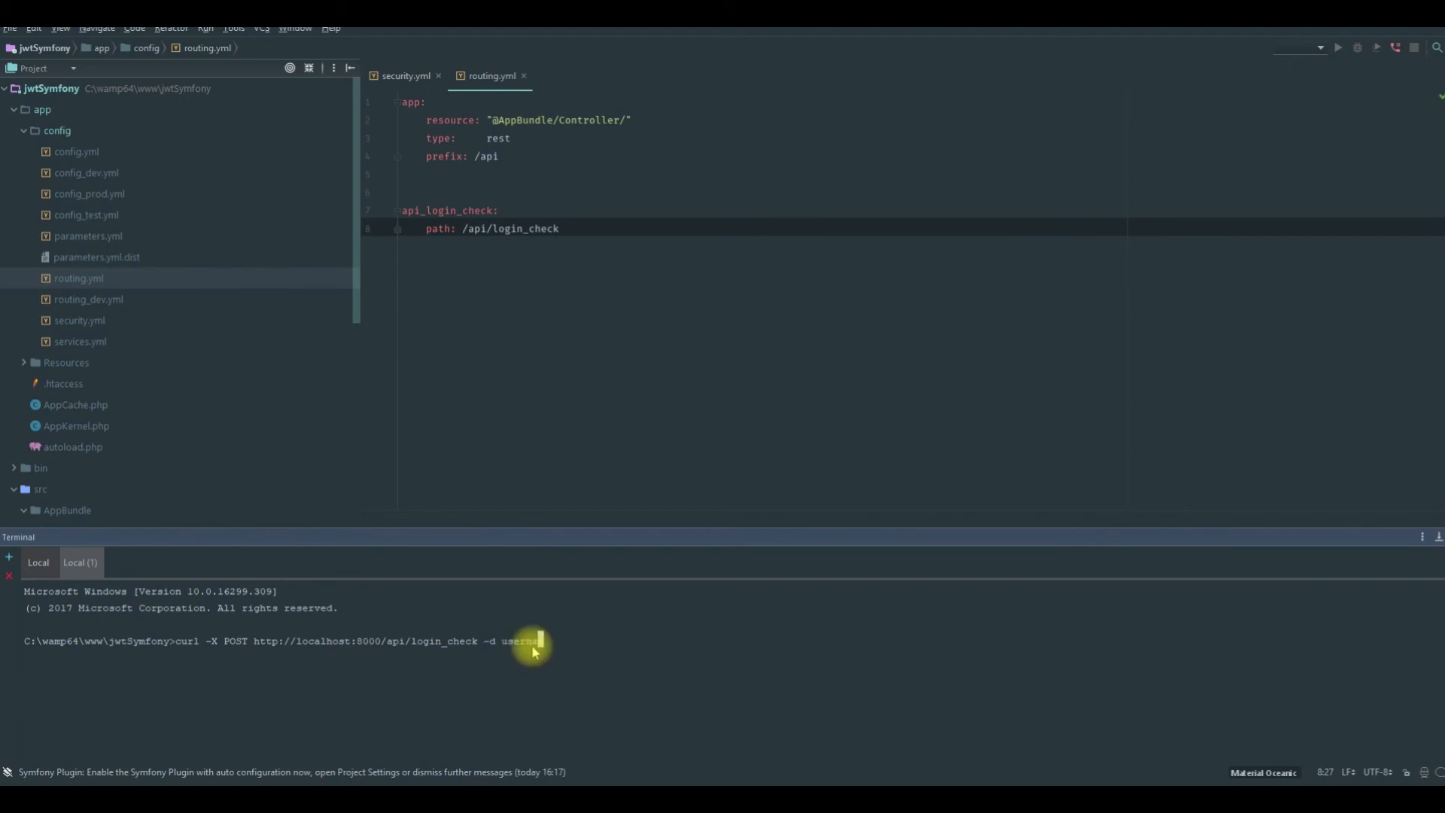
text(=)
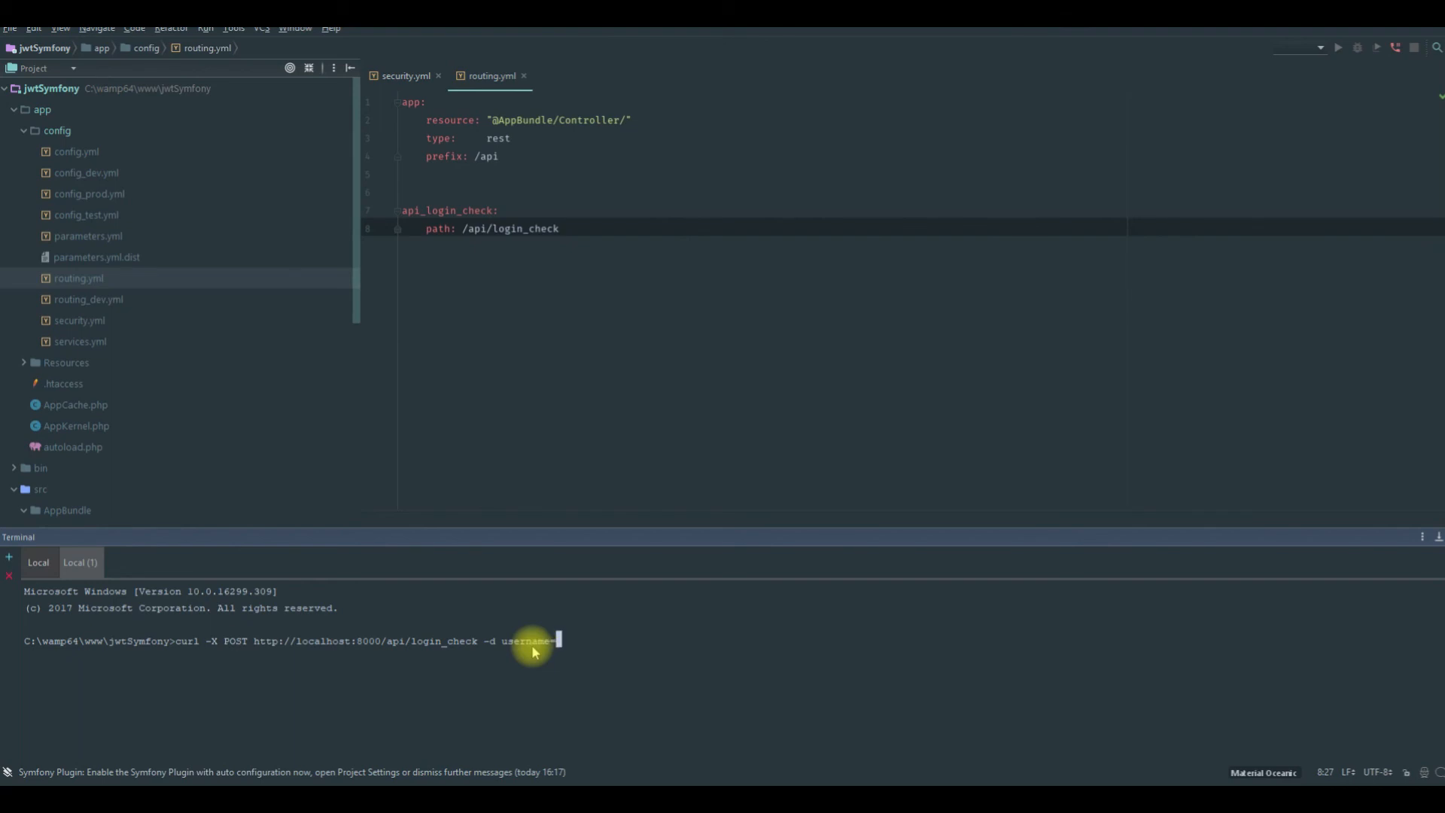
text(sparta)
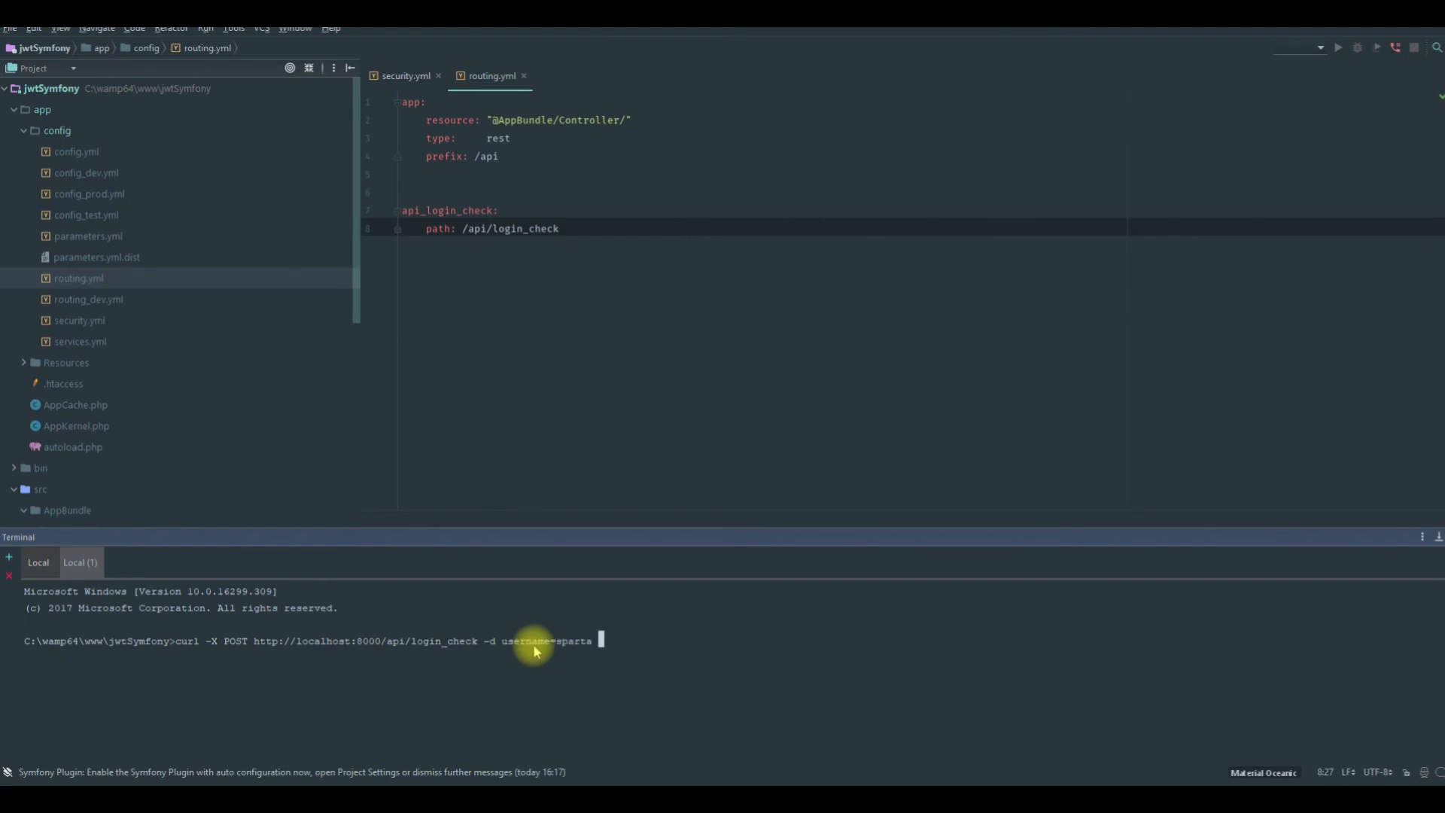
text(-d pas)
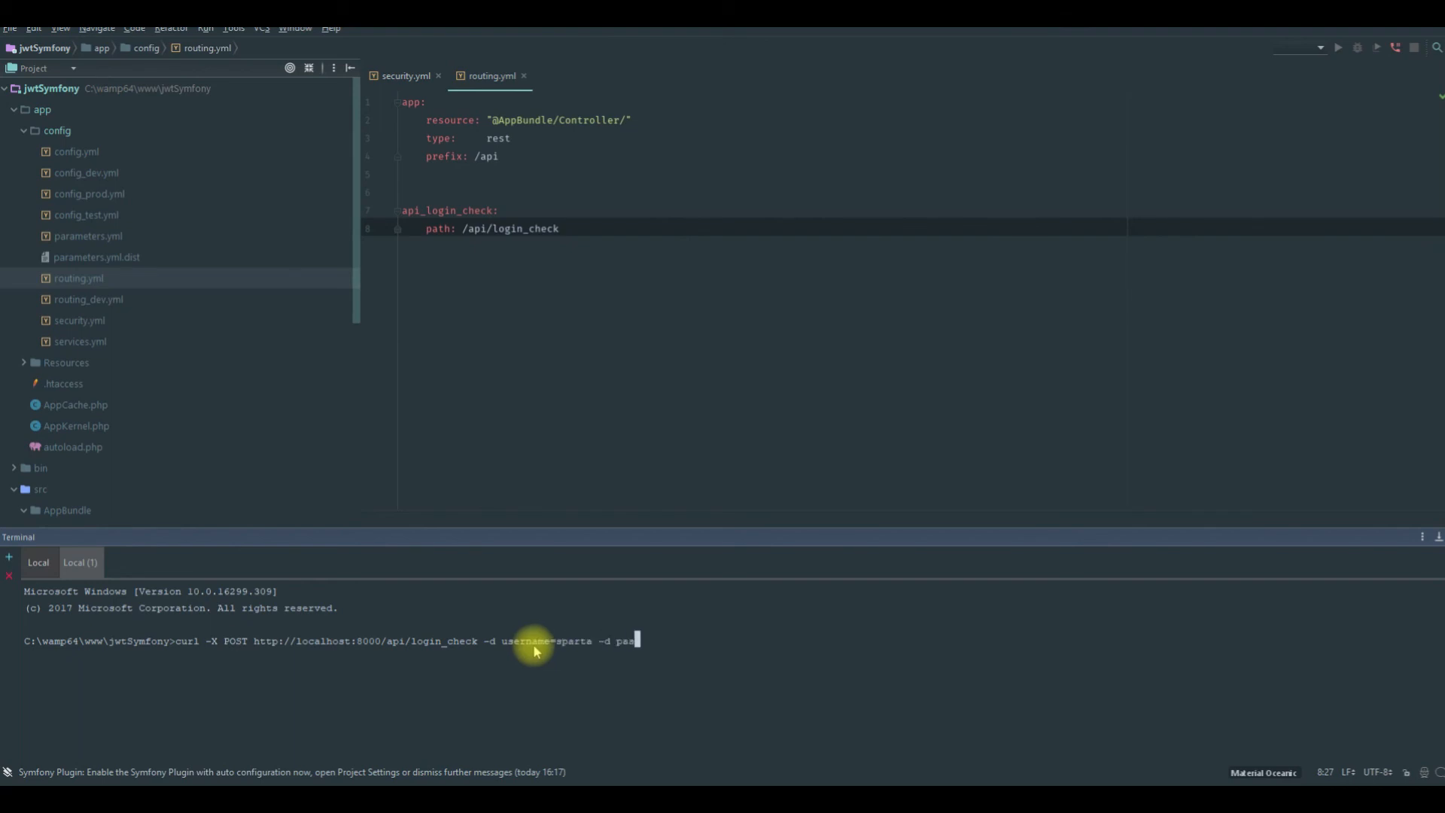
text(ssword)
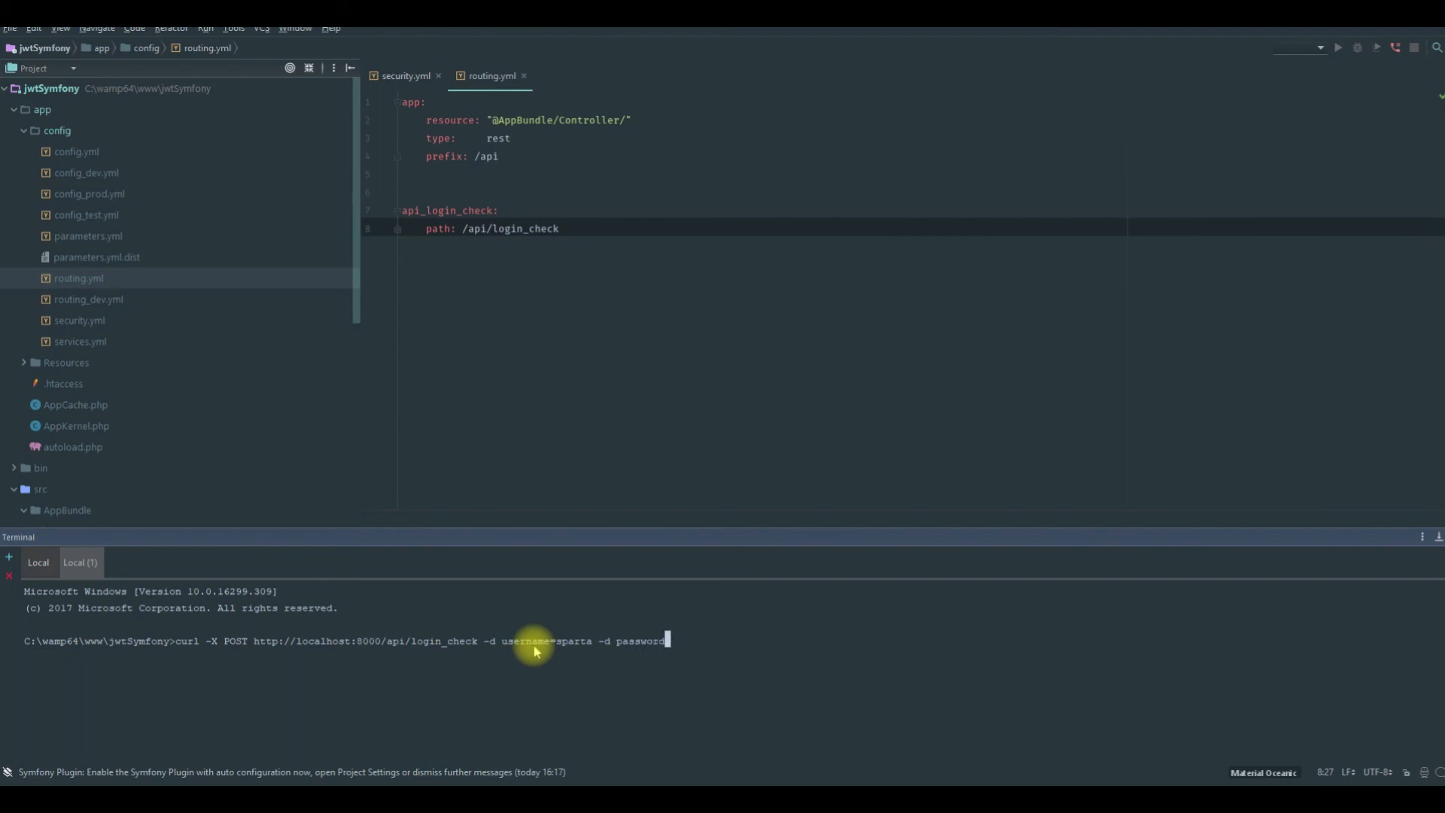
text(dev)
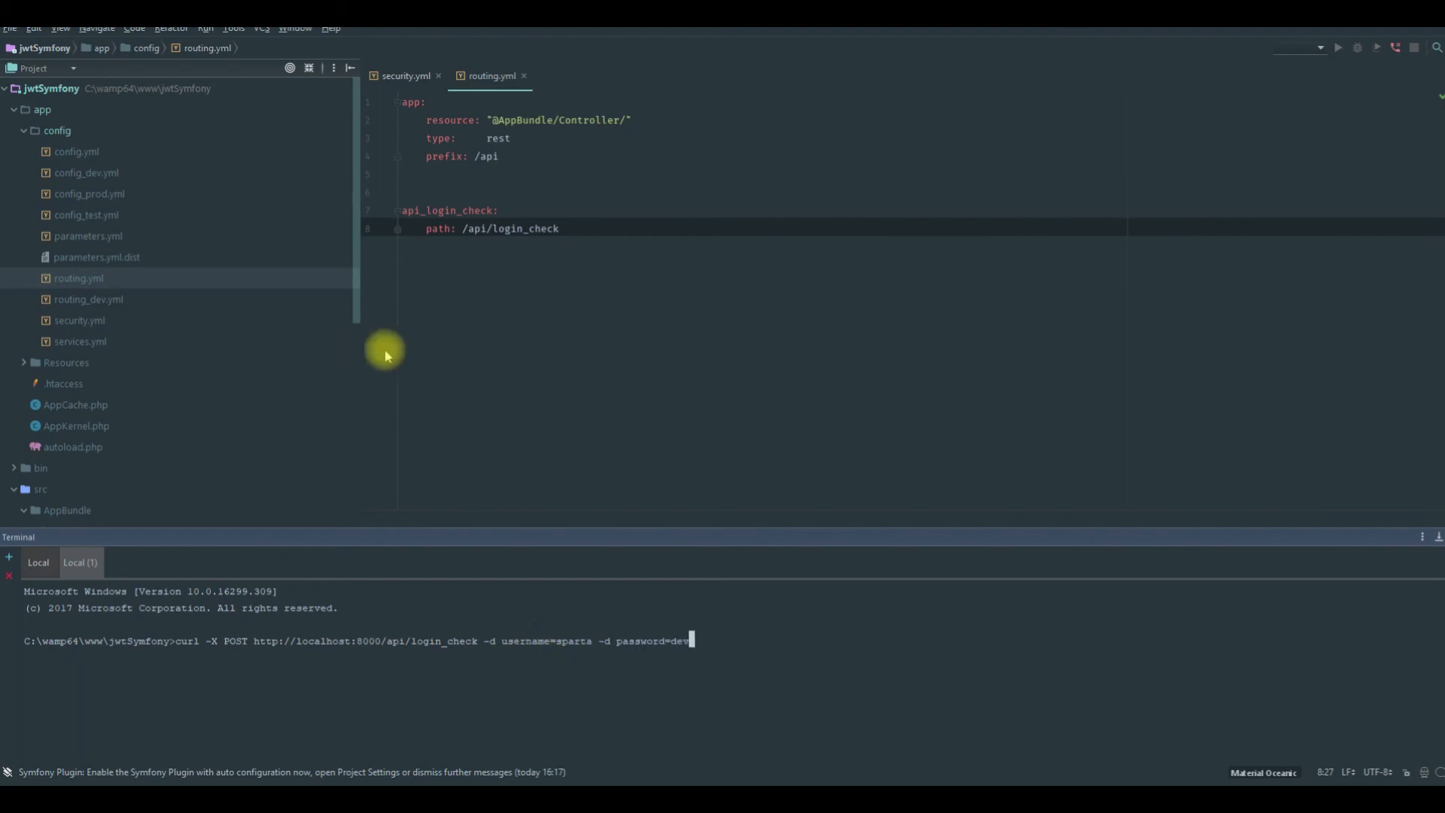
click(468, 228)
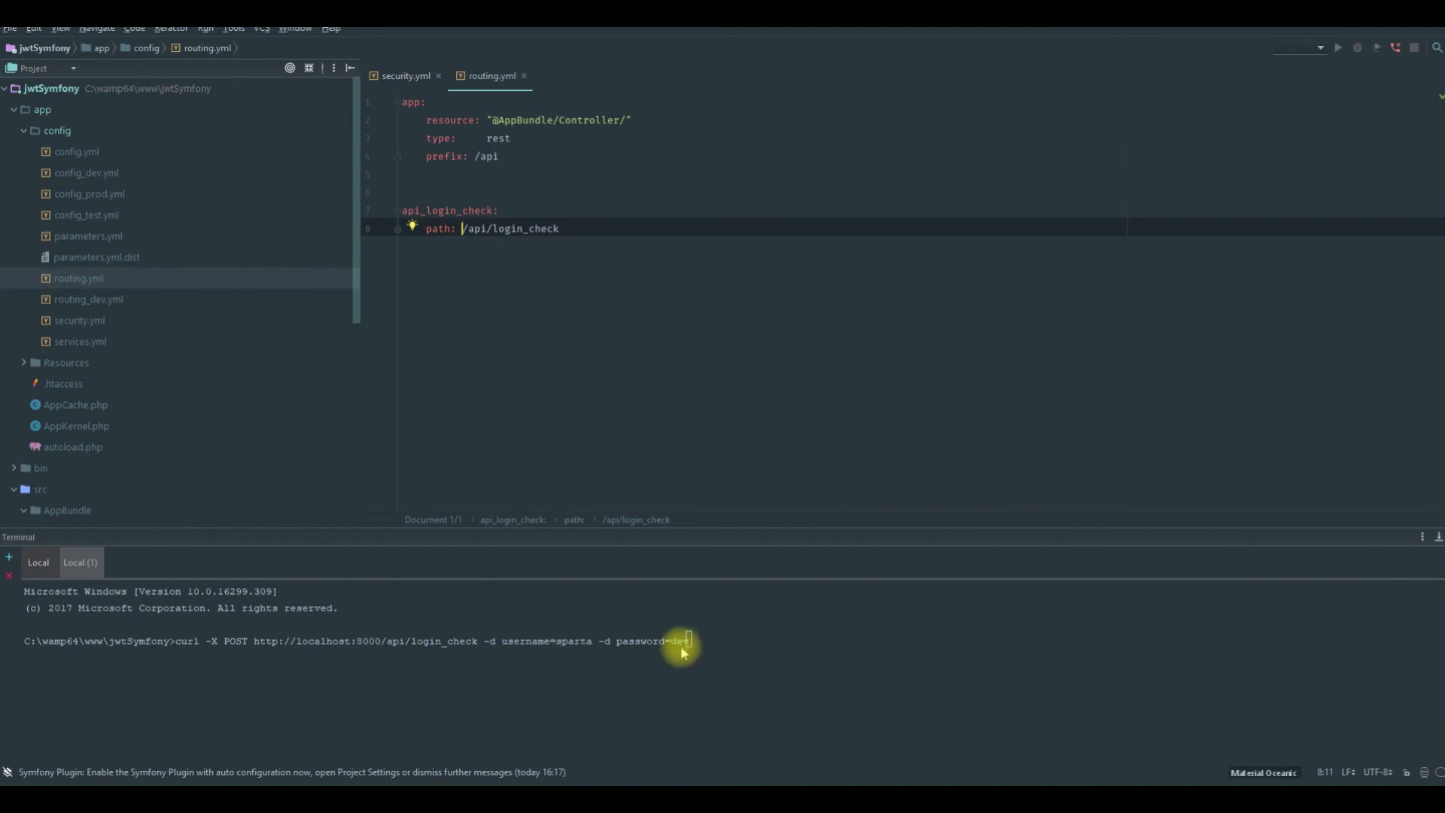
mouse_move(83, 199)
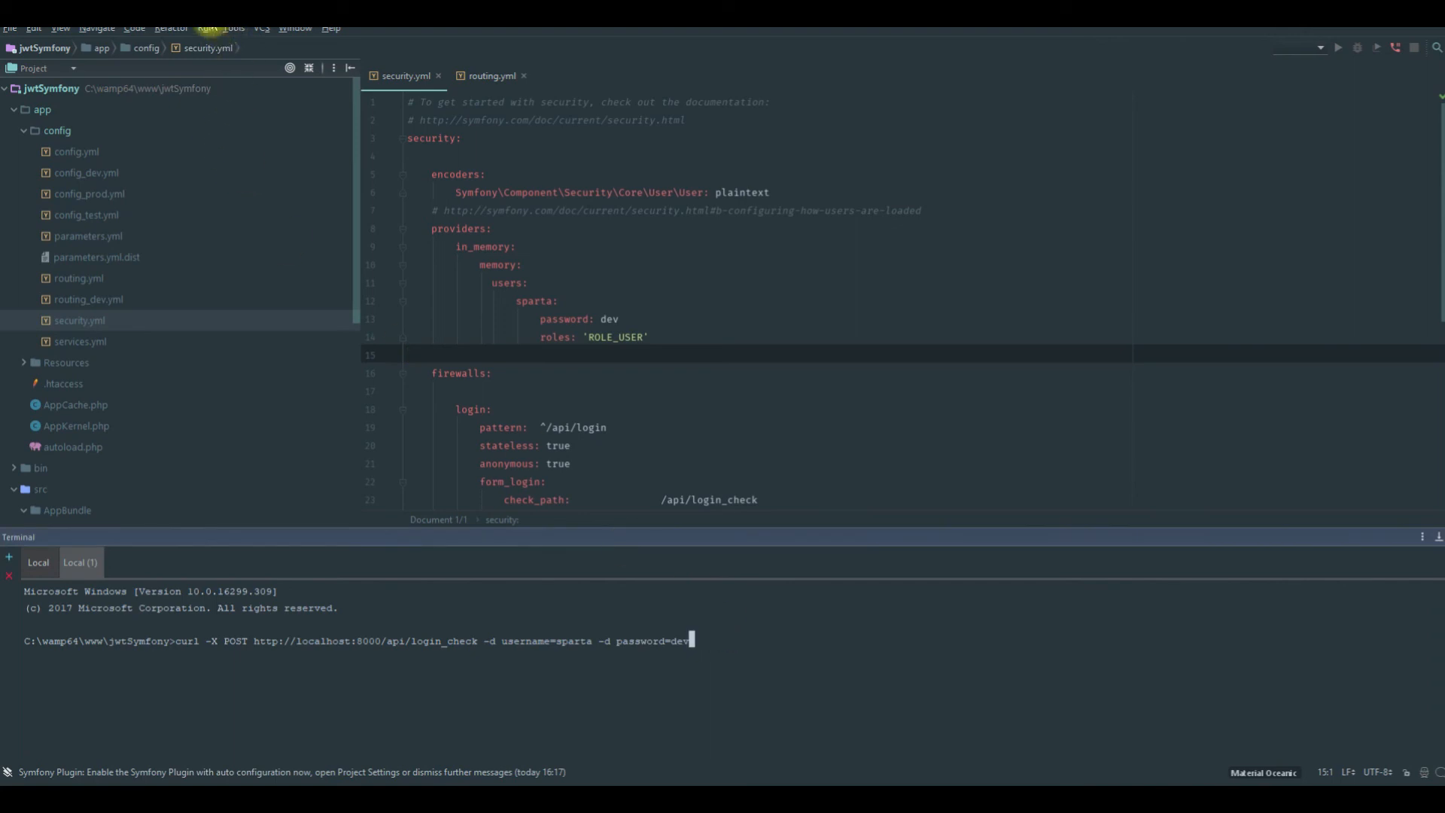
Send the login request, get a 401 Bad credentials response, and view the firewalls section
key(Return)
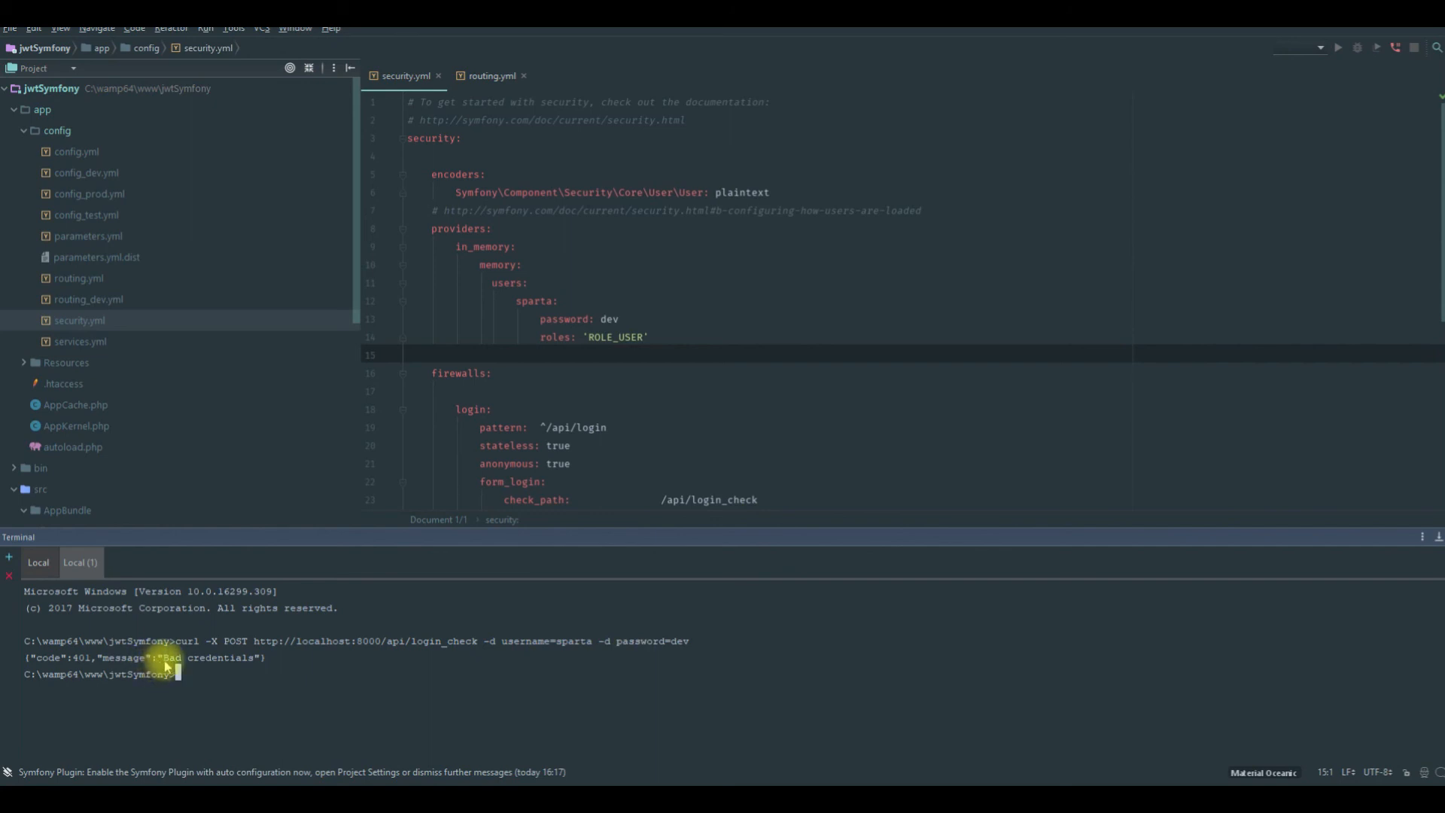
mouse_move(146, 672)
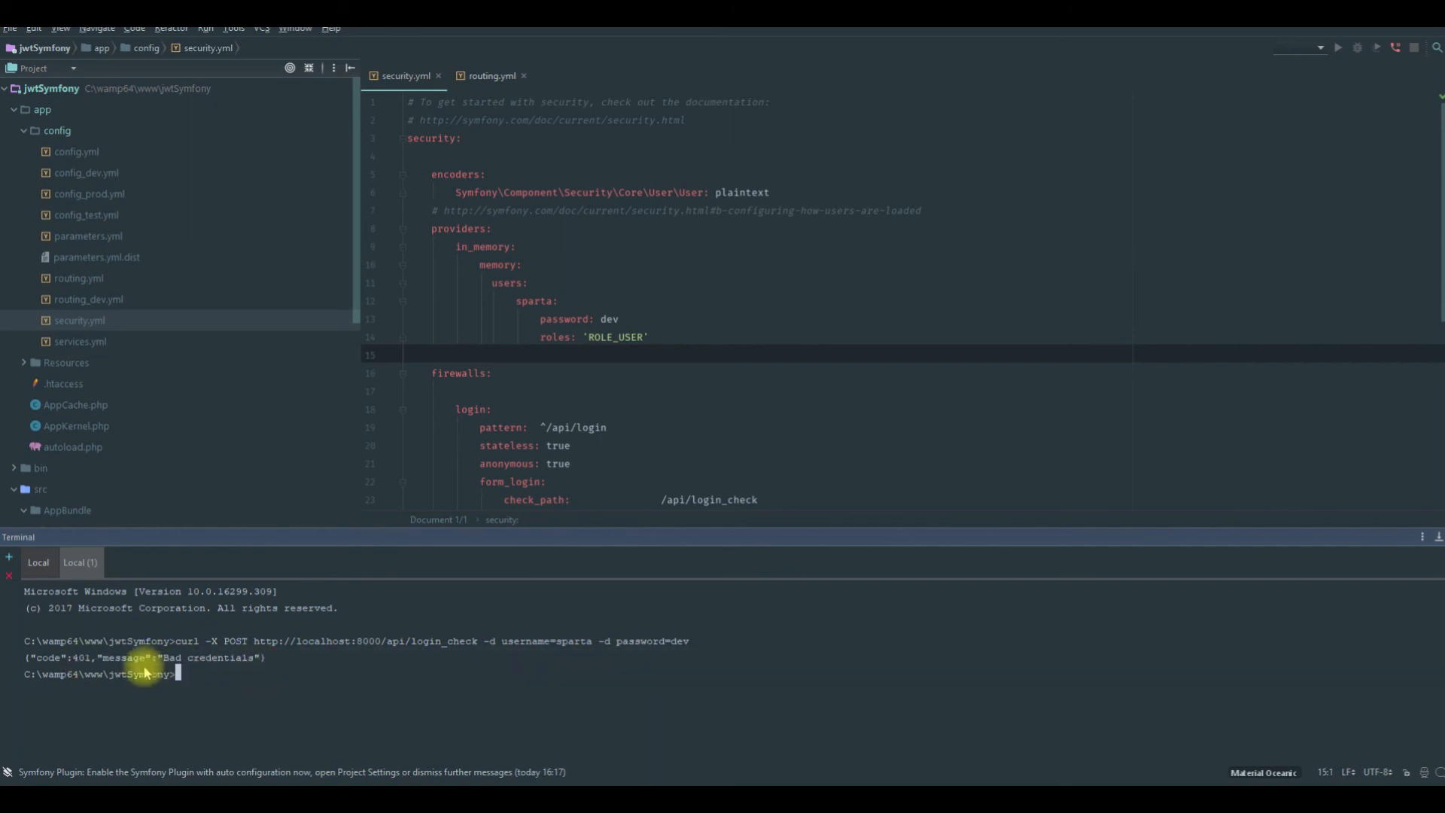
mouse_move(574, 415)
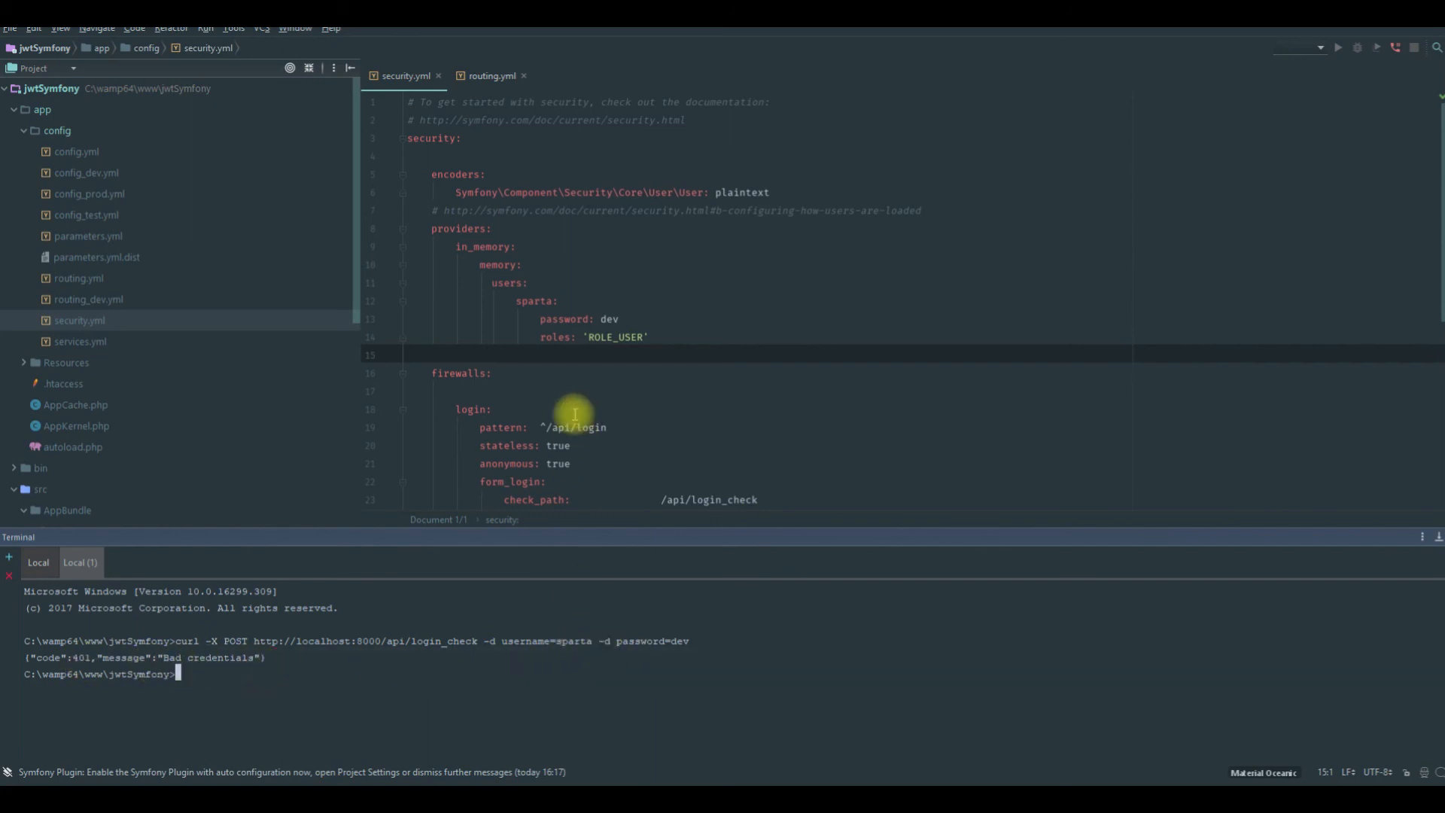
scroll(down, 3)
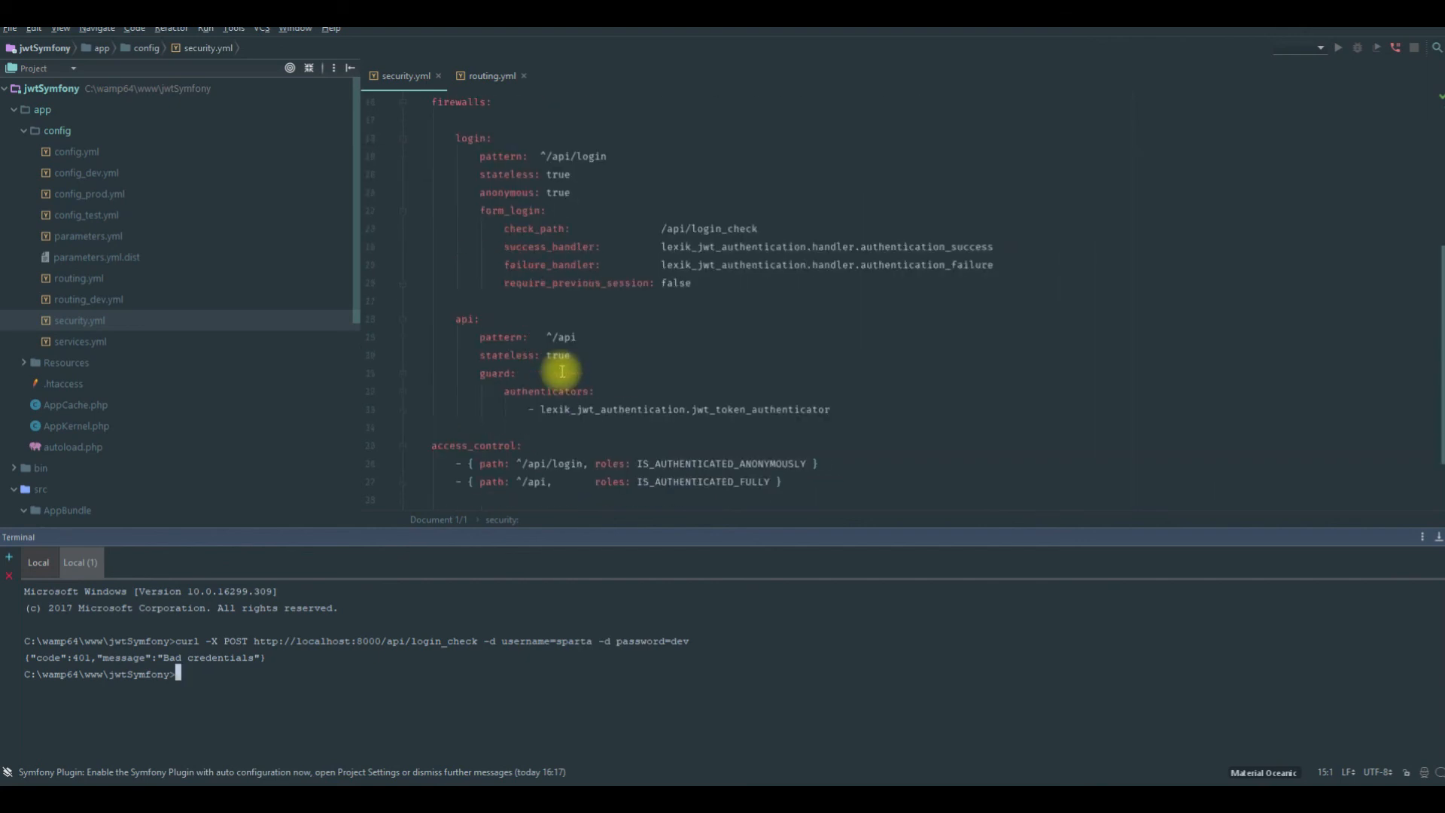
mouse_move(523, 658)
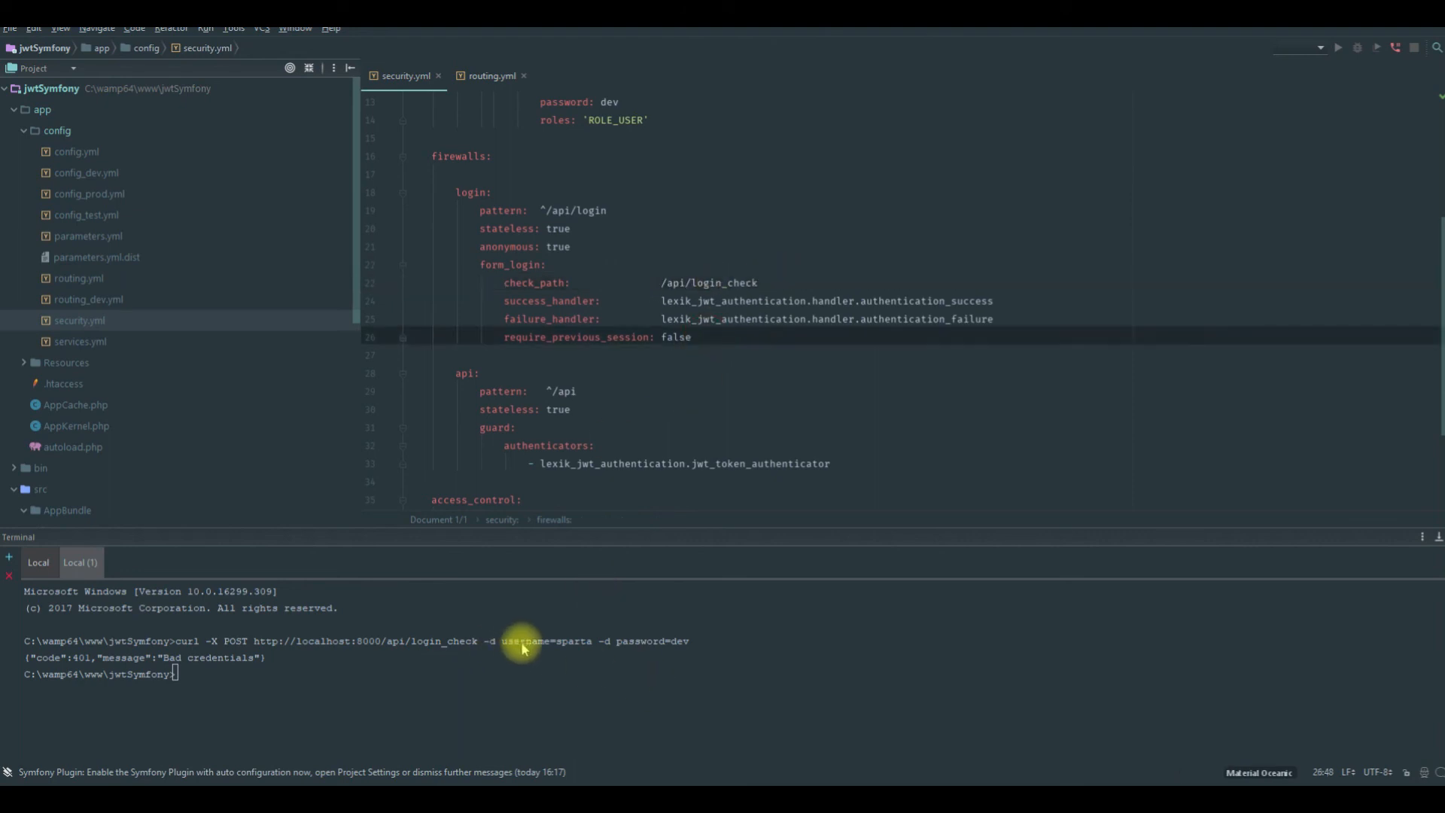
Add username_parameter: username and password_parameter: password under form_login in security.yml
click(408, 356)
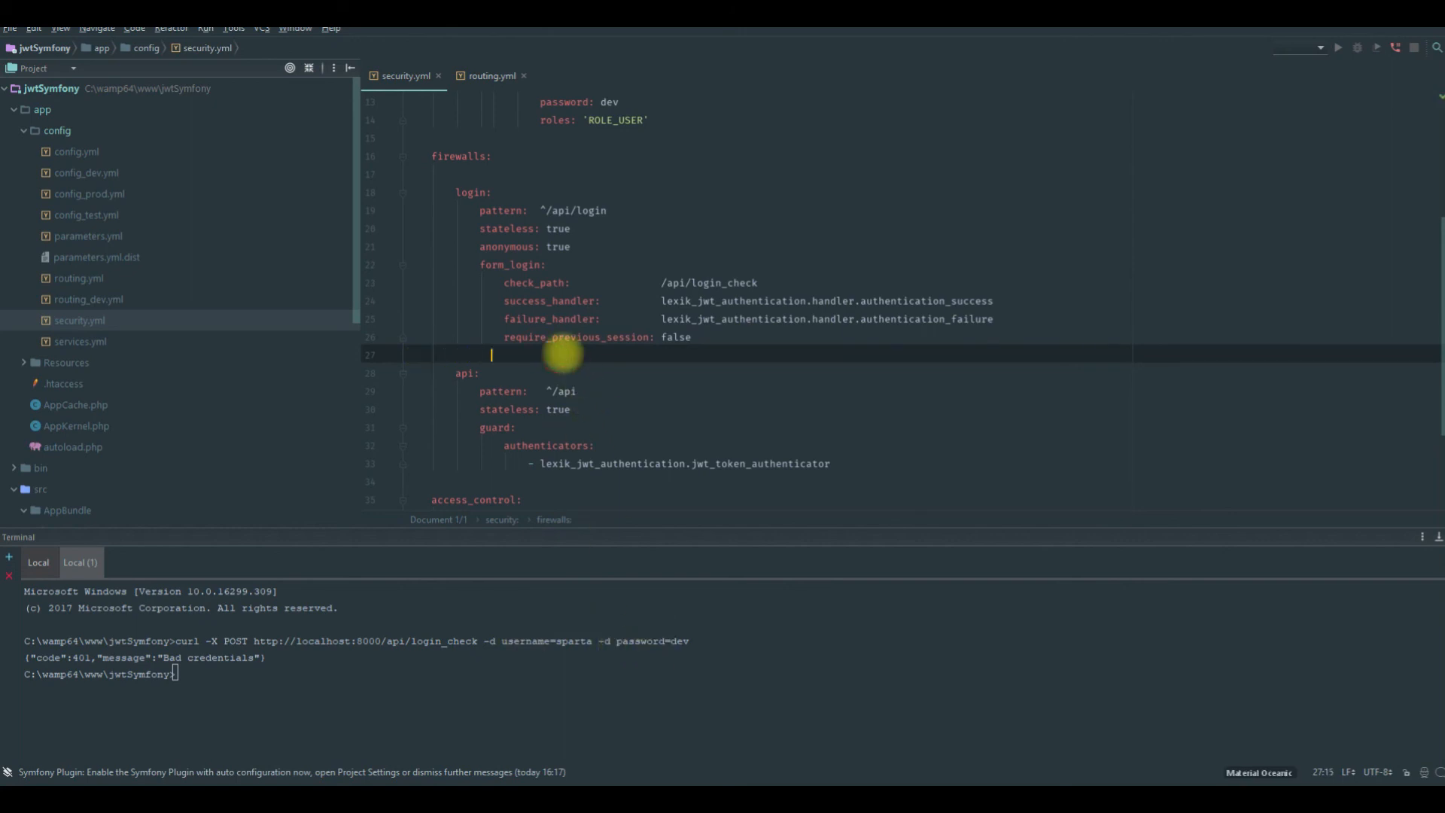
mouse_move(577, 650)
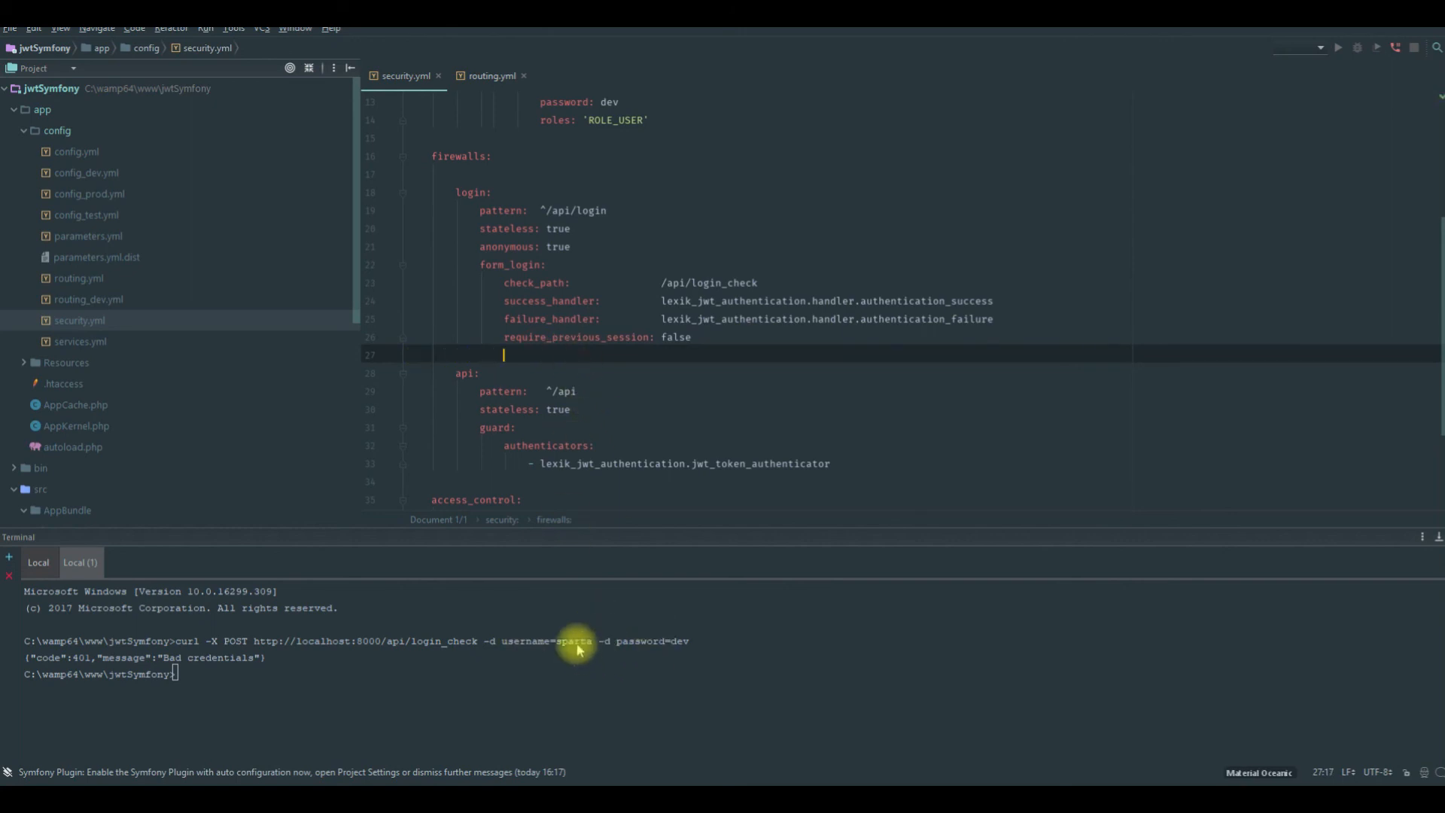
mouse_move(244, 658)
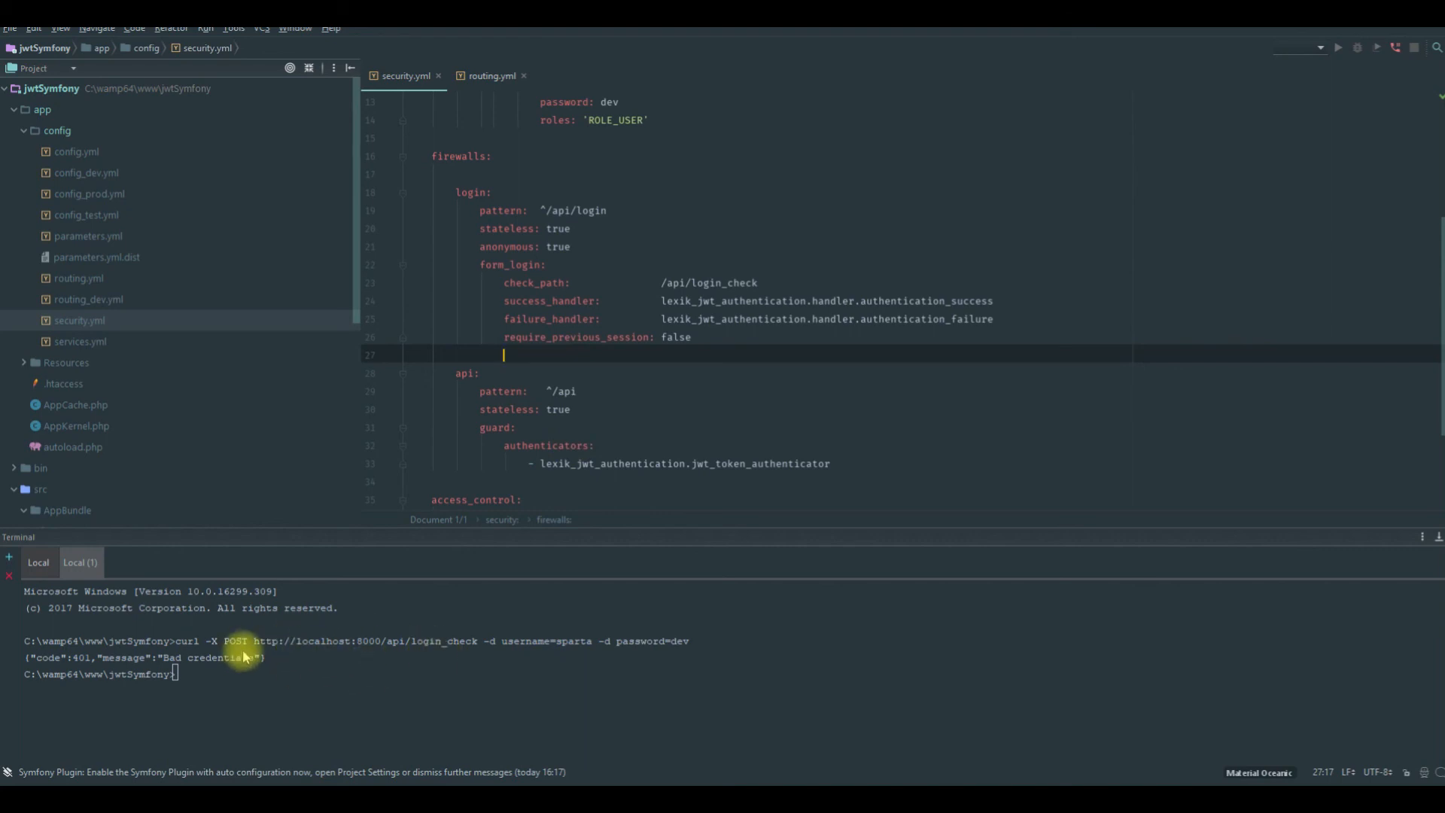
mouse_move(590, 647)
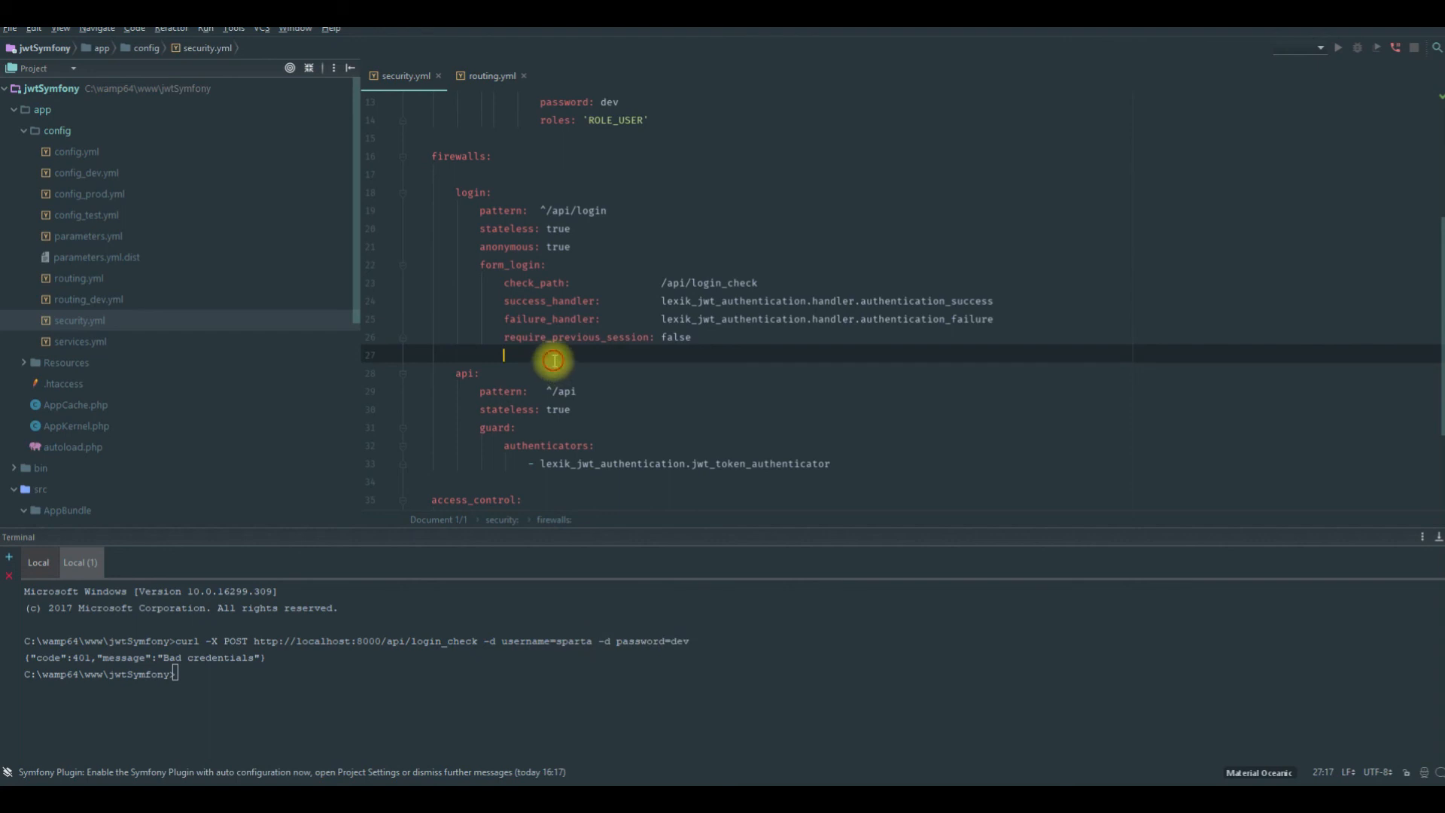
text(username_paramet)
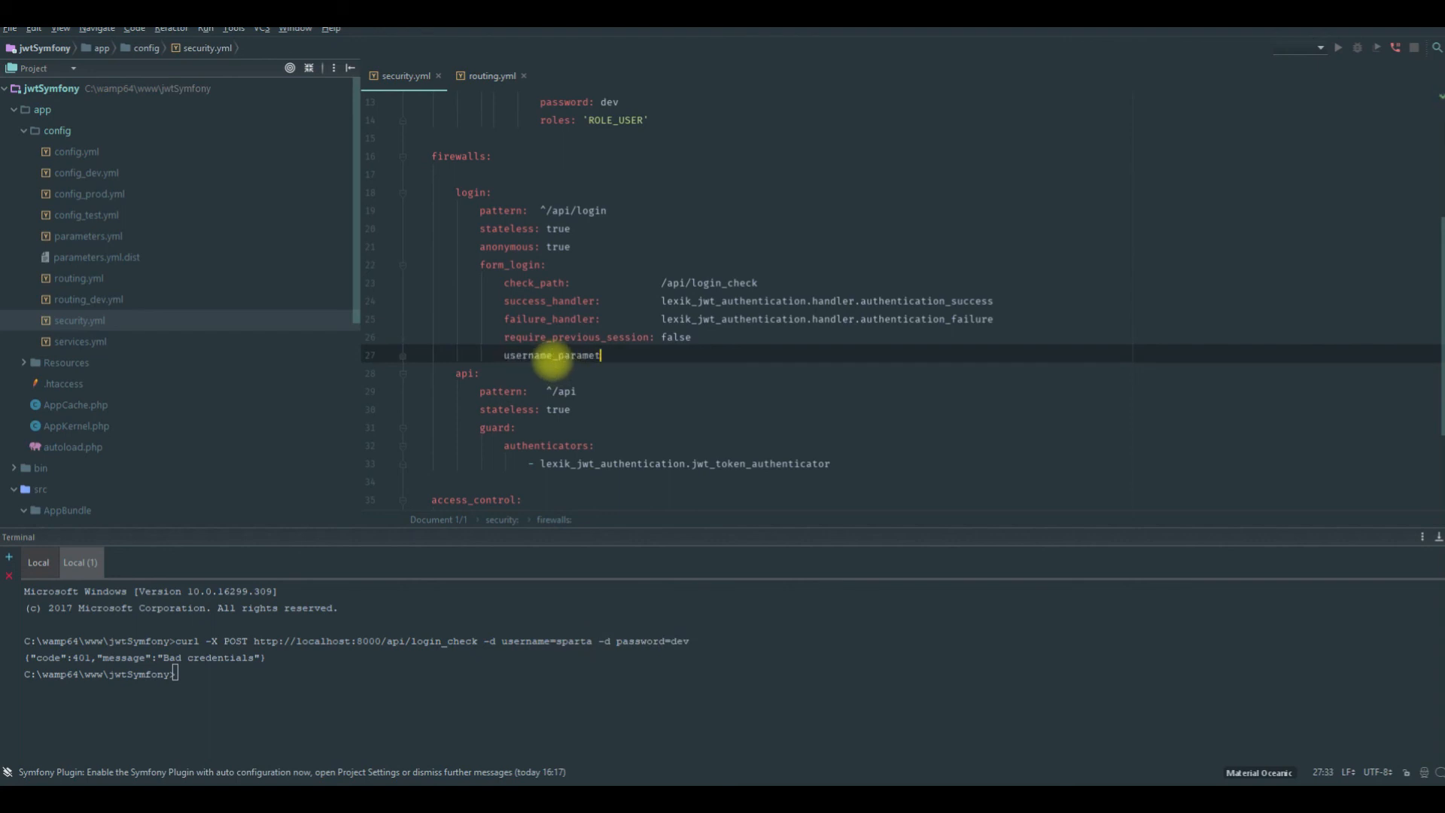
text(: usernm)
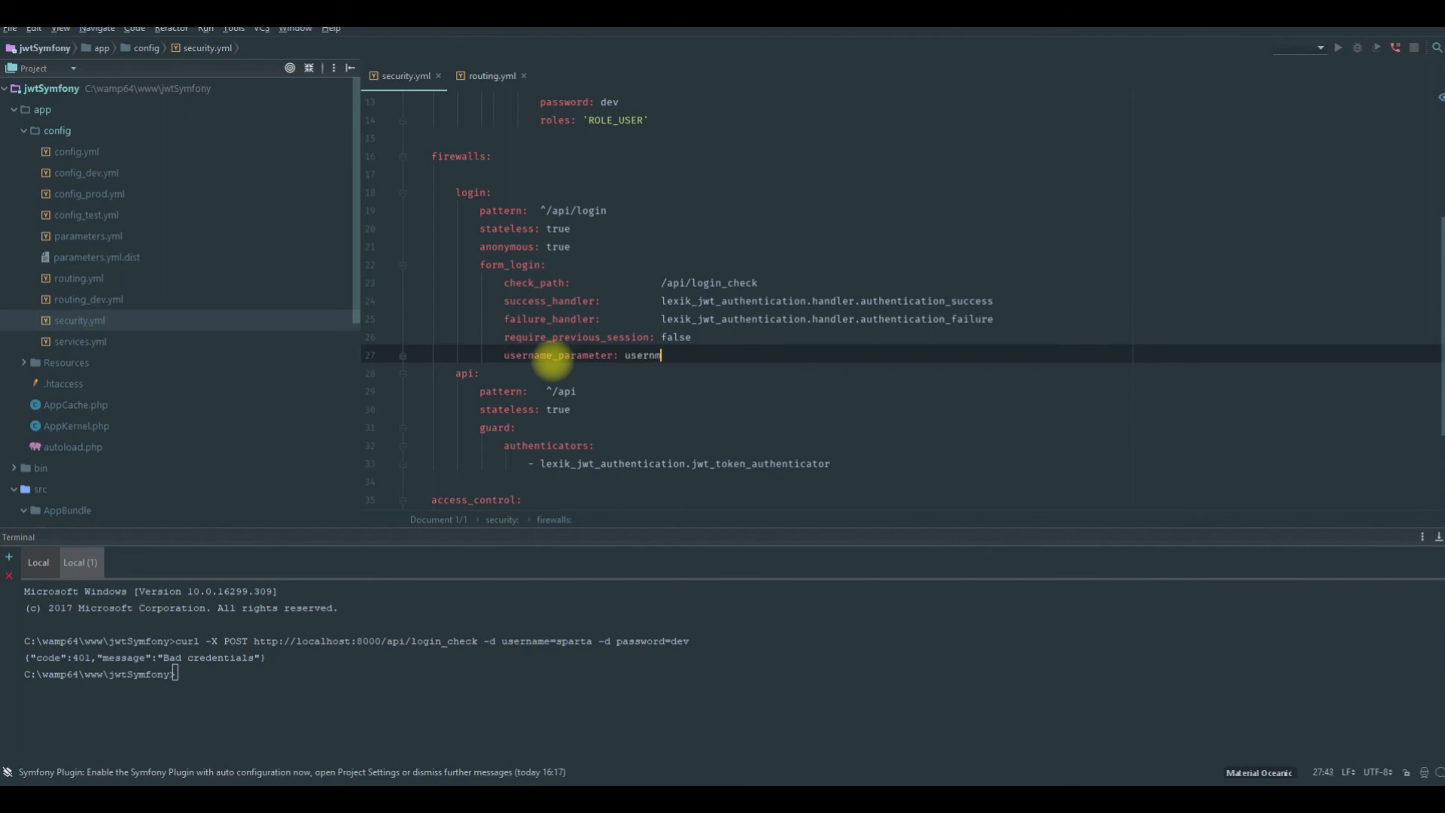
key(enter)
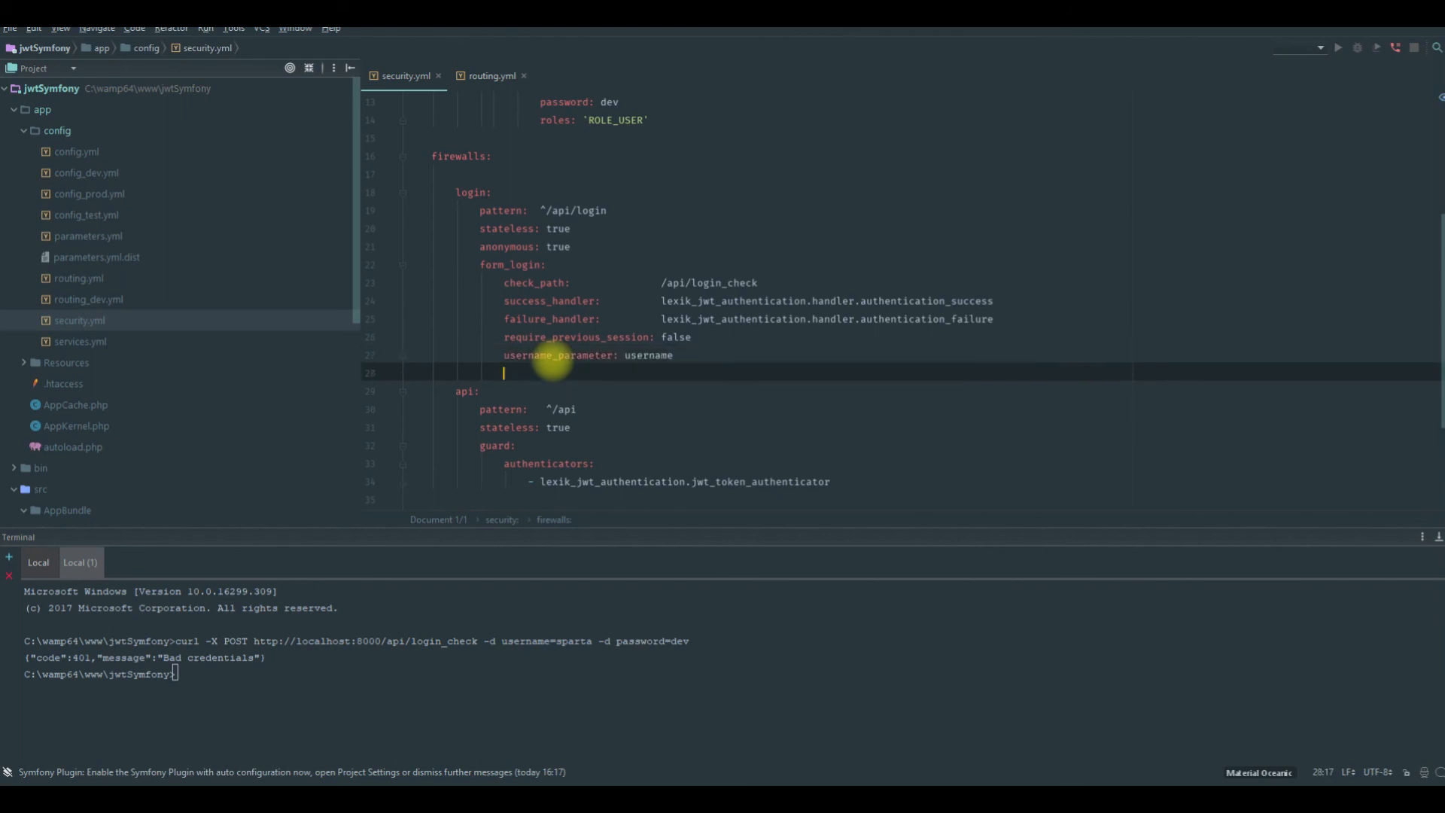
text(password)
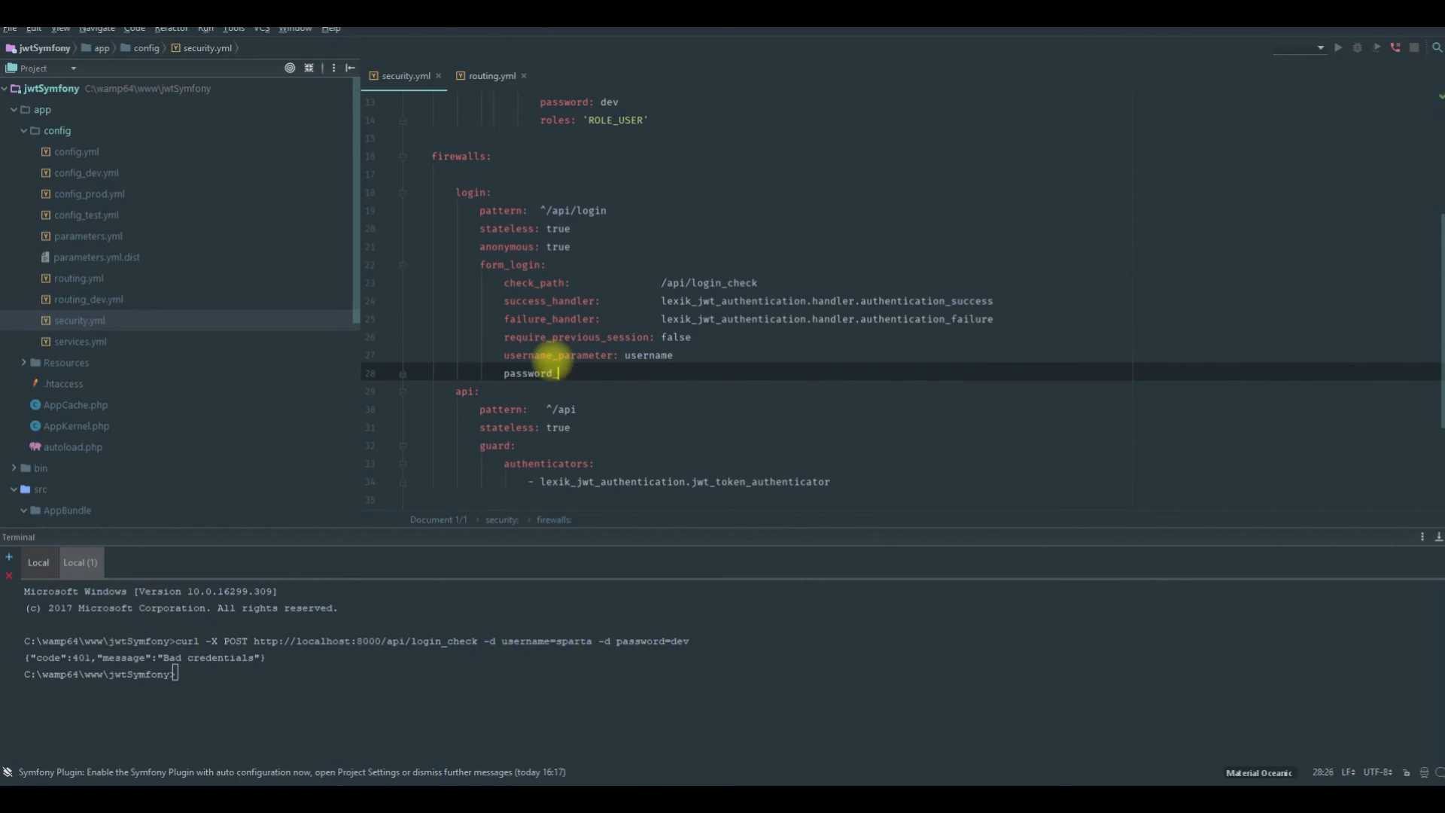
text(_parameter:)
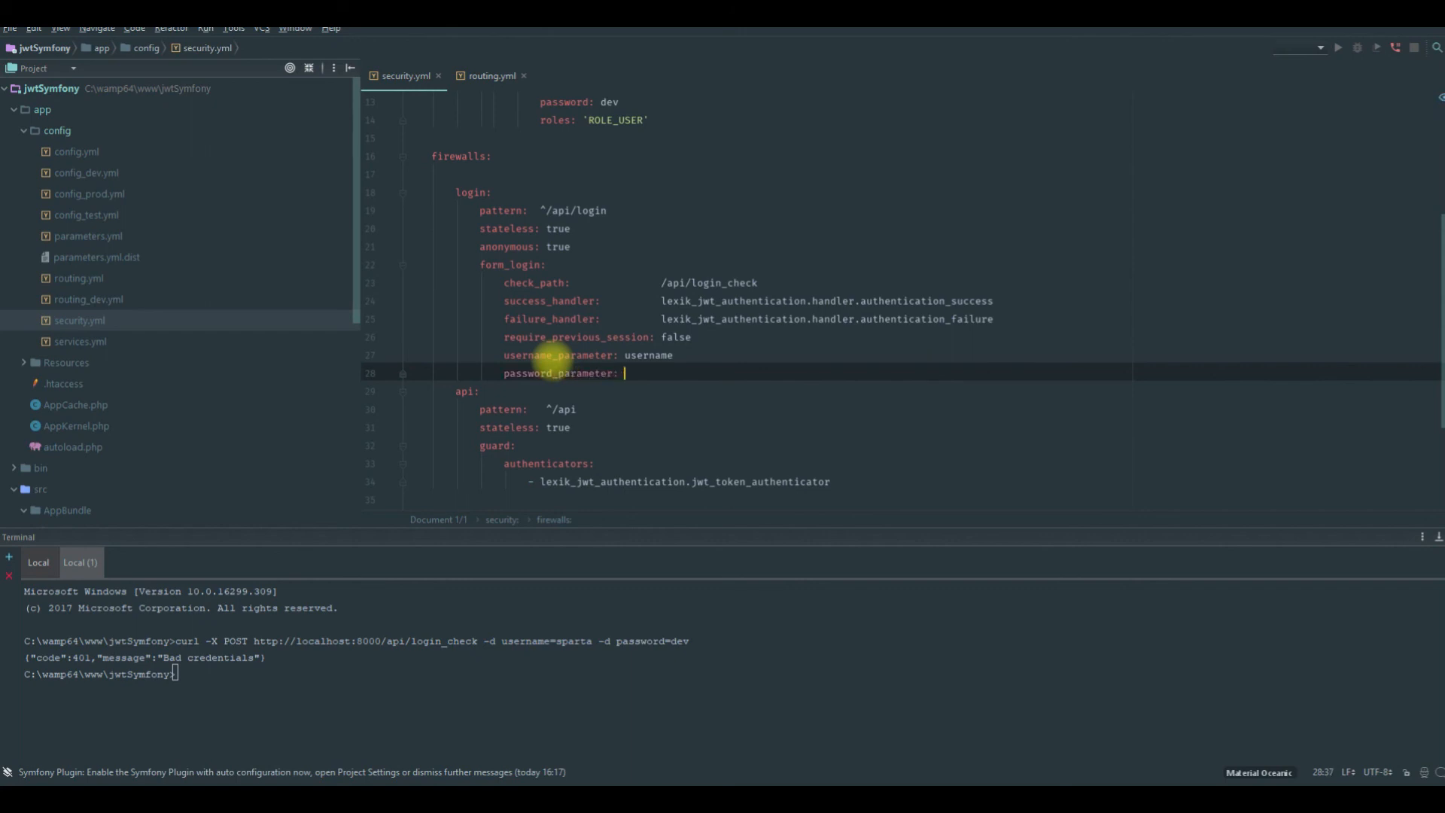
text(password)
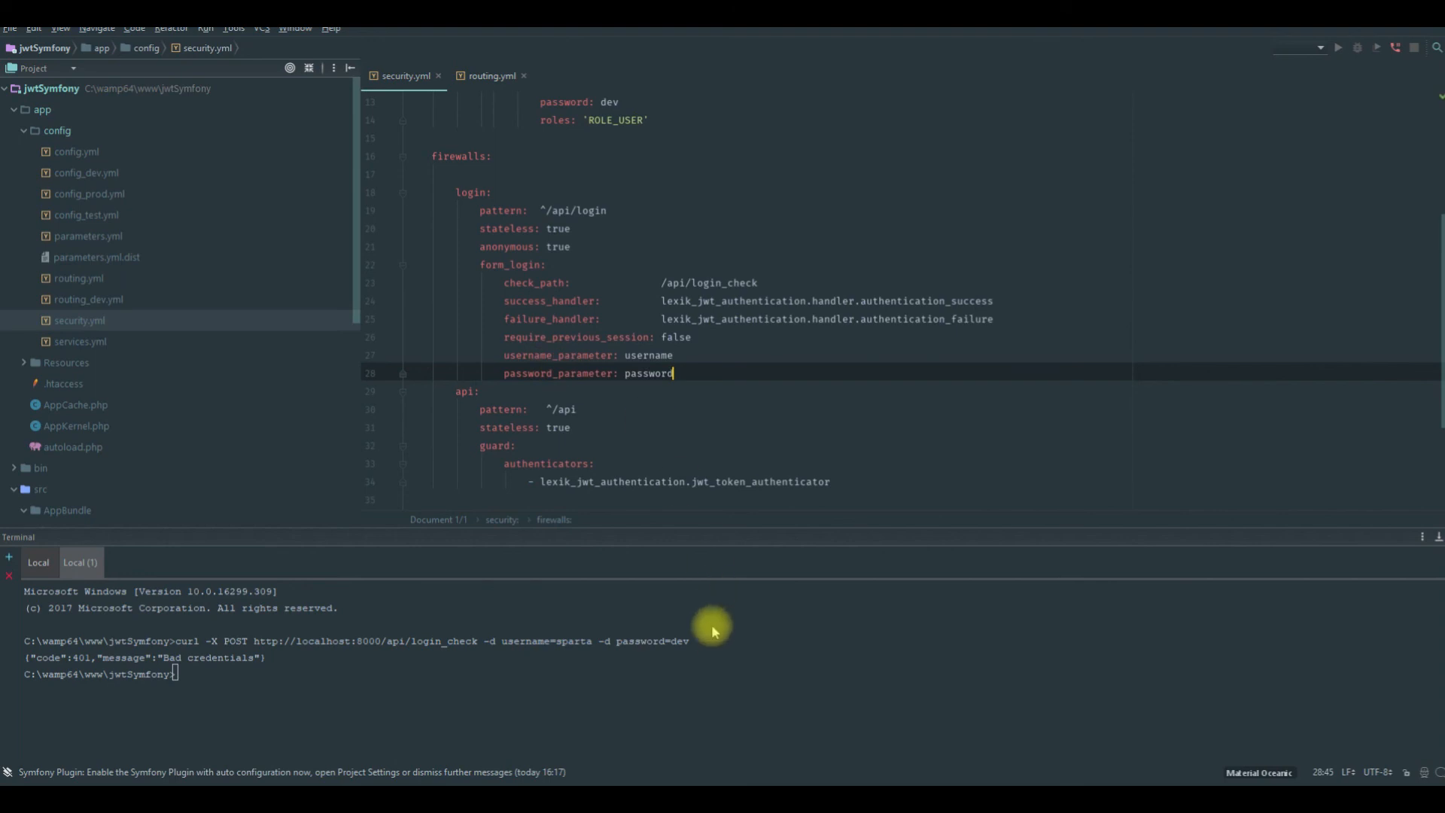
mouse_move(597, 682)
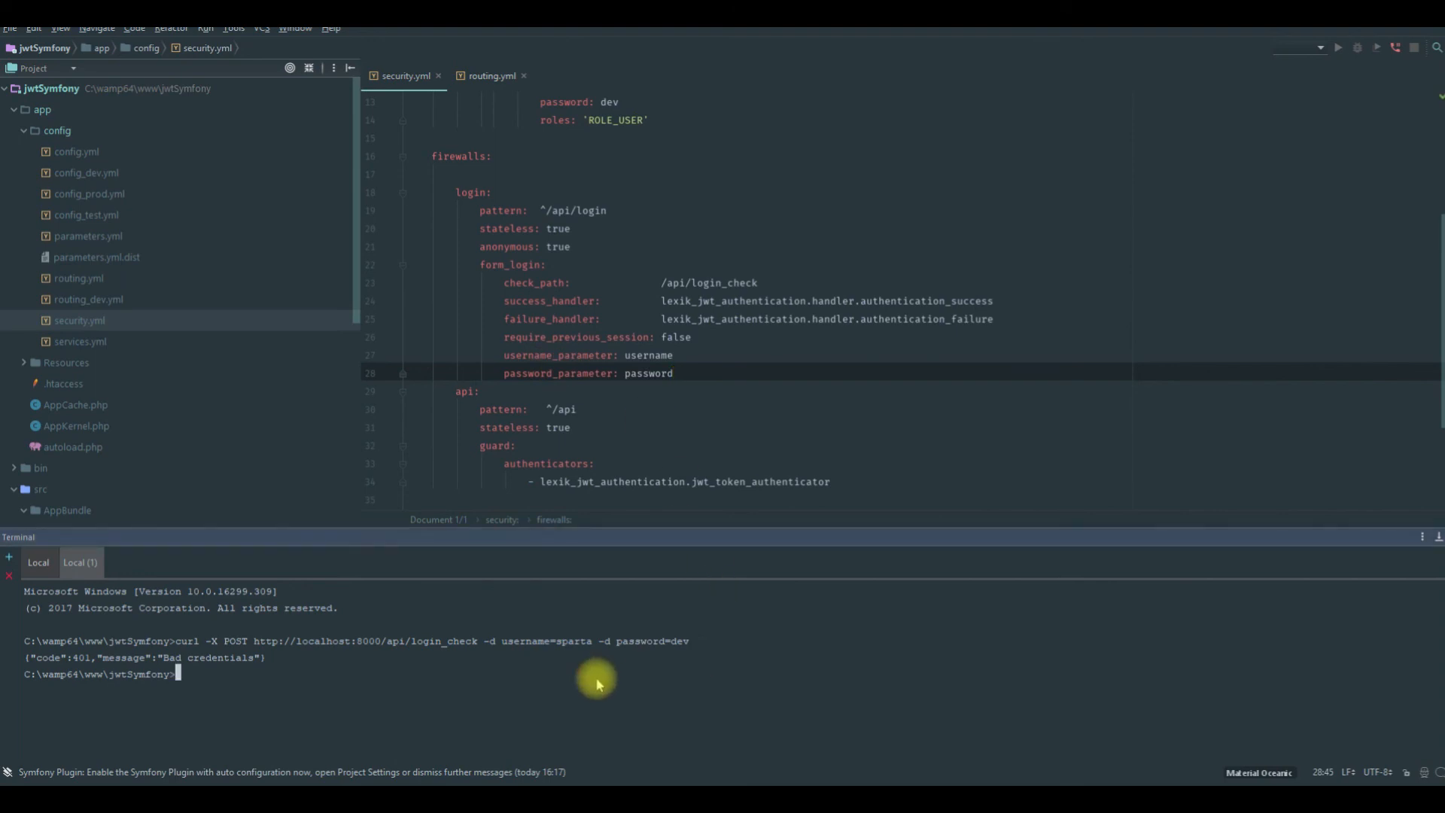
text(curl -X POST http://localhost:8000/api/login_check -d username=sparta -d password=dev)
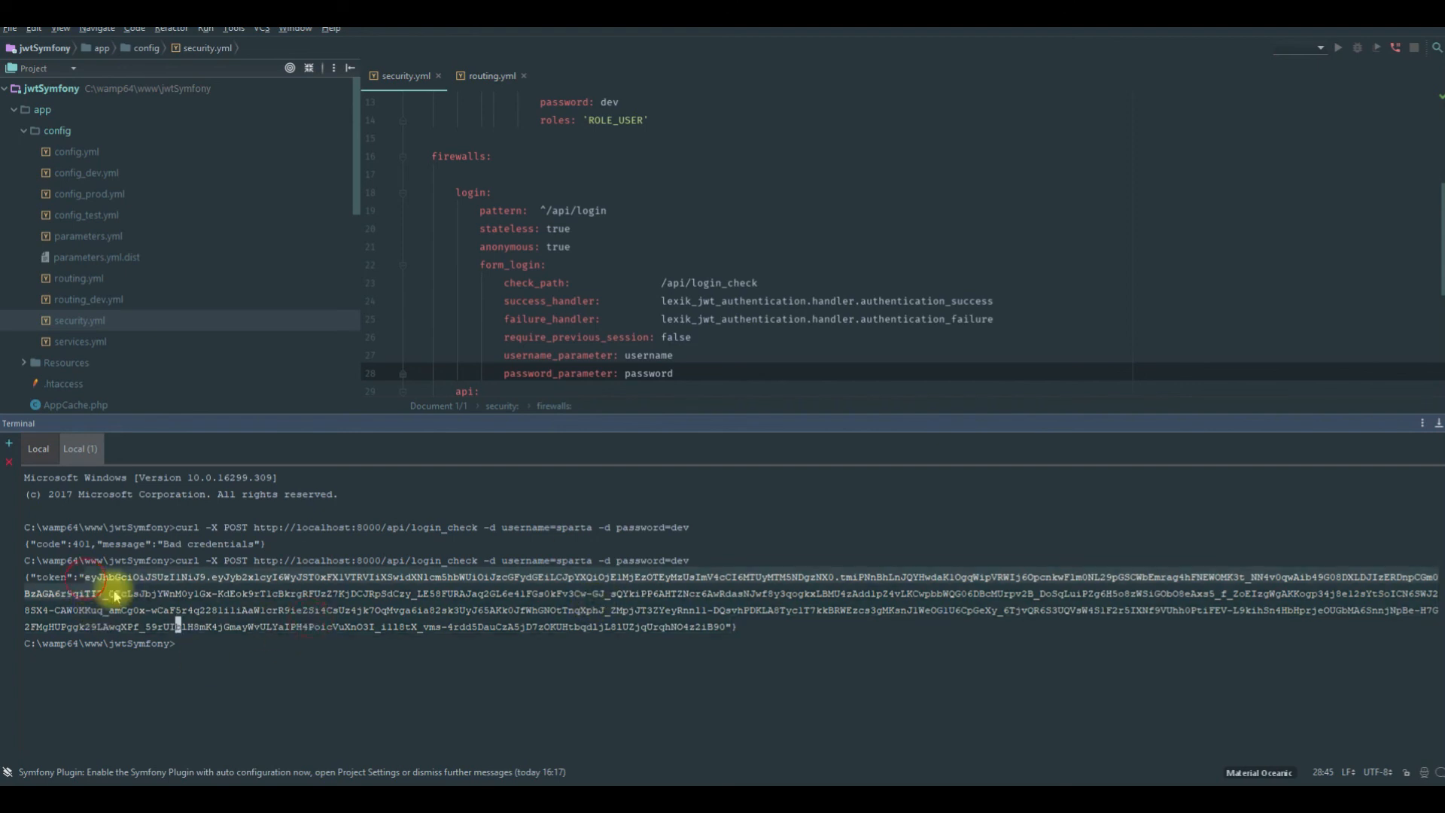
mouse_move(600, 613)
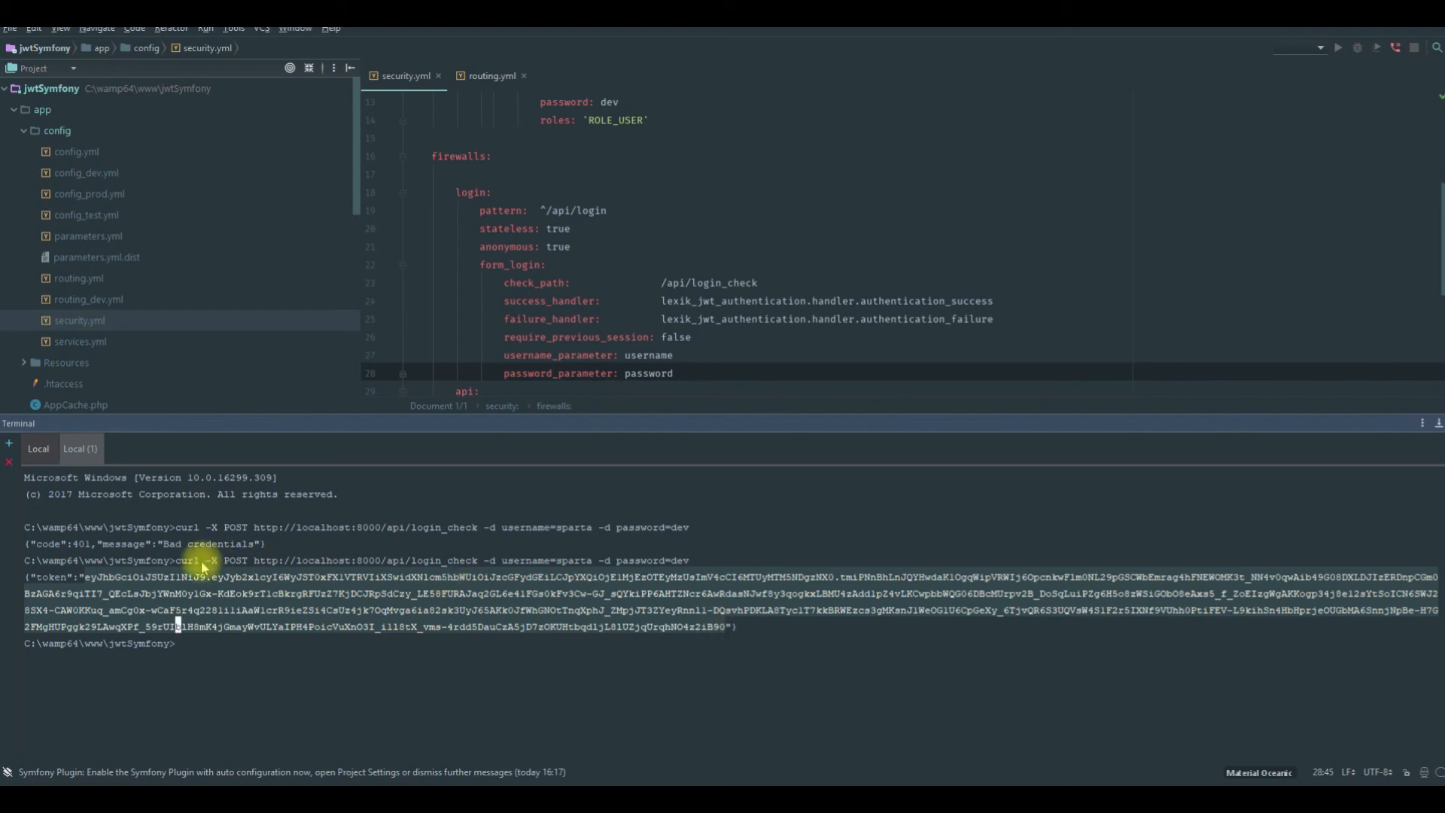
mouse_move(289, 569)
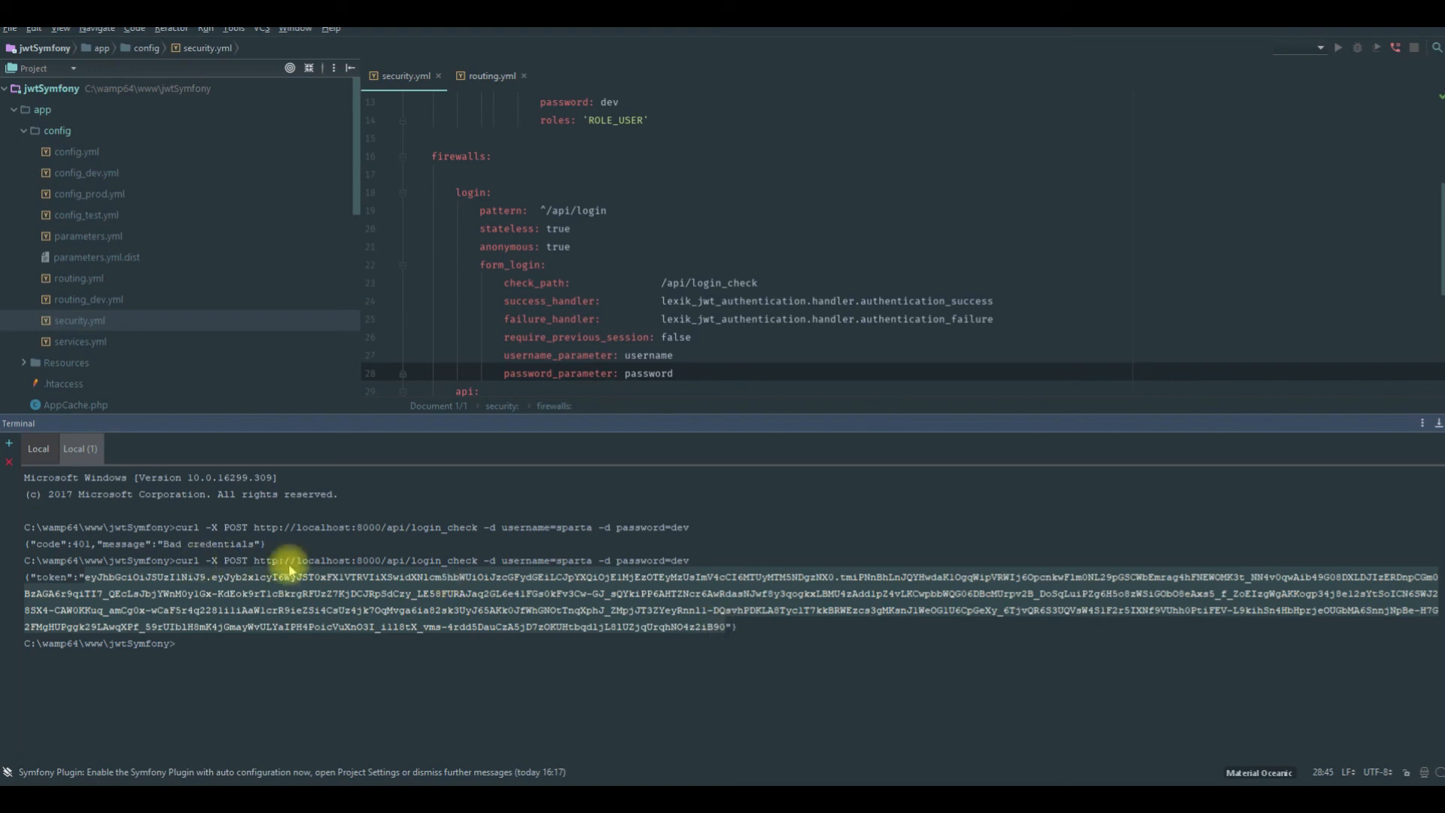
Open ProductController.php from src/AppBundle/Controller in the editor
scroll(down, 3)
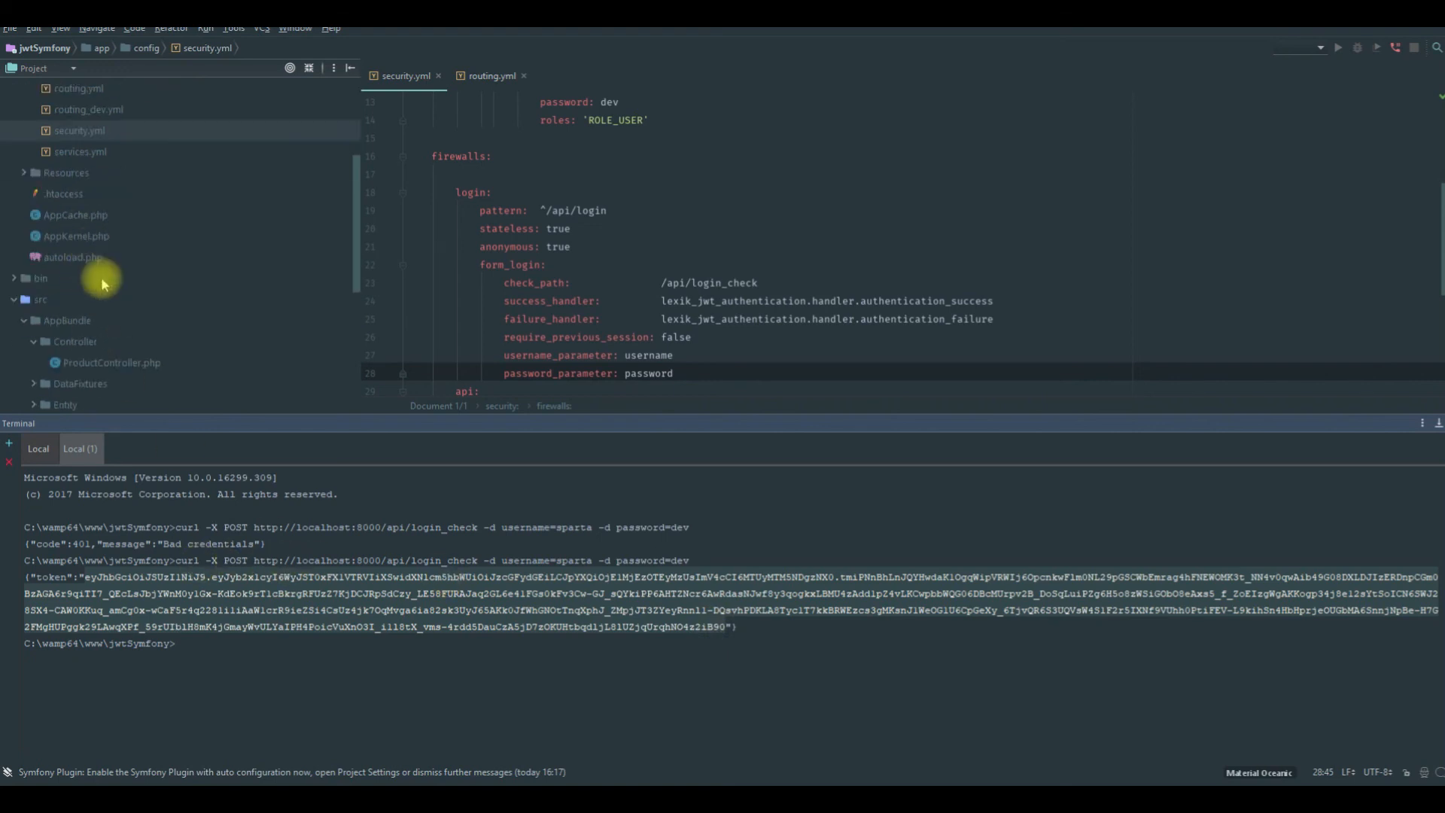
click(110, 363)
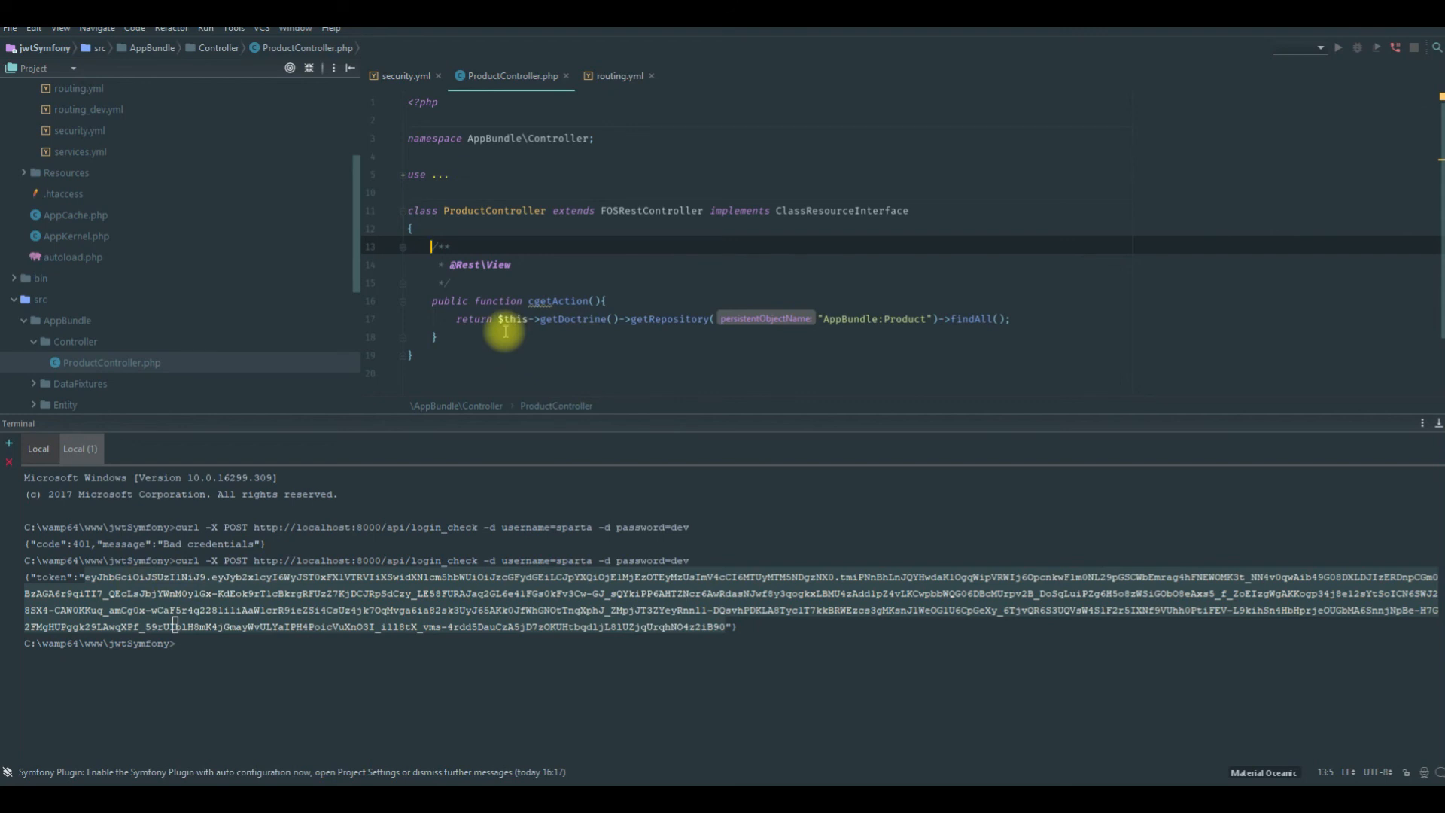
mouse_move(491, 319)
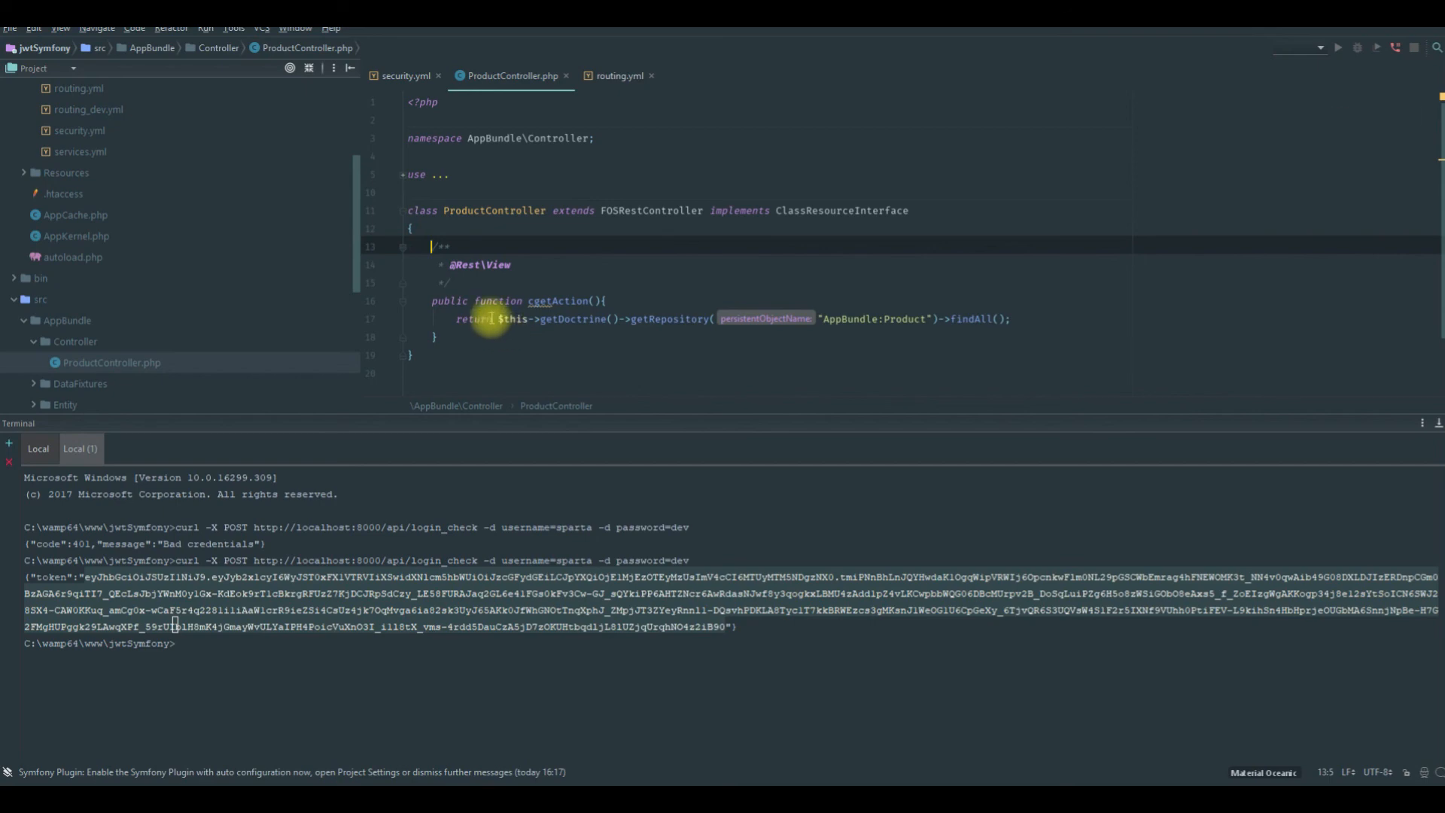